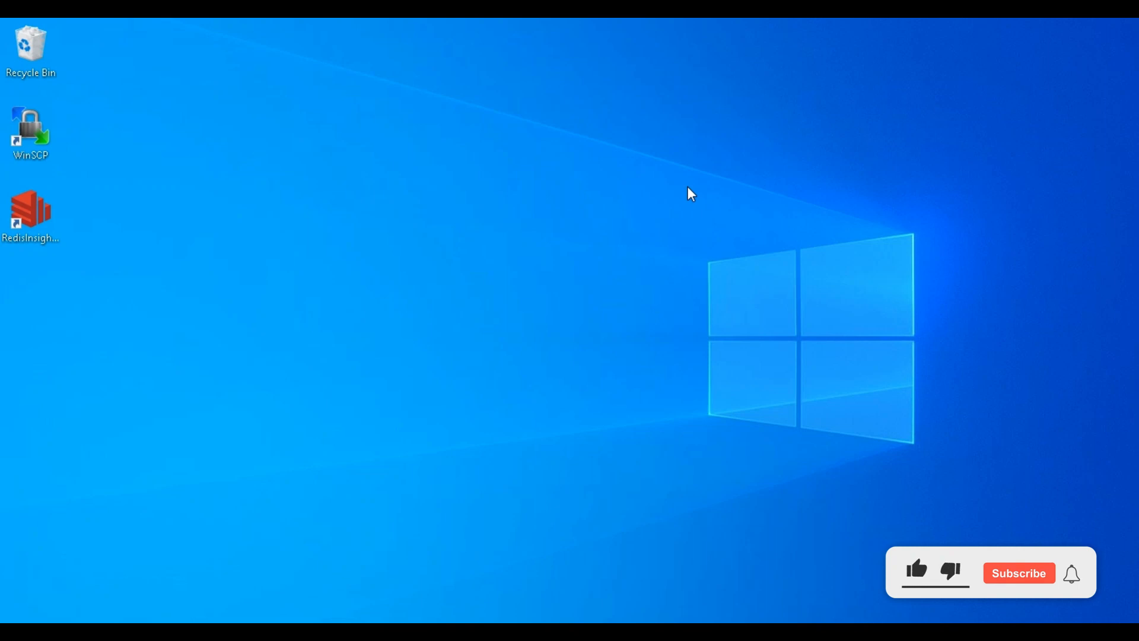
# Read postgres-free-tier-01's endpoint and port 5432, then return to the Datadog Watchdog tab
pyautogui.click(1018, 573)
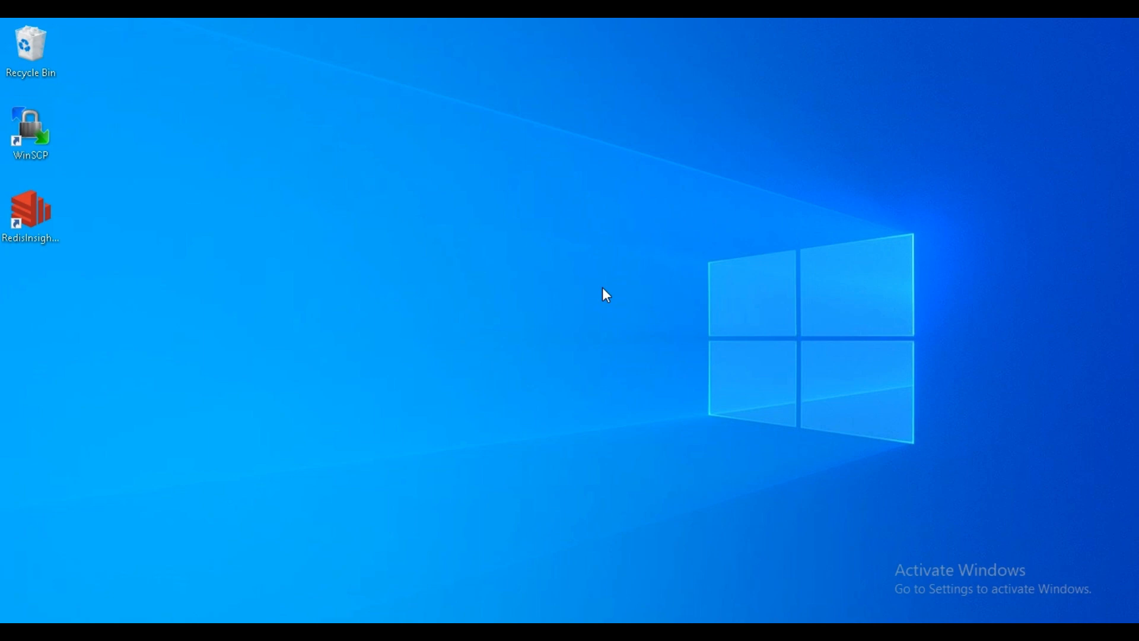
pyautogui.moveTo(567, 332)
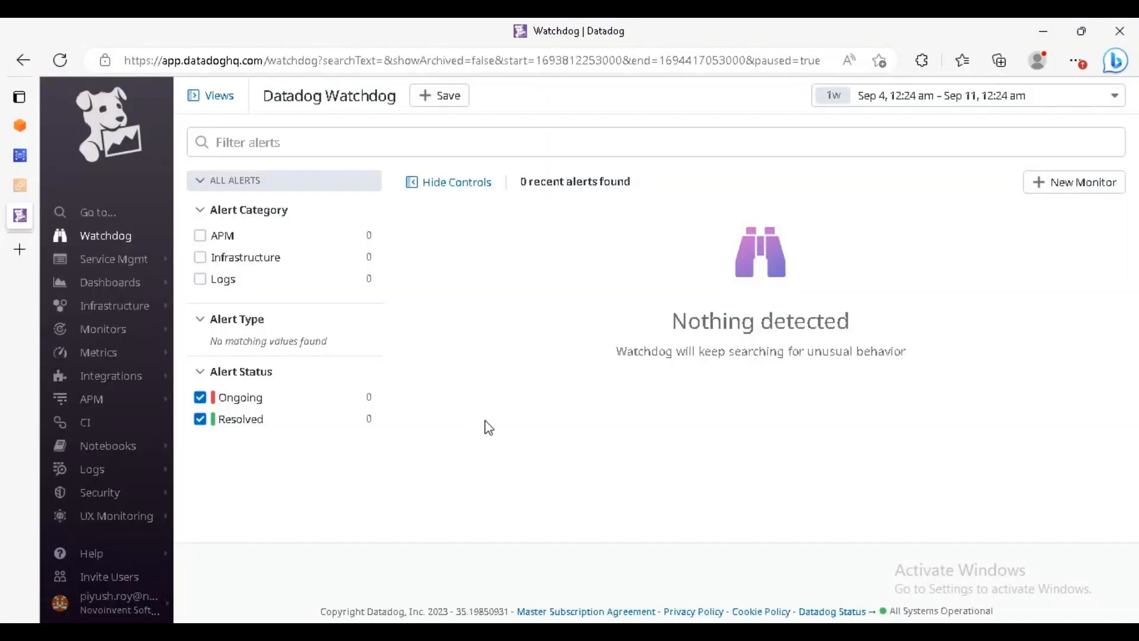
pyautogui.moveTo(580, 355)
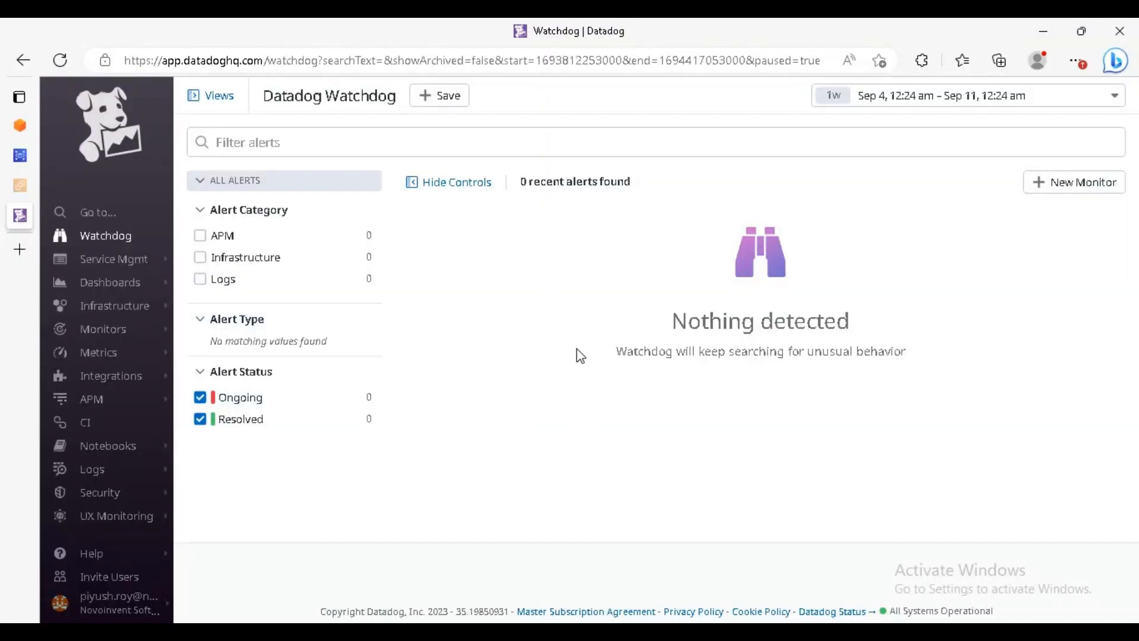
pyautogui.moveTo(570, 415)
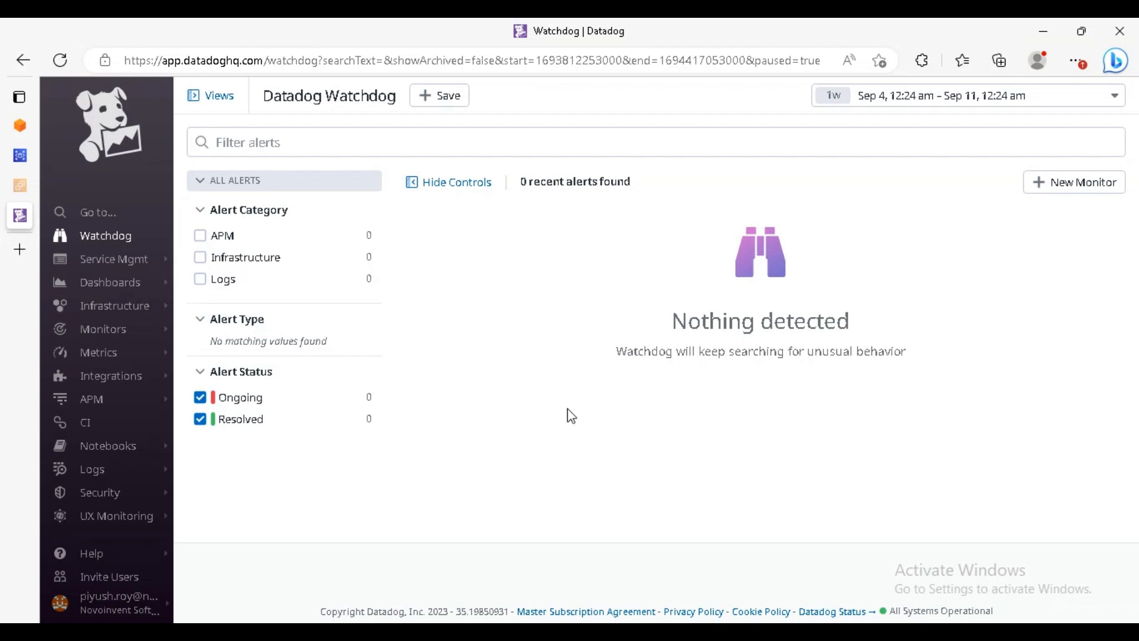
pyautogui.moveTo(507, 356)
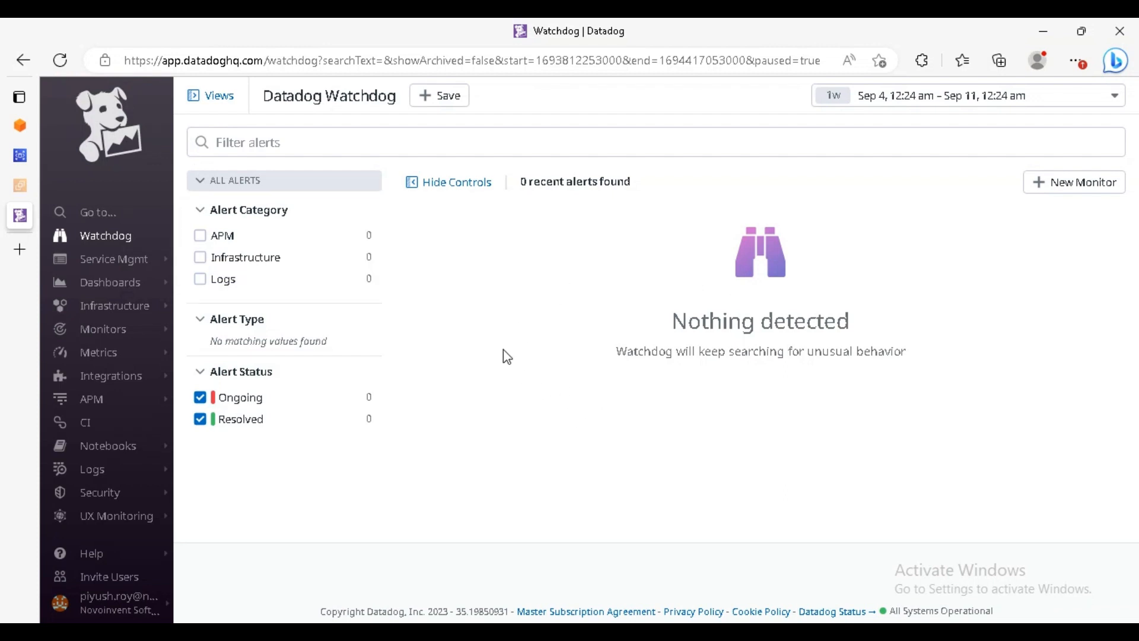
pyautogui.moveTo(85, 421)
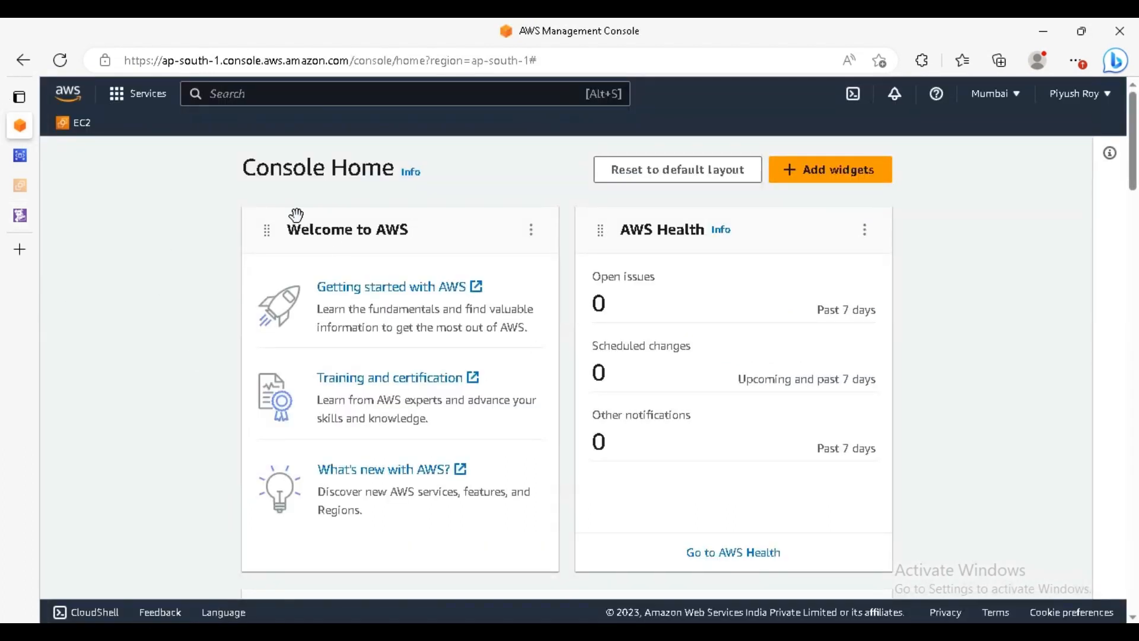
pyautogui.moveTo(119, 136)
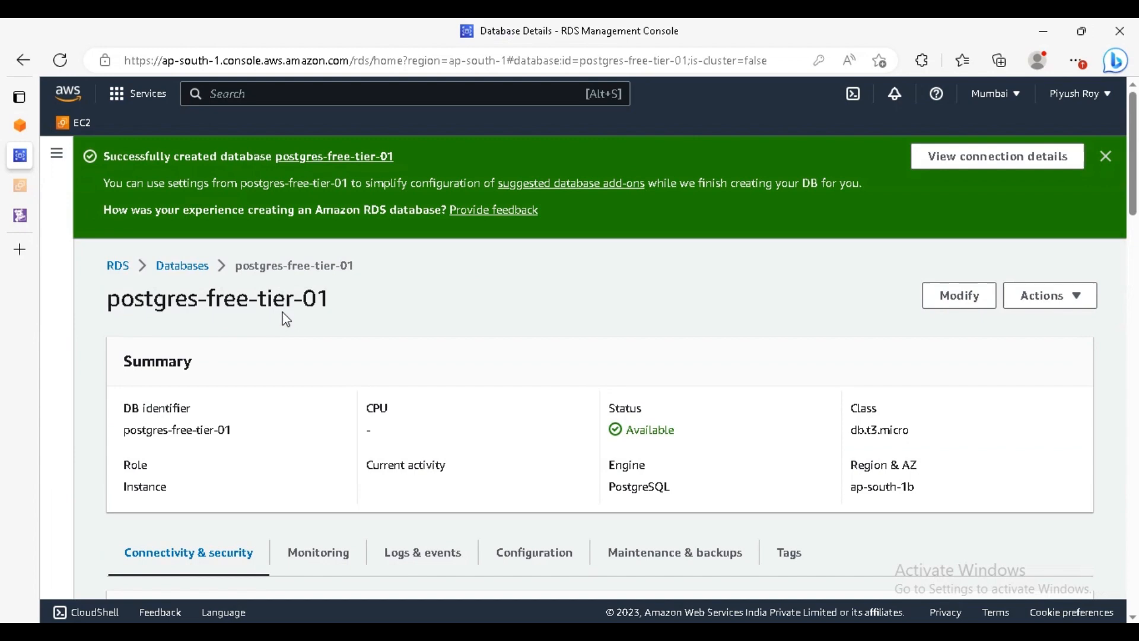
pyautogui.click(1105, 156)
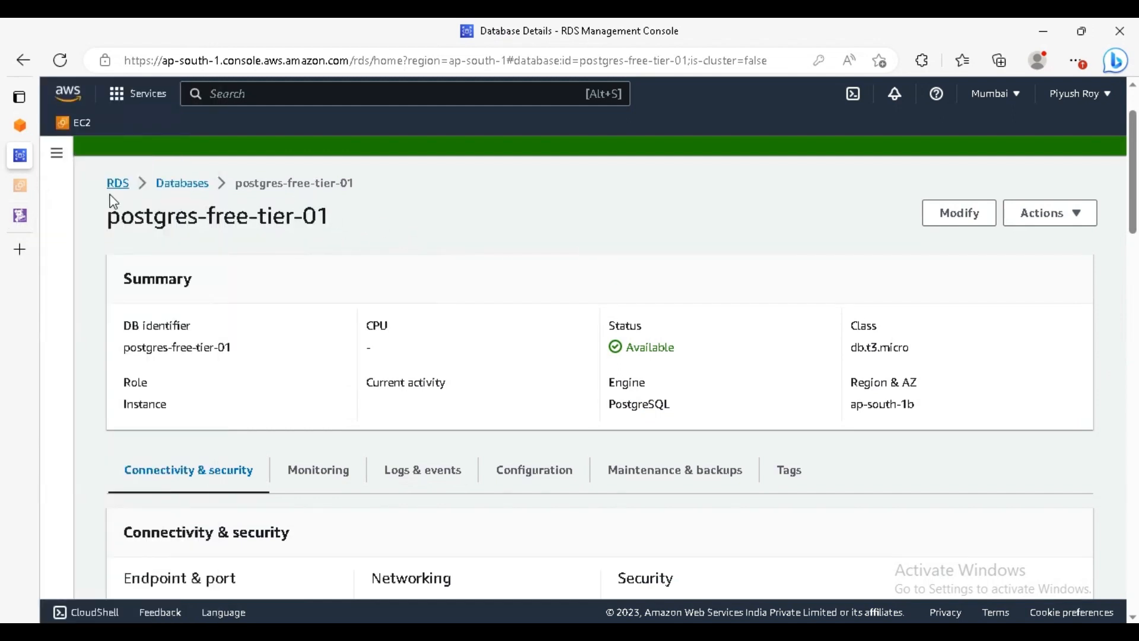
pyautogui.scroll(-3)
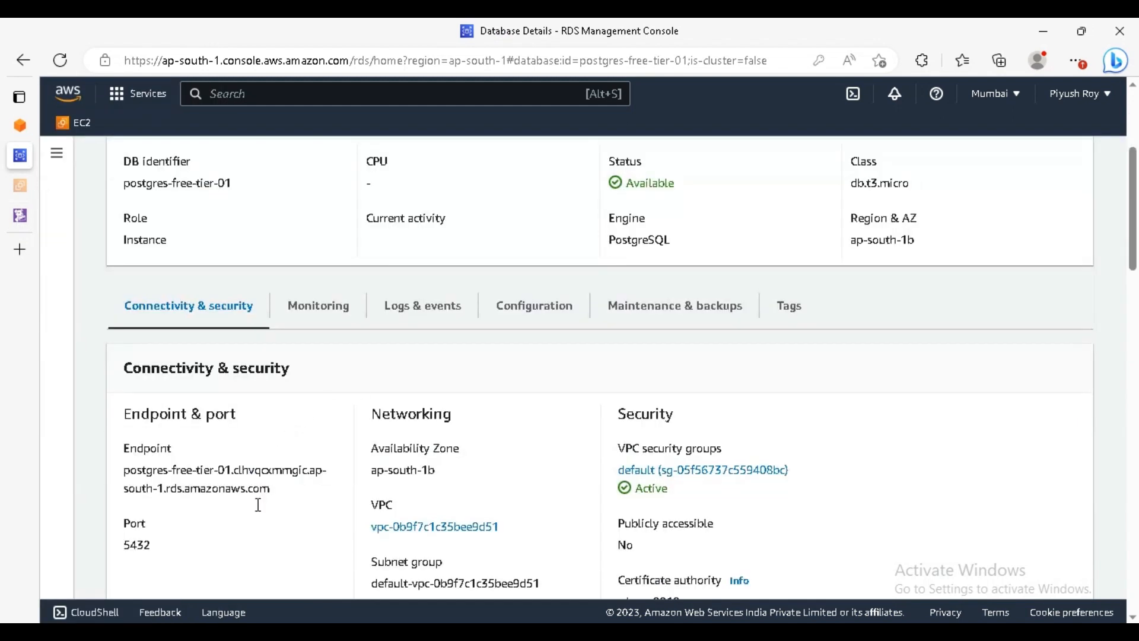
pyautogui.scroll(-3)
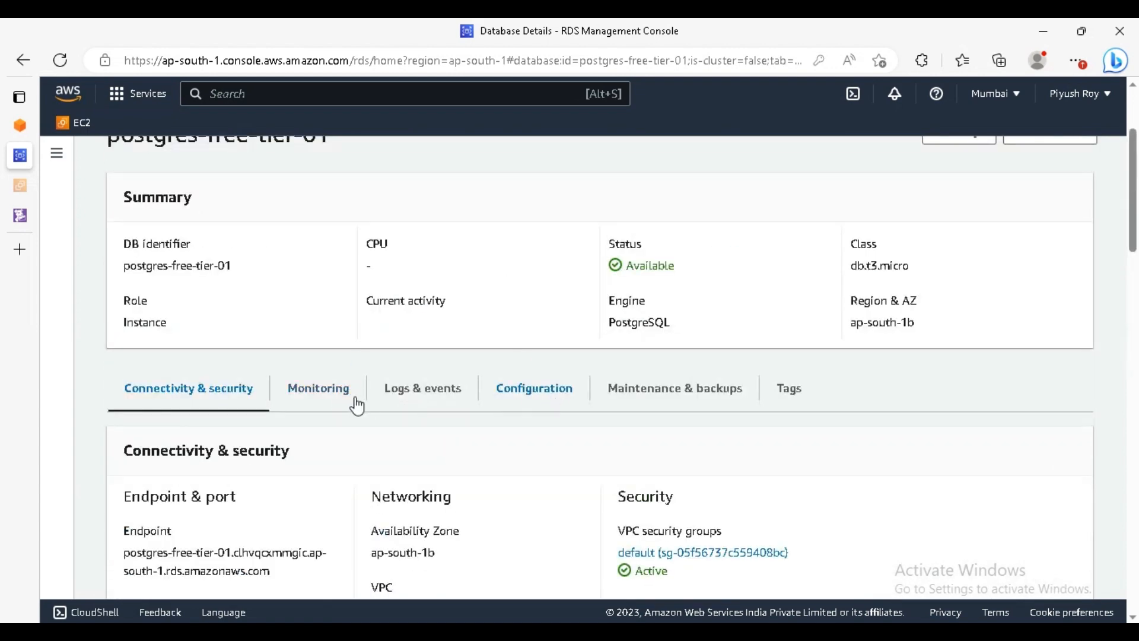
pyautogui.click(534, 387)
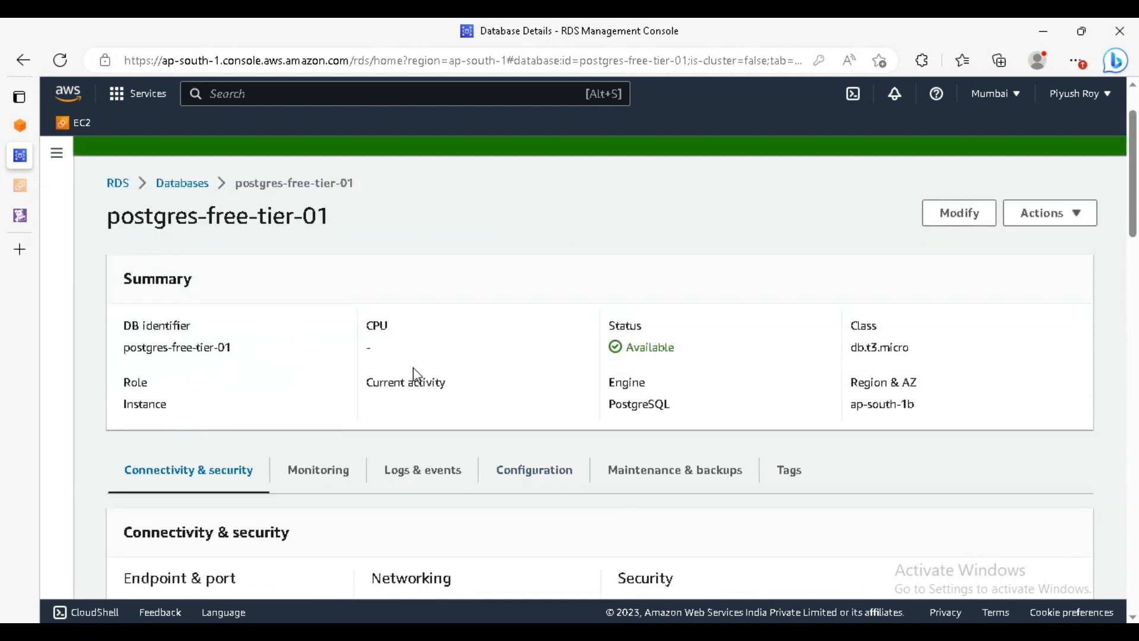
pyautogui.moveTo(262, 531)
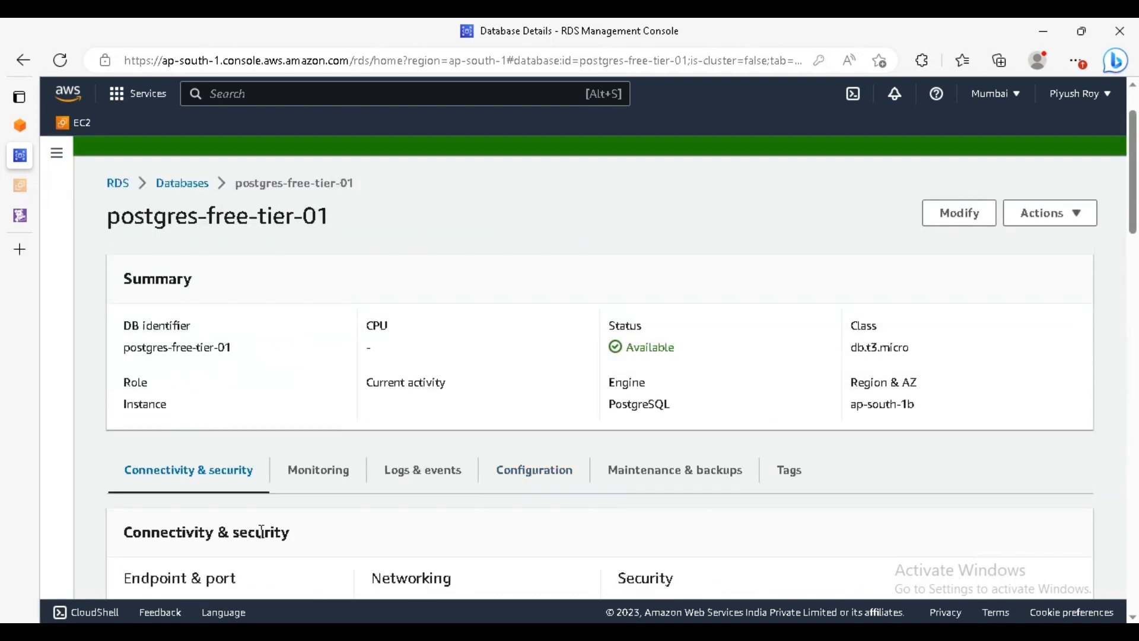
pyautogui.scroll(-3)
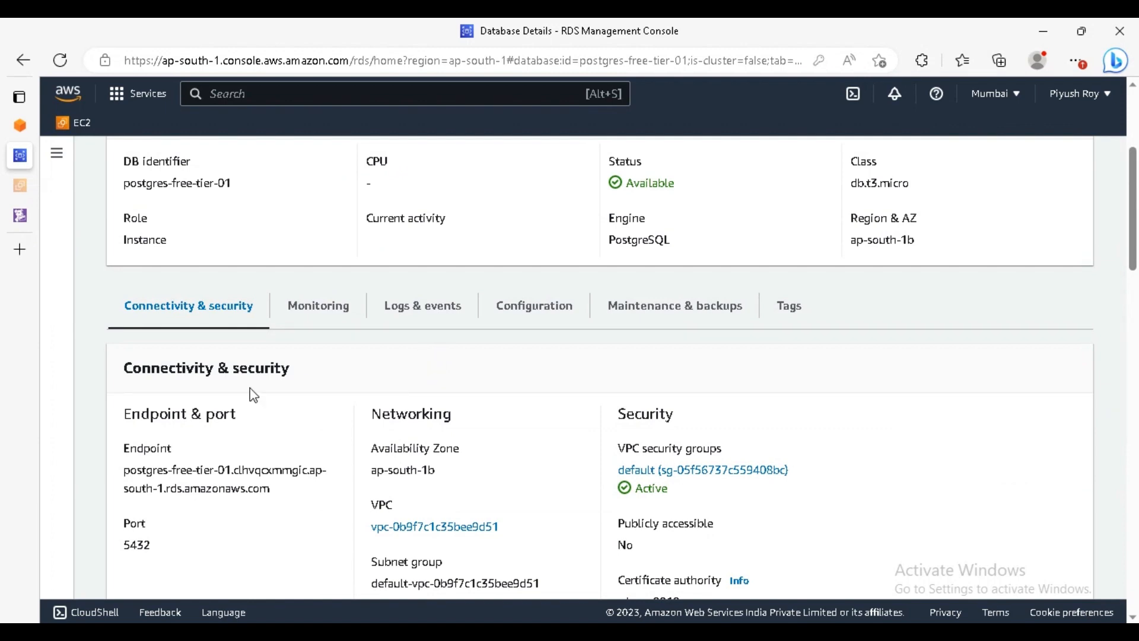
pyautogui.click(19, 97)
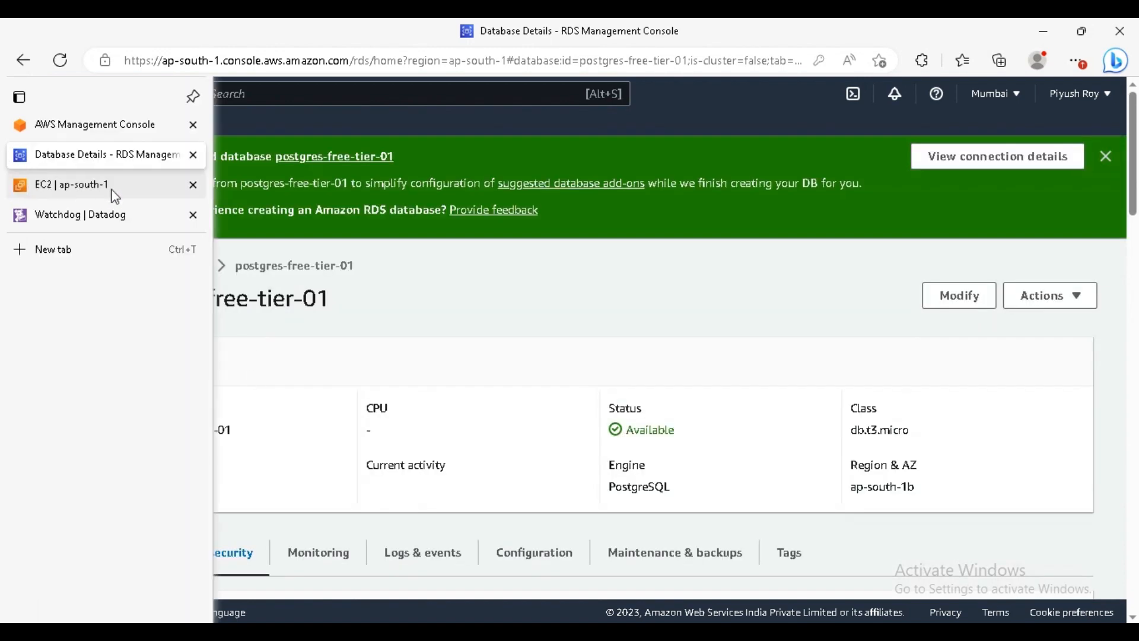
pyautogui.click(81, 213)
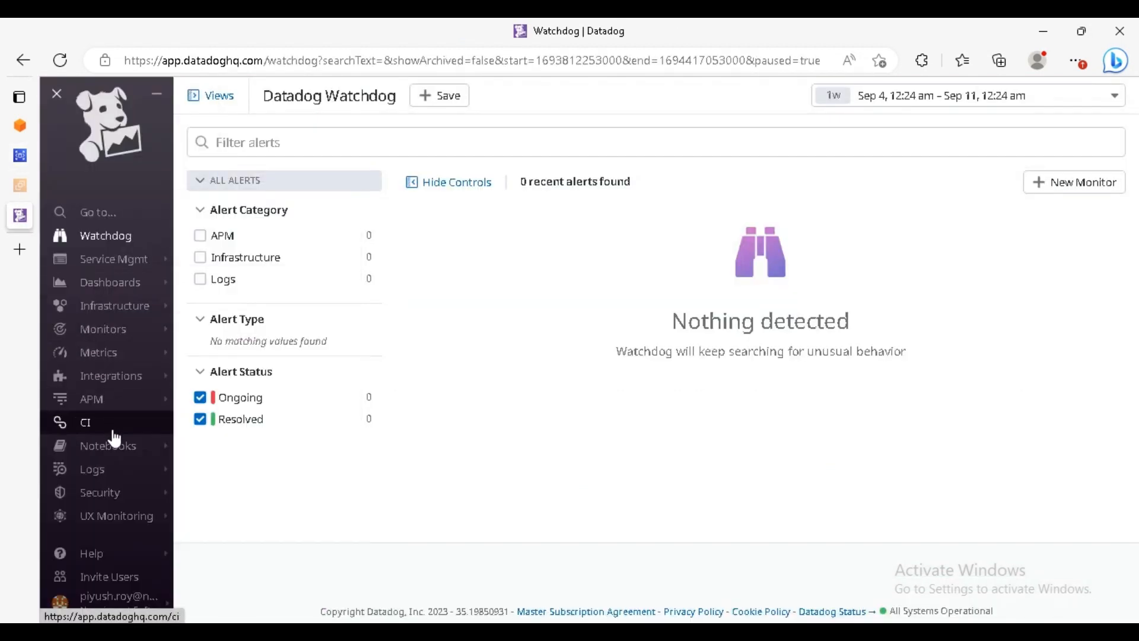
# Search the Datadog integrations catalog for 'aws' and start adding an AWS account
pyautogui.click(111, 375)
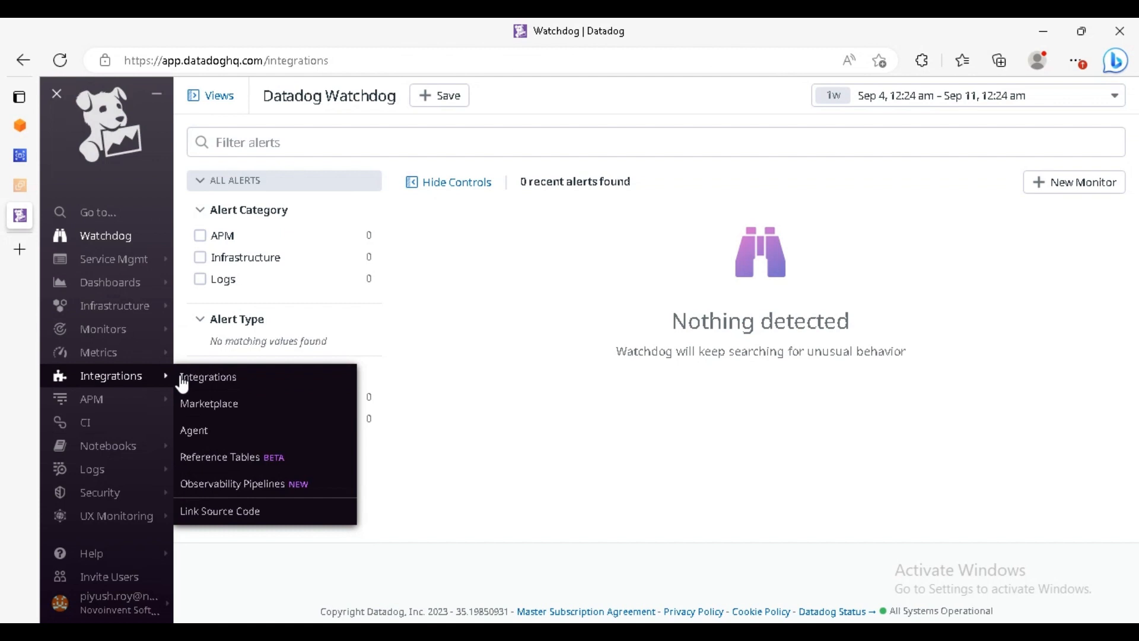
pyautogui.click(207, 376)
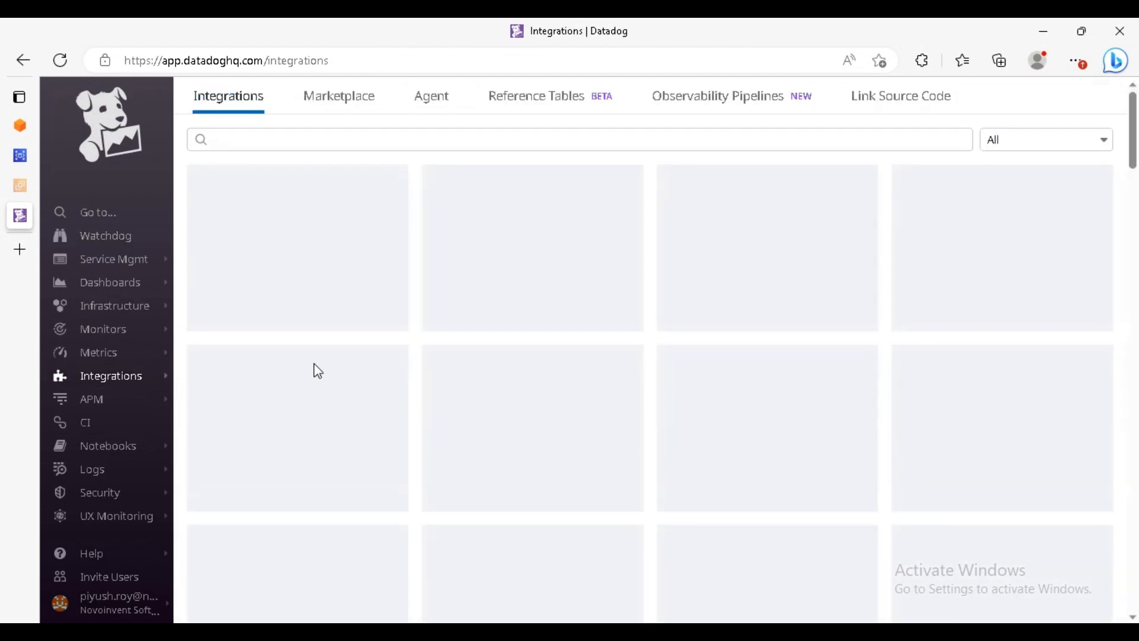
pyautogui.write('a')
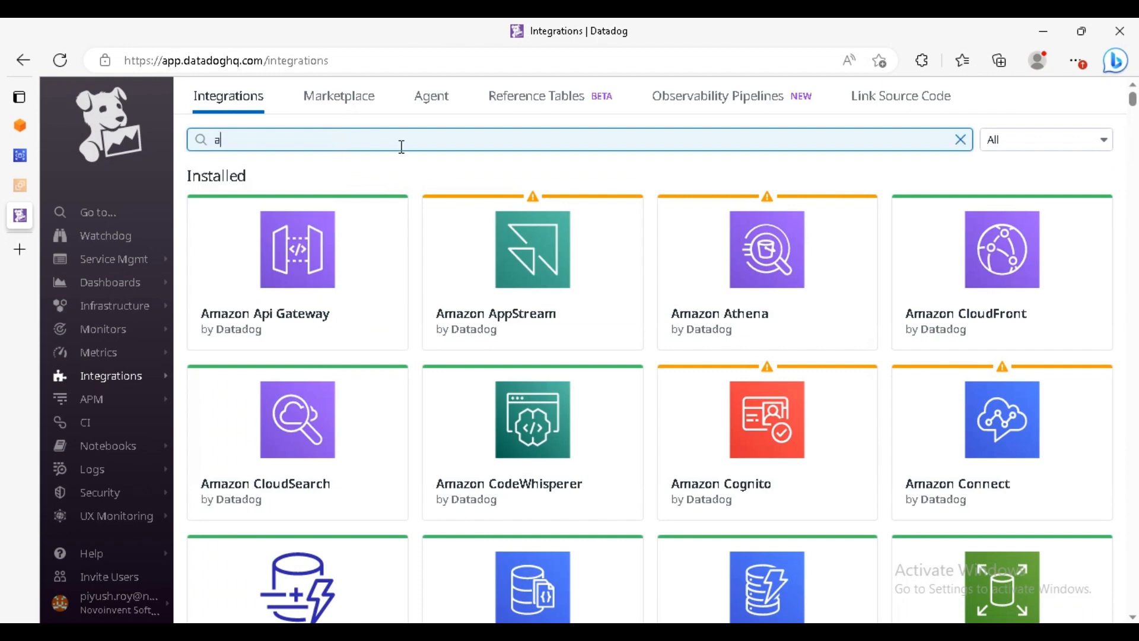
pyautogui.write('ws')
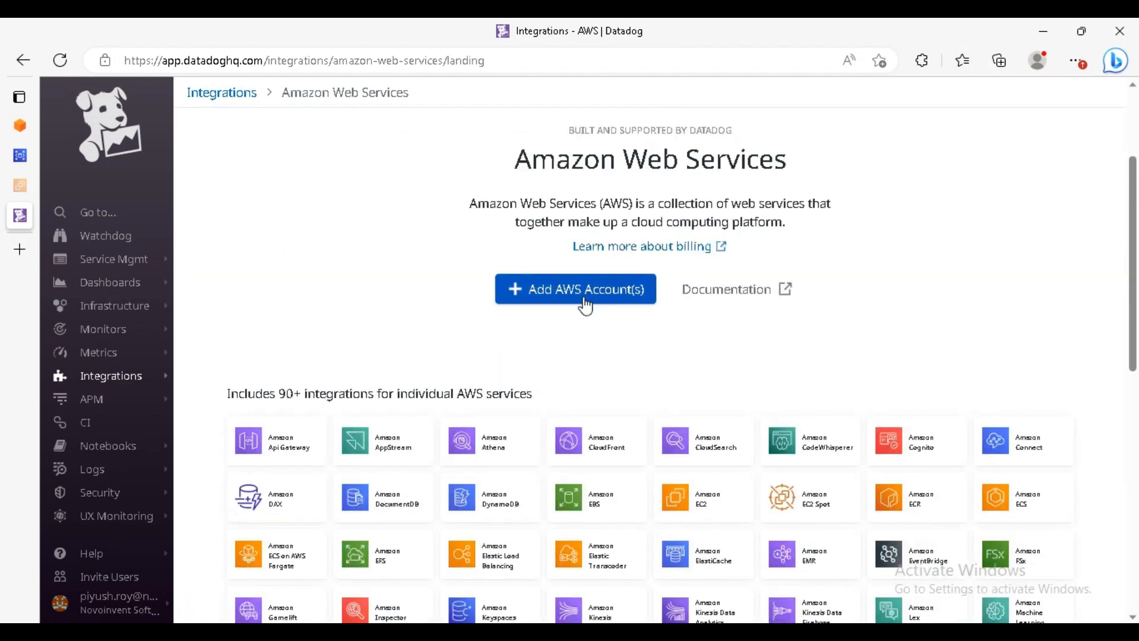
pyautogui.click(575, 288)
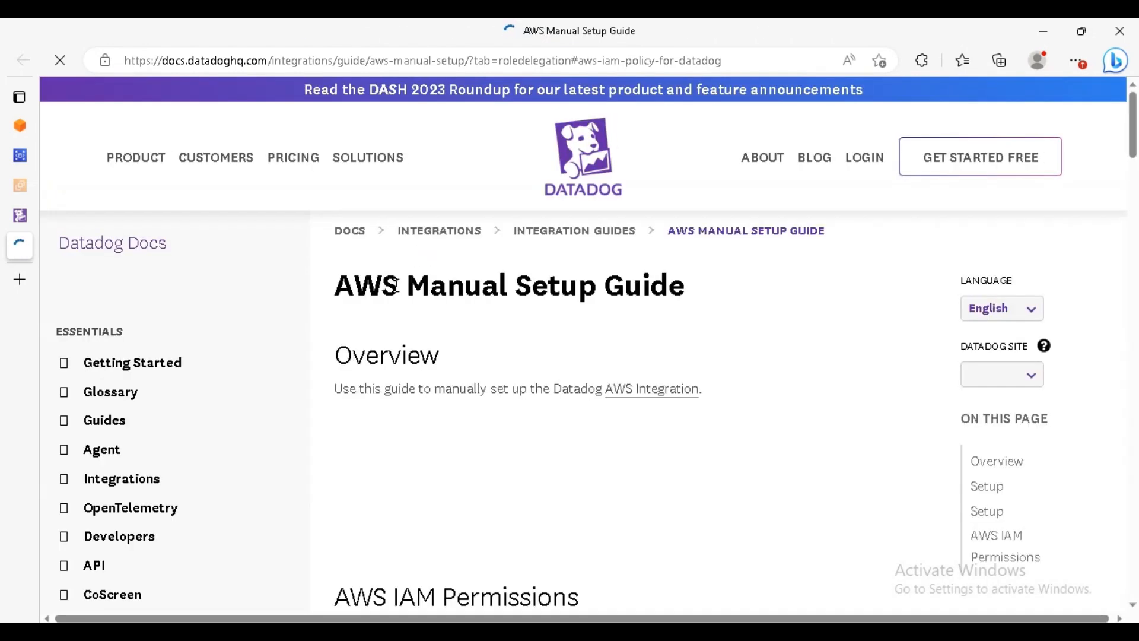
# Scroll the AWS Manual Setup Guide to the Datadog IAM policy JSON and copy it
pyautogui.scroll(-3)
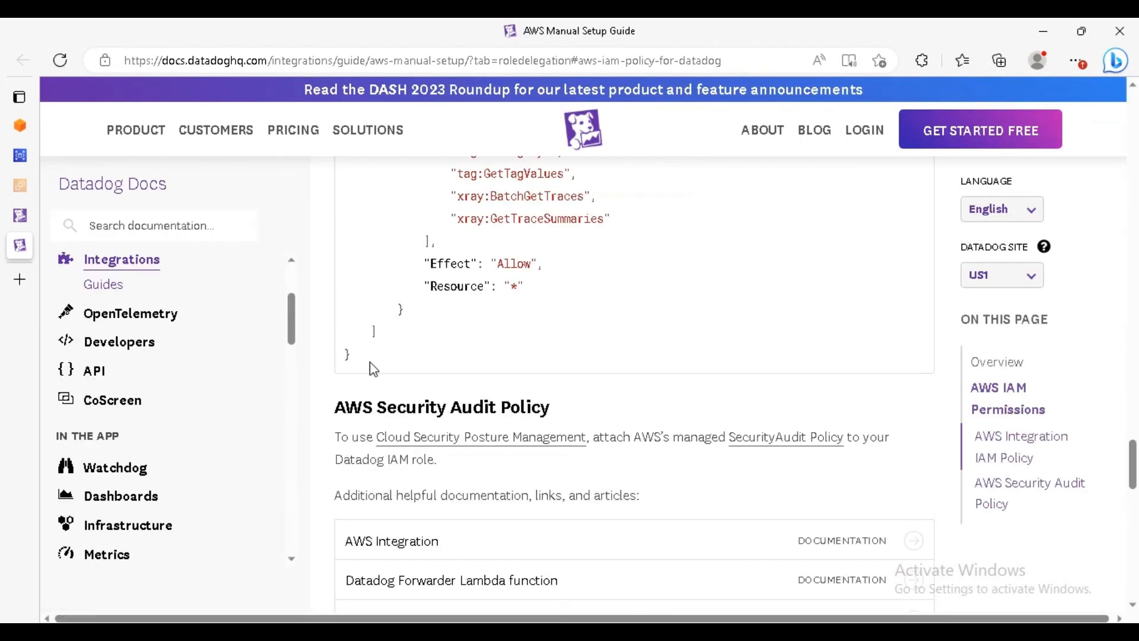
pyautogui.click(368, 129)
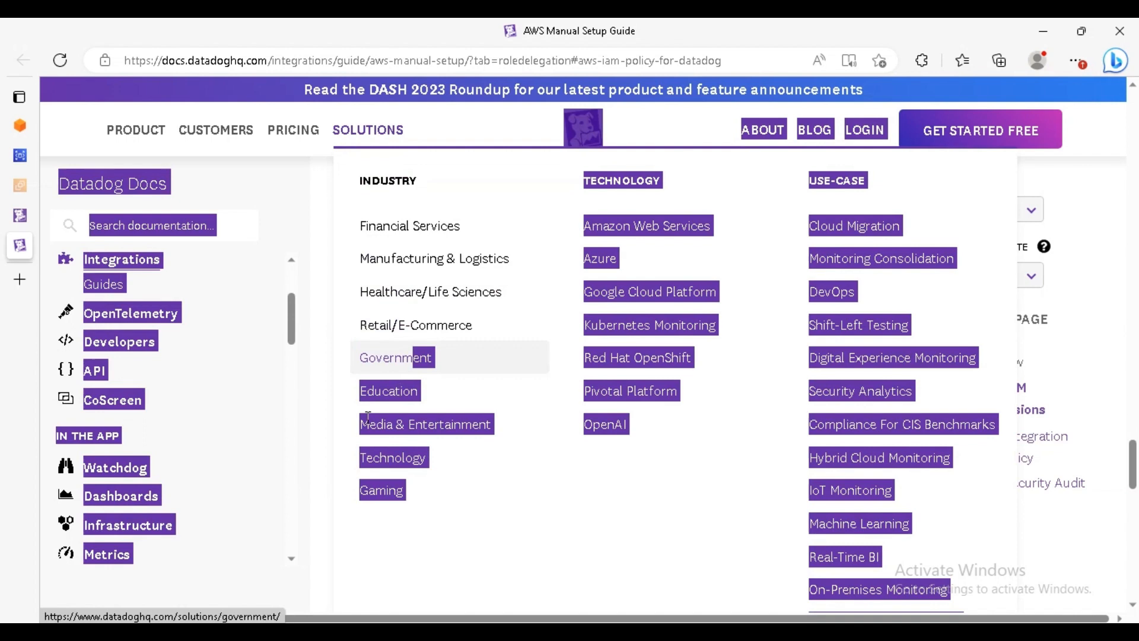
pyautogui.click(368, 130)
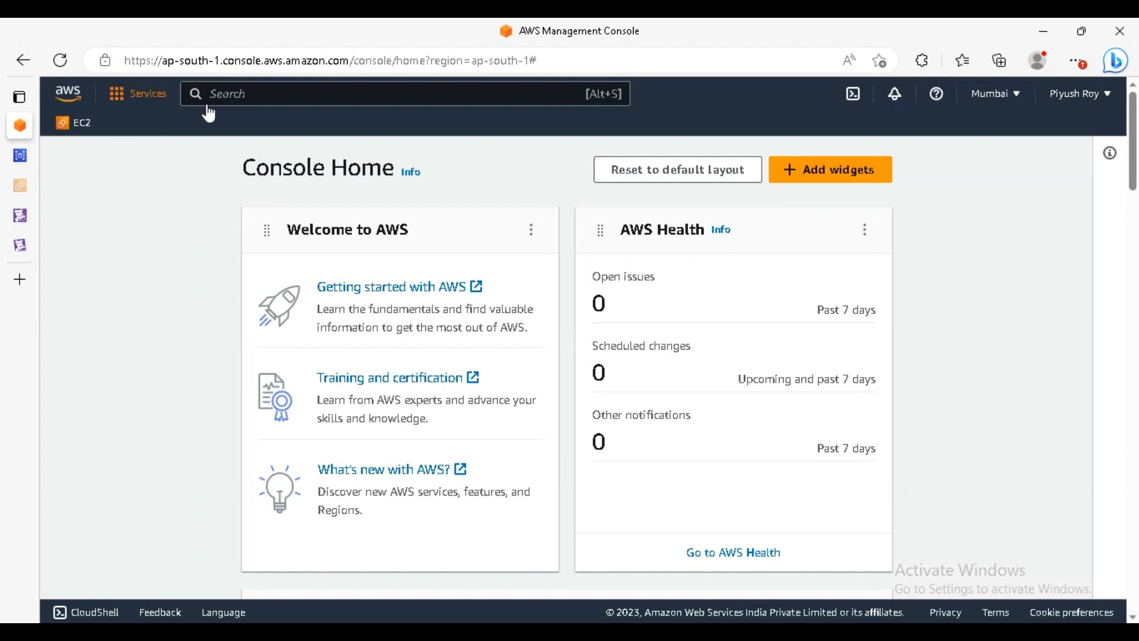
# Find IAM and draft a JSON policy with Datadog's permissions through to review
pyautogui.click(404, 93)
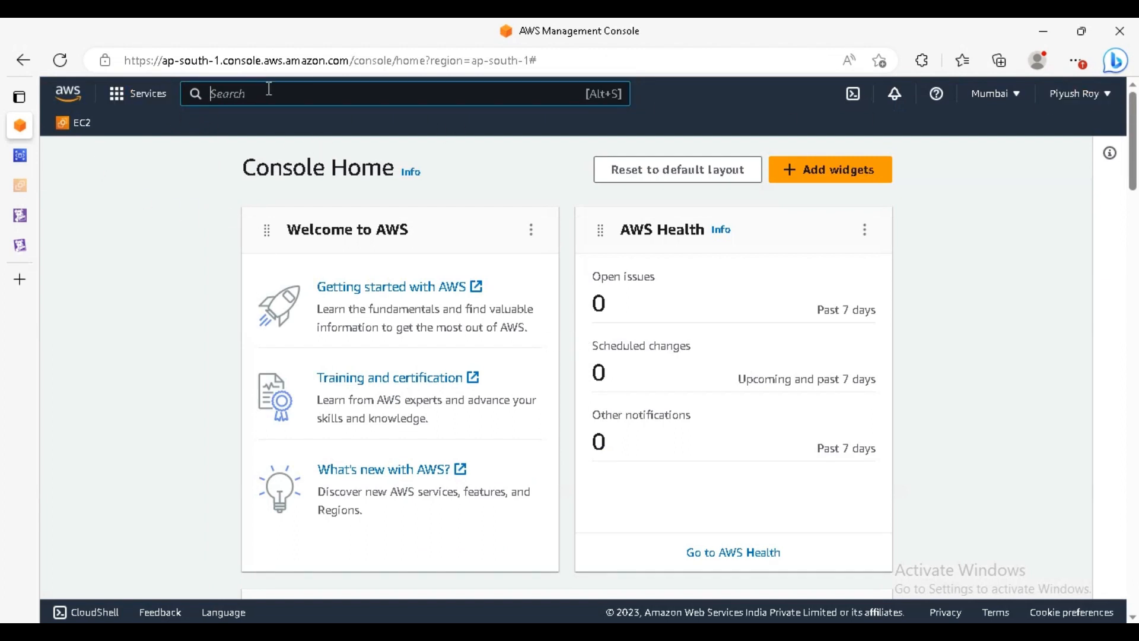
pyautogui.write('iam')
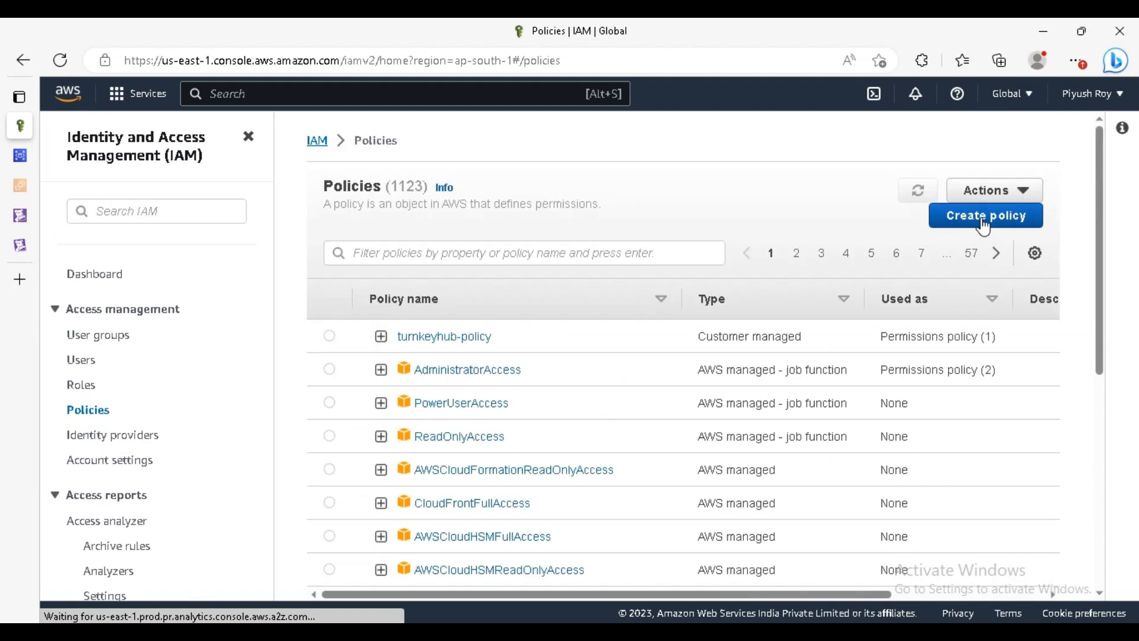
pyautogui.click(985, 215)
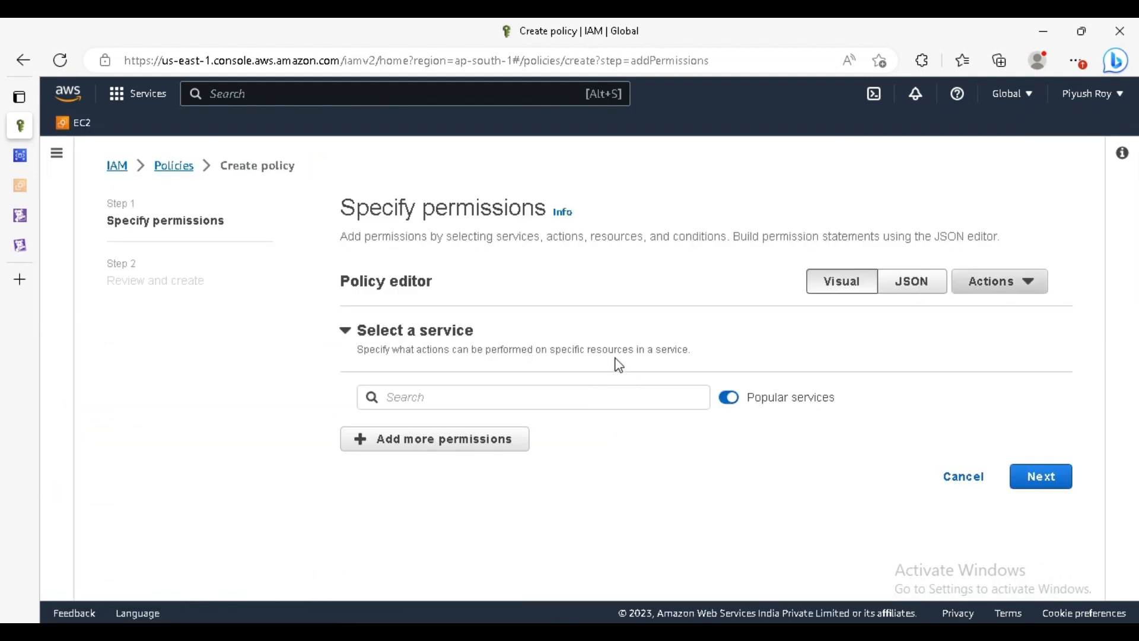
pyautogui.click(912, 281)
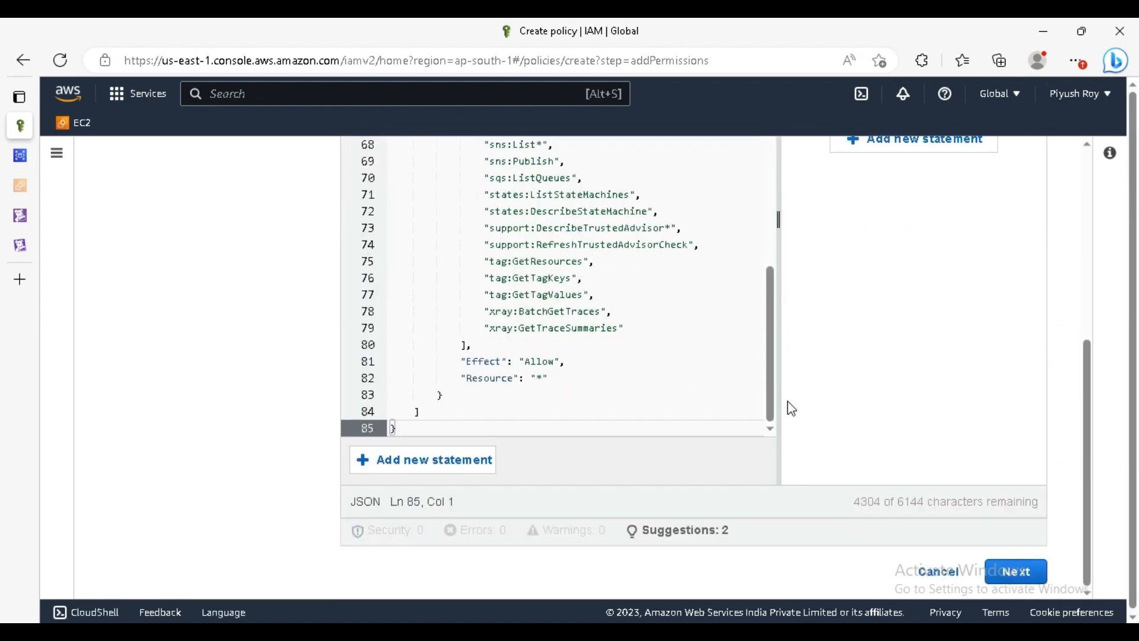
pyautogui.click(1015, 571)
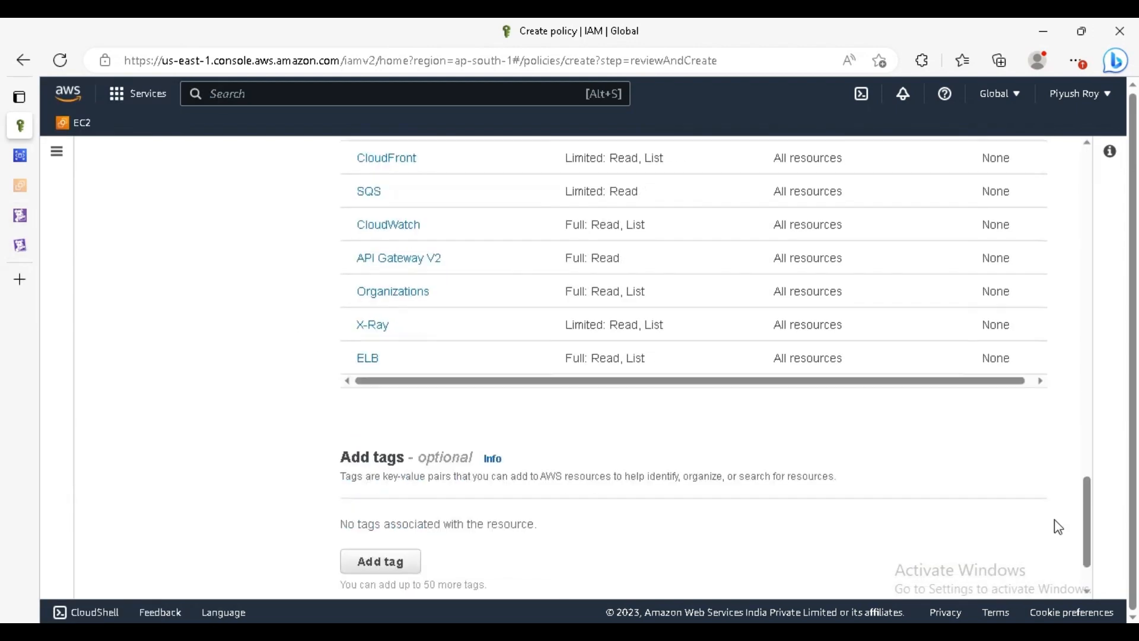
pyautogui.scroll(-3)
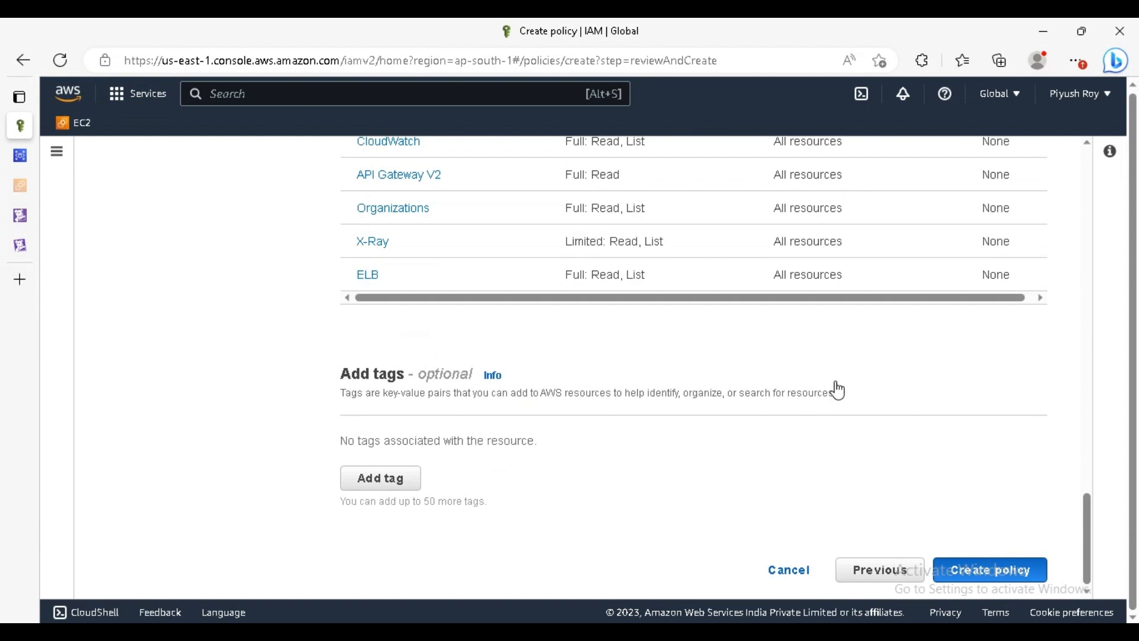
pyautogui.click(989, 570)
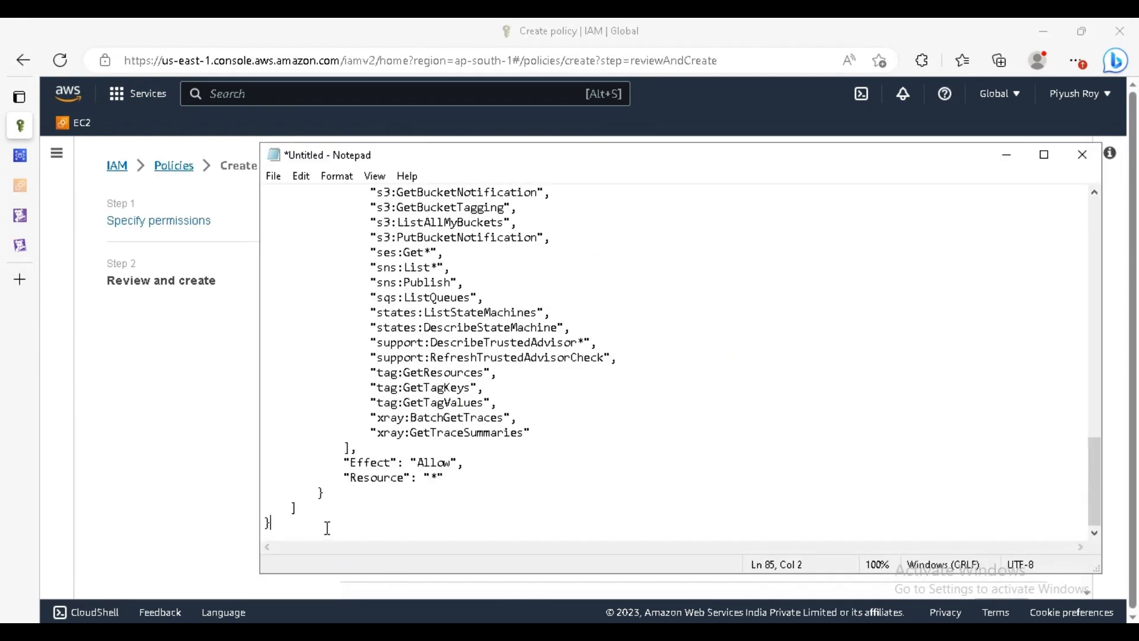
# Type the policy name 'DatadogIntegrationPolicy' in Notepad below the JSON
pyautogui.write('Data')
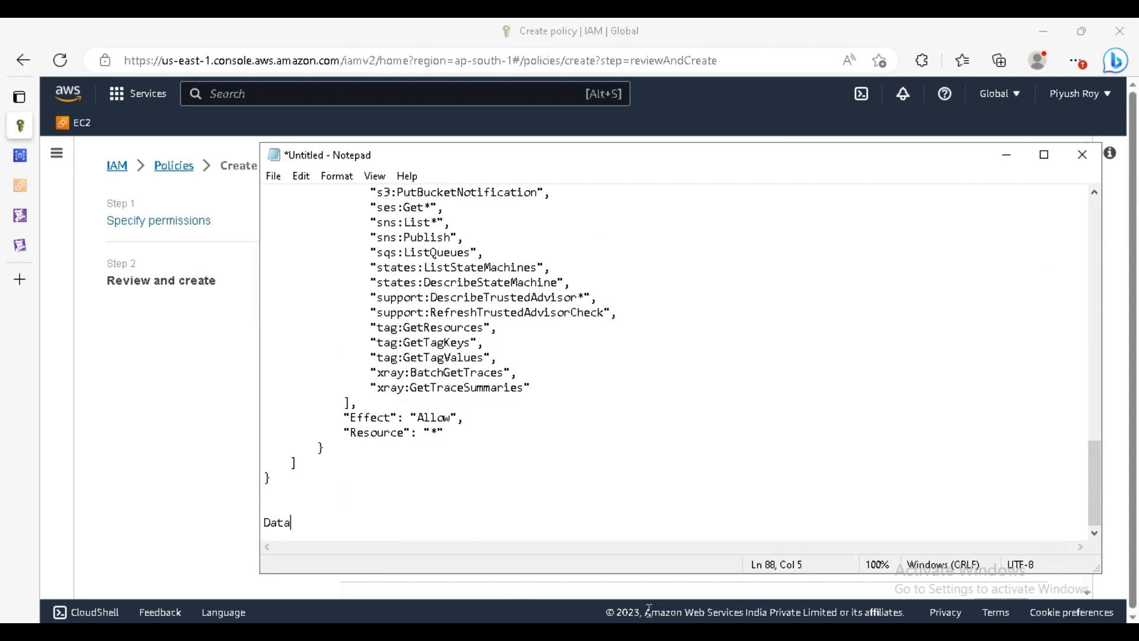
pyautogui.write('dogIn')
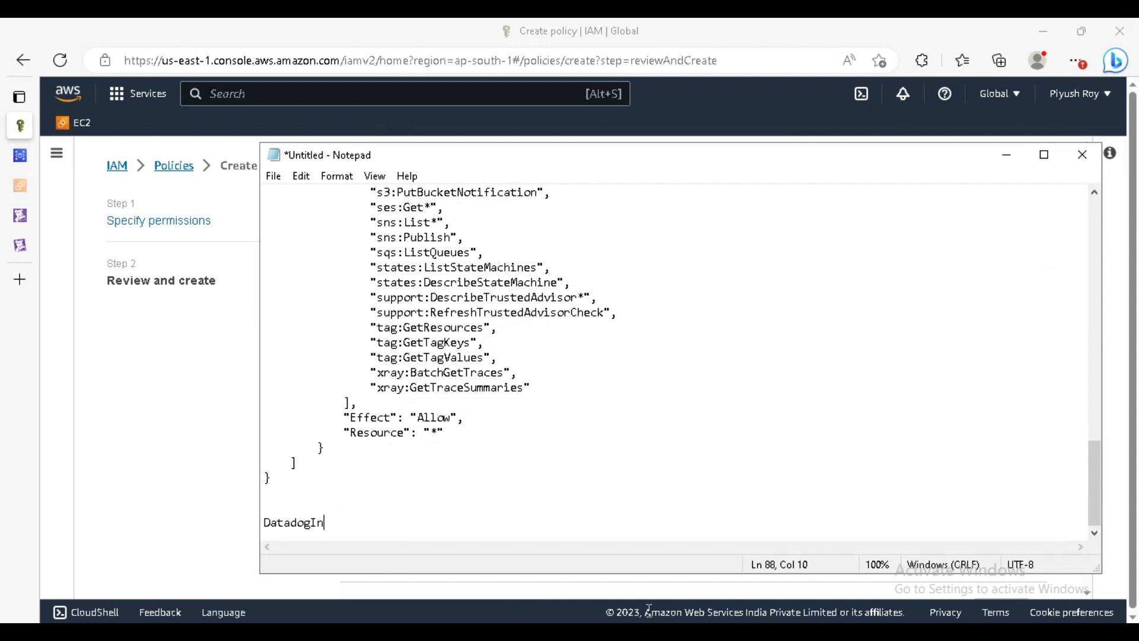
pyautogui.write('tegra')
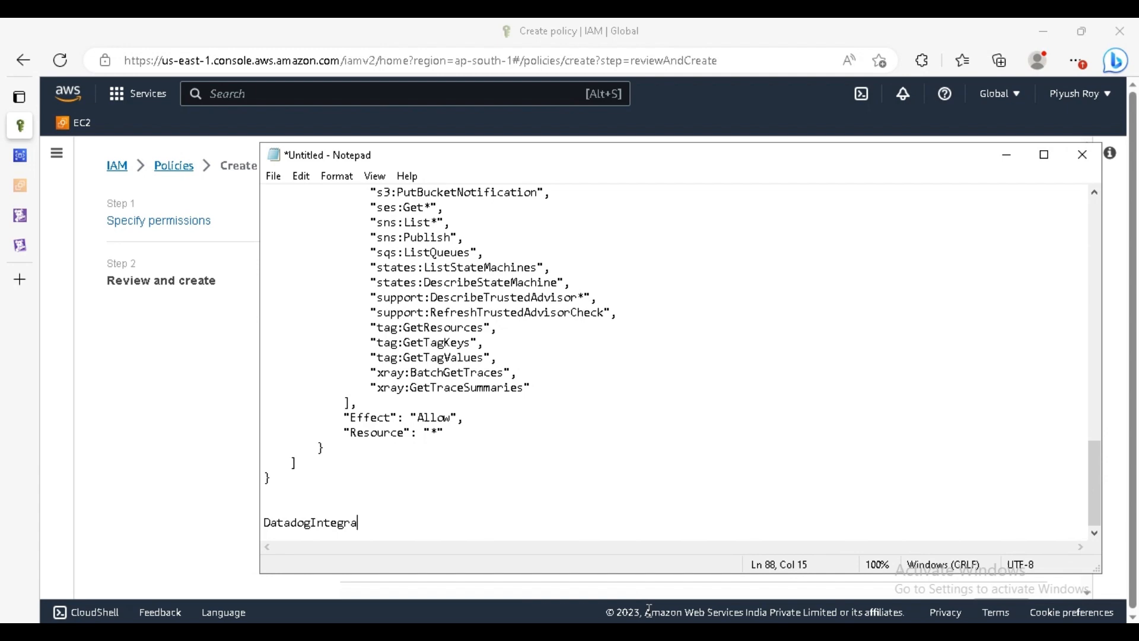
pyautogui.write('tionPl')
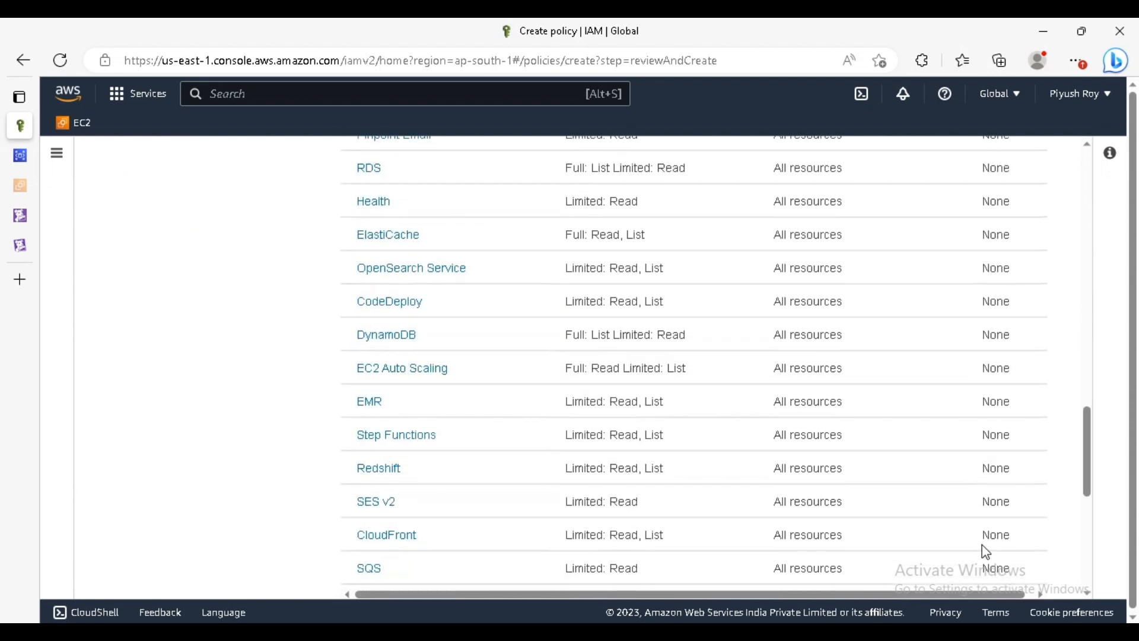
# Scroll the review page and confirm creation of DatadogIntegrationPolicy
pyautogui.scroll(-3)
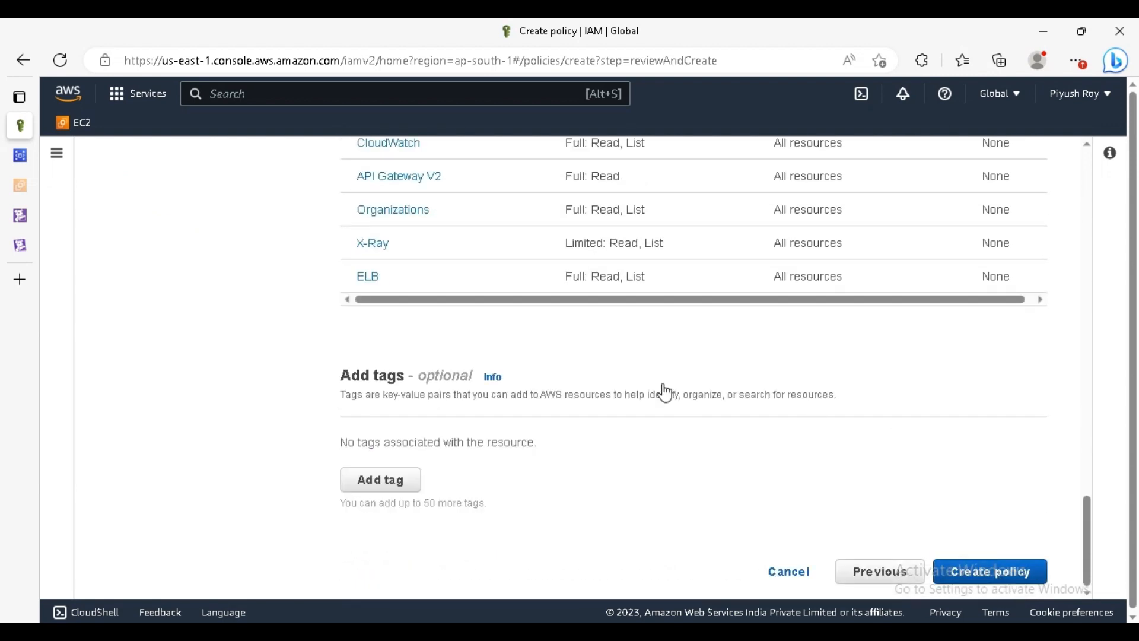
pyautogui.click(988, 570)
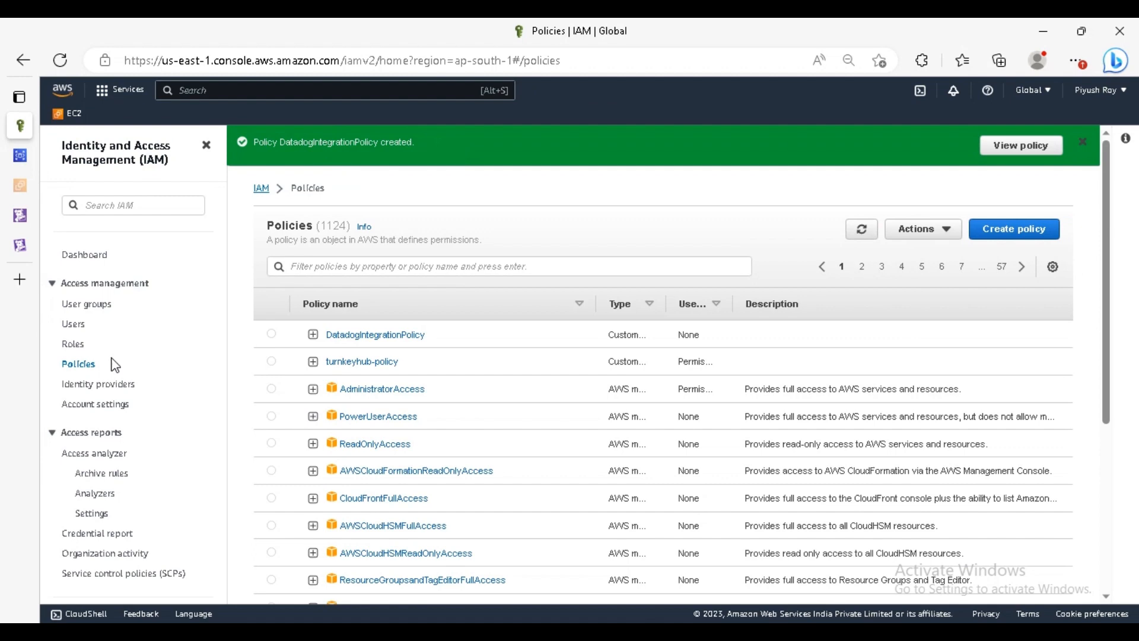
pyautogui.click(72, 344)
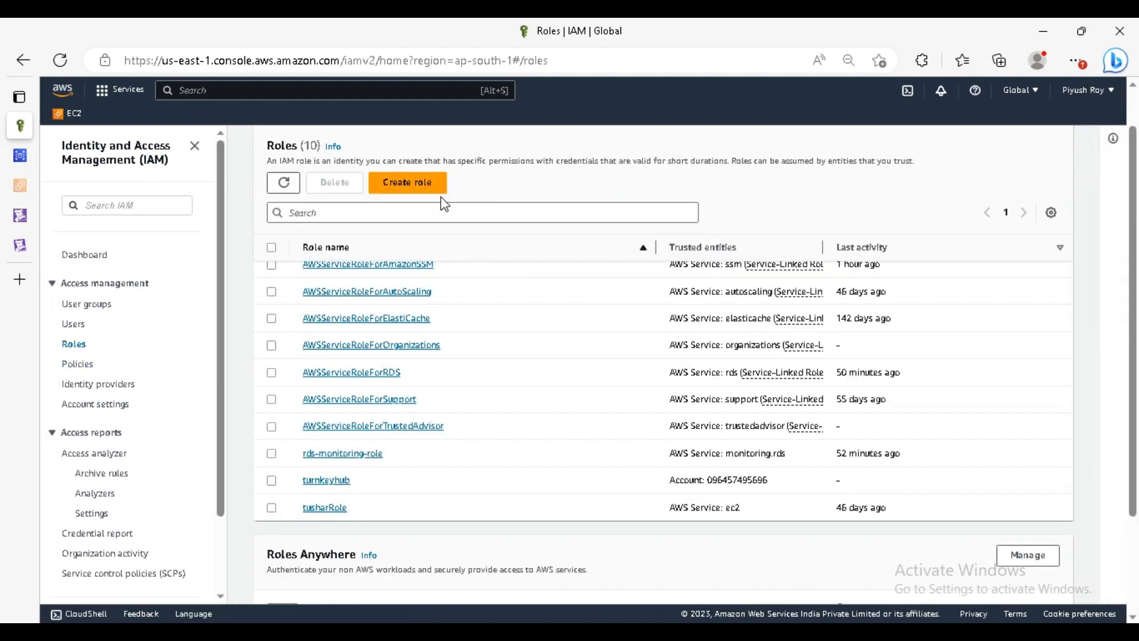
pyautogui.click(407, 182)
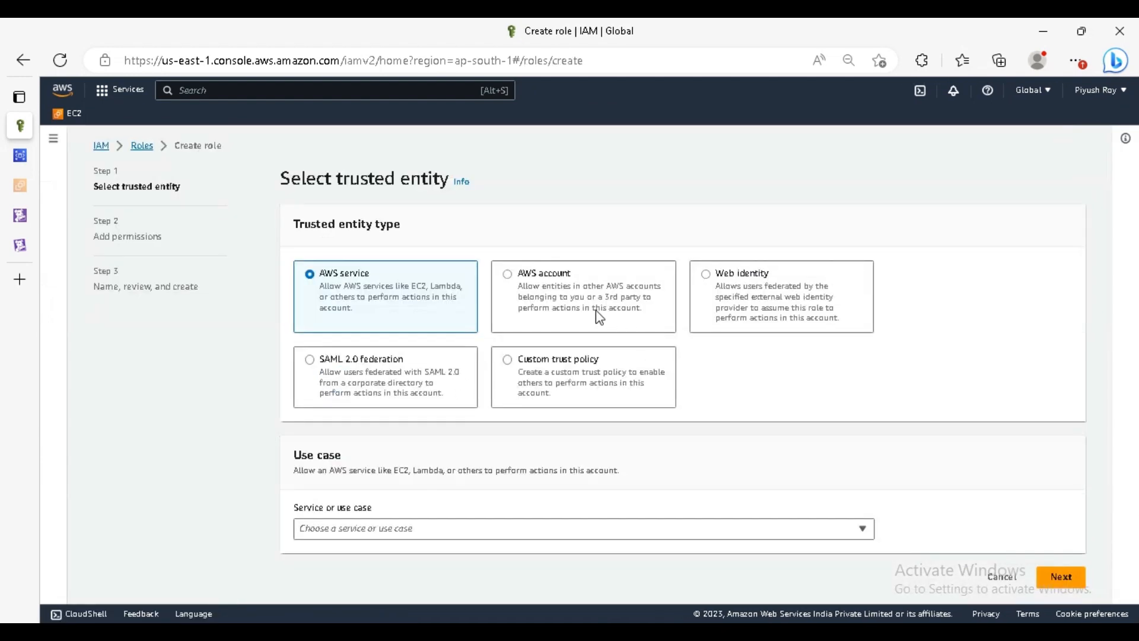
pyautogui.moveTo(545, 287)
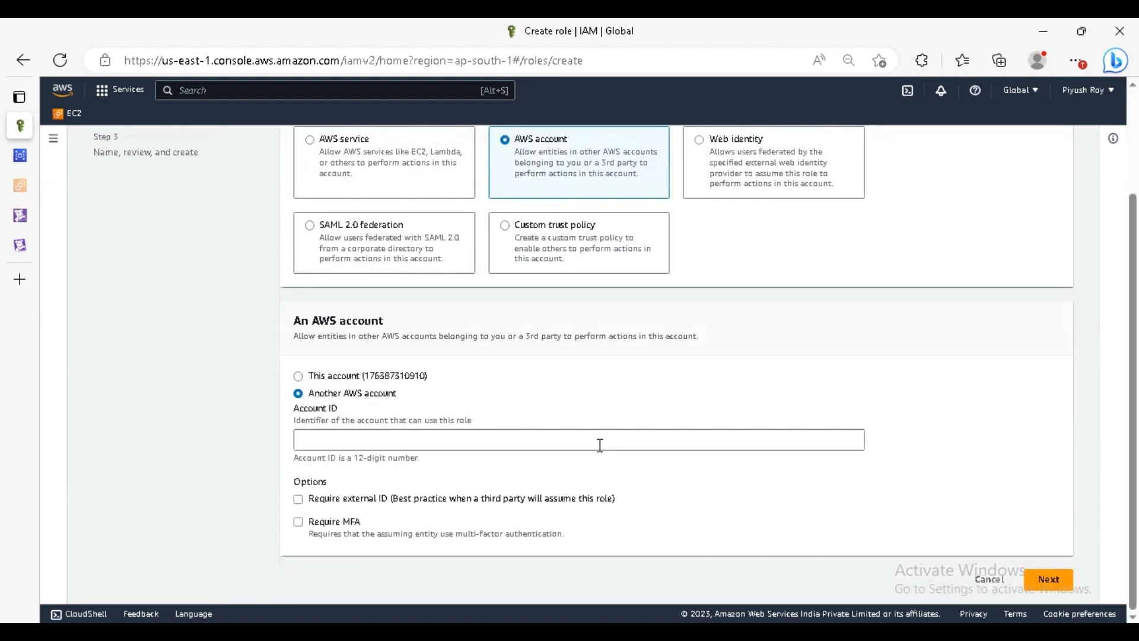
pyautogui.click(579, 439)
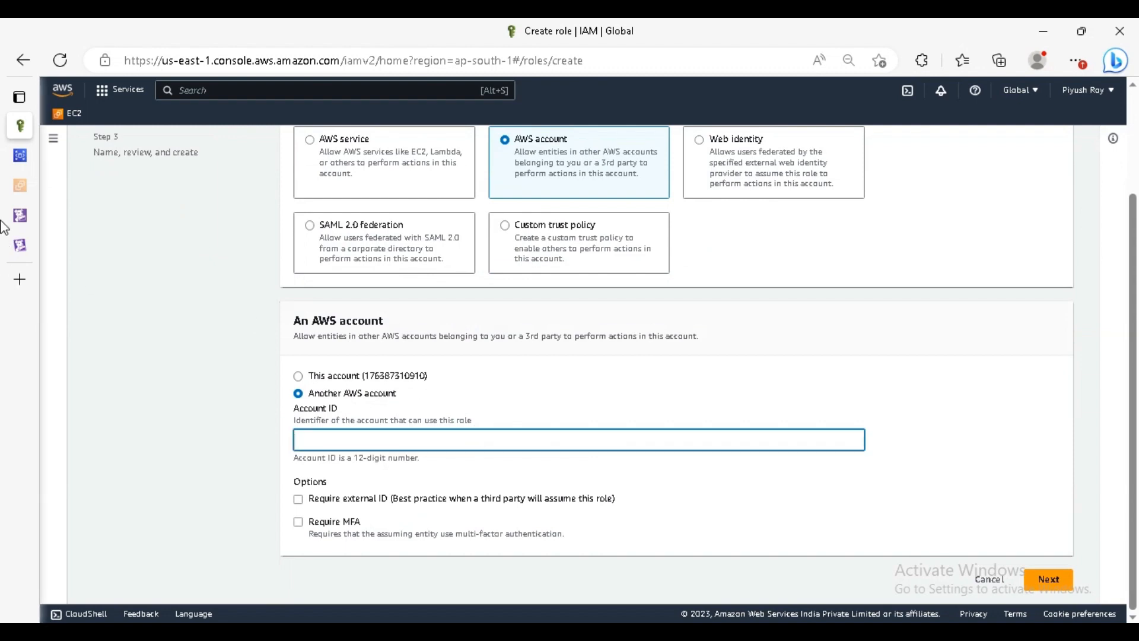
pyautogui.click(91, 244)
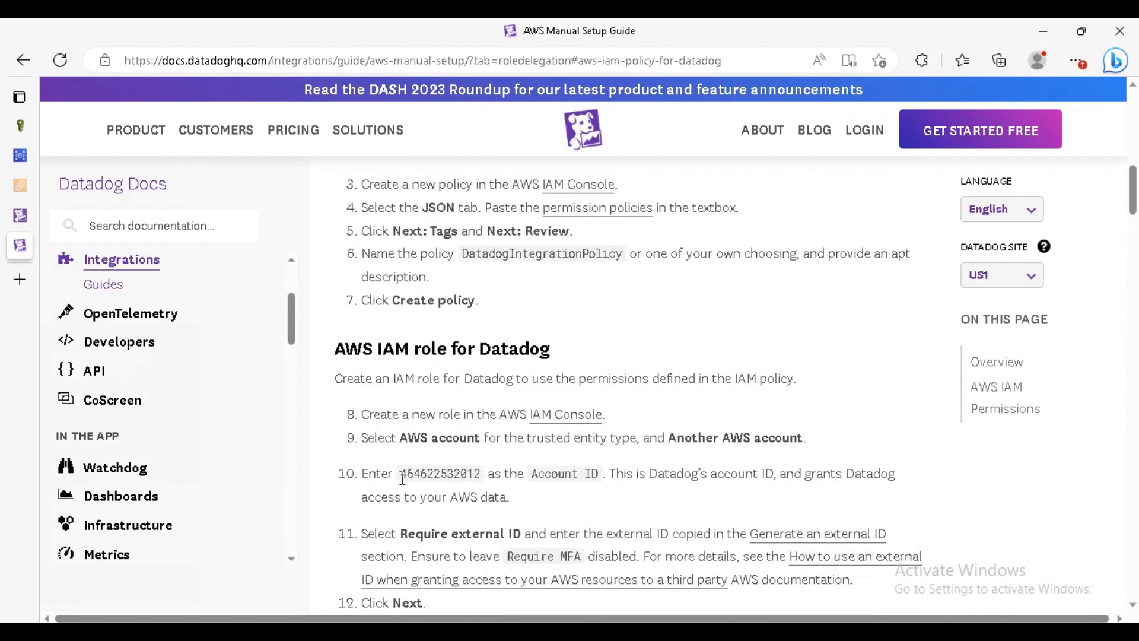
pyautogui.doubleClick(439, 473)
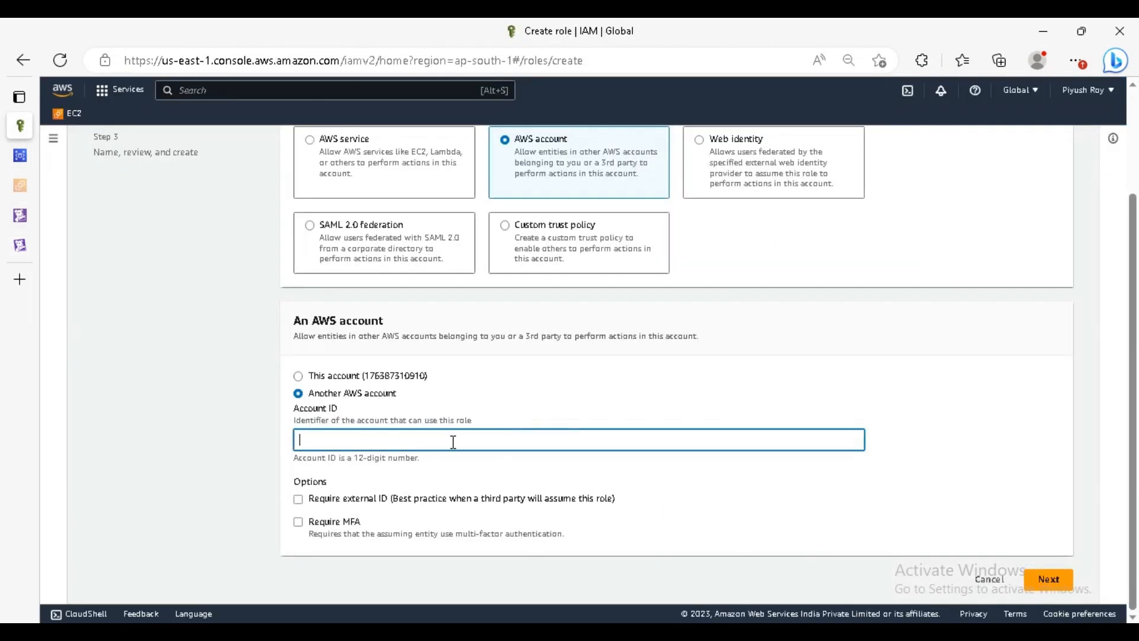
pyautogui.write('464622532012')
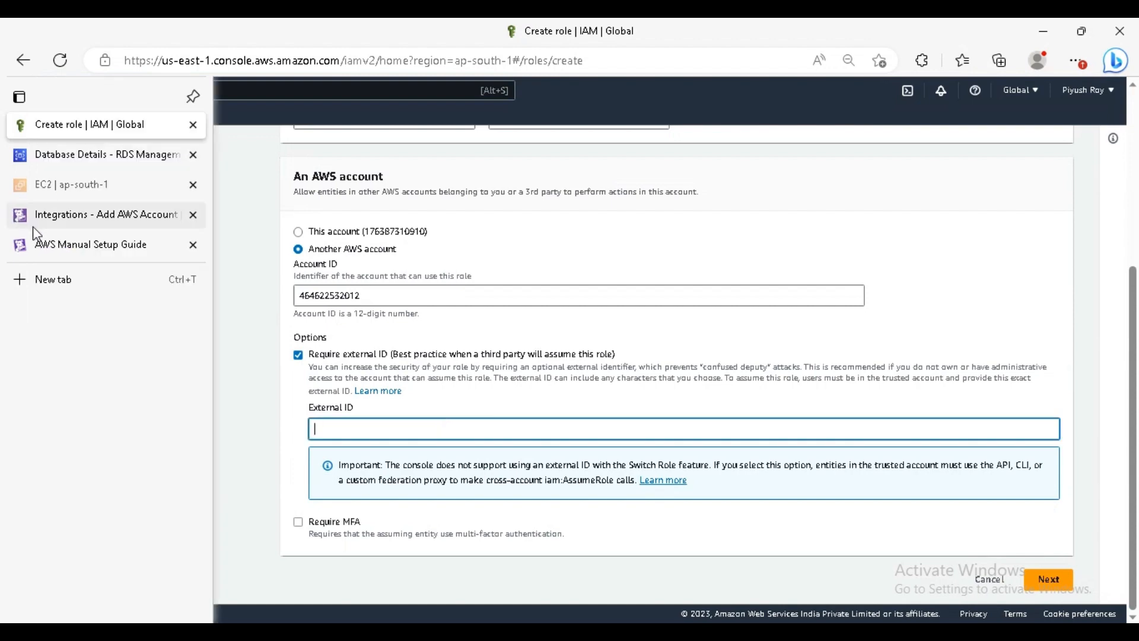
pyautogui.click(91, 243)
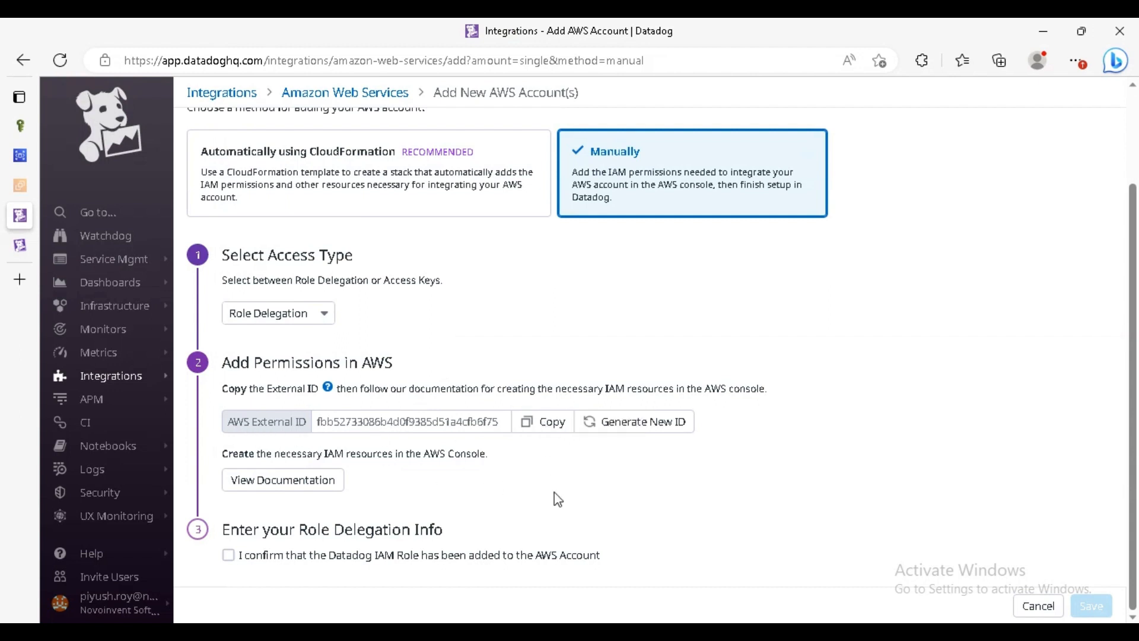
pyautogui.moveTo(542, 469)
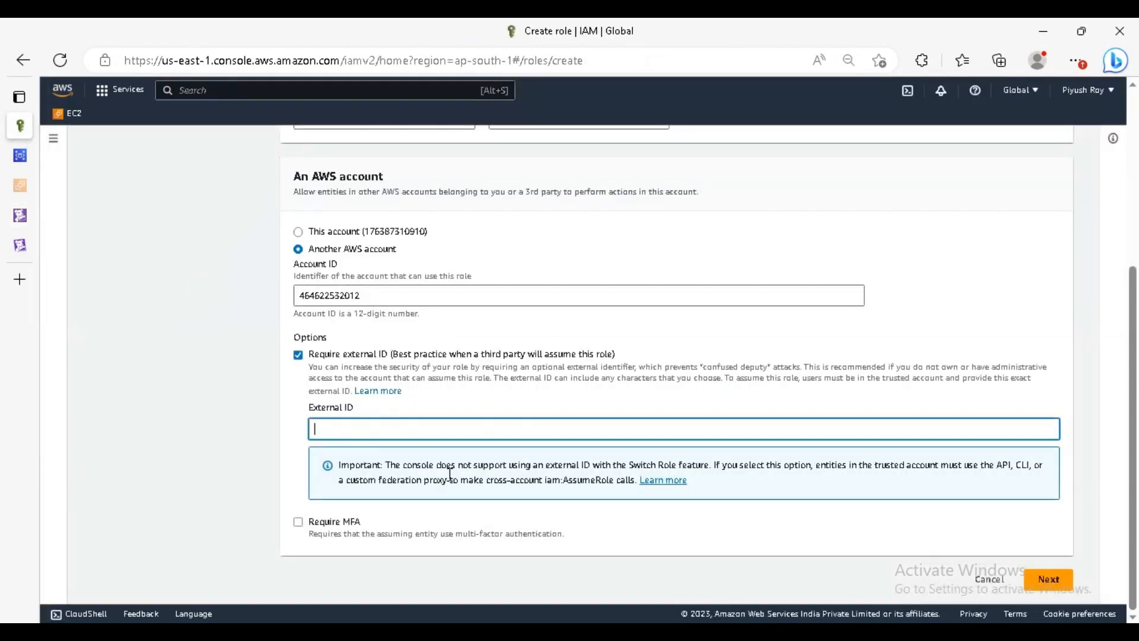
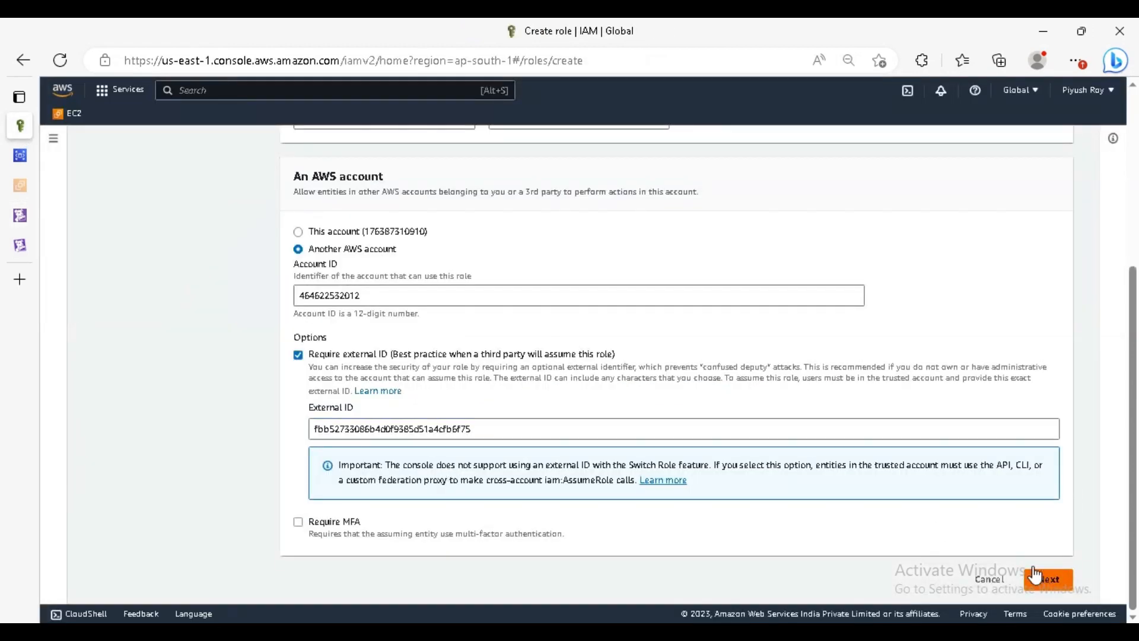
pyautogui.click(1048, 579)
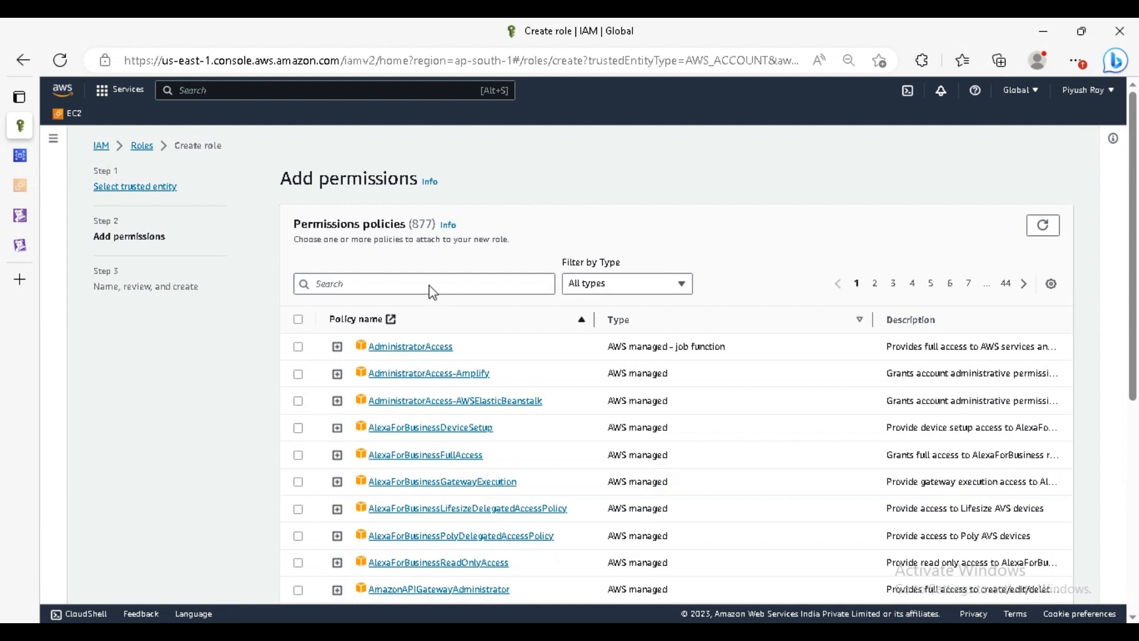
# Filter policies by 'data' to attach DatadogIntegrationPolicy and note 'DatadogIntegrationRole' in Notepad
pyautogui.click(423, 284)
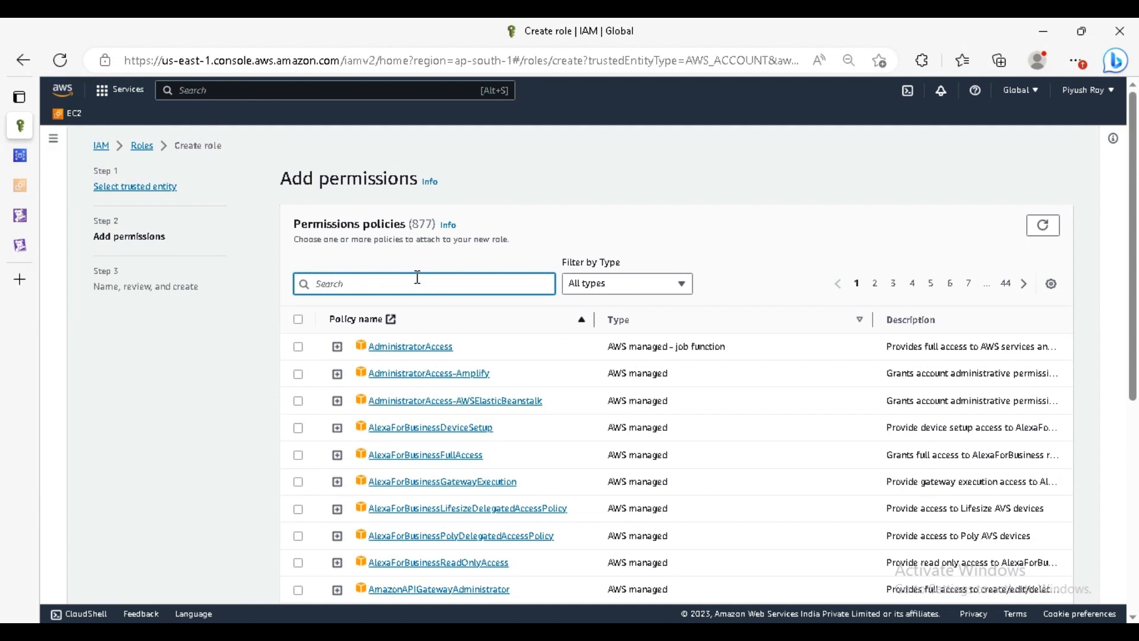
pyautogui.write('datadog')
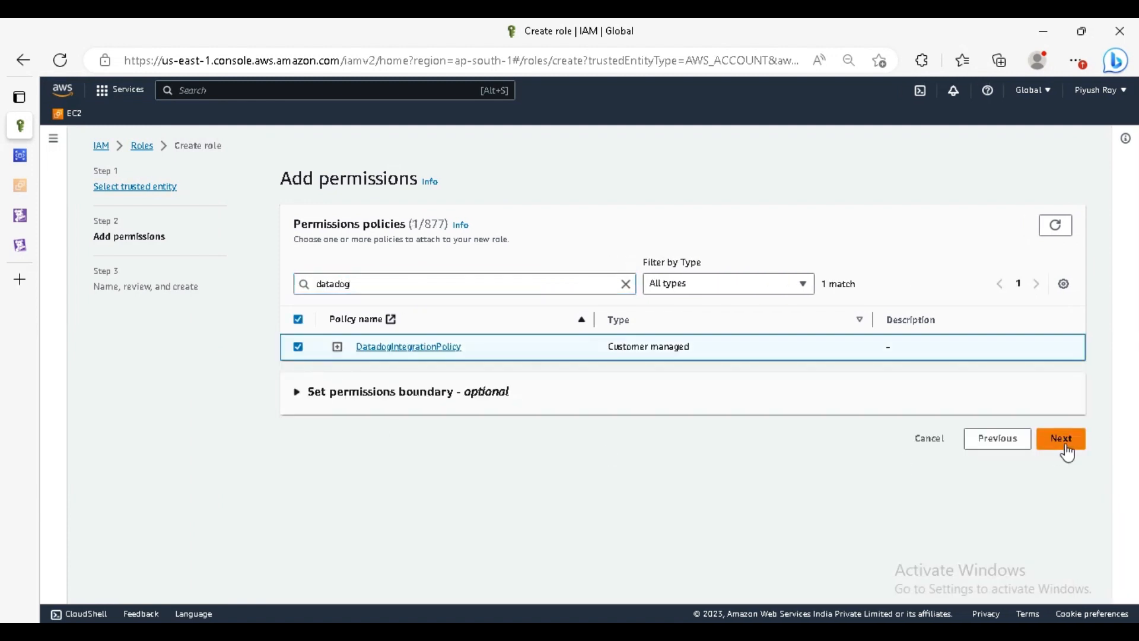
pyautogui.click(1060, 438)
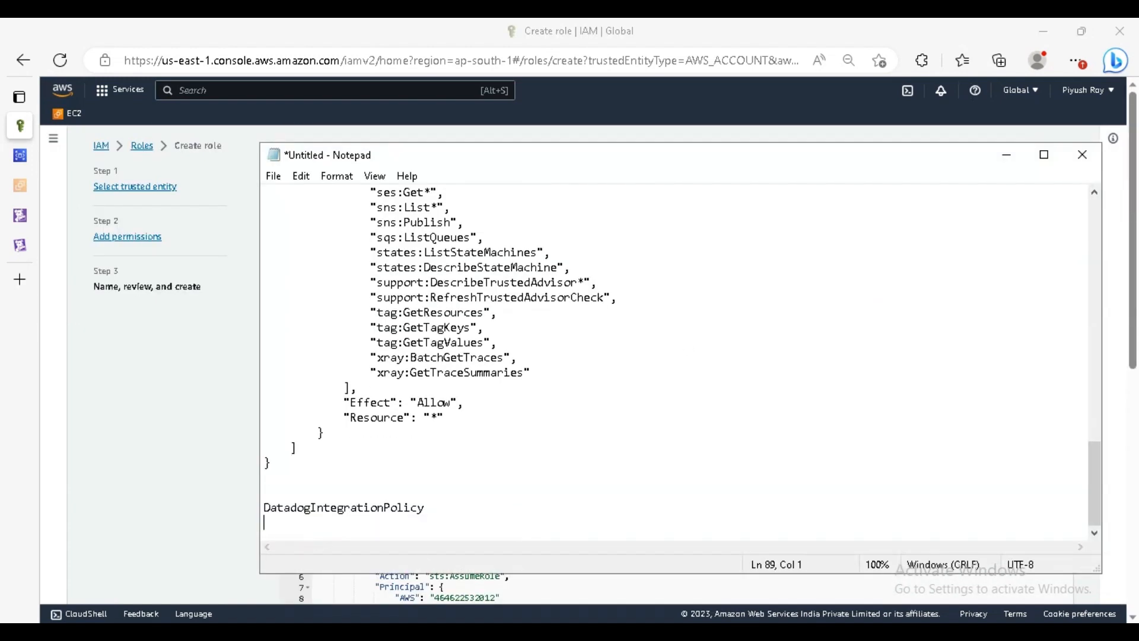
pyautogui.write('DatadogIntegrationRole')
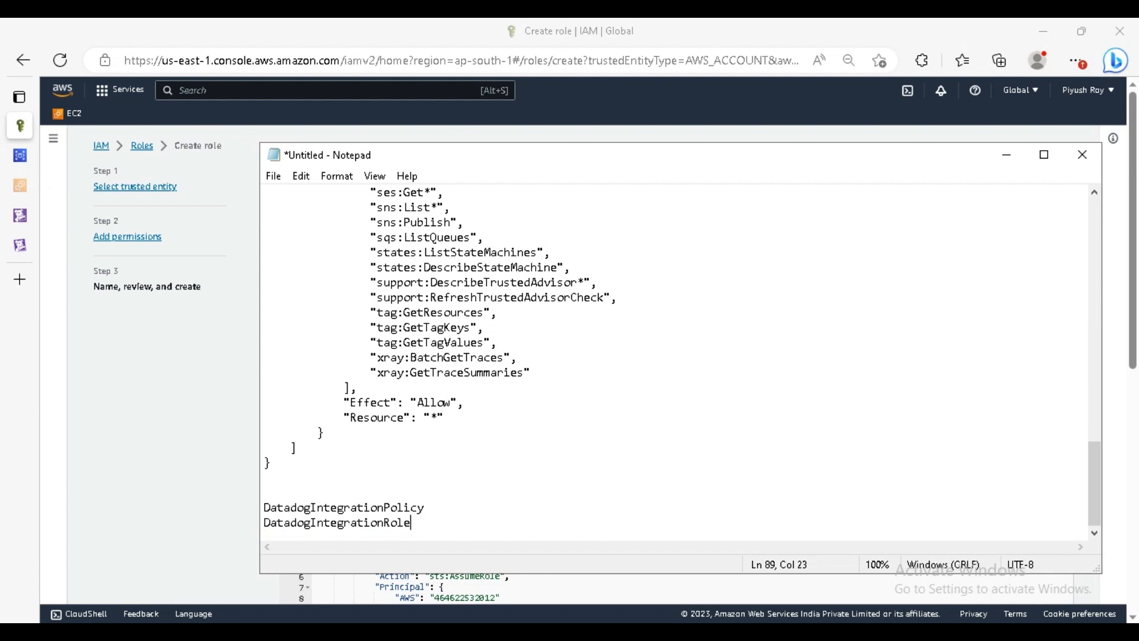
pyautogui.moveTo(336, 521); pyautogui.dragTo(411, 522)
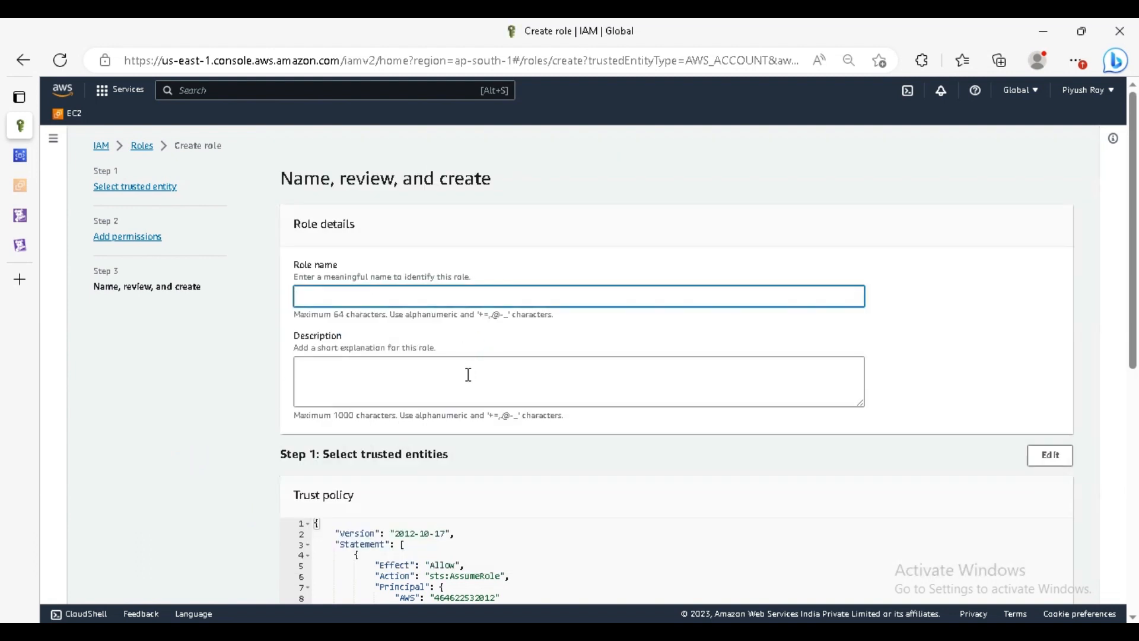
# Name the role DatadogIntegrationRole, create it, and scroll through its details page
pyautogui.write('DatadogIntegrationRole')
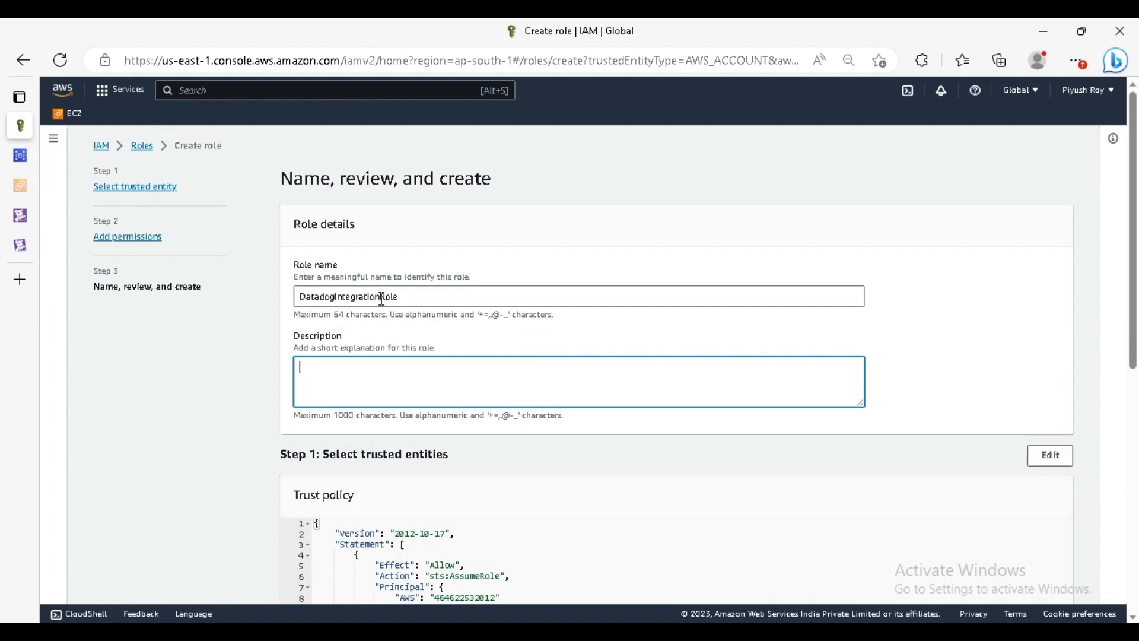
pyautogui.scroll(-3)
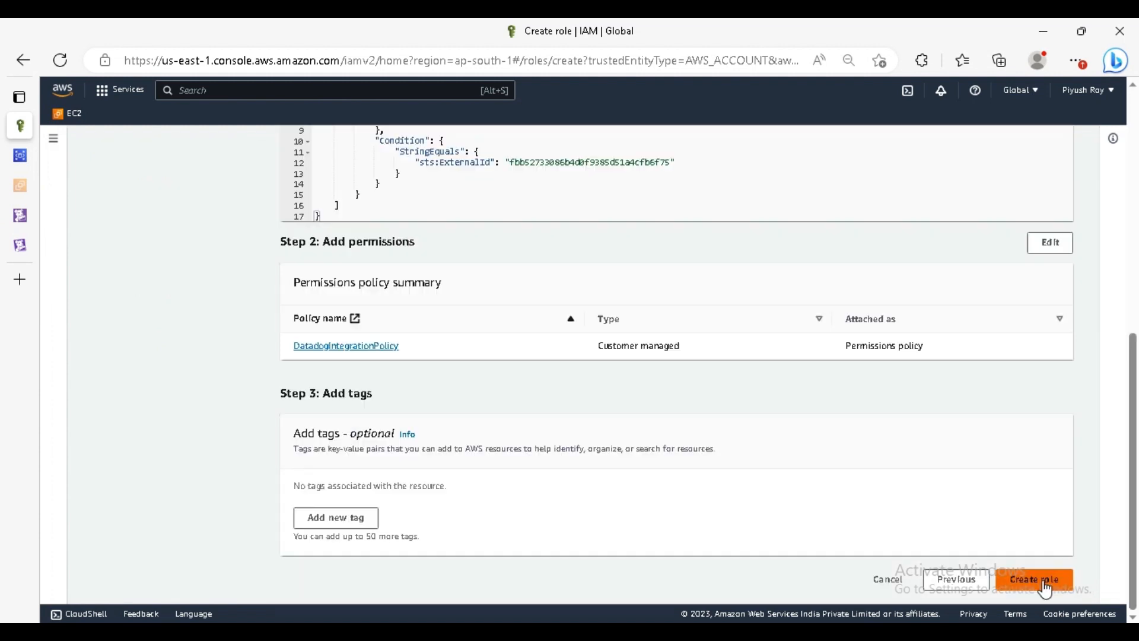
pyautogui.click(1033, 579)
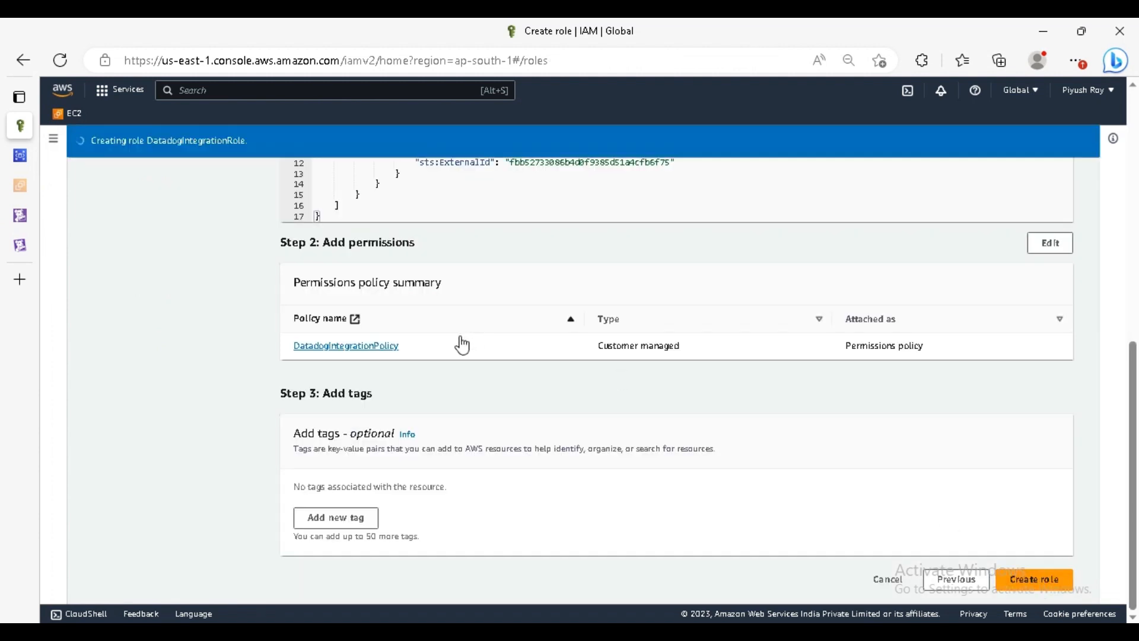
pyautogui.click(1033, 579)
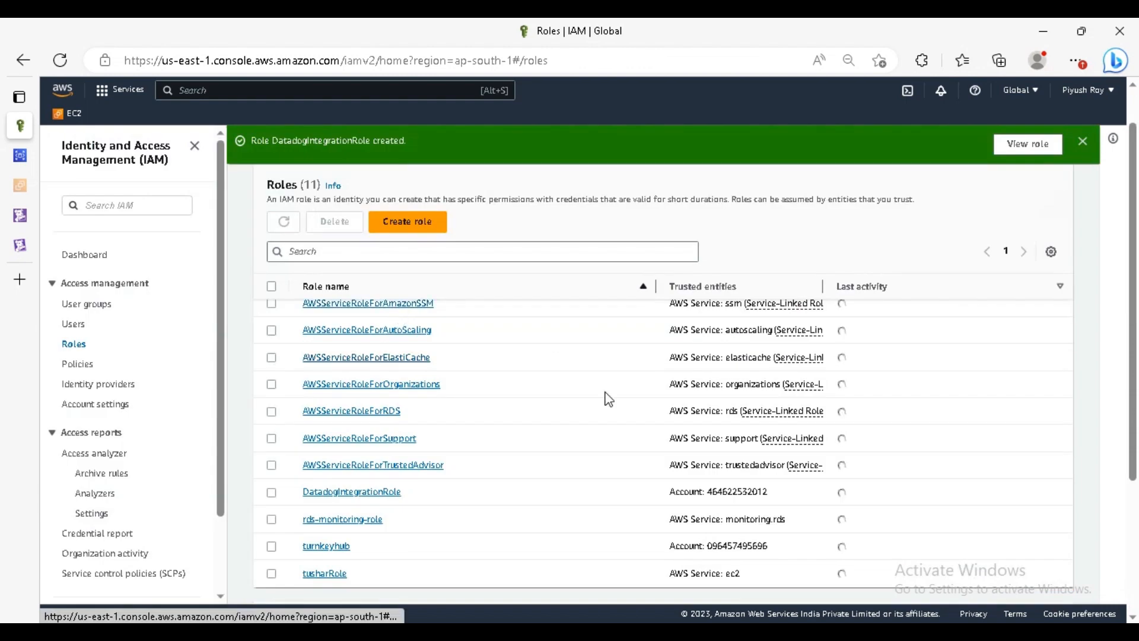
pyautogui.scroll(-3)
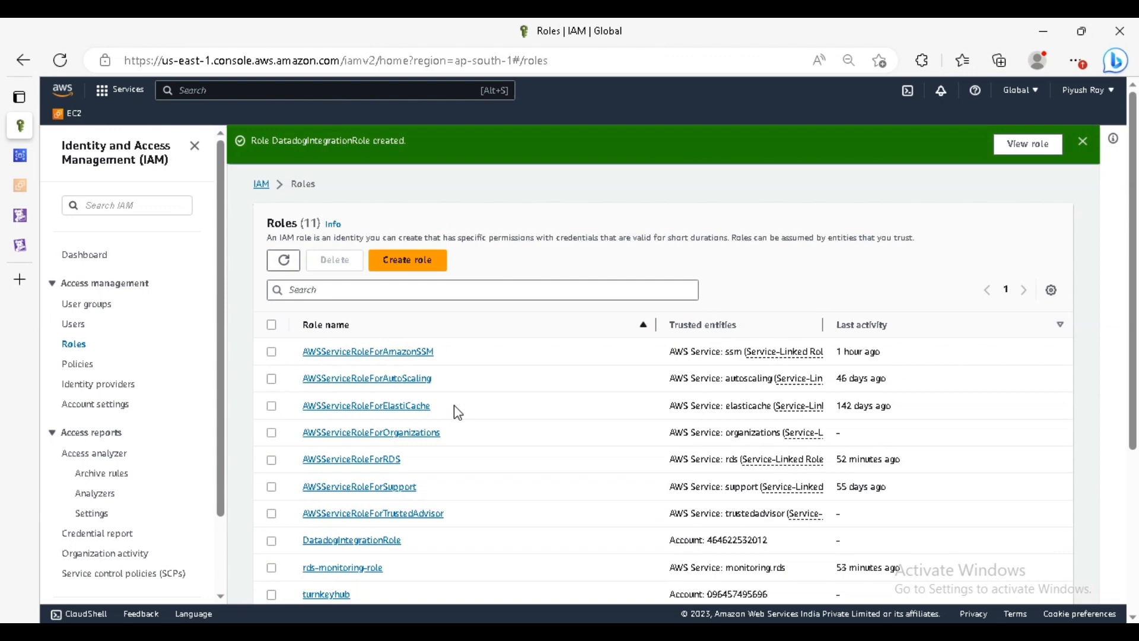
pyautogui.scroll(-3)
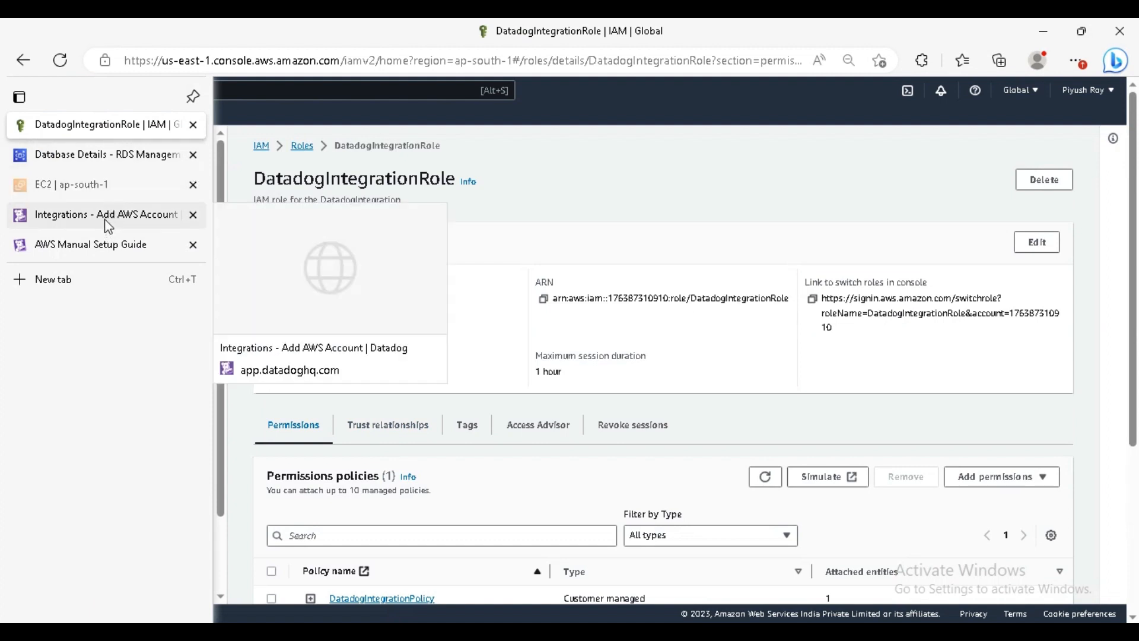
pyautogui.click(107, 214)
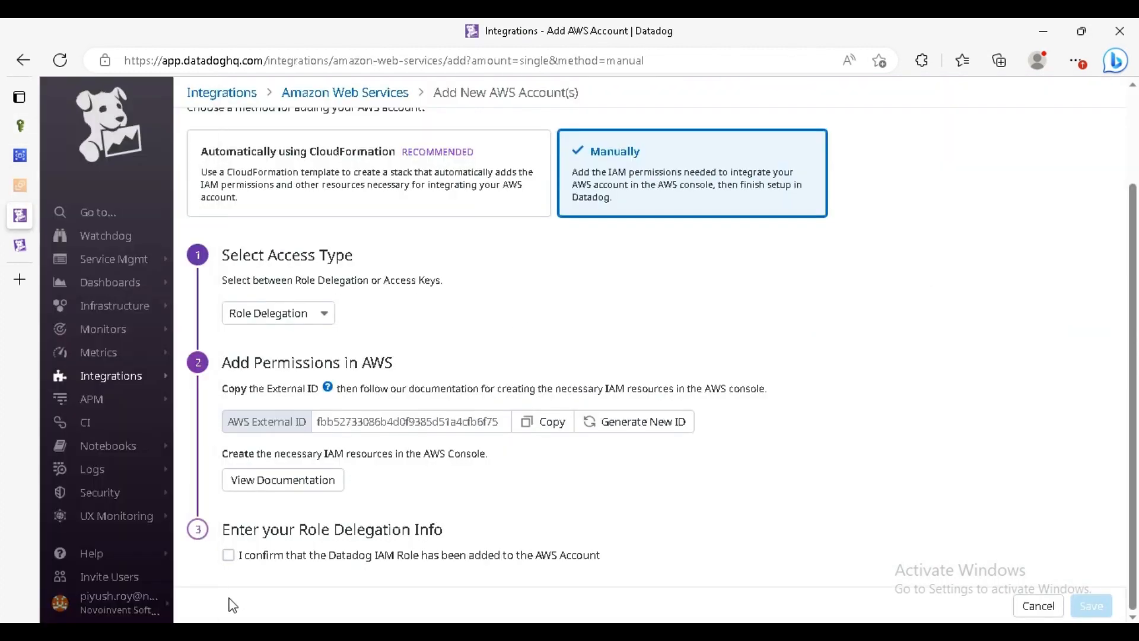
pyautogui.click(228, 554)
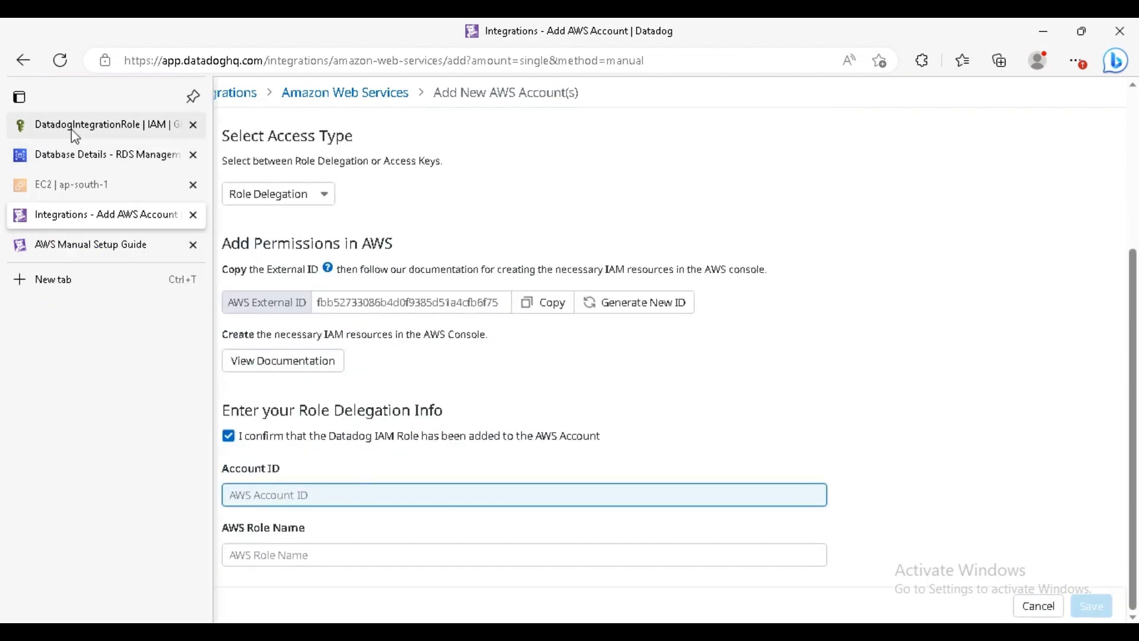
pyautogui.click(106, 155)
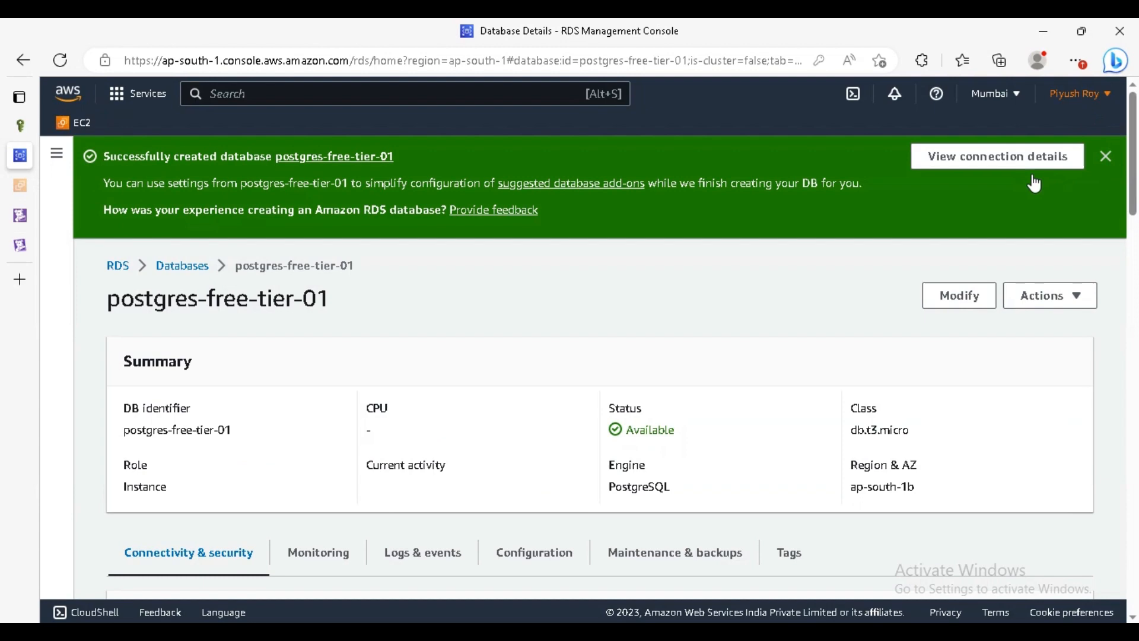
pyautogui.click(1078, 93)
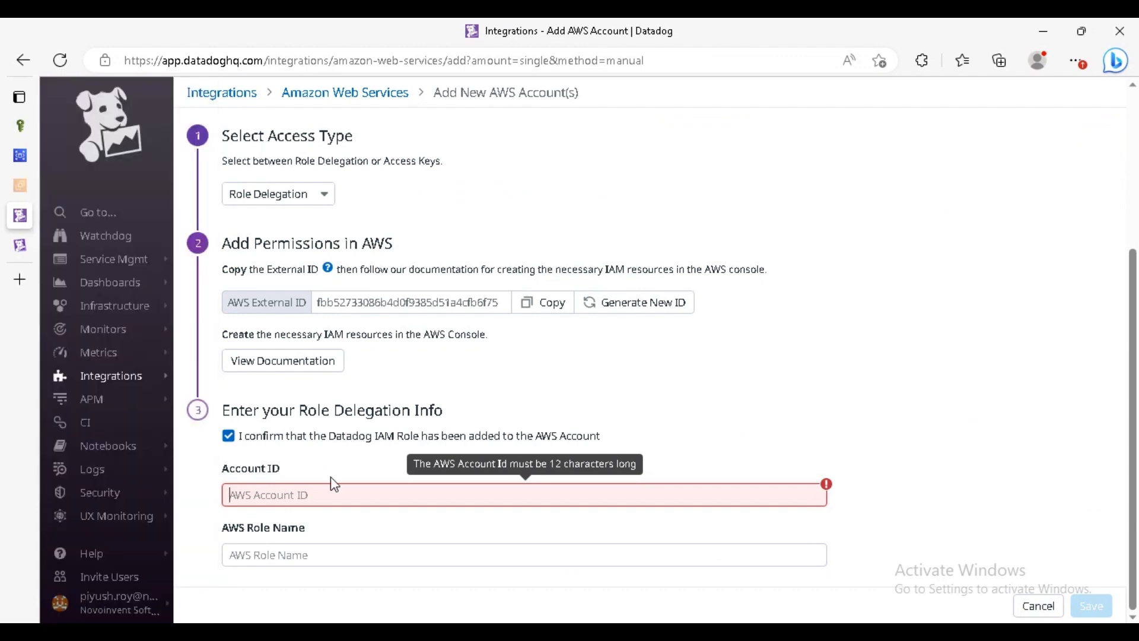
pyautogui.write('176387310910')
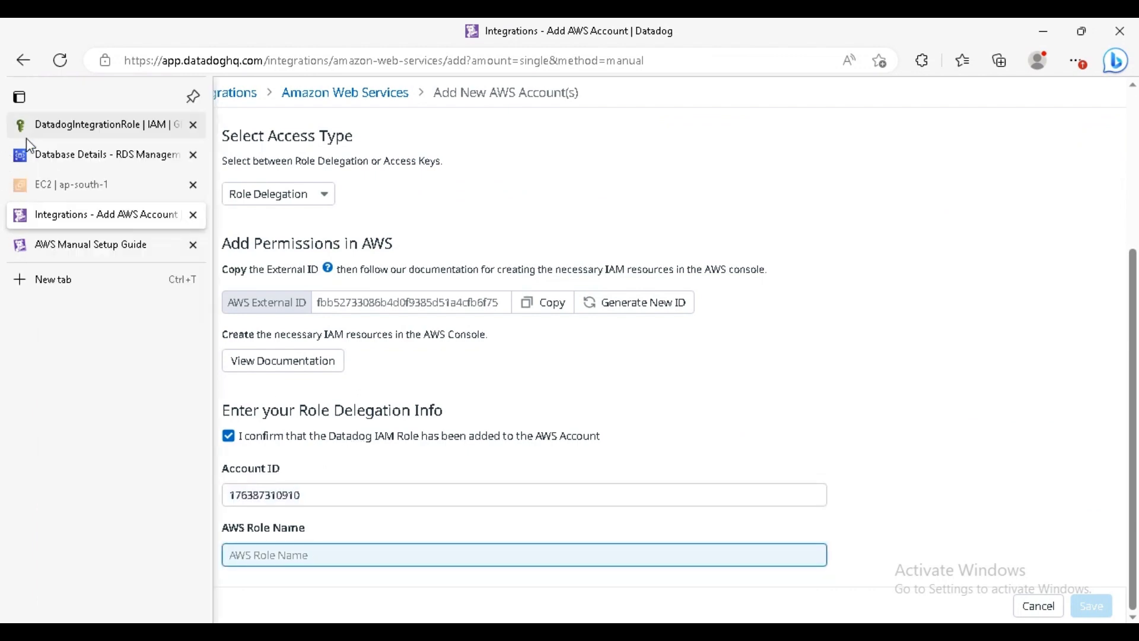
# Set the AWS role name to DatadogIntegrationRole and save the account
pyautogui.click(107, 124)
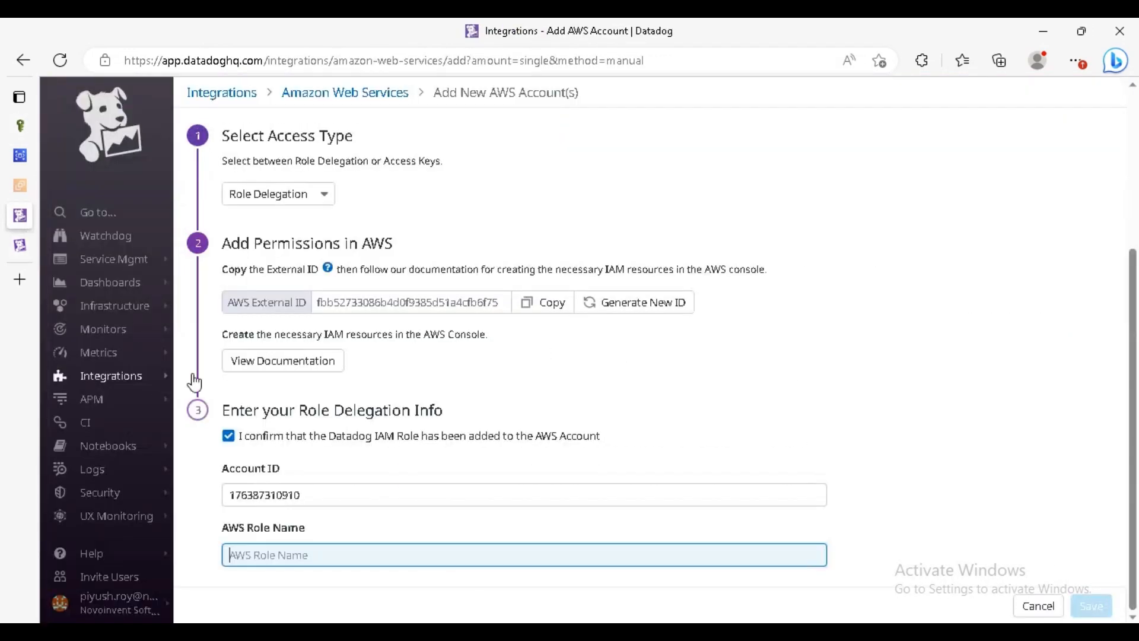
pyautogui.write('DatadogIntegrationRole')
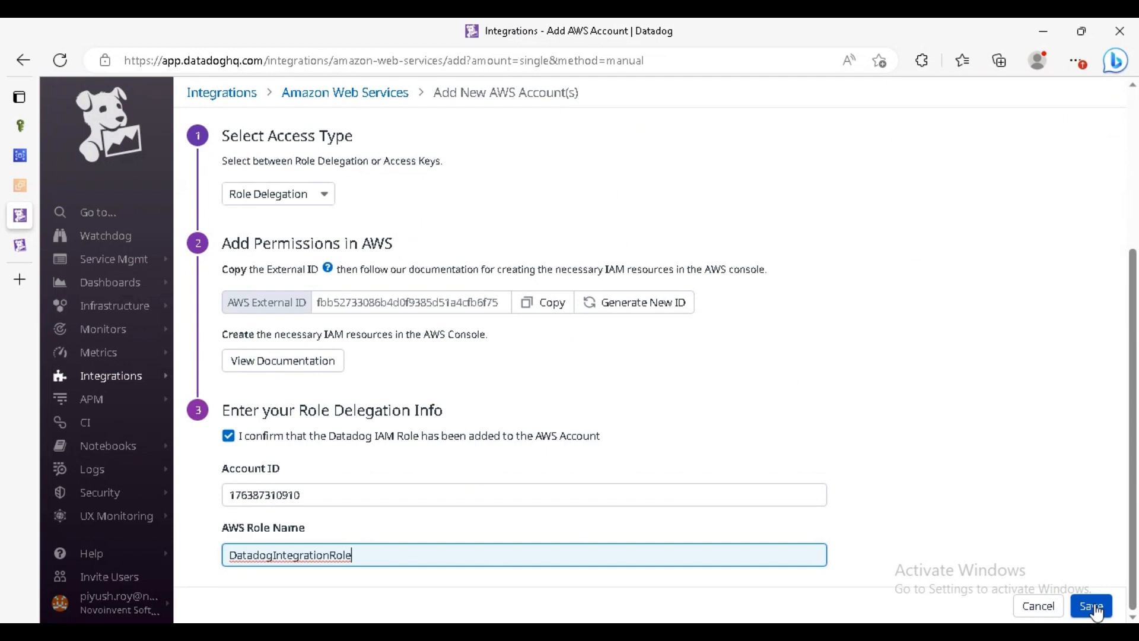
pyautogui.click(1091, 606)
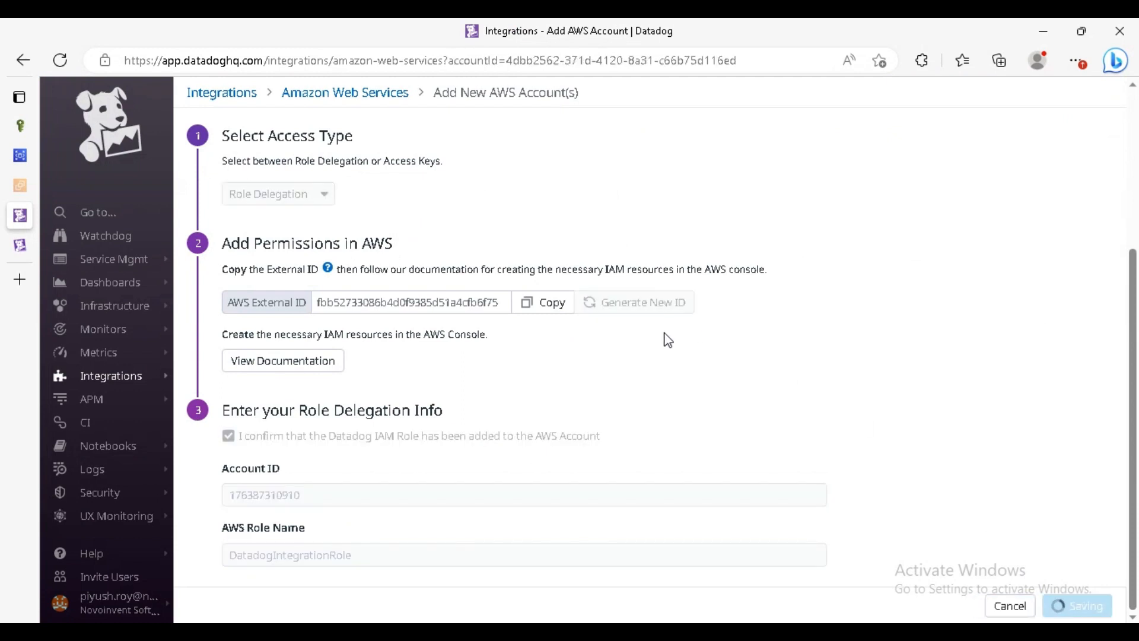
pyautogui.click(1077, 605)
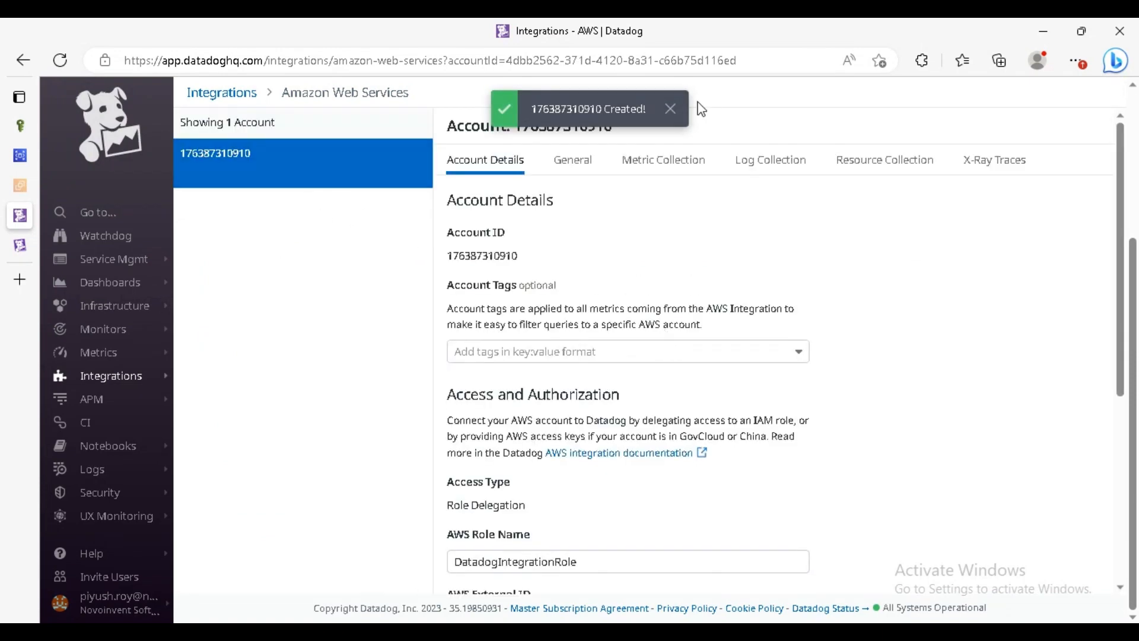
pyautogui.click(884, 160)
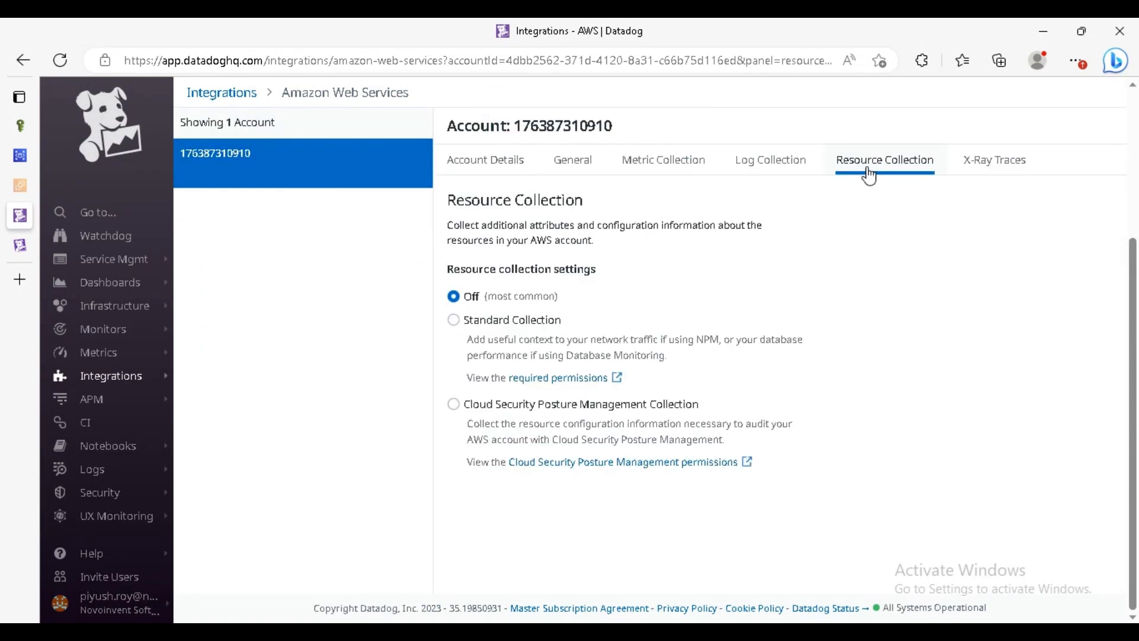
pyautogui.click(454, 320)
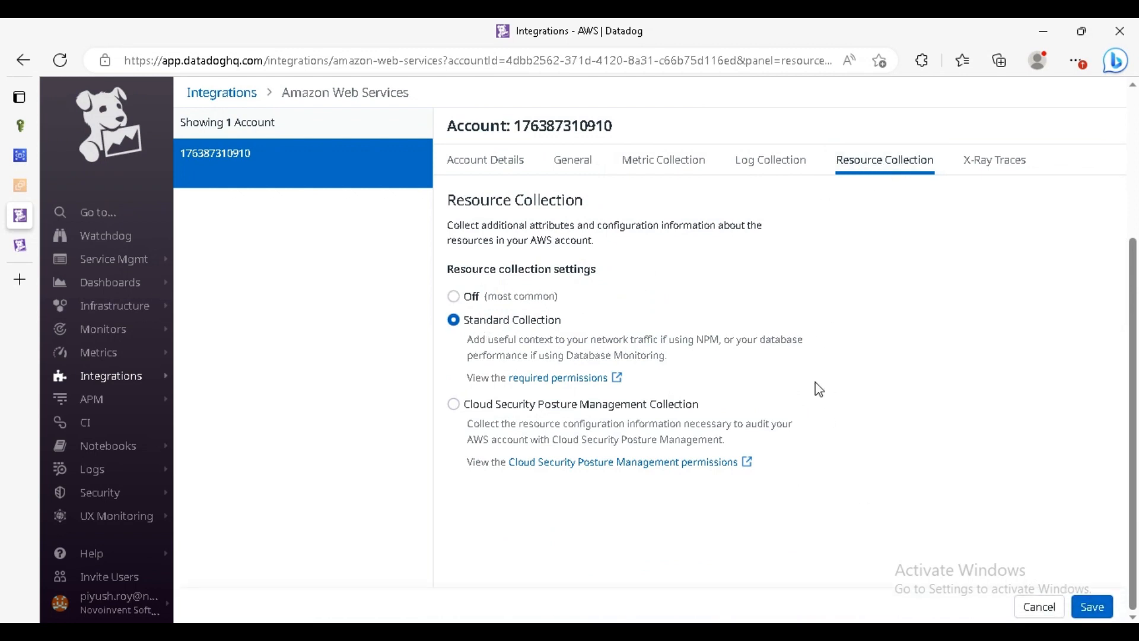
pyautogui.click(1091, 606)
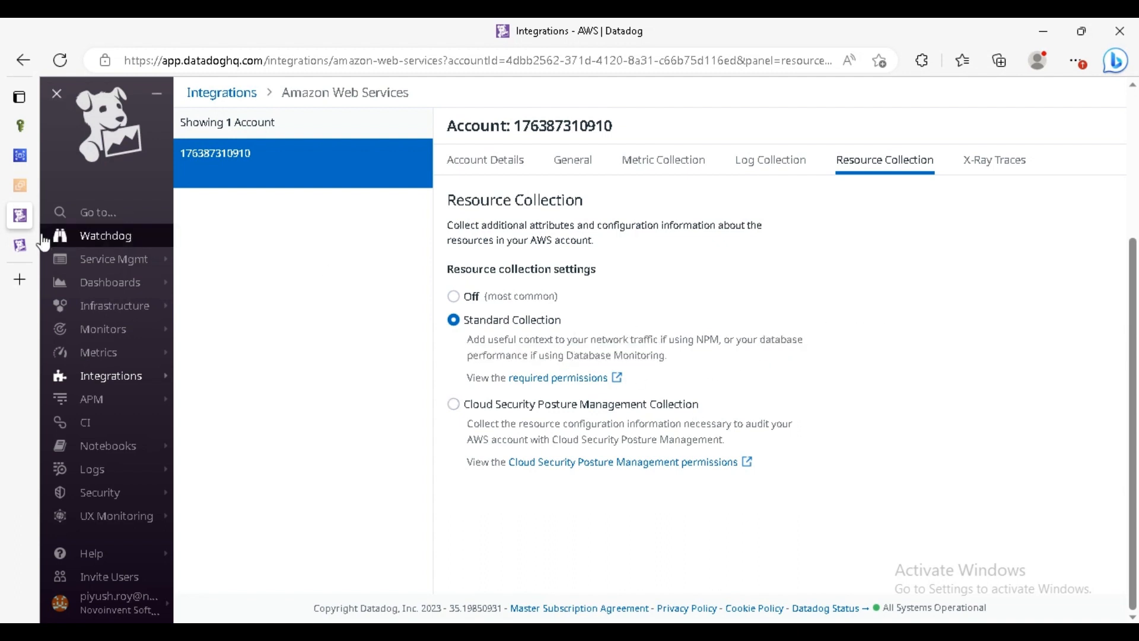
pyautogui.moveTo(111, 376)
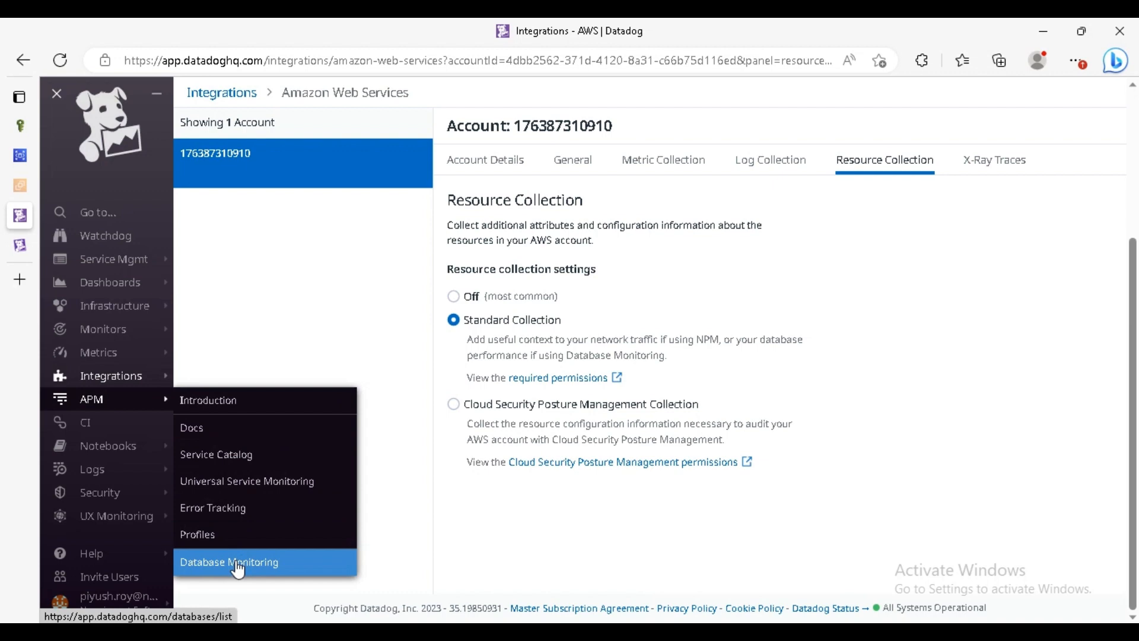
# Open Database Monitoring from APM and scroll through its Getting Started page
pyautogui.click(229, 562)
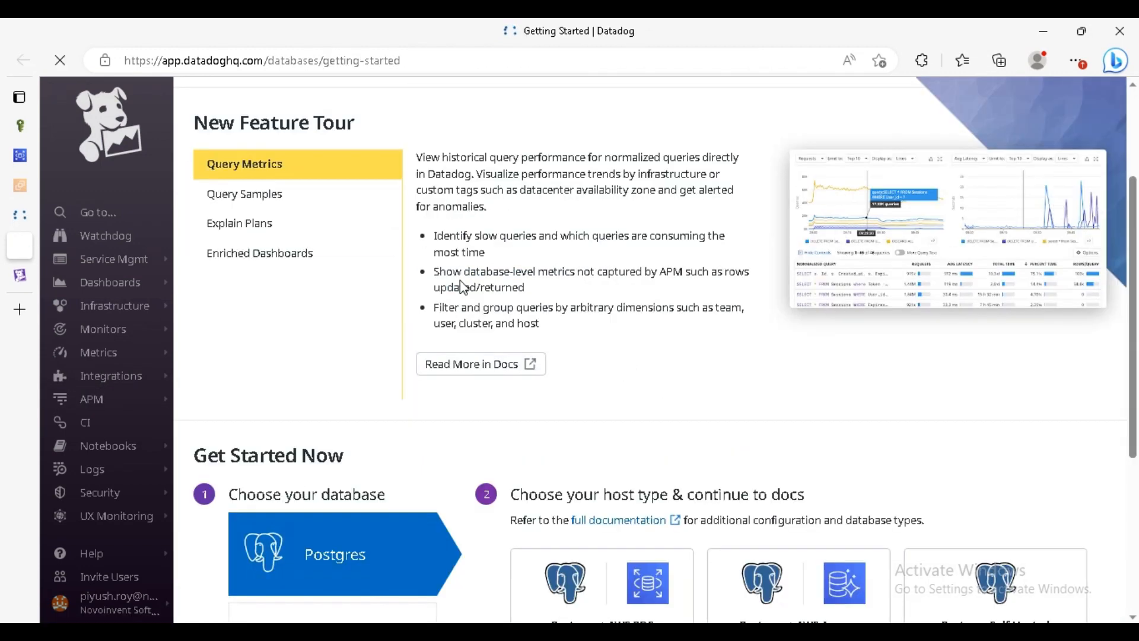
pyautogui.scroll(-3)
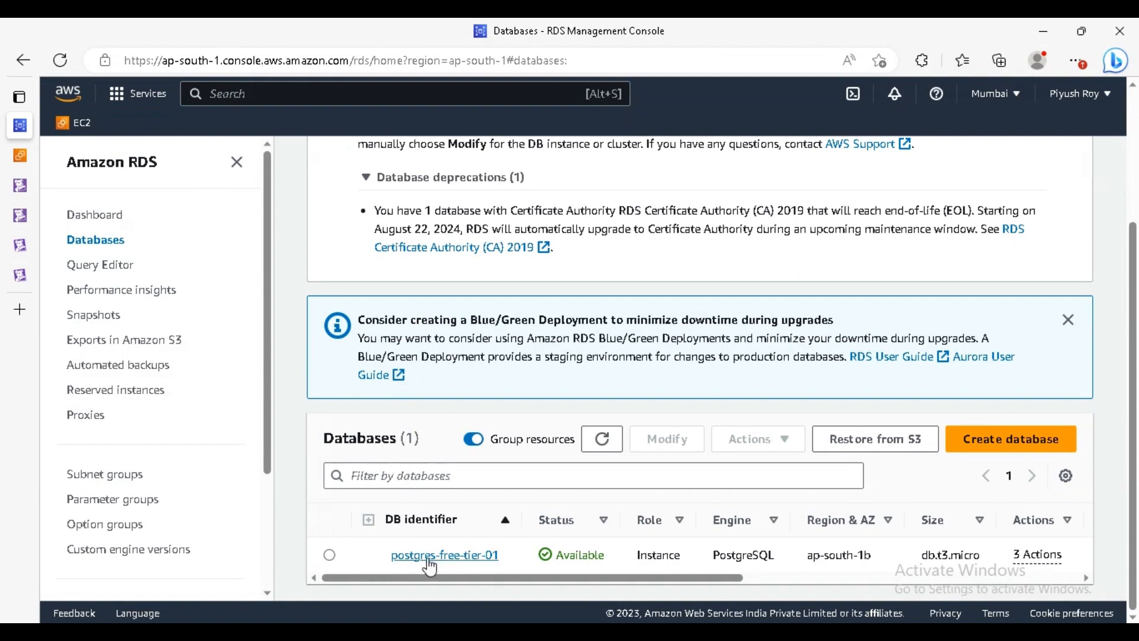
# Open postgres-free-tier-01's configuration and follow its pg-15-parameter-group link
pyautogui.click(443, 554)
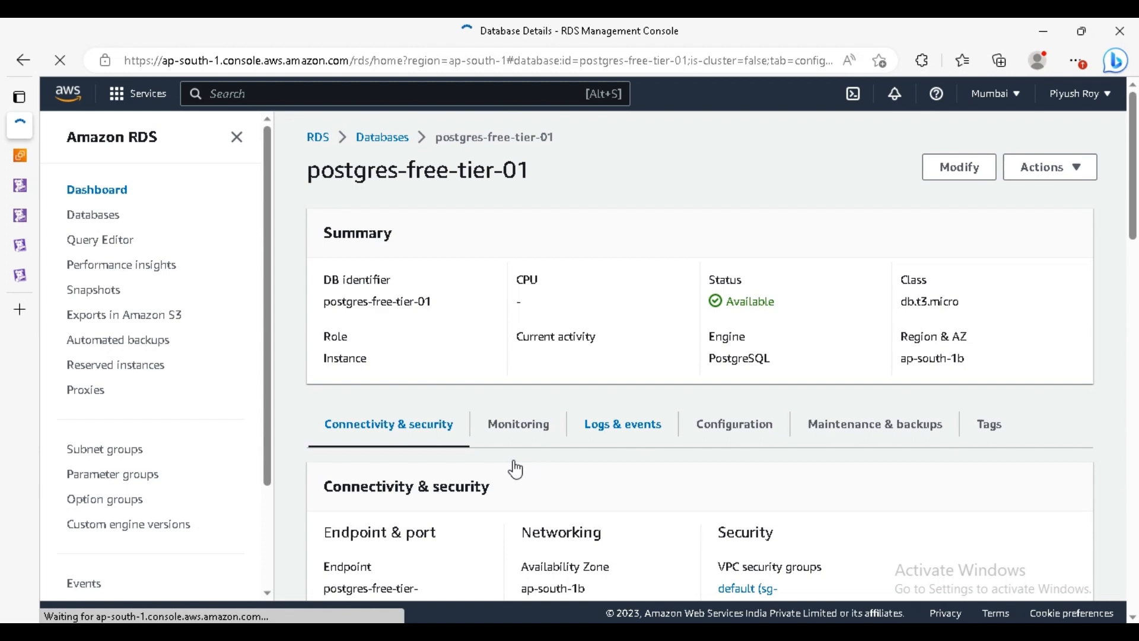
pyautogui.click(734, 424)
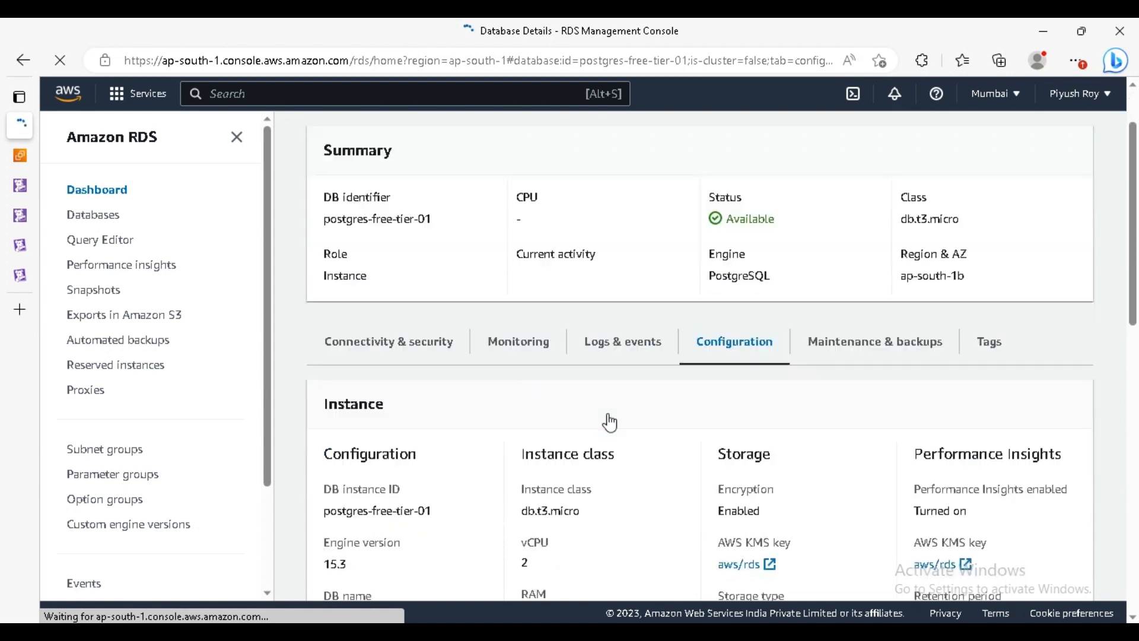
pyautogui.scroll(-3)
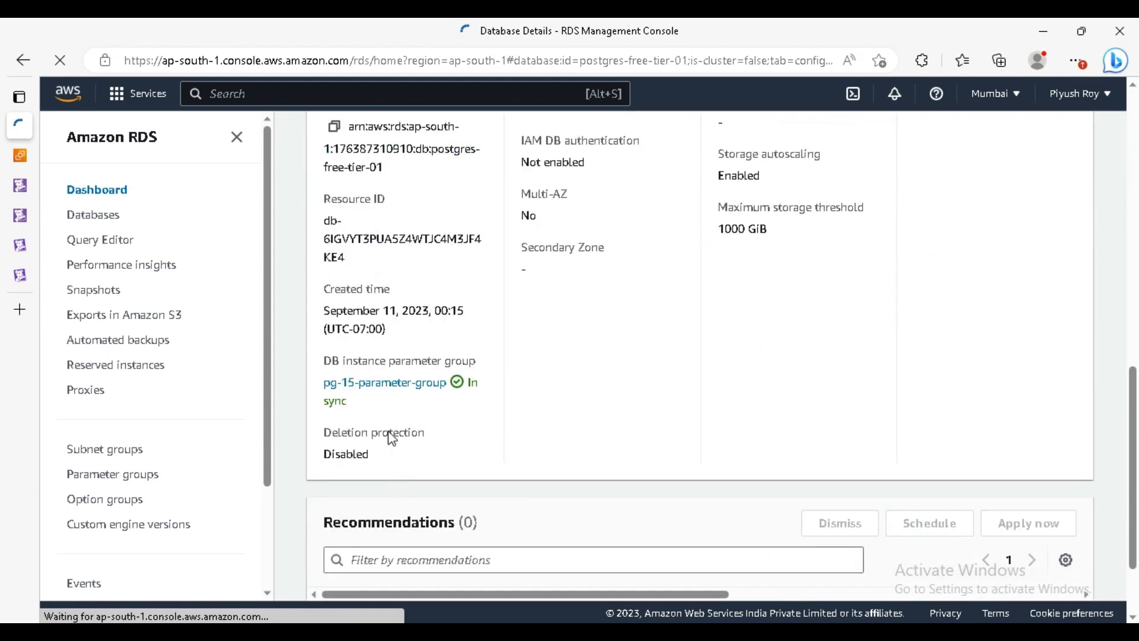
pyautogui.click(384, 382)
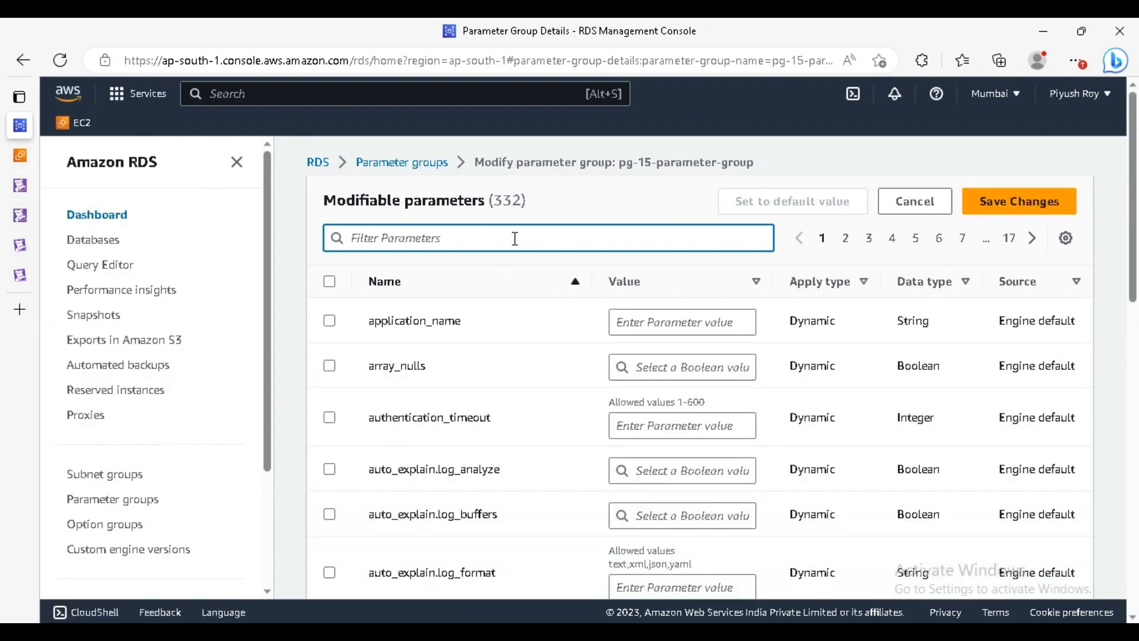
# Filter parameters by 'shared' then 'track' to check pg_stat_statements preload and tracking
pyautogui.write('shared')
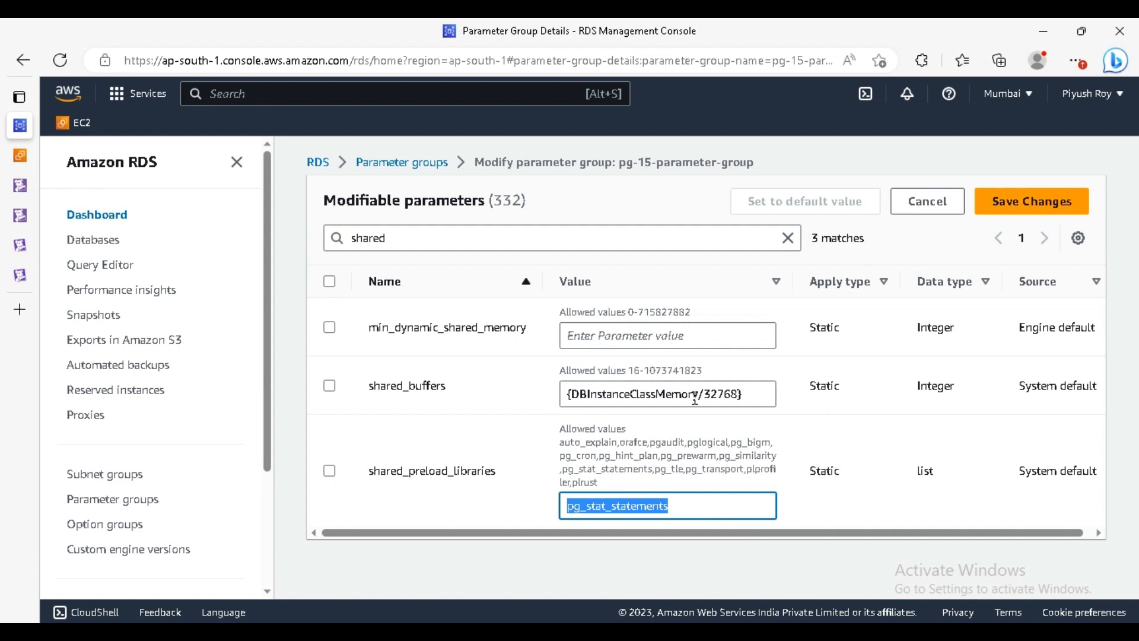
pyautogui.moveTo(475, 488)
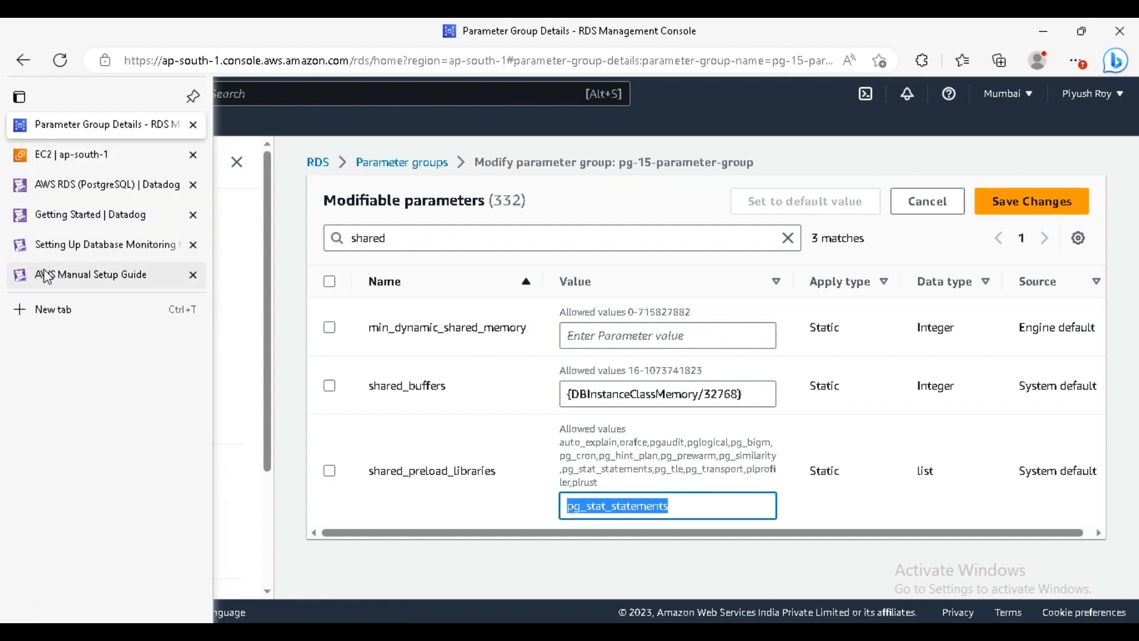
pyautogui.click(462, 237)
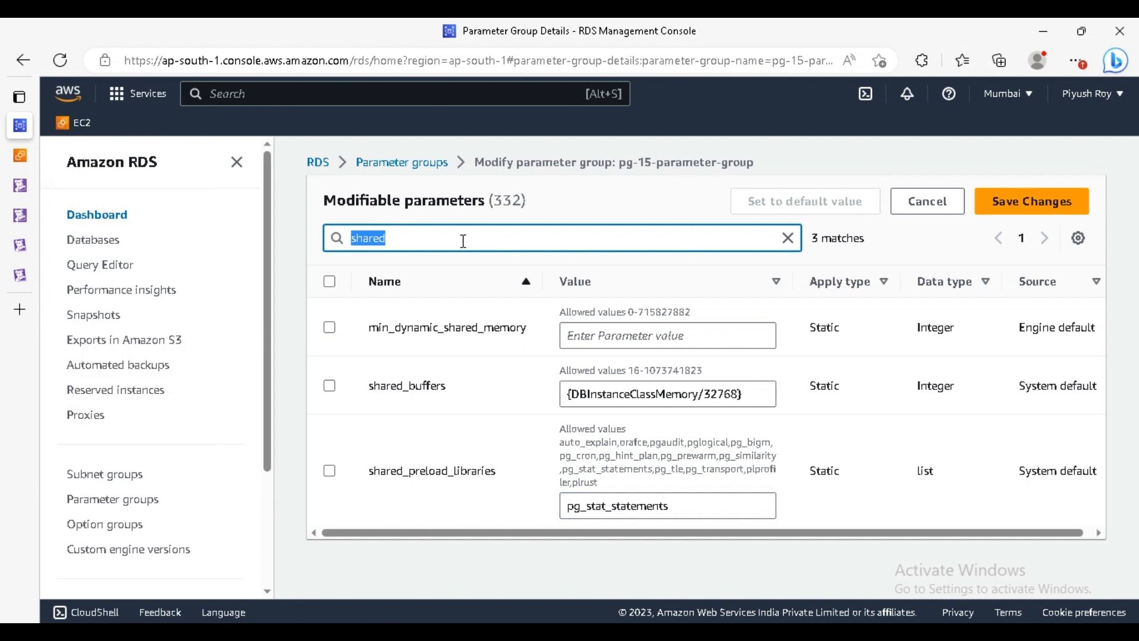
pyautogui.write('track')
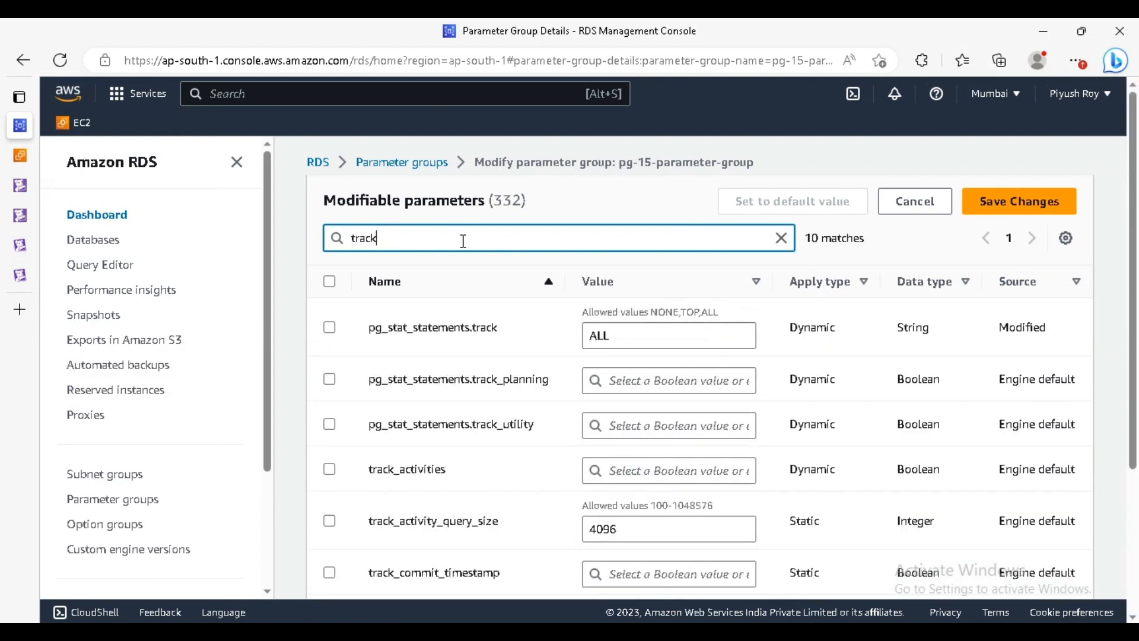
pyautogui.moveTo(329, 521)
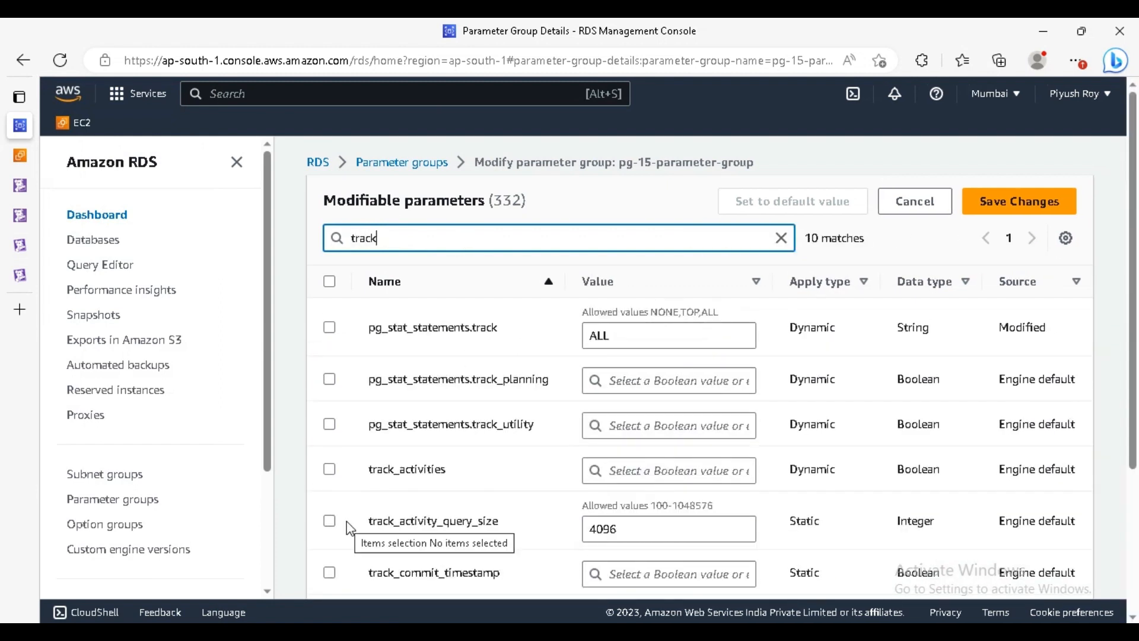
pyautogui.moveTo(504, 535)
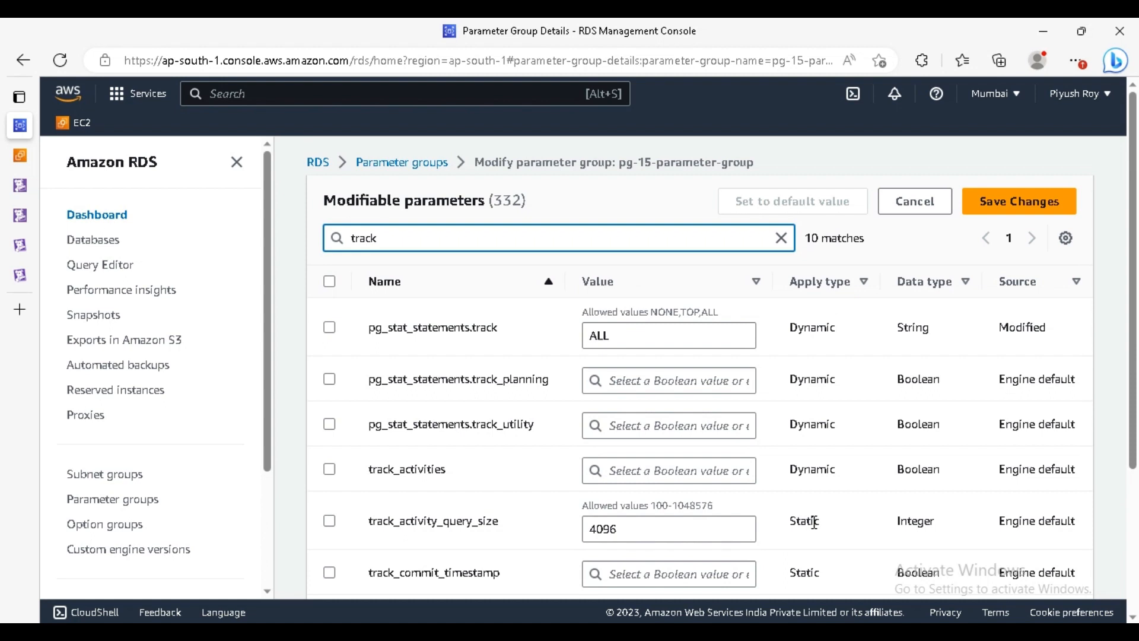
pyautogui.moveTo(1001, 245)
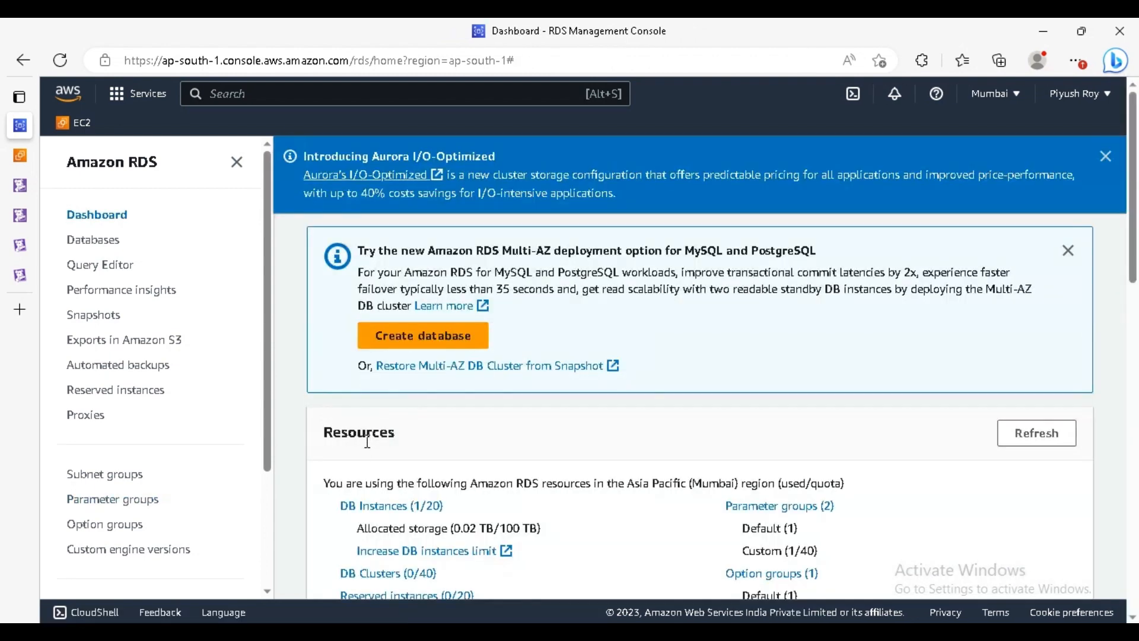
# Show the RDS Databases list and scroll to postgres-free-tier-01
pyautogui.click(95, 239)
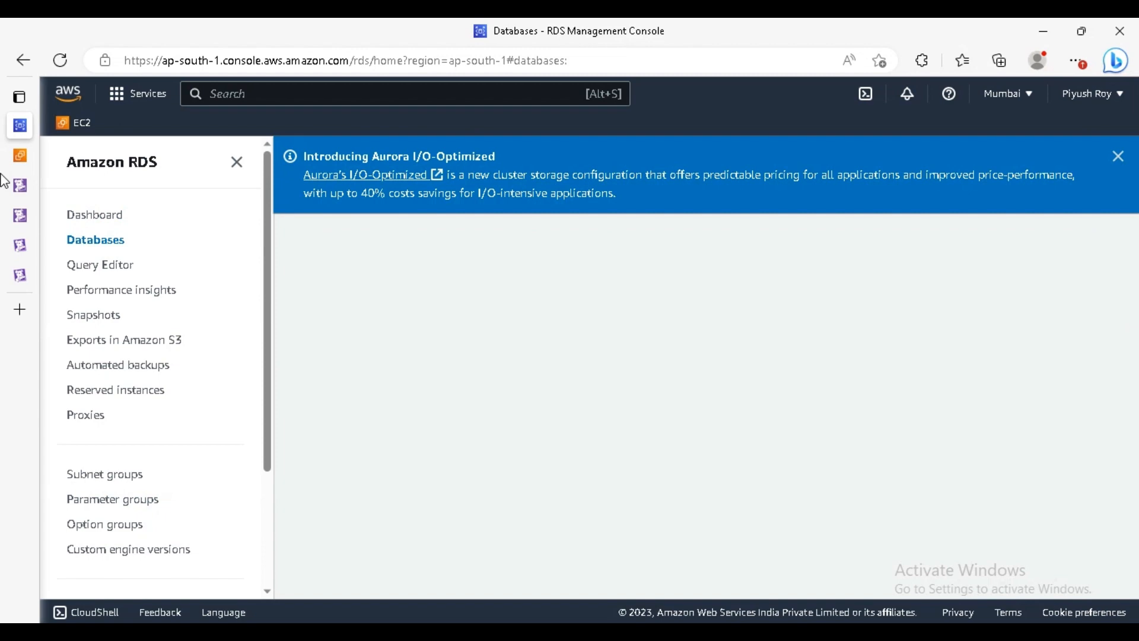
pyautogui.scroll(-3)
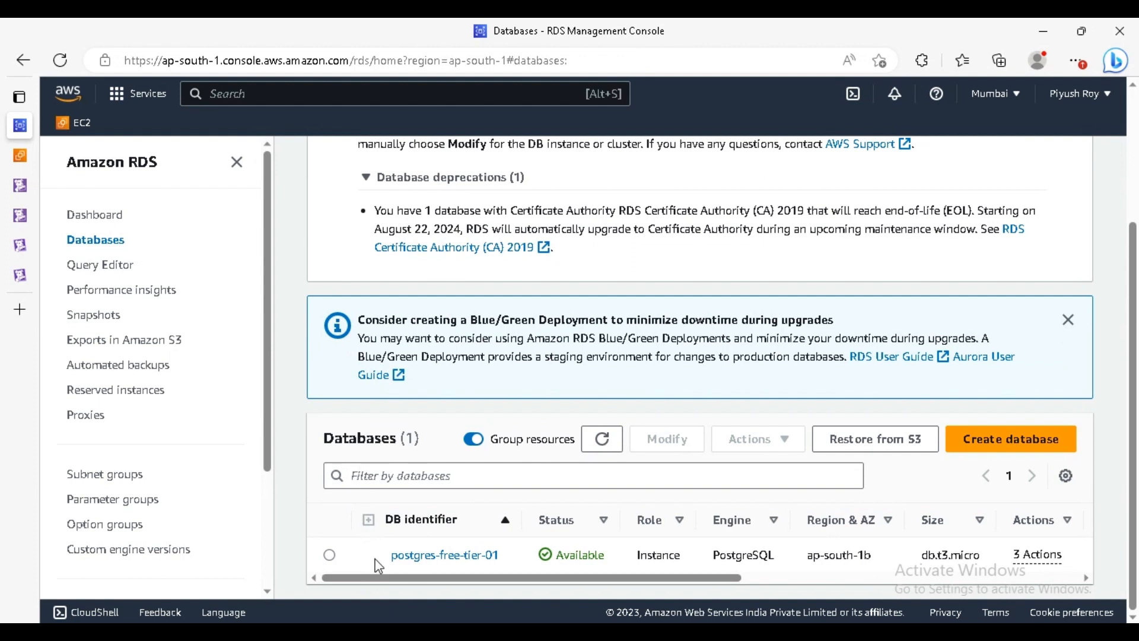
pyautogui.moveTo(356, 569)
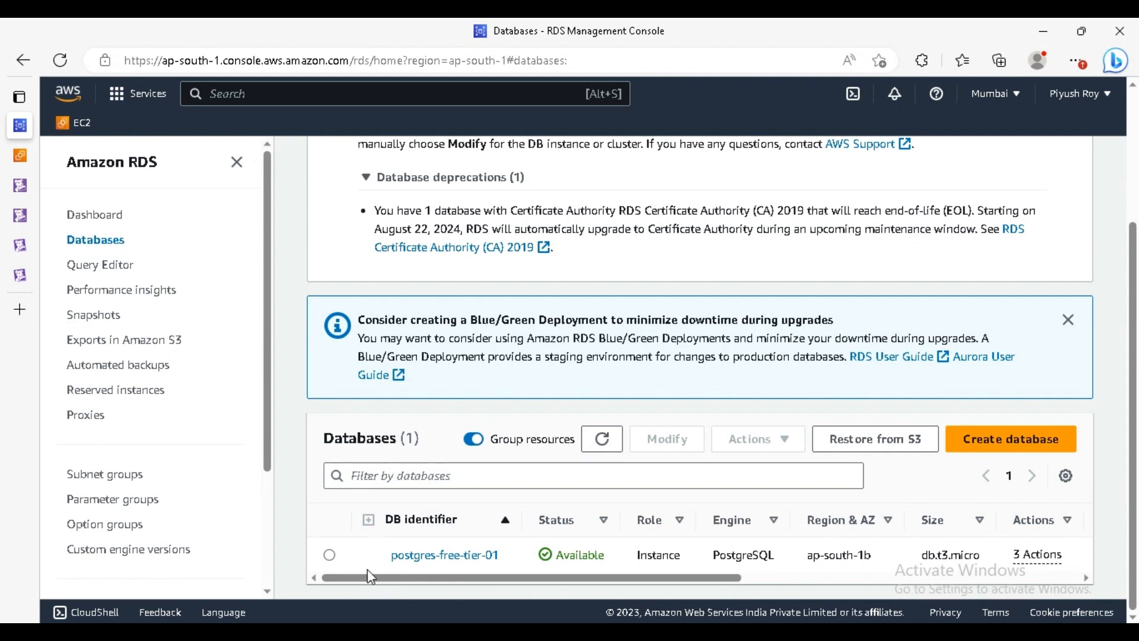
pyautogui.moveTo(301, 288)
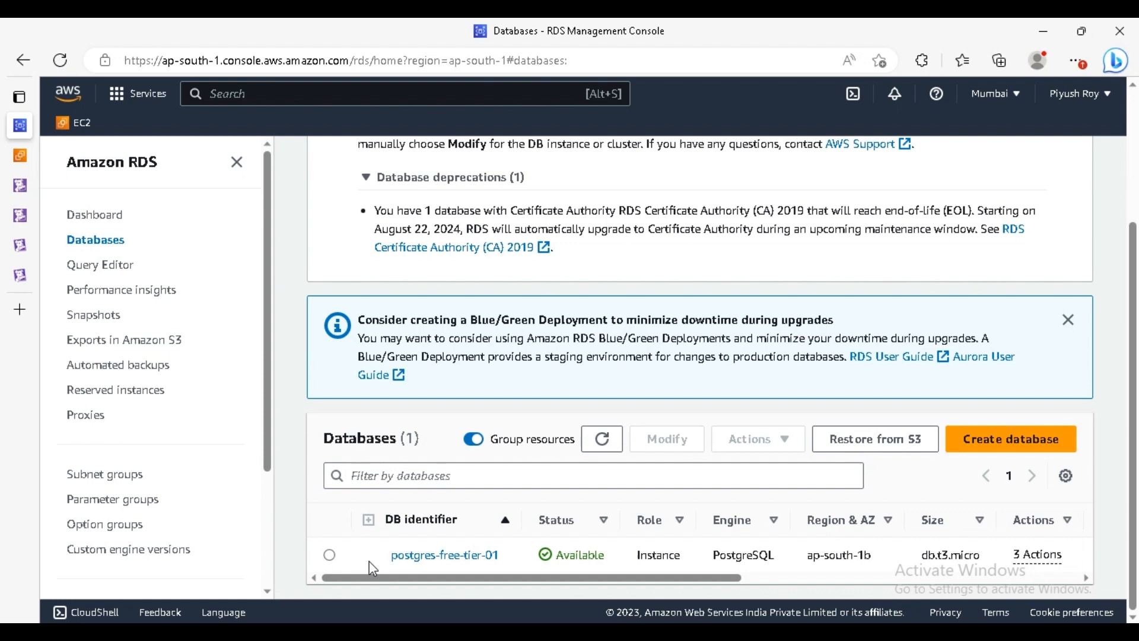
# Switch to the EC2 browser tab and show the running instances list
pyautogui.click(20, 96)
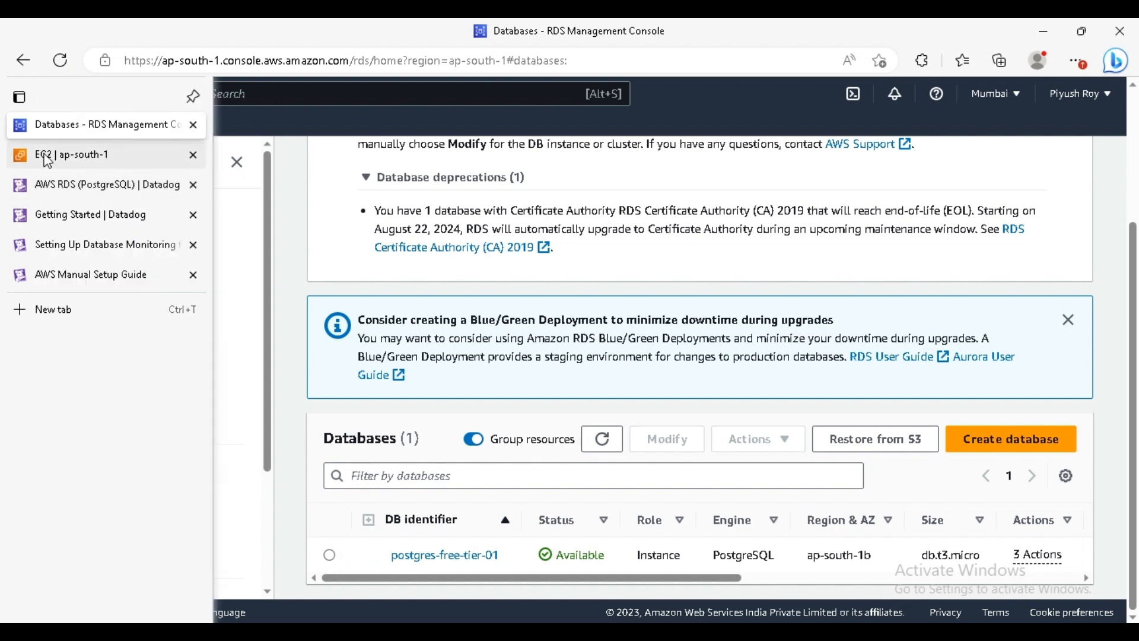
pyautogui.click(73, 154)
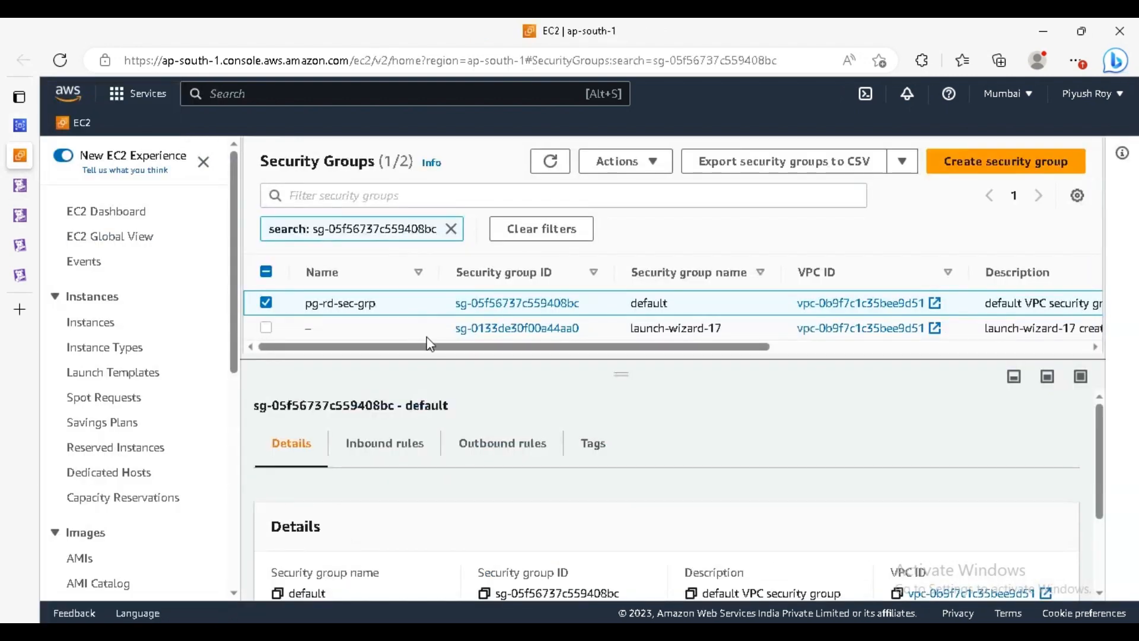
pyautogui.moveTo(121, 262)
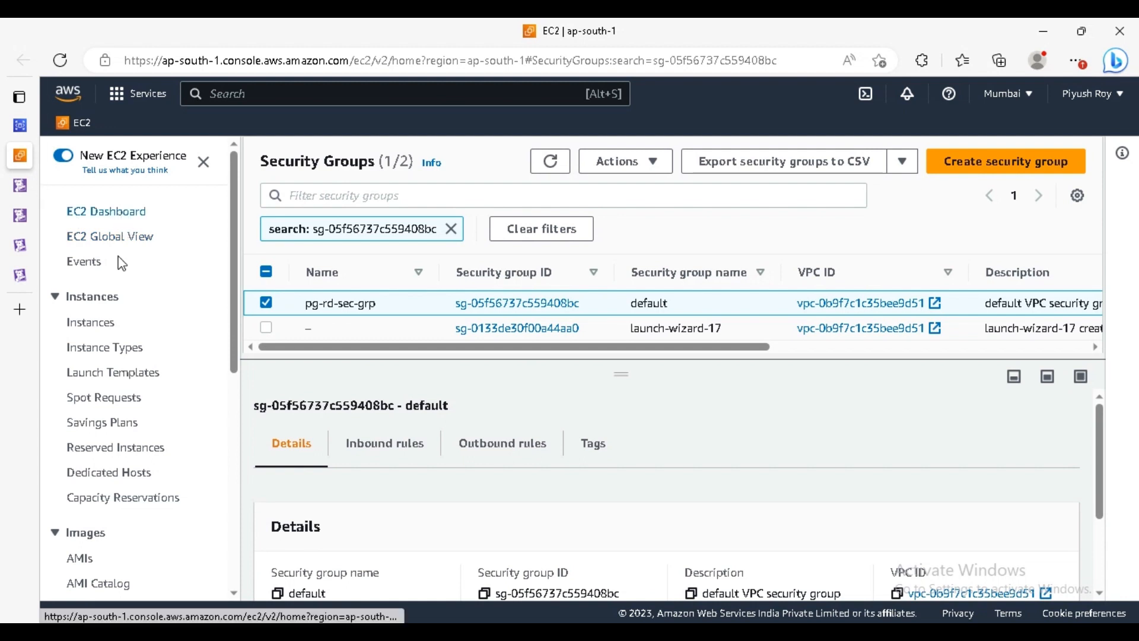
pyautogui.click(20, 97)
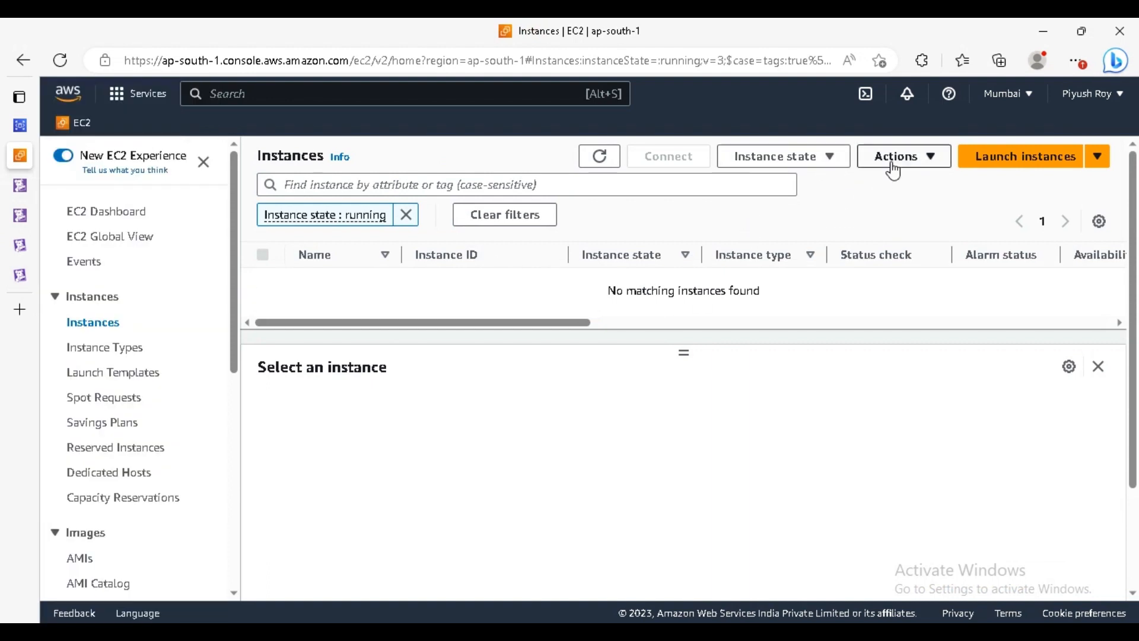
# Launch a t2.micro Amazon Linux instance named datadog-ec2-01
pyautogui.click(903, 156)
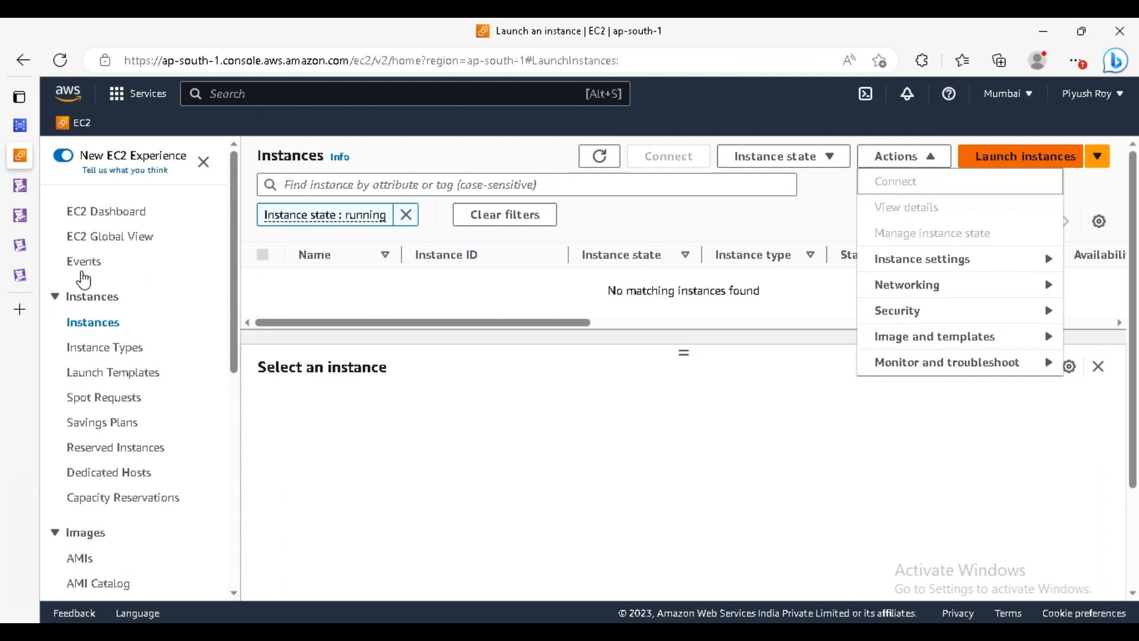
pyautogui.moveTo(378, 288)
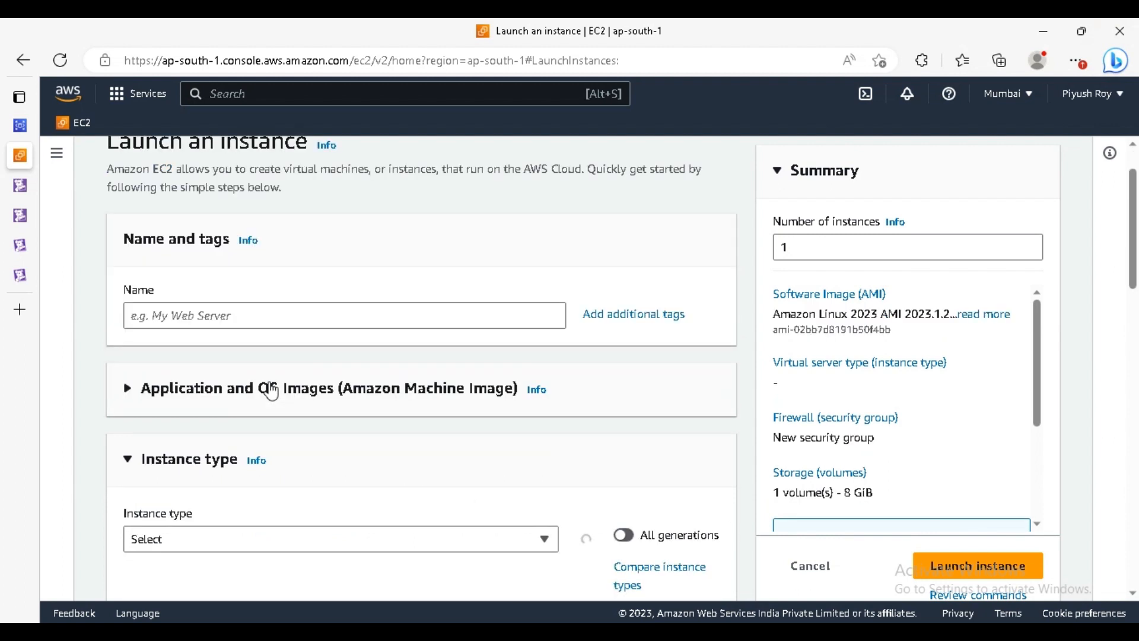
pyautogui.click(344, 314)
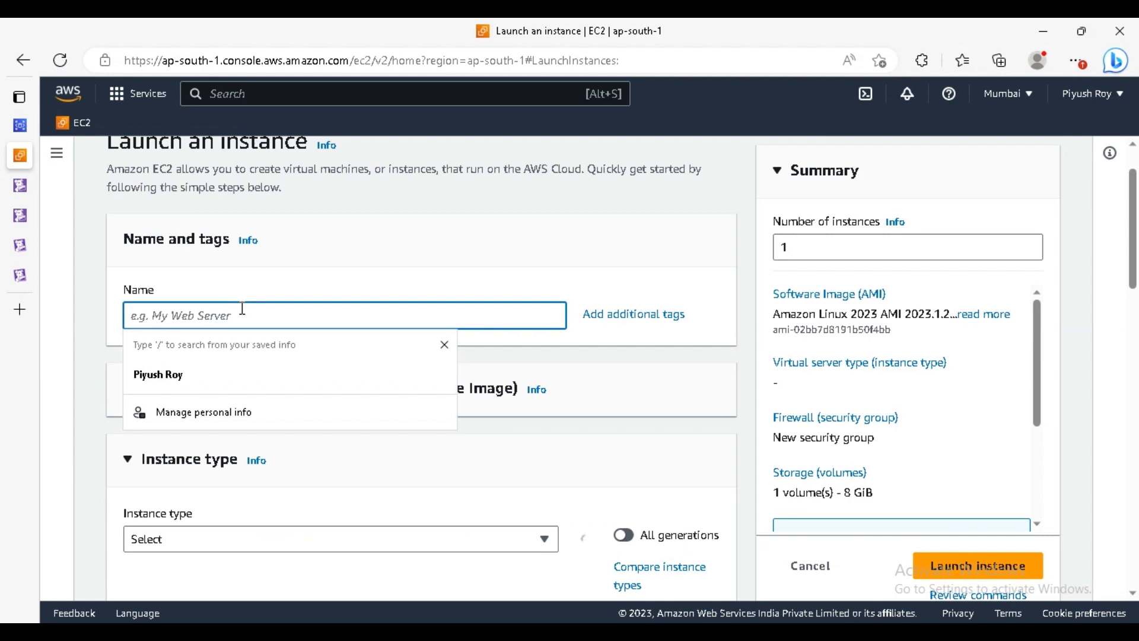
pyautogui.write('datadog-ec2-01')
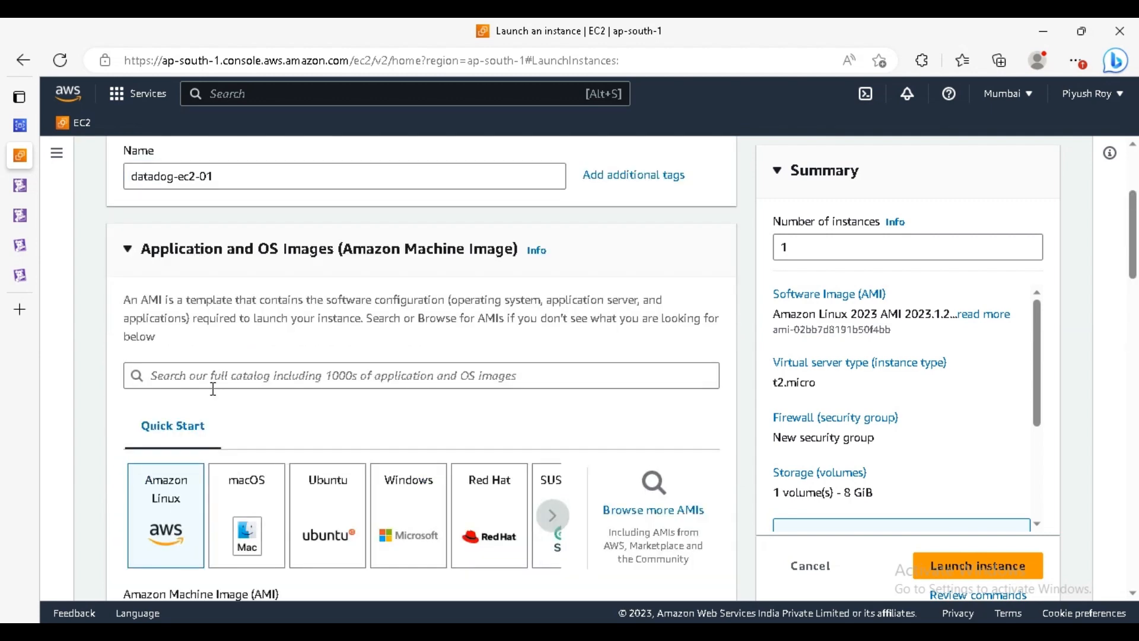
pyautogui.scroll(-3)
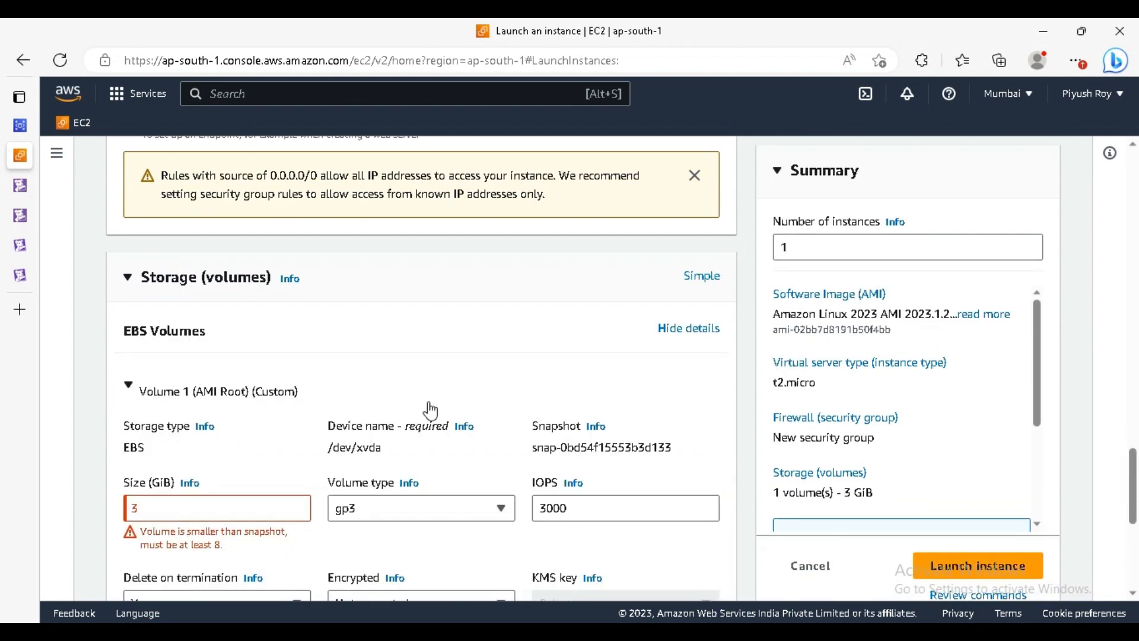
pyautogui.click(976, 566)
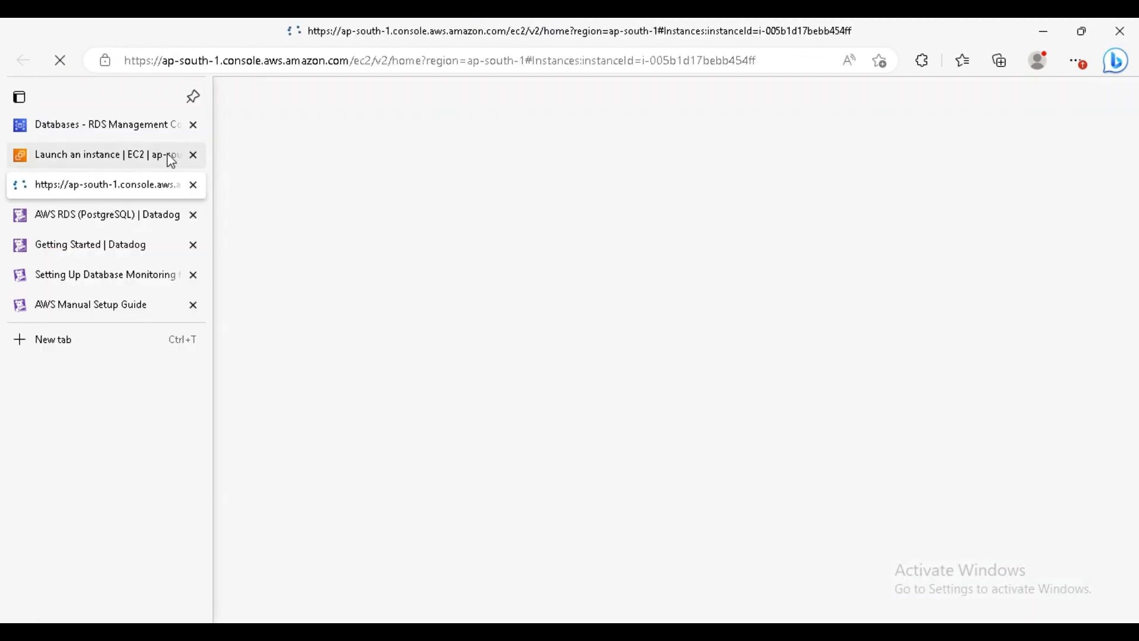
# Log in to 13.235.100.51 as ec2-user with a private key, trusting the host key
pyautogui.click(101, 154)
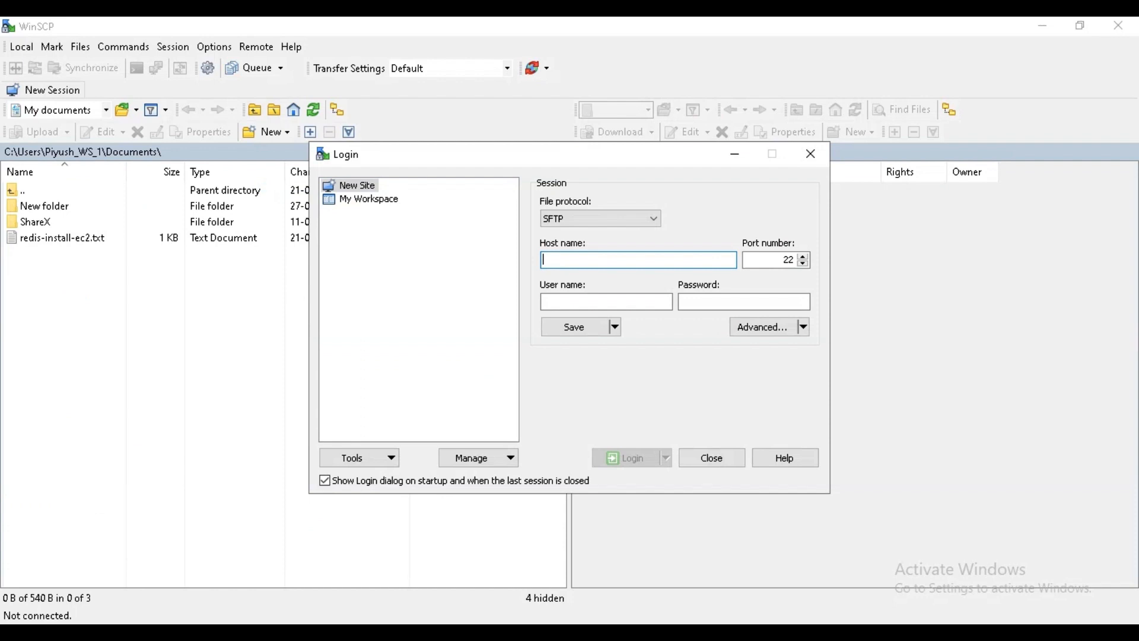
pyautogui.write('13.235.100.51')
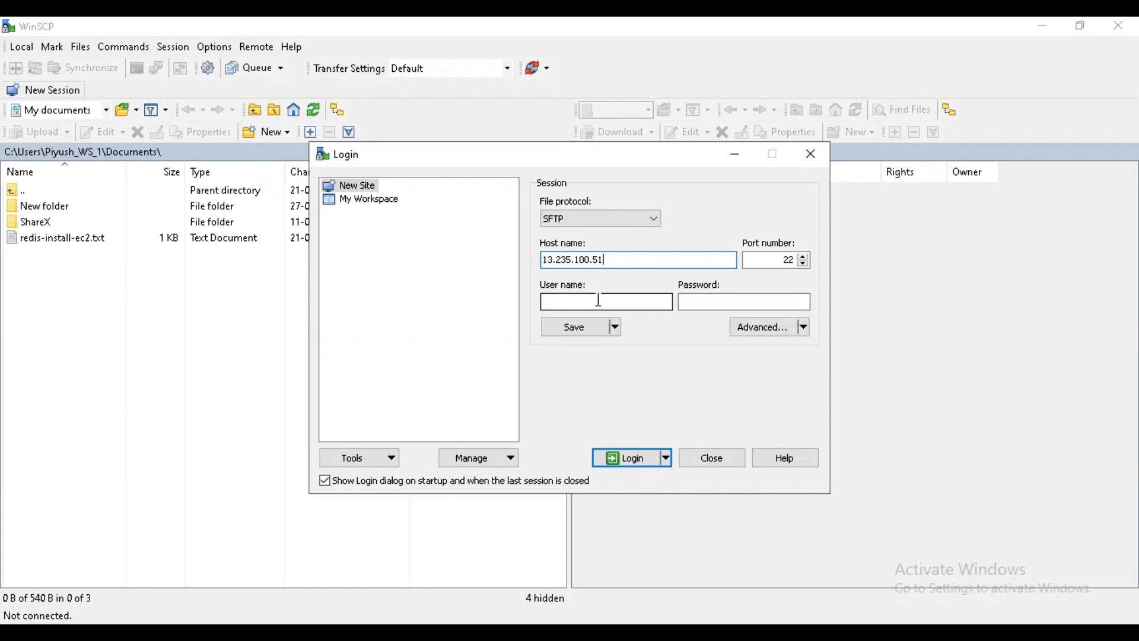
pyautogui.write('ec2-user')
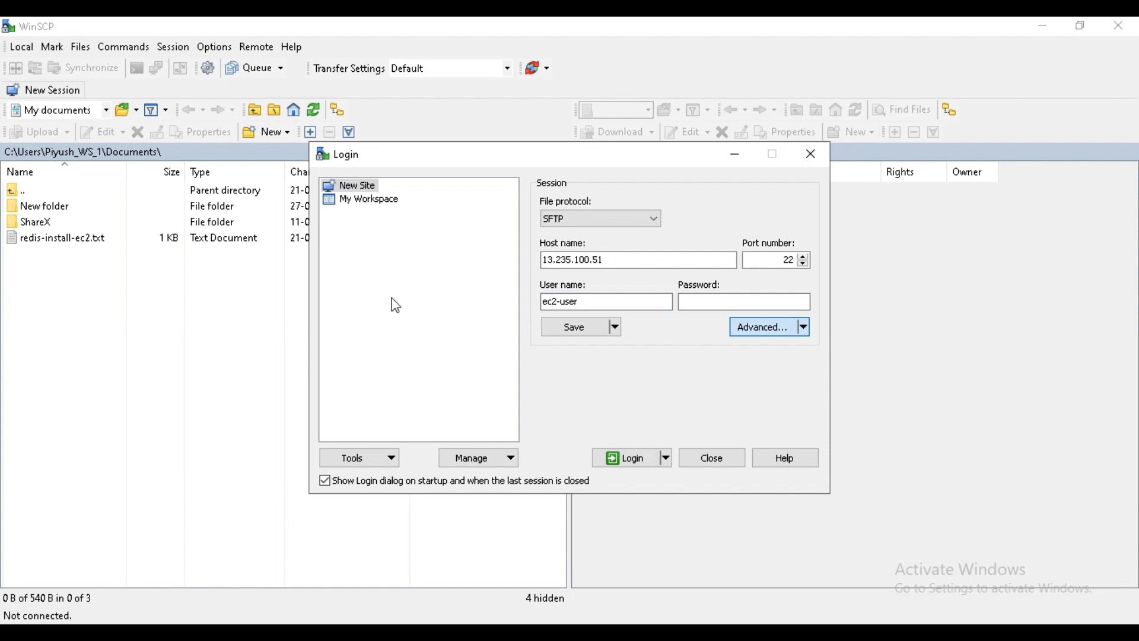
pyautogui.click(762, 327)
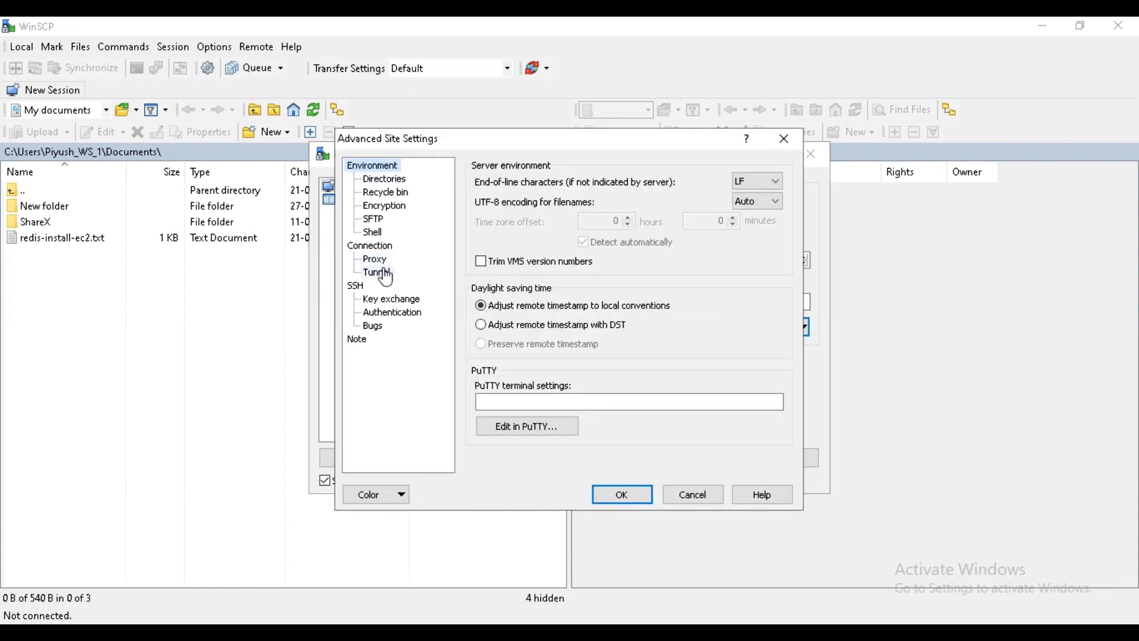
pyautogui.click(392, 311)
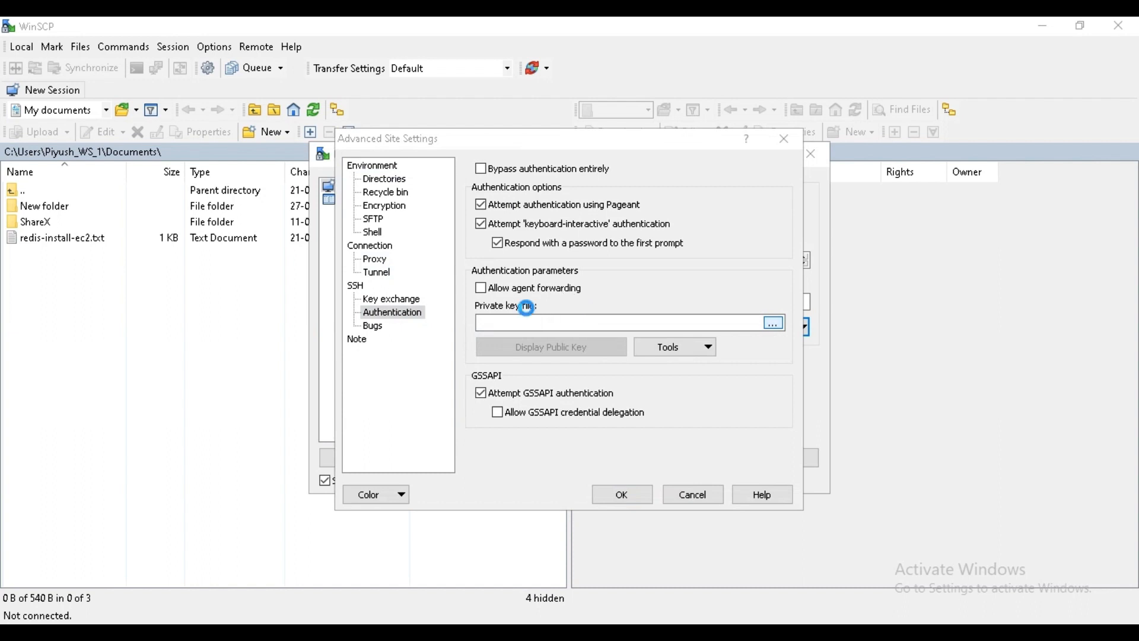
pyautogui.click(773, 322)
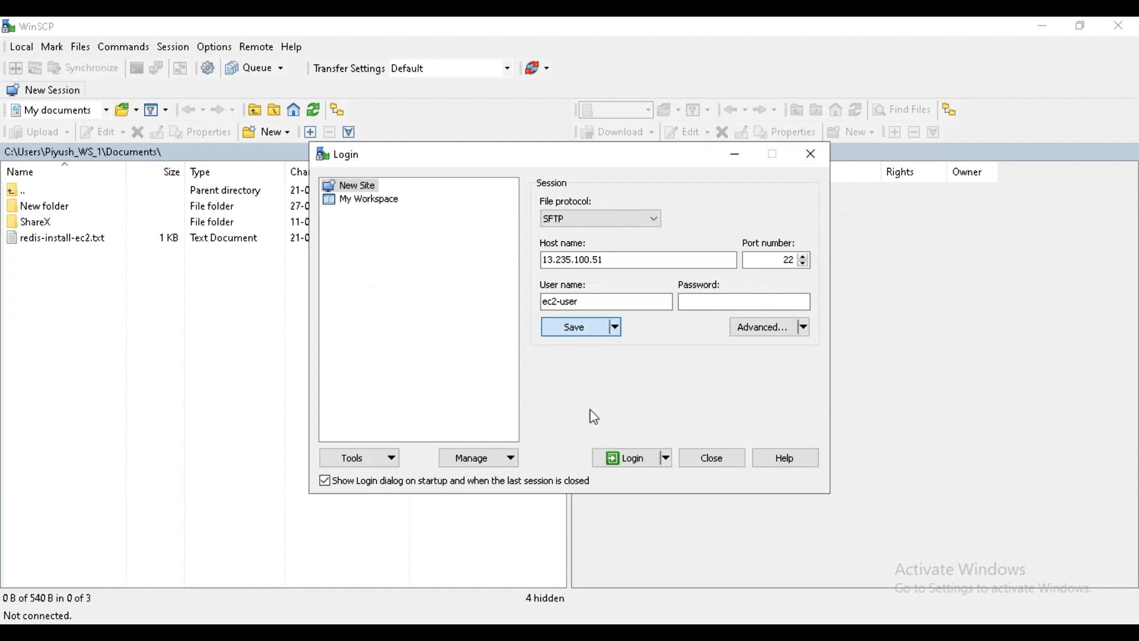
pyautogui.click(630, 457)
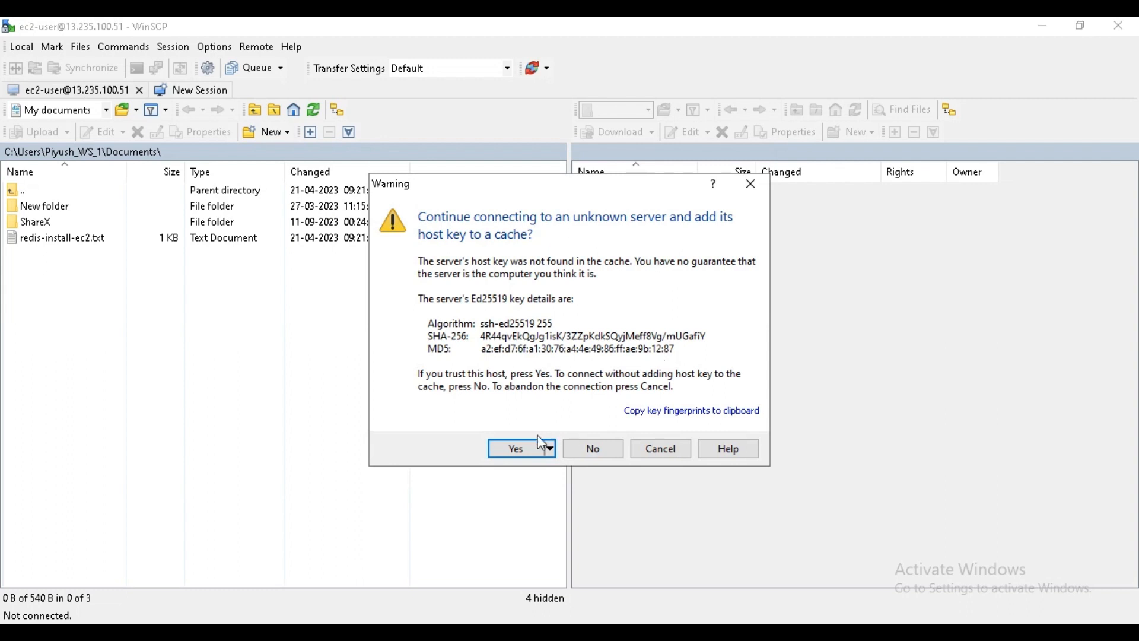
pyautogui.click(515, 448)
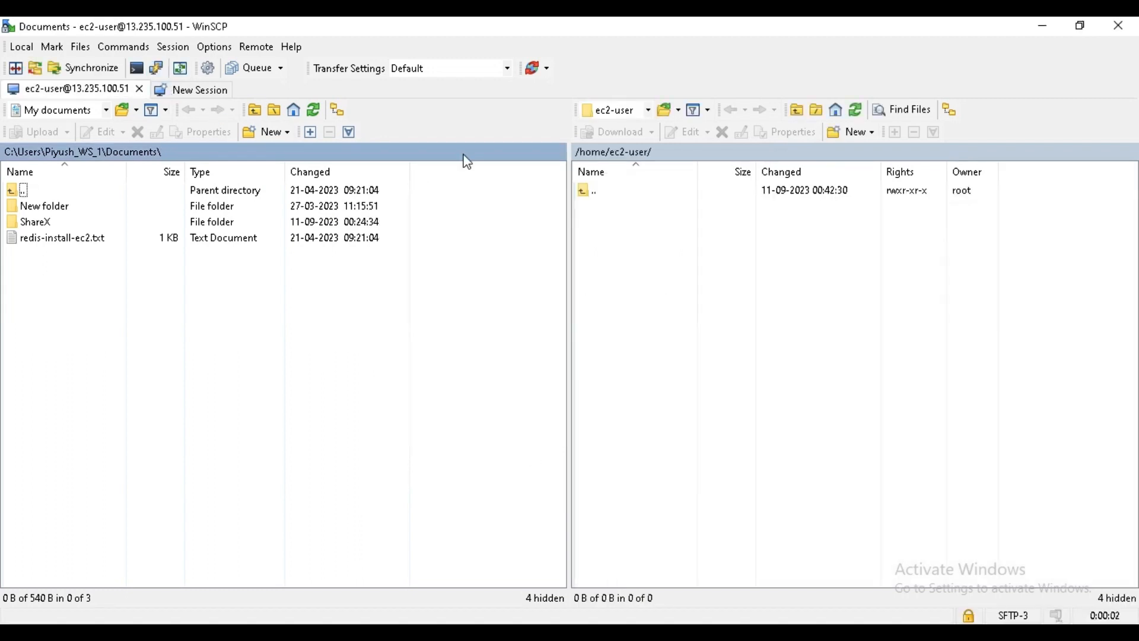
pyautogui.click(616, 110)
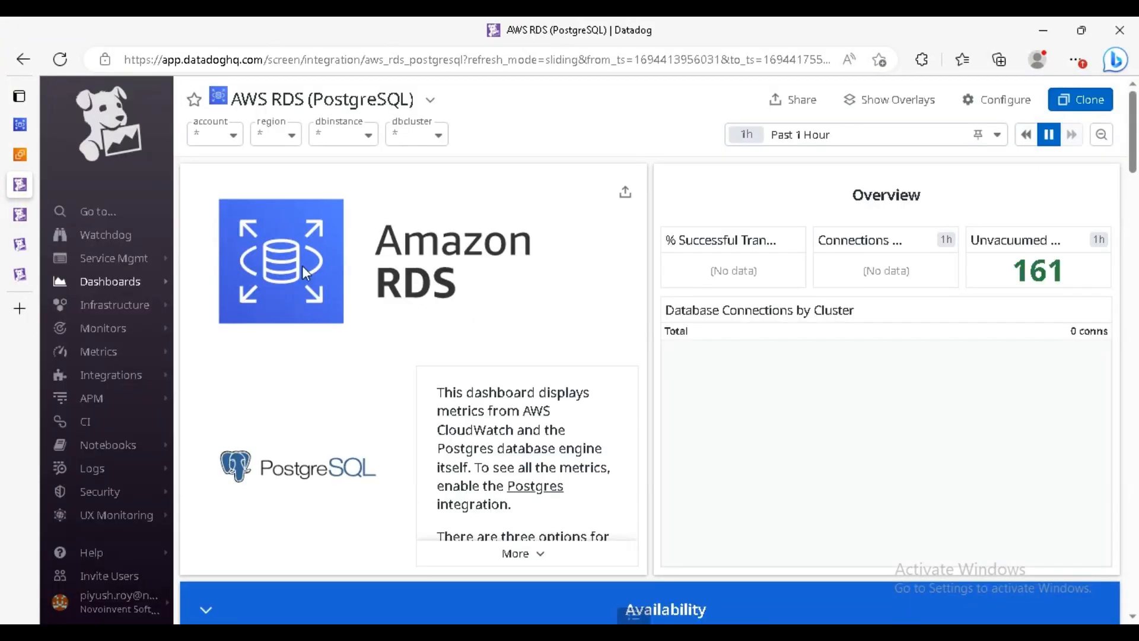
# Show the Amazon Linux Agent install command and insert the existing API key
pyautogui.click(110, 375)
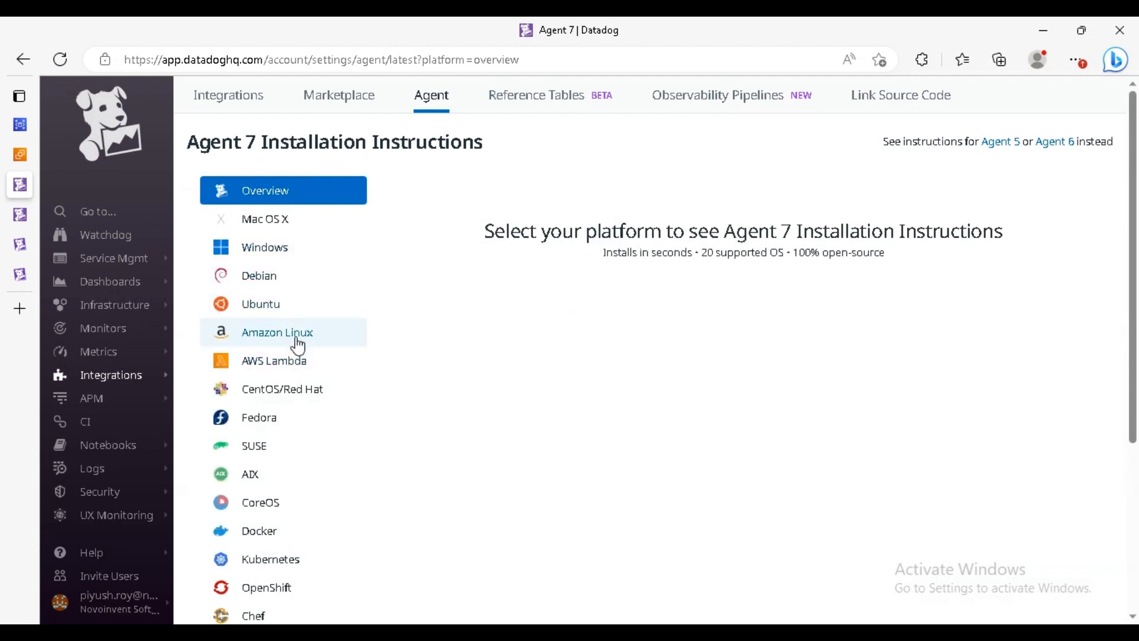
pyautogui.click(277, 332)
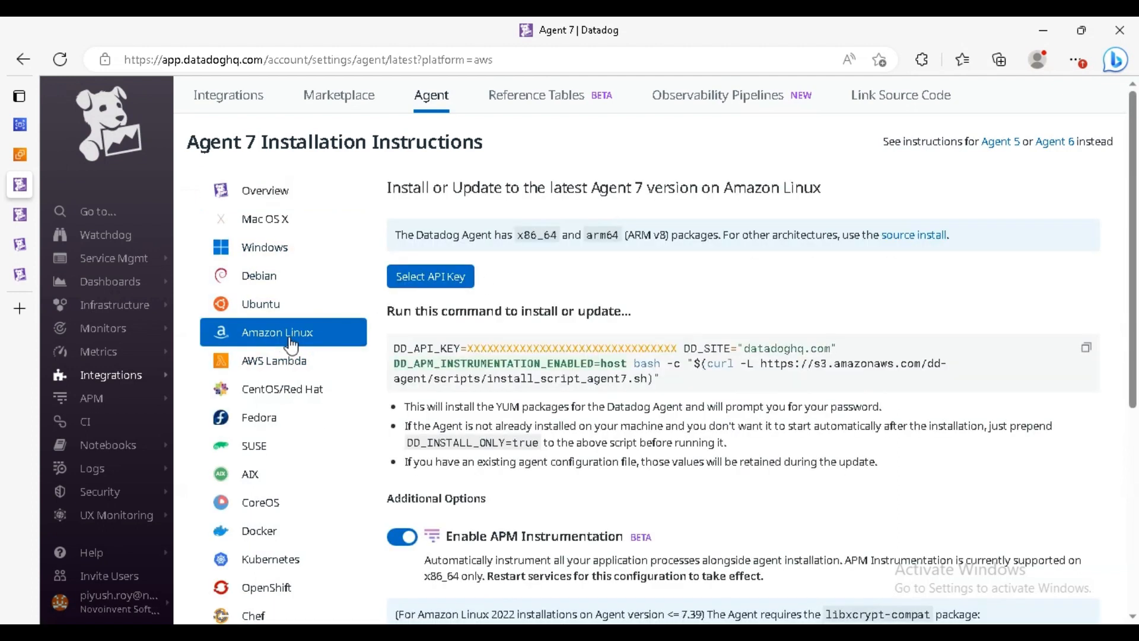
pyautogui.click(429, 276)
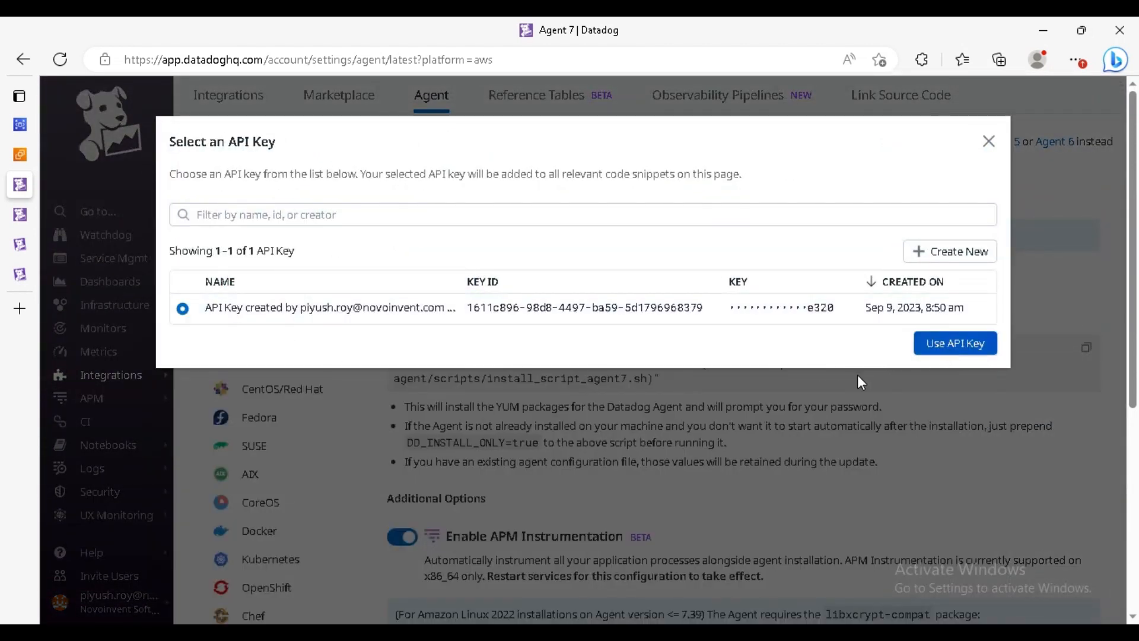
pyautogui.click(955, 343)
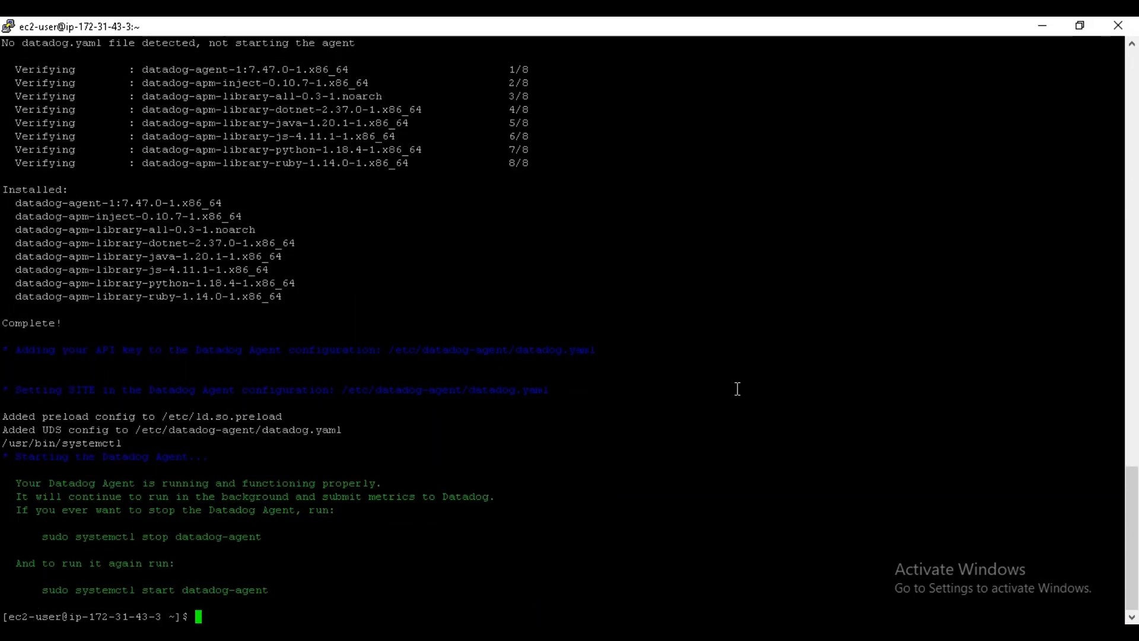
pyautogui.moveTo(392, 455)
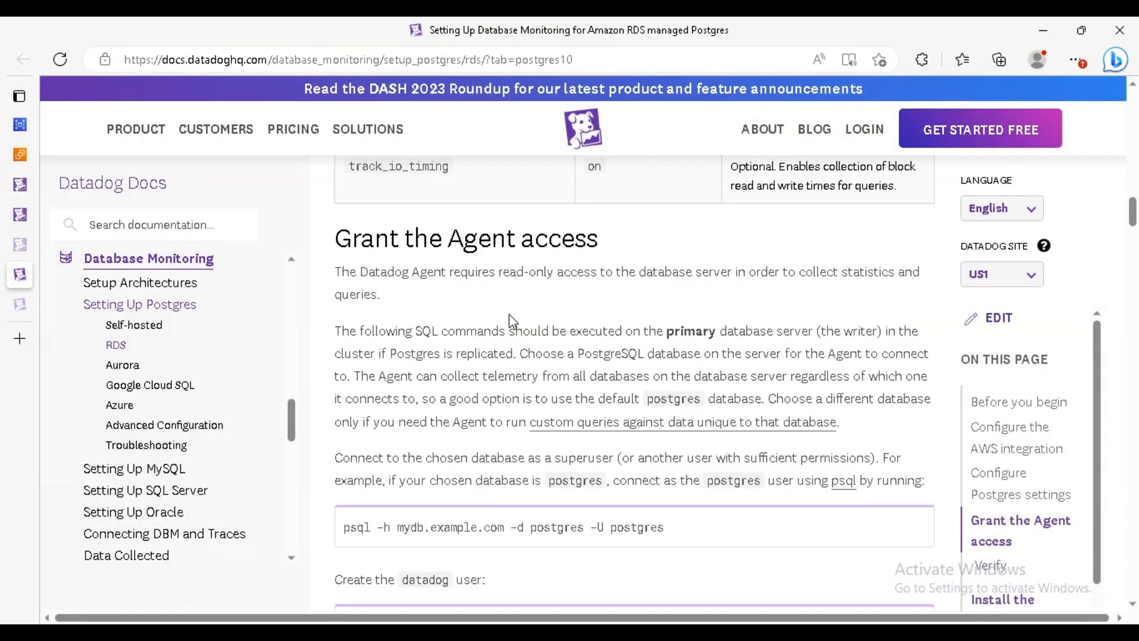
# Scroll the Datadog RDS Postgres setup docs down to 'Grant the Agent access'
pyautogui.scroll(-3)
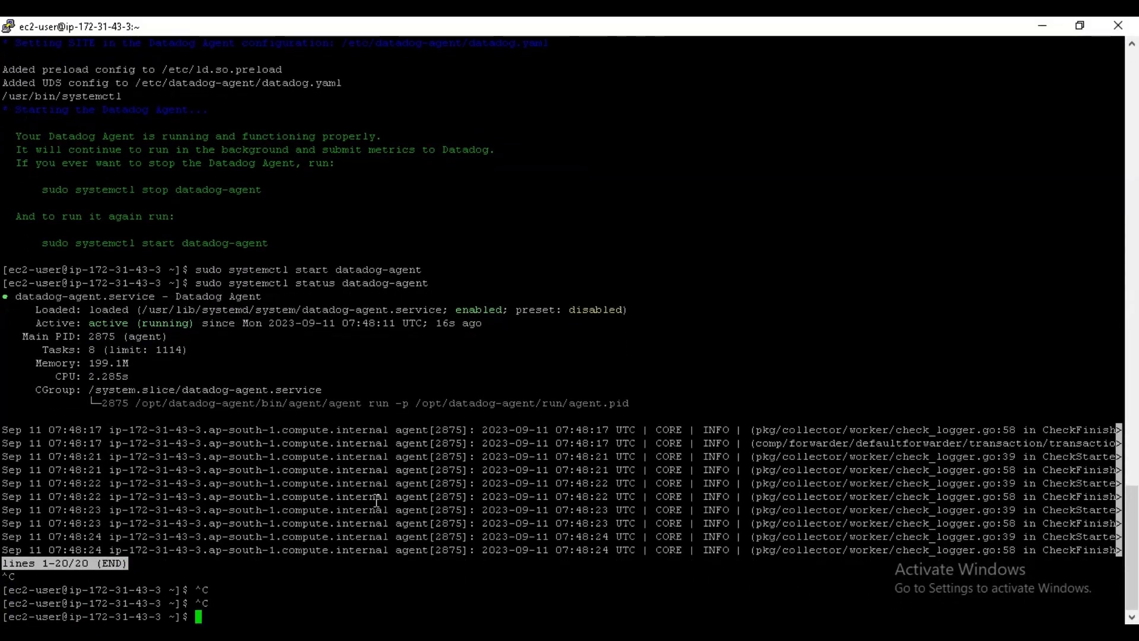
pyautogui.moveTo(443, 595)
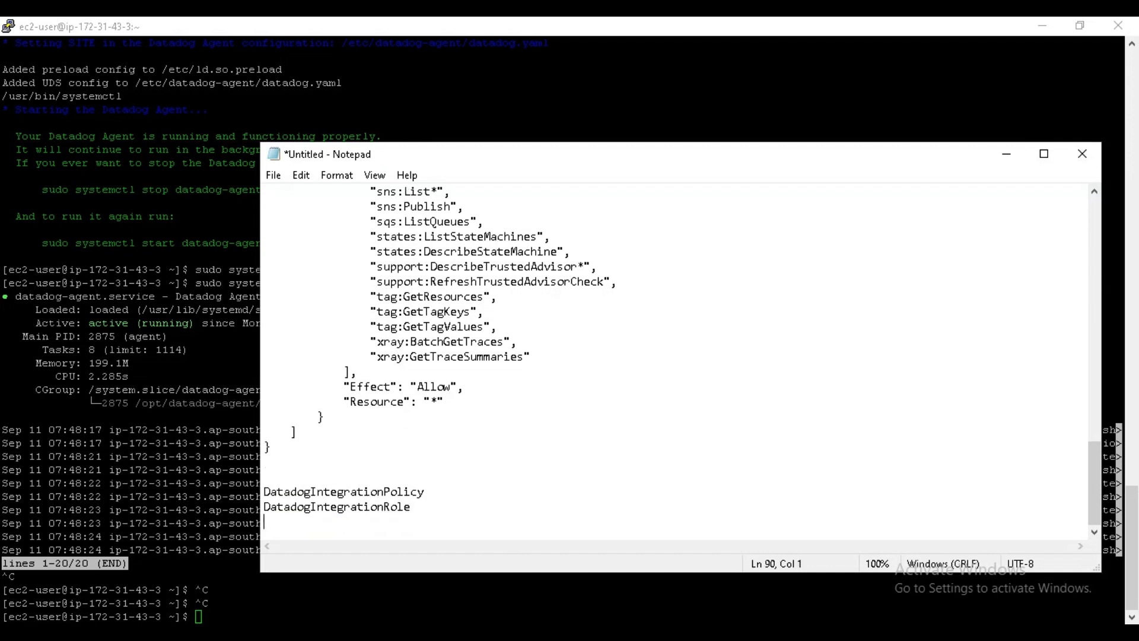
# Draft and run 'sudo dnf install postgresql15', confirming the install with y
pyautogui.write('sudo dnf install po')
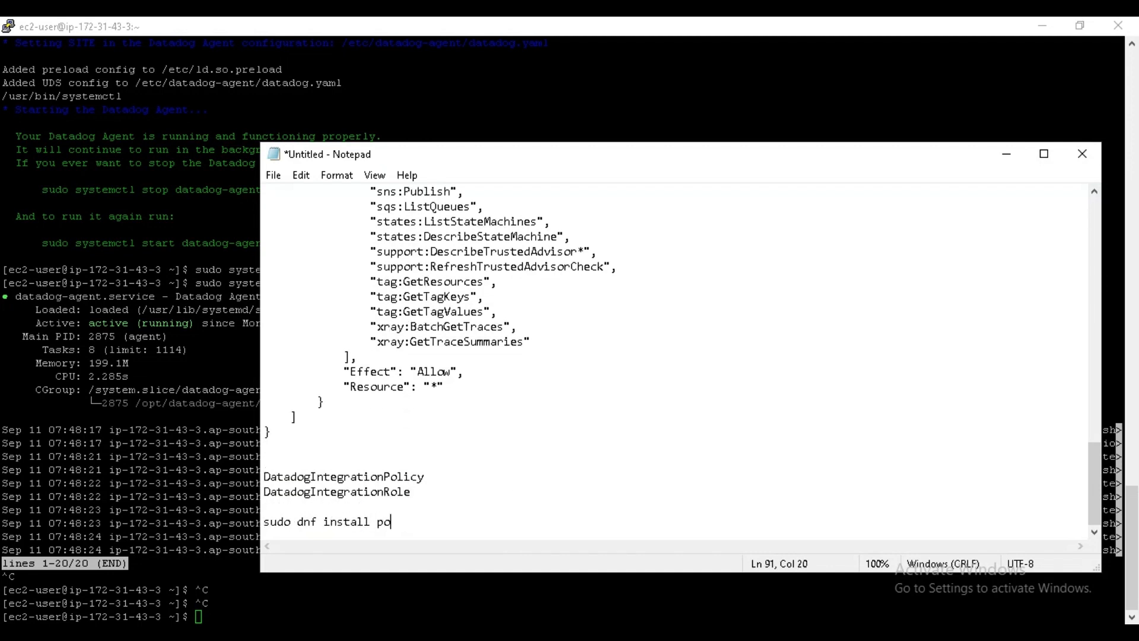
pyautogui.write('stgres')
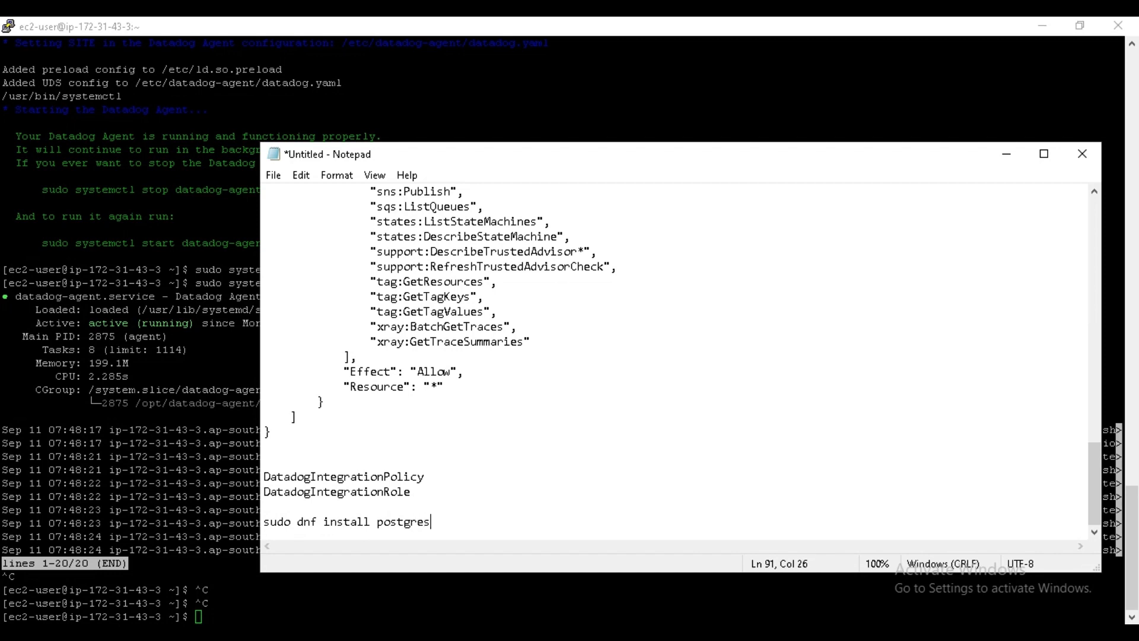
pyautogui.write('sql')
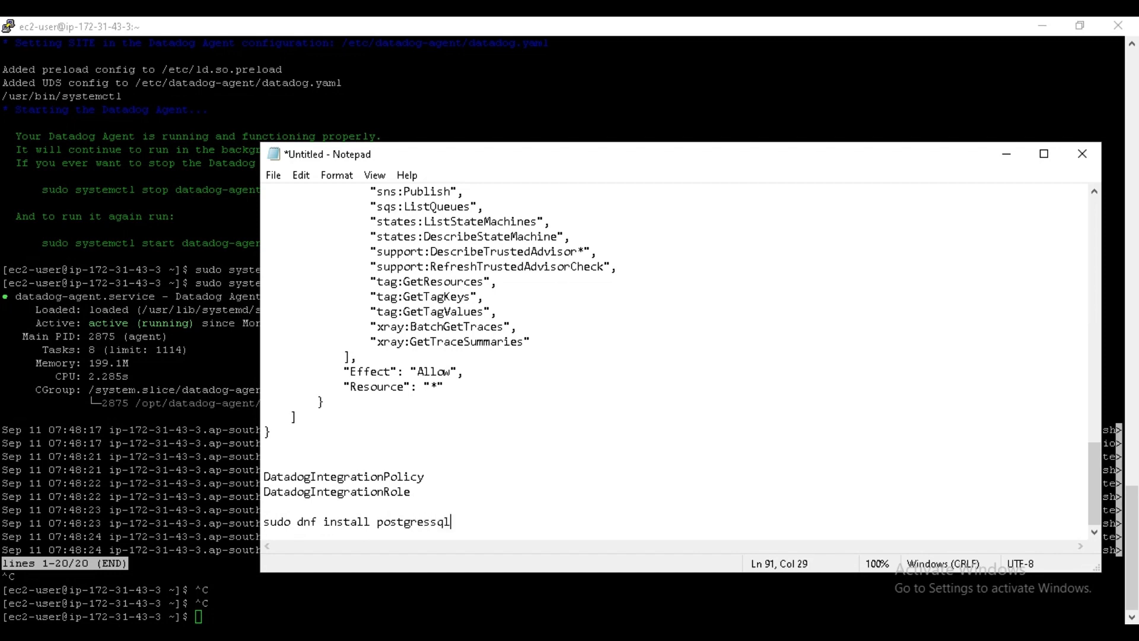
pyautogui.press('BackSpace')
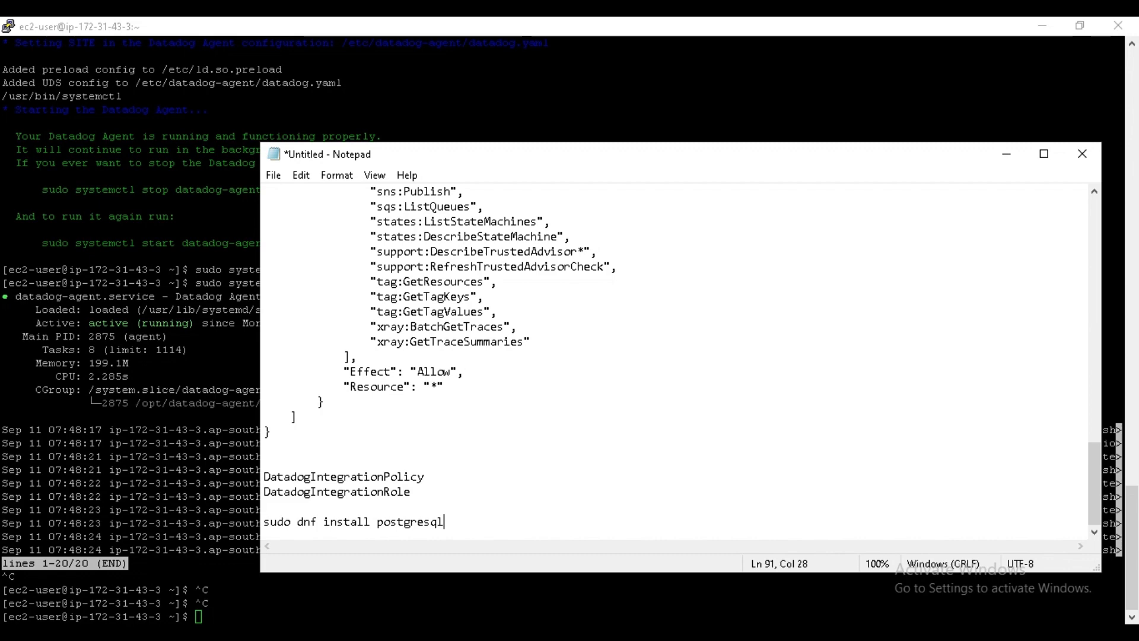
pyautogui.write('15')
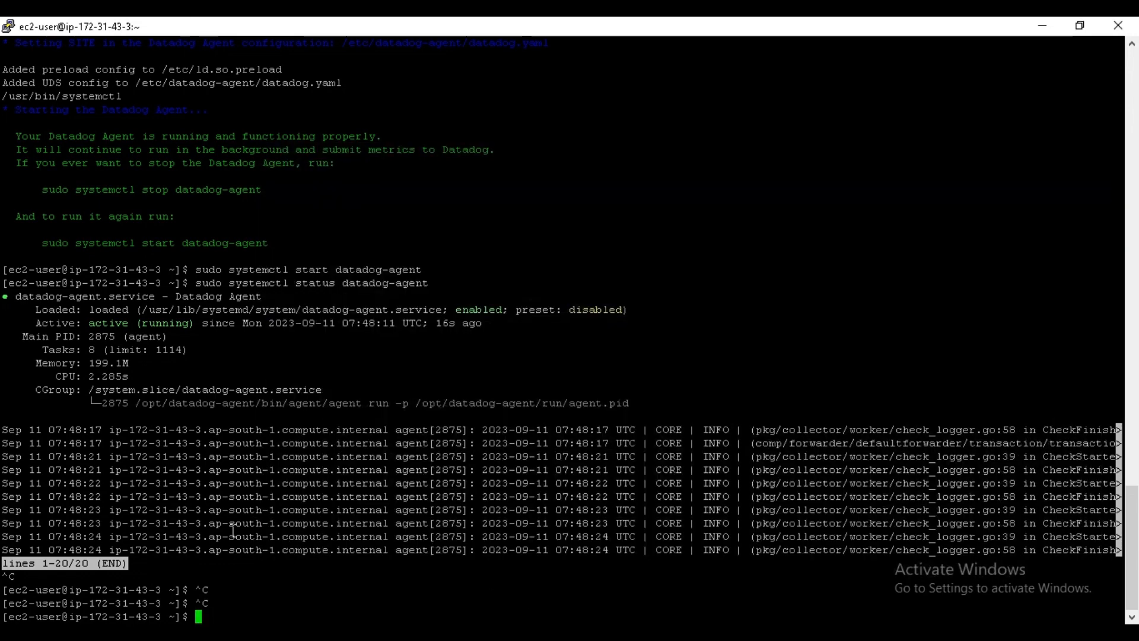
pyautogui.write('sudo dnf install postgresql15')
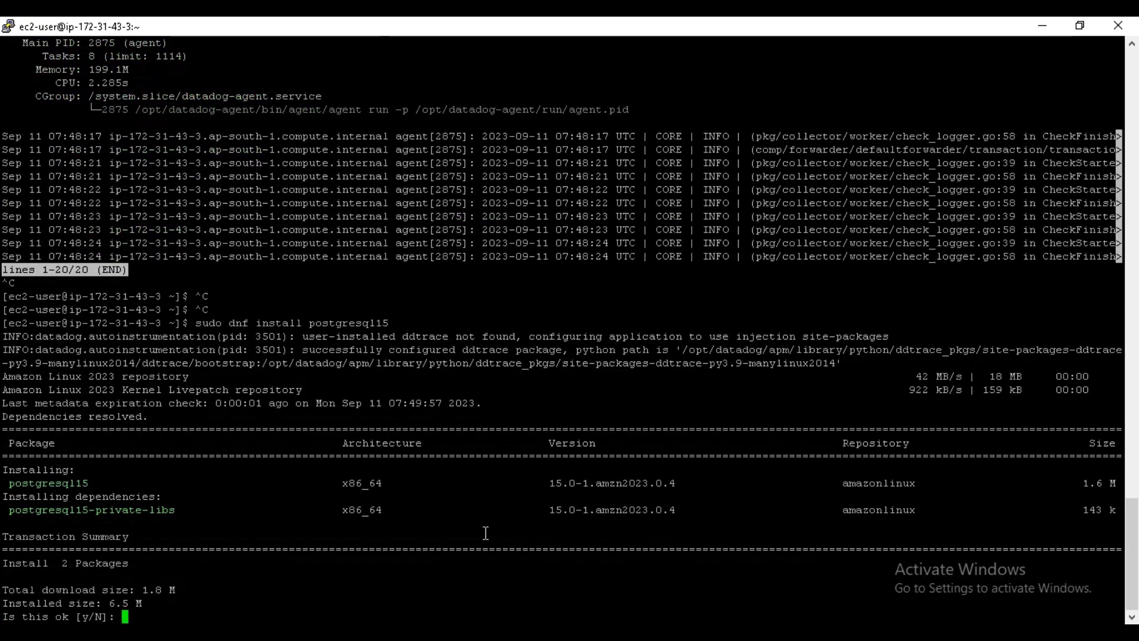
pyautogui.write('y')
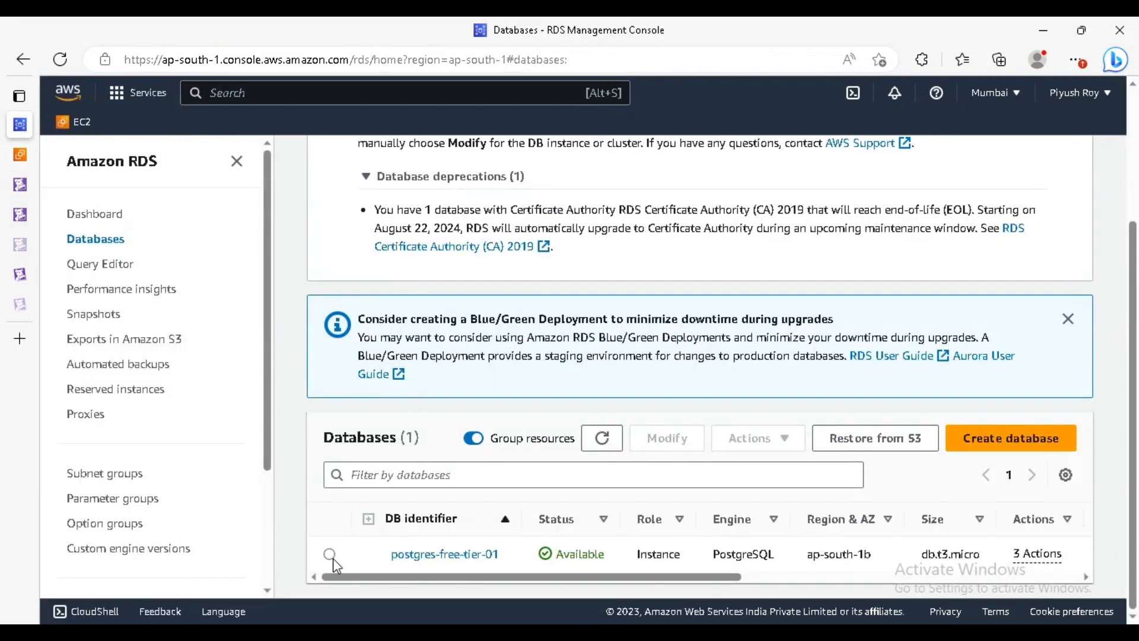
# Open postgres-free-tier-01, view datadog-ec2-01's security details, then bring up the database Actions
pyautogui.click(443, 554)
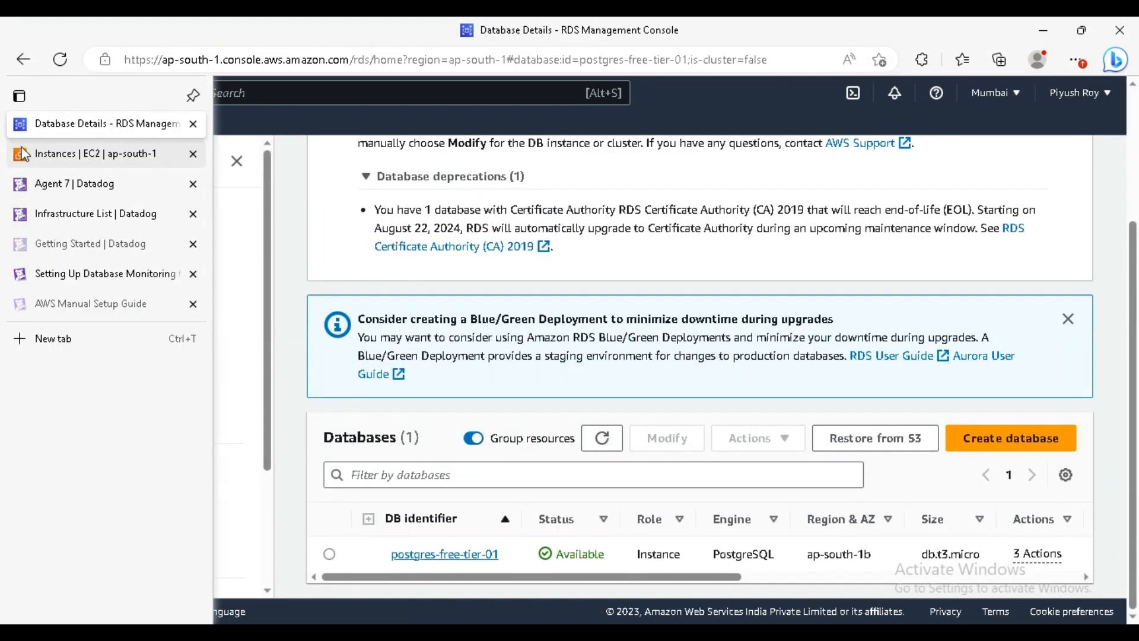
pyautogui.click(94, 154)
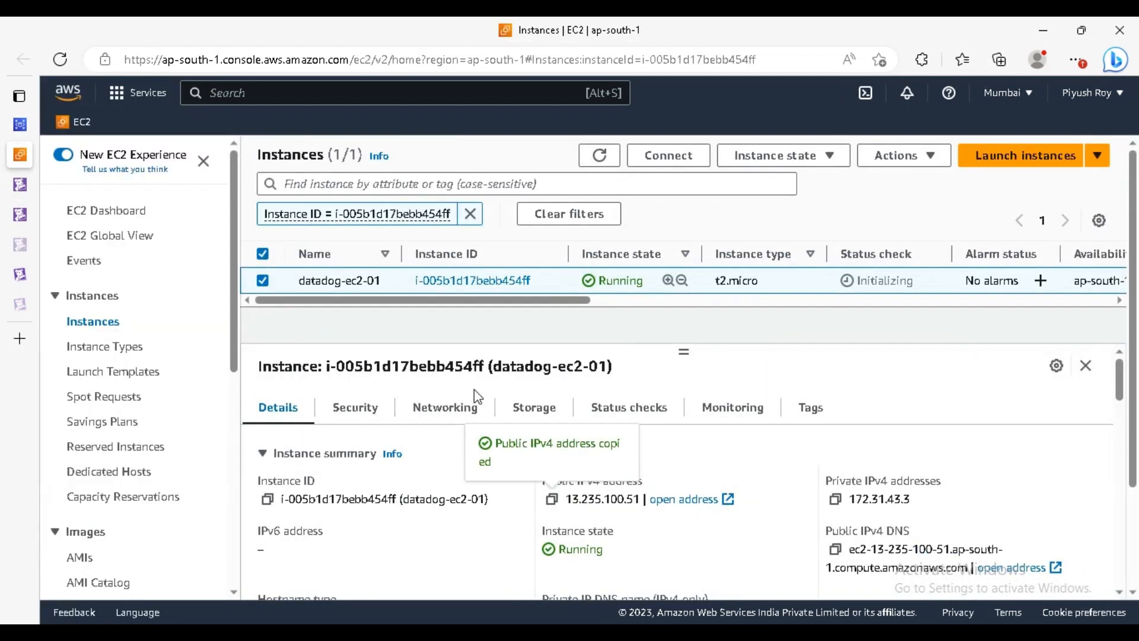
pyautogui.moveTo(506, 470)
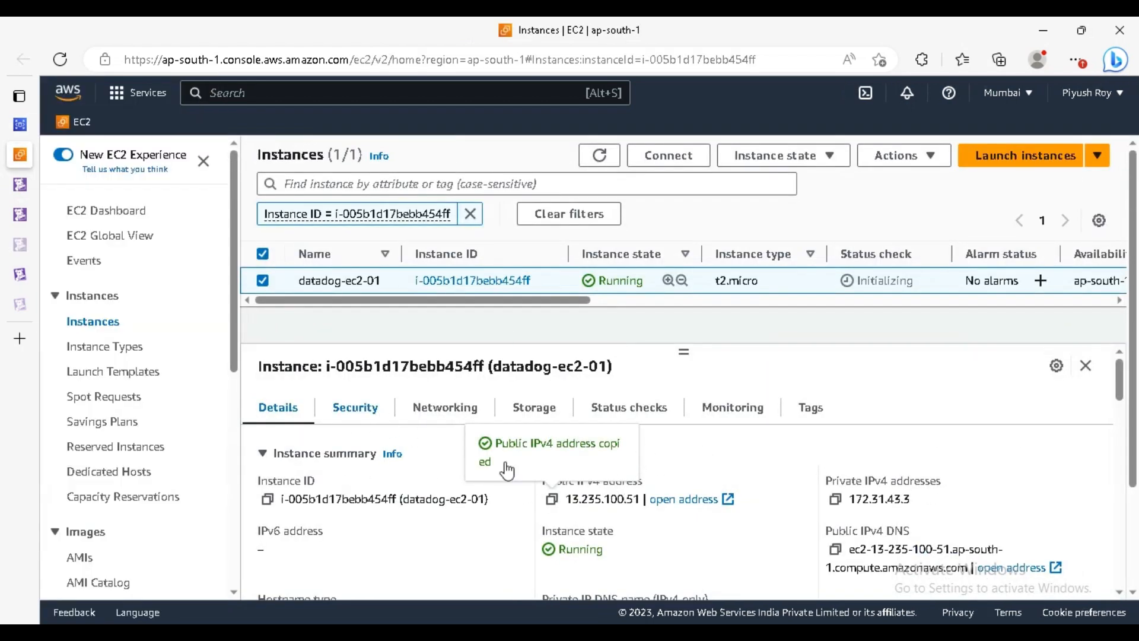
pyautogui.click(355, 407)
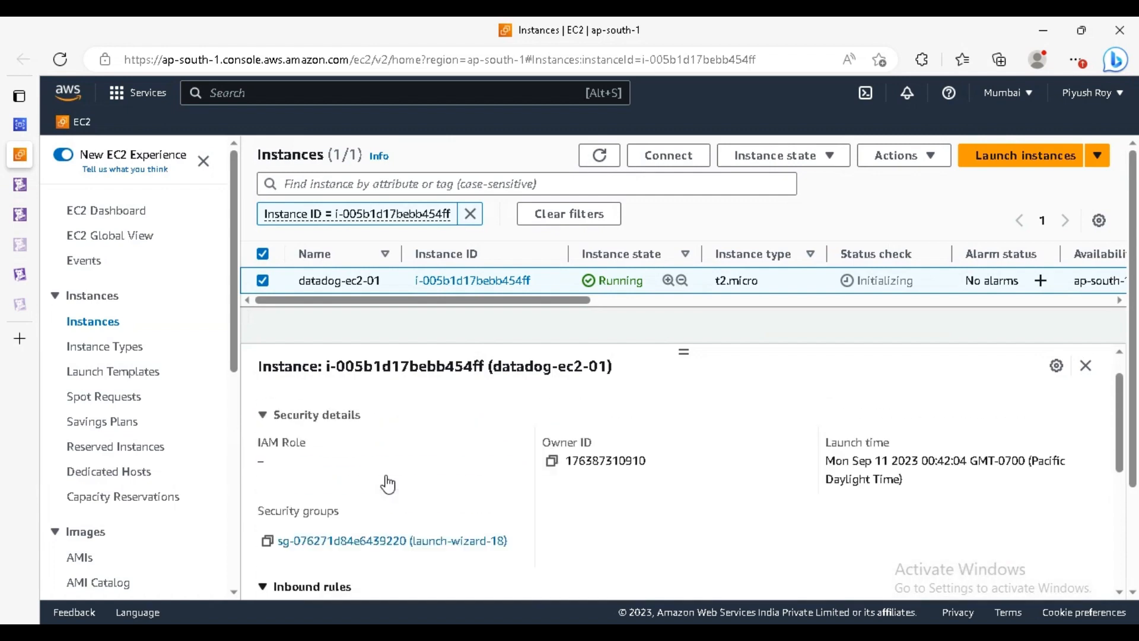
pyautogui.moveTo(390, 540)
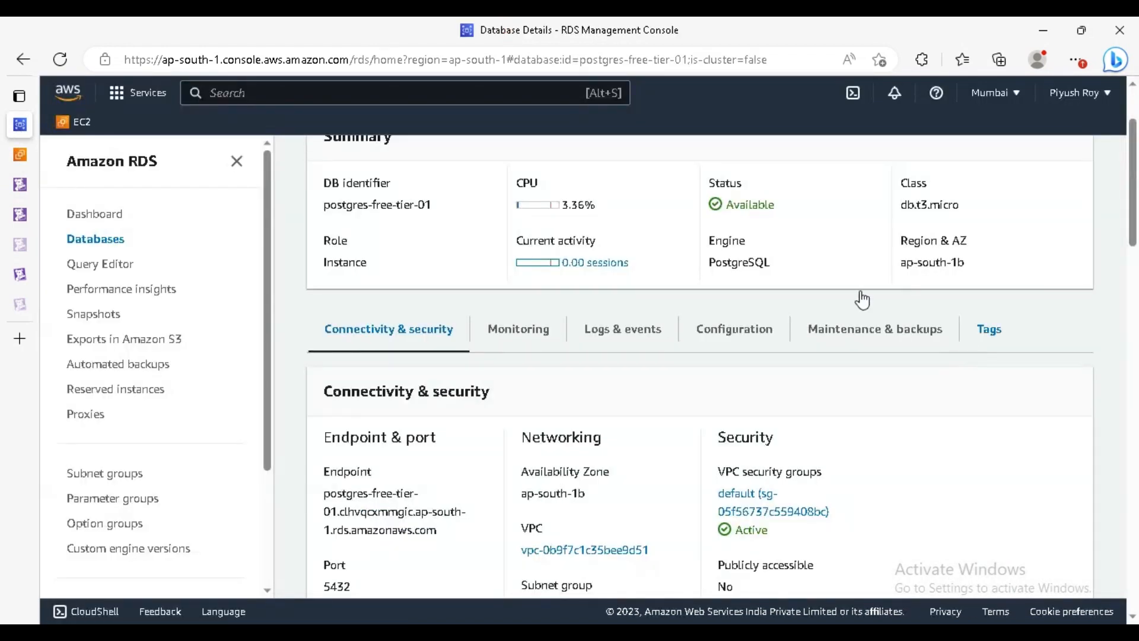
pyautogui.click(1048, 191)
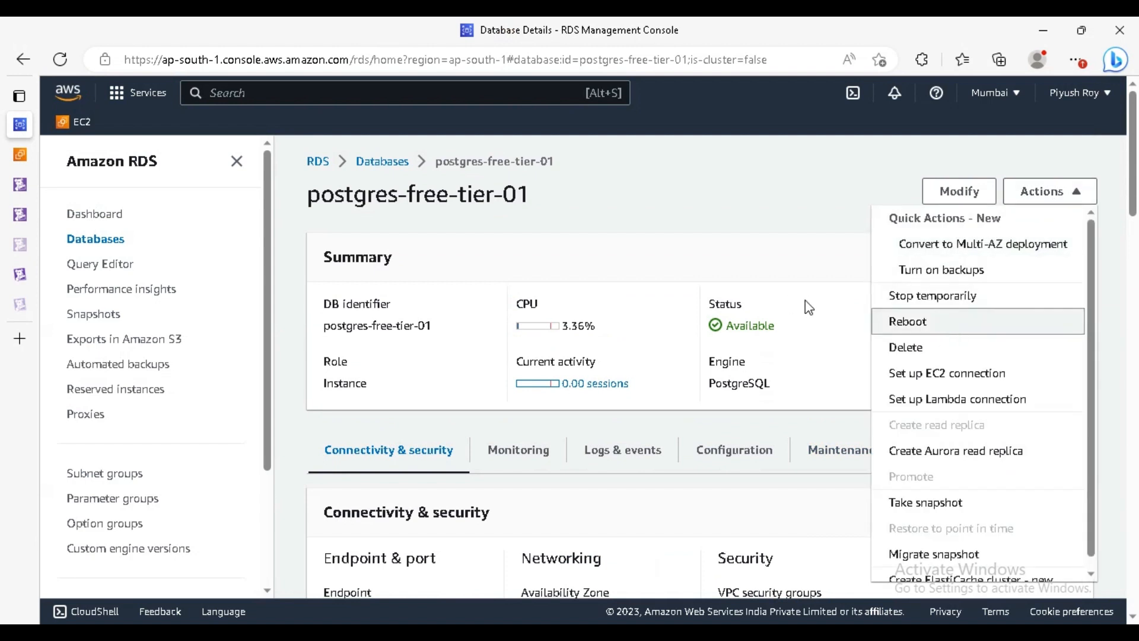
# Set up the EC2 connection to instance i-005b1d17bebb454ff, review the summary, and submit
pyautogui.click(947, 372)
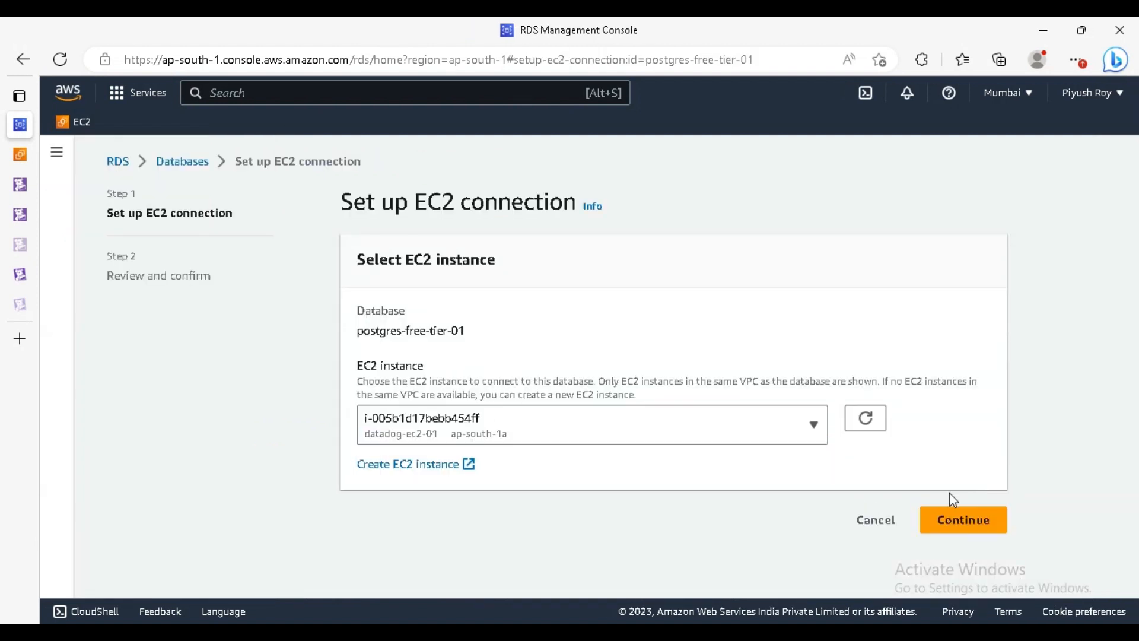
pyautogui.click(962, 519)
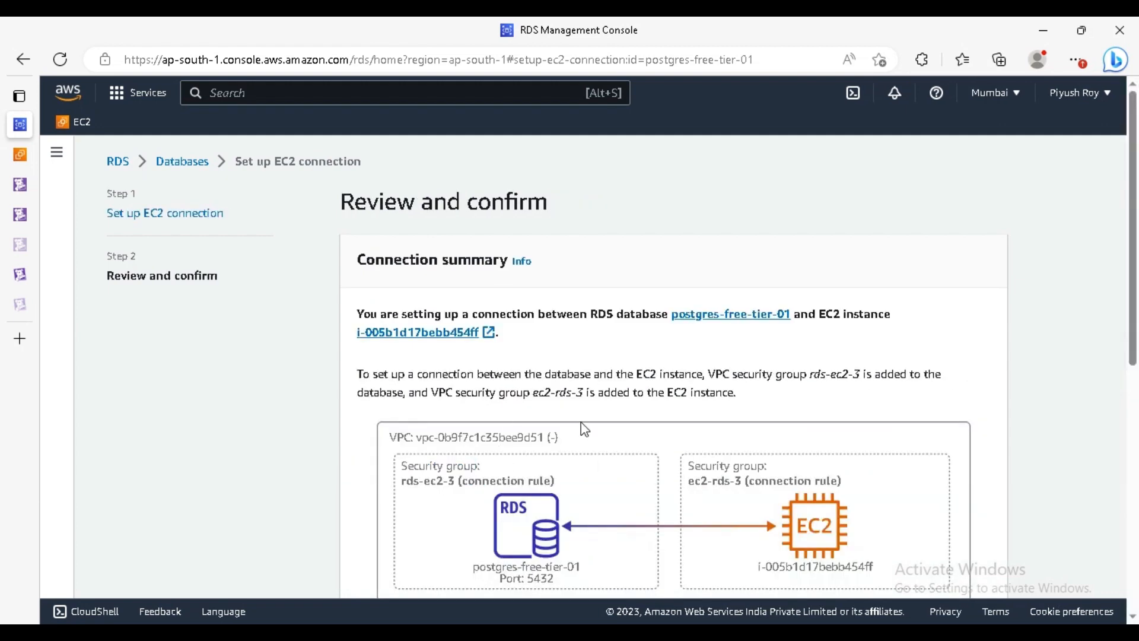
pyautogui.scroll(-3)
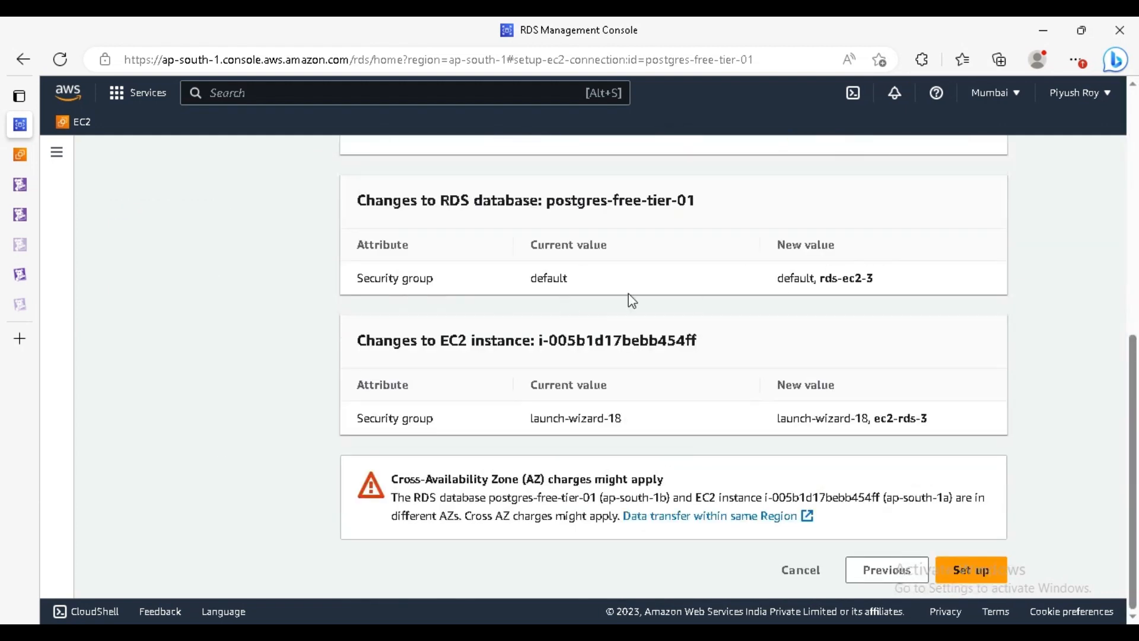
pyautogui.moveTo(714, 486)
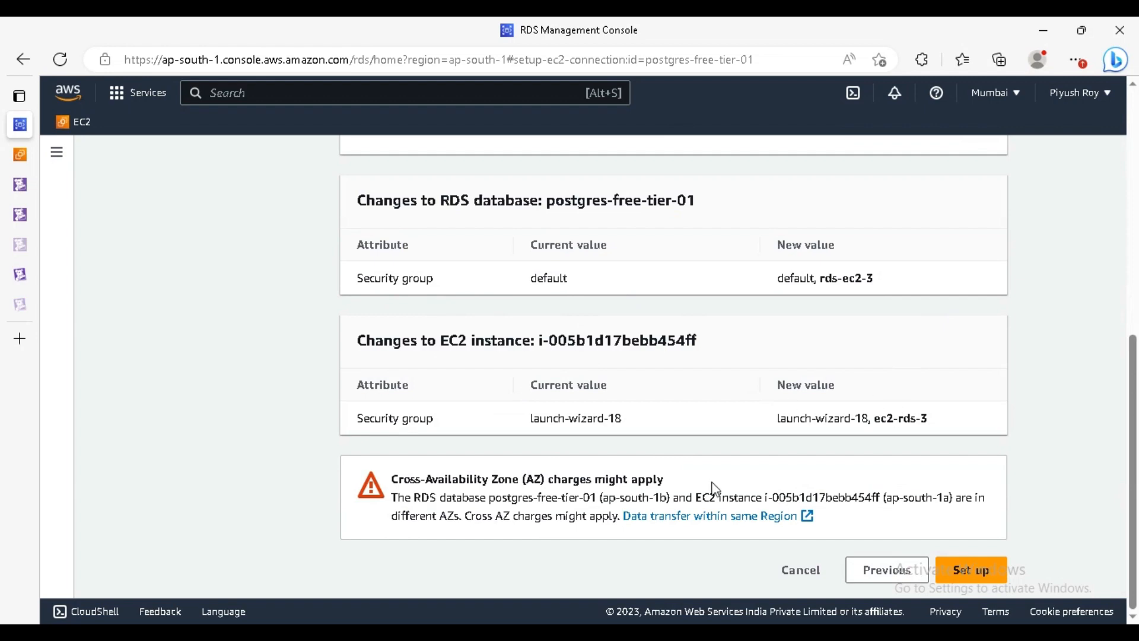
pyautogui.click(970, 570)
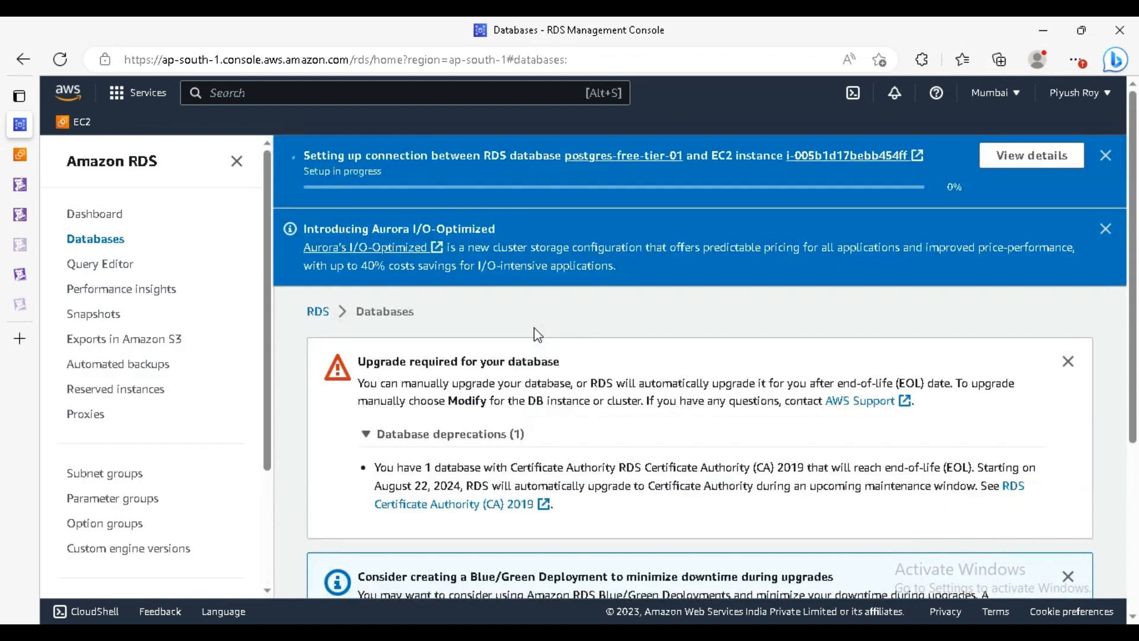
pyautogui.scroll(-3)
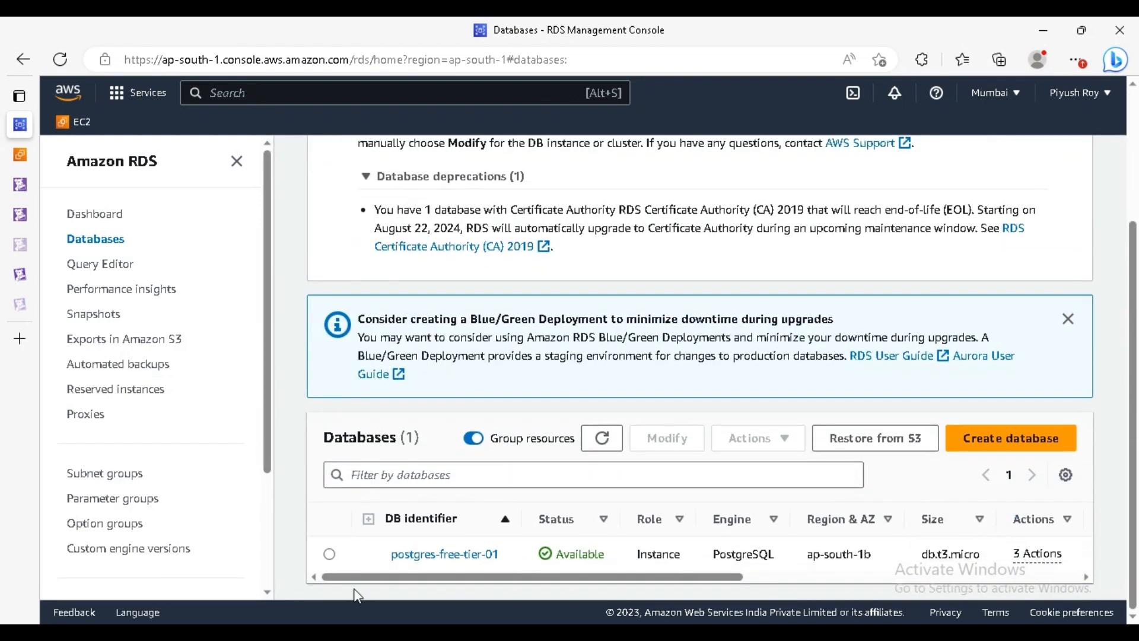
pyautogui.moveTo(444, 553)
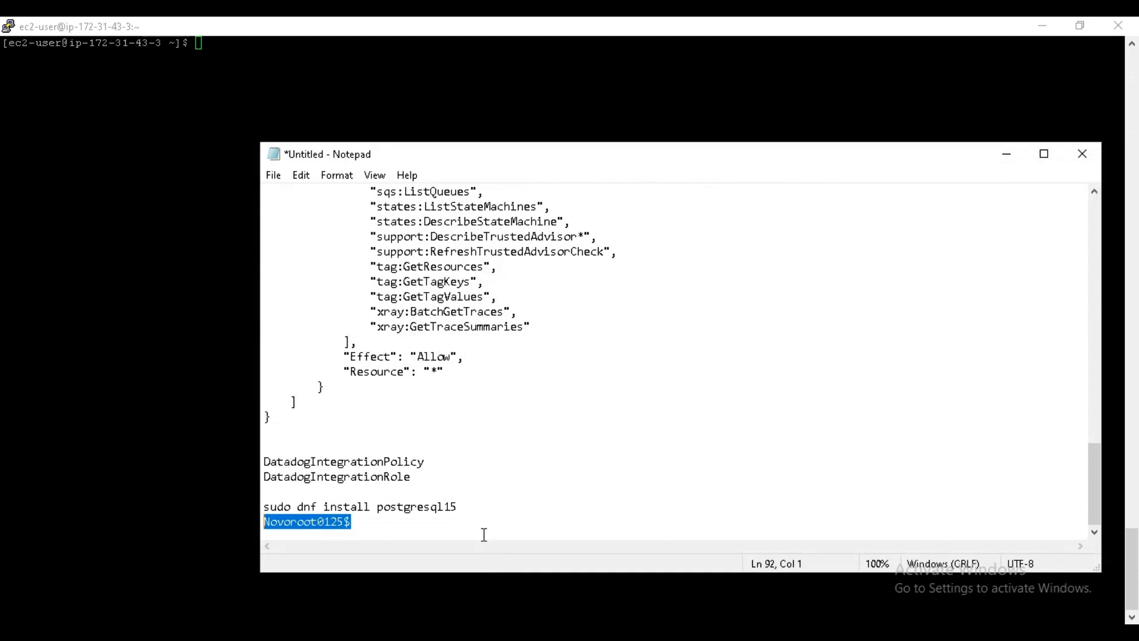
# Connect via 'psql -h <endpoint> --port 5432 -U postgres' and list databases with \l
pyautogui.write('op')
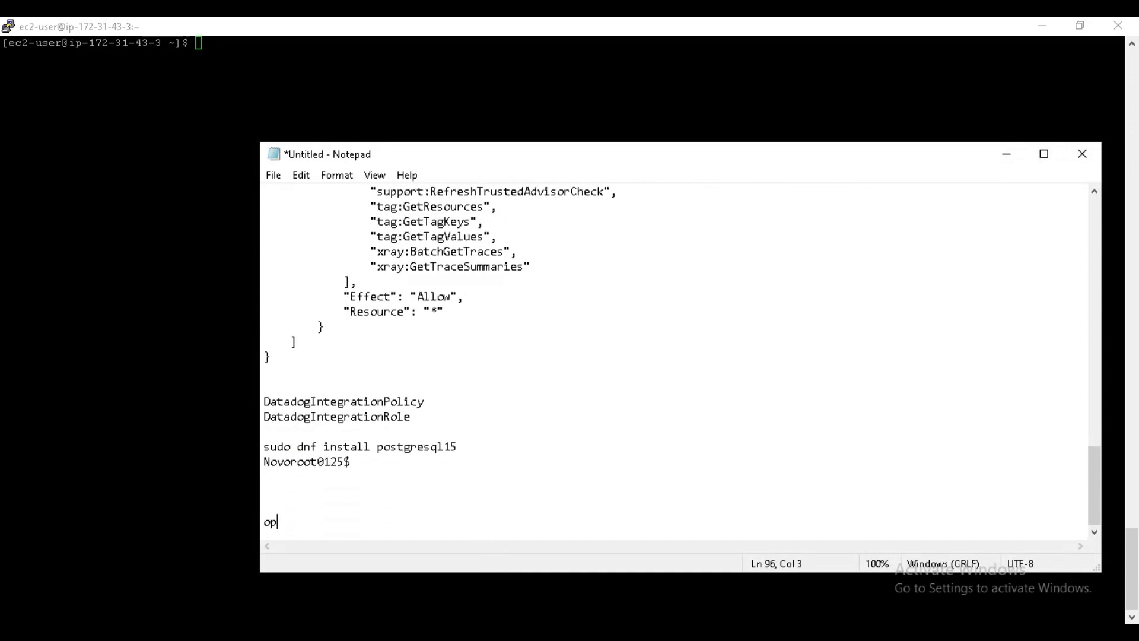
pyautogui.press('Backspace')
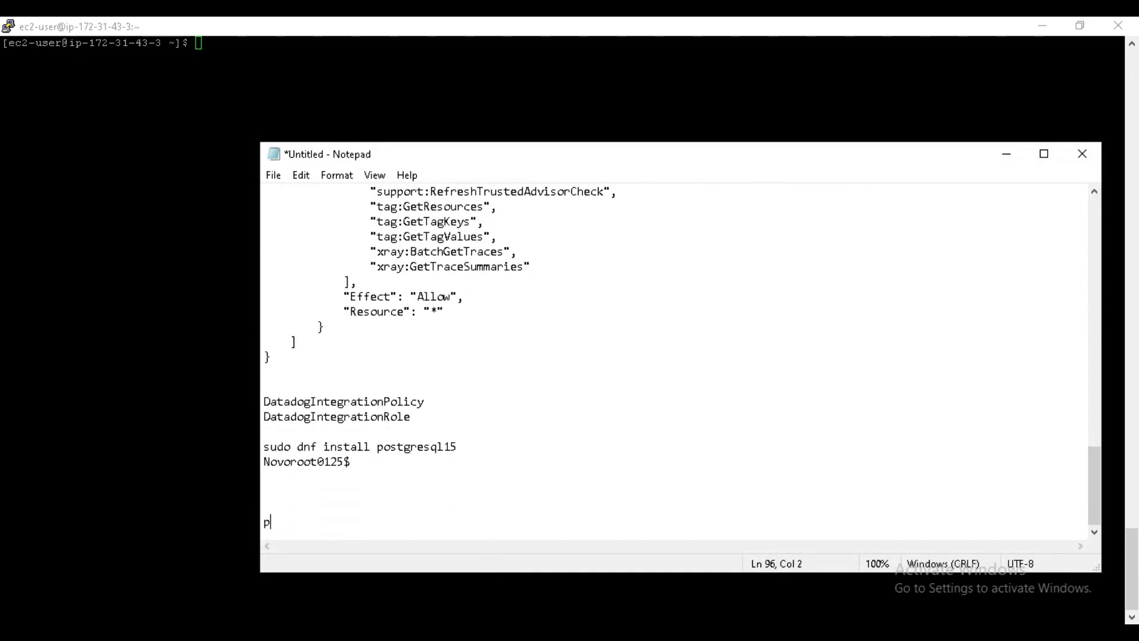
pyautogui.write('sql -h')
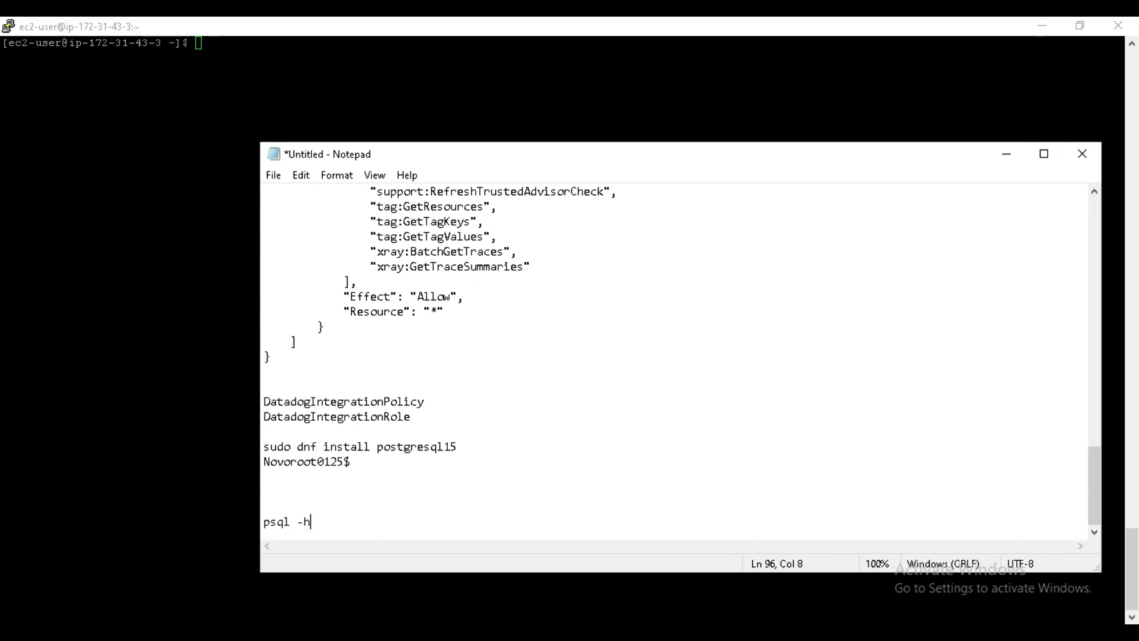
pyautogui.write('" "')
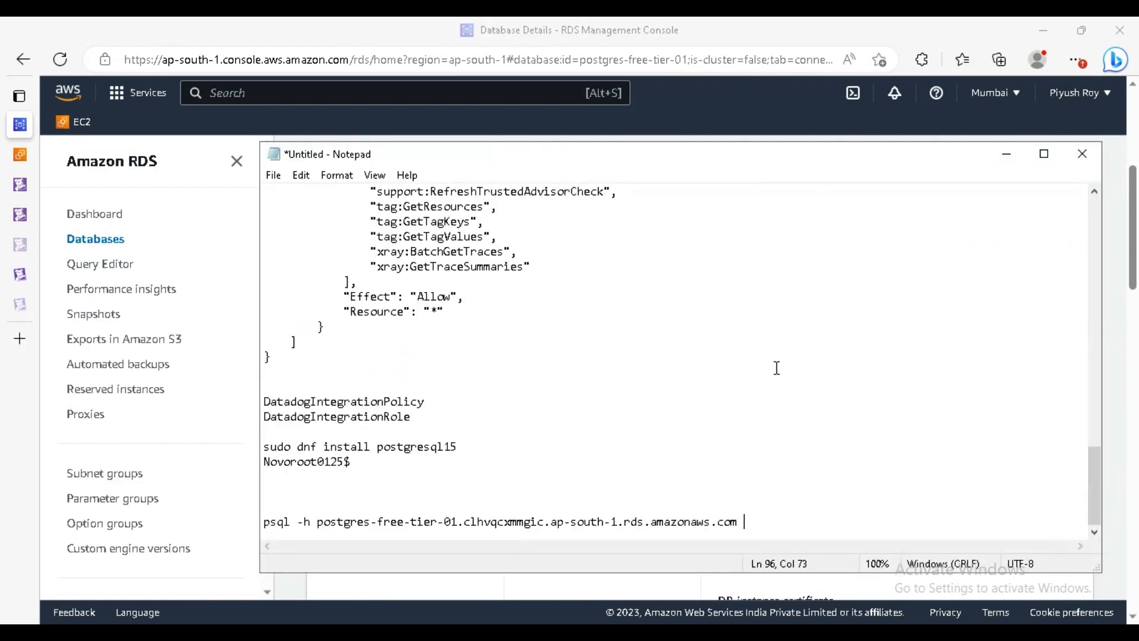
pyautogui.write('--port')
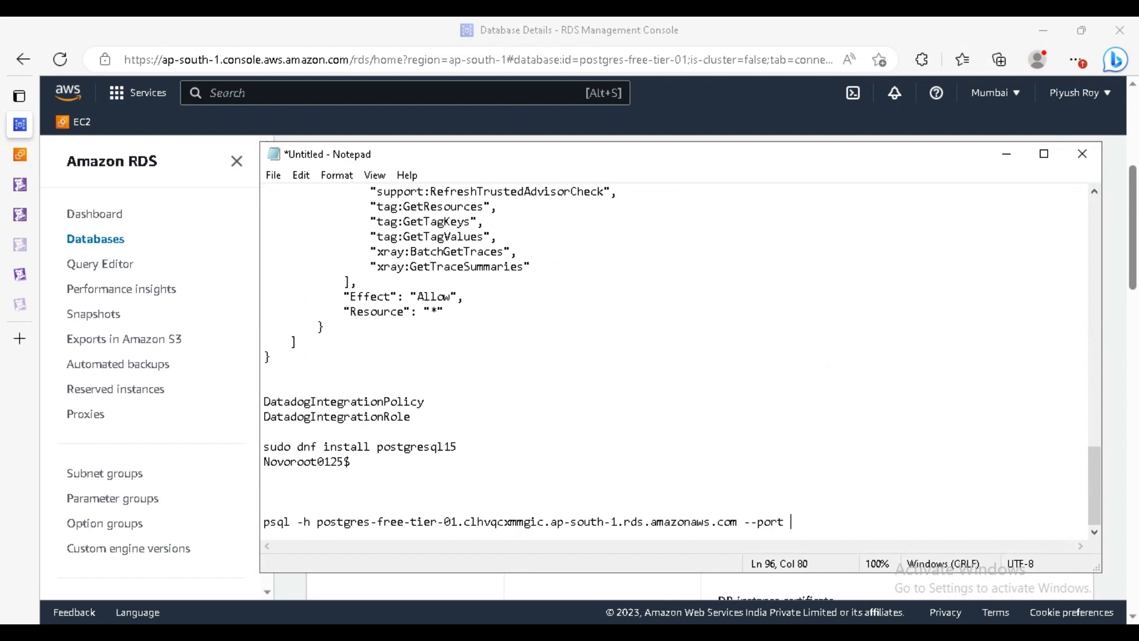
pyautogui.write('5432 -U po')
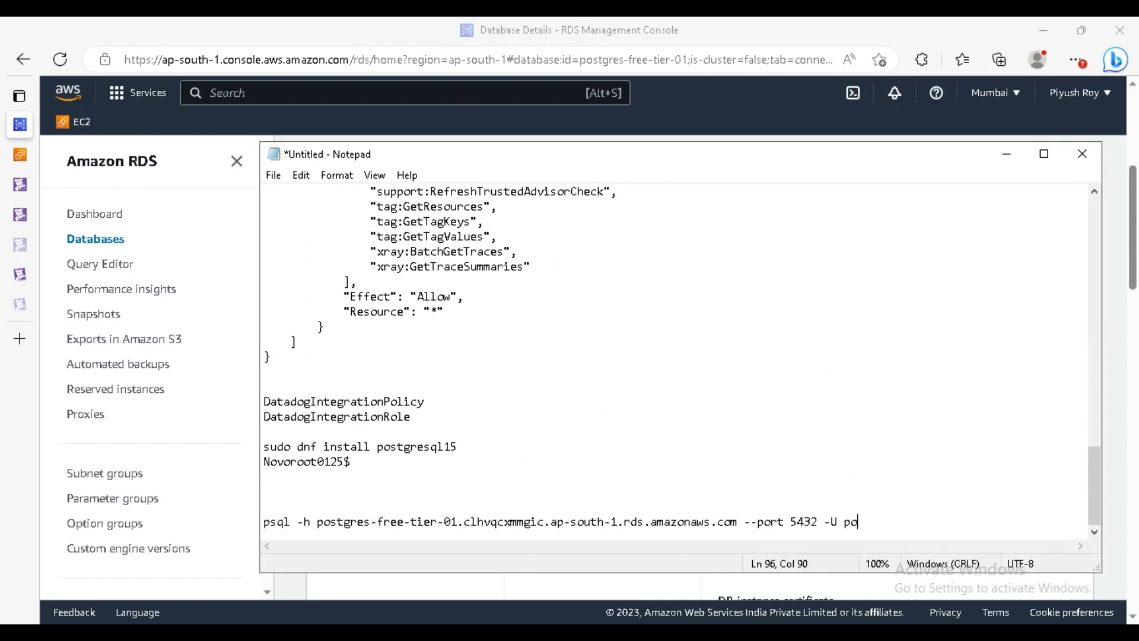
pyautogui.write('stgres')
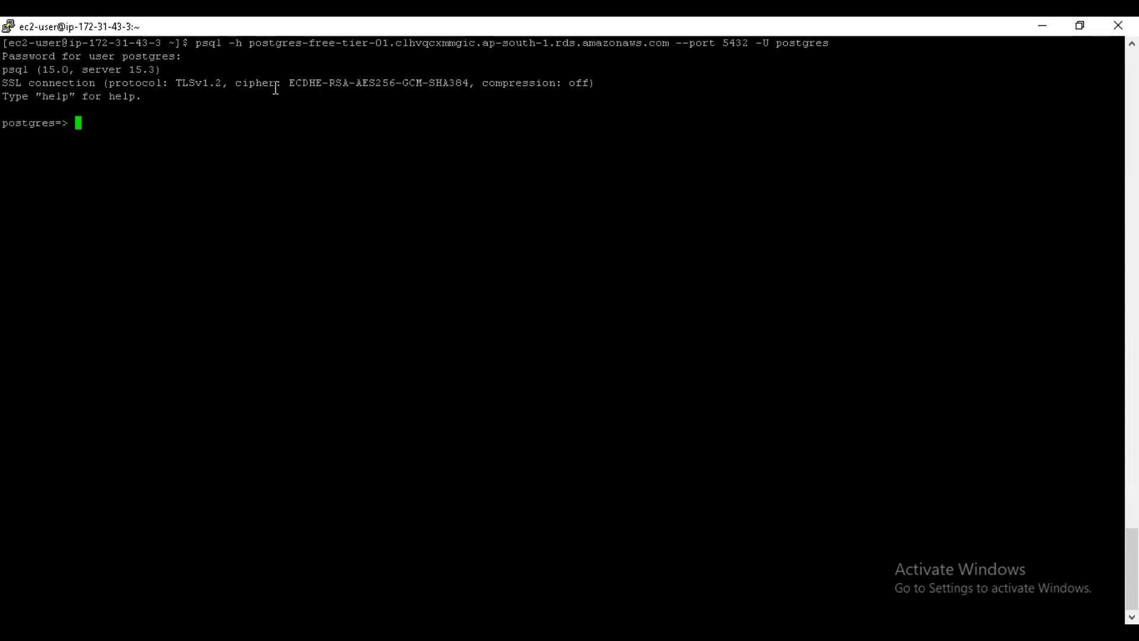
pyautogui.moveTo(177, 114)
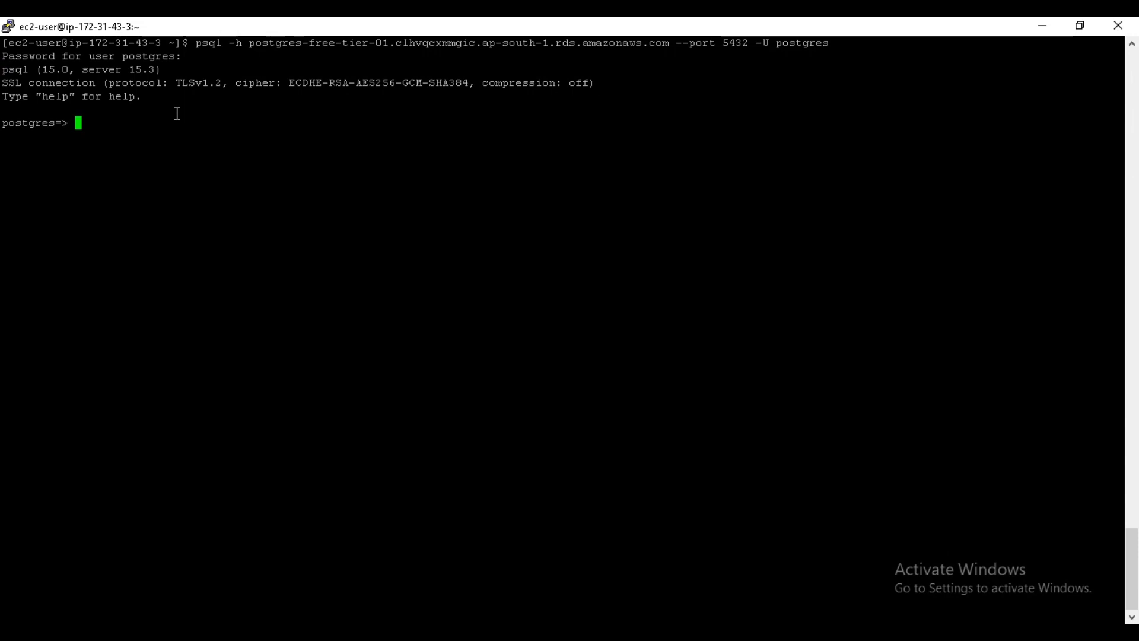
pyautogui.write('\\l')
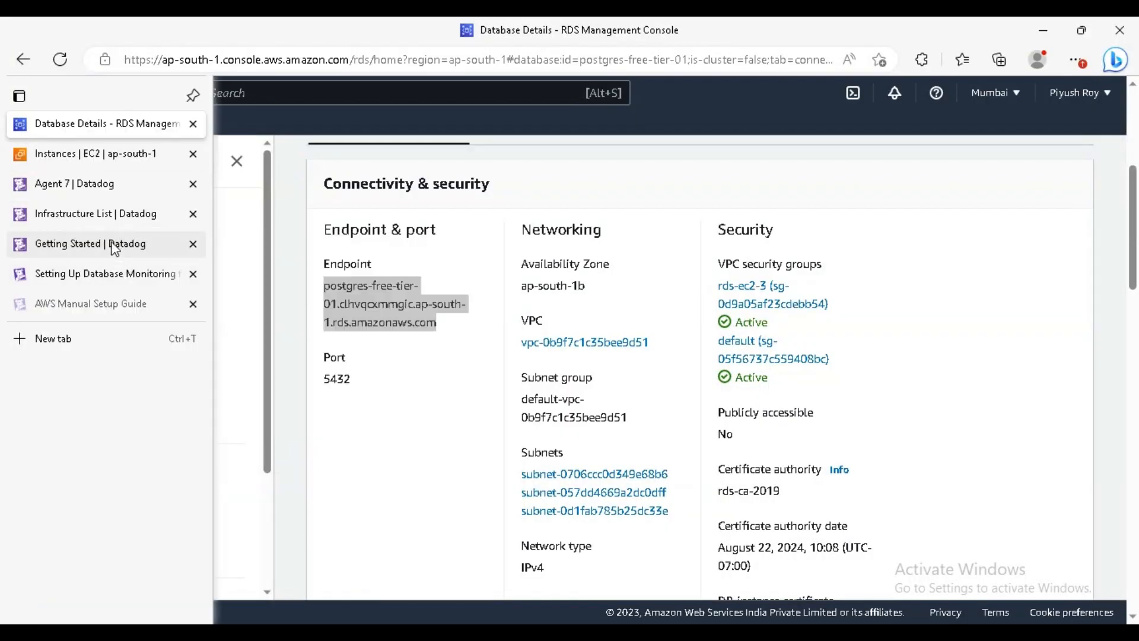
# Create the datadog user in psql using the docs' CREATE USER statement and a password
pyautogui.click(106, 274)
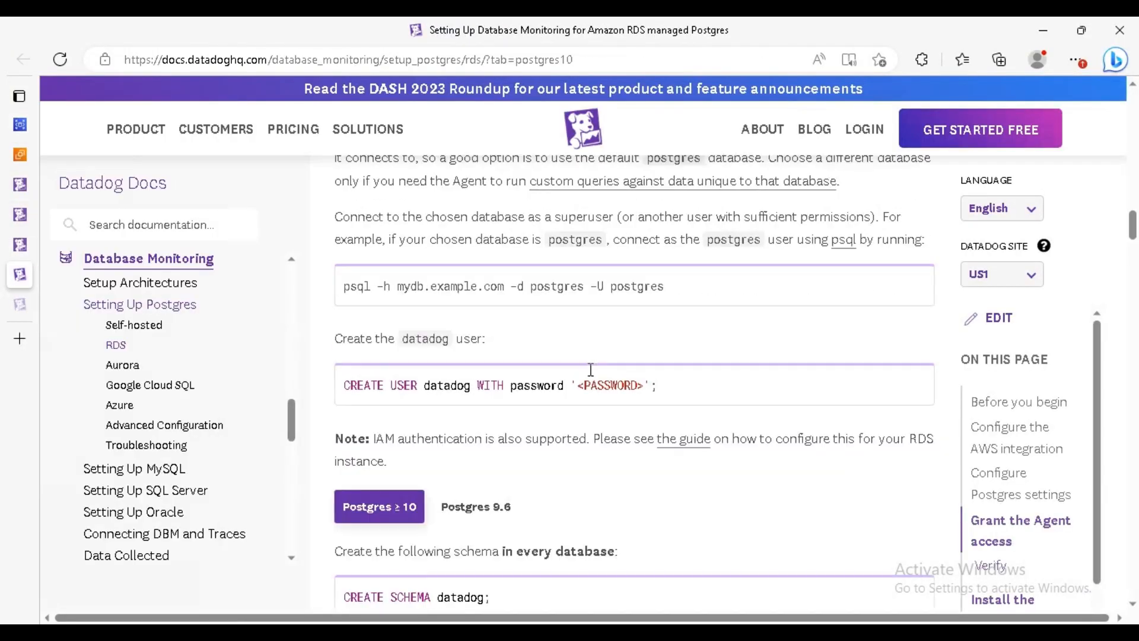
pyautogui.scroll(-3)
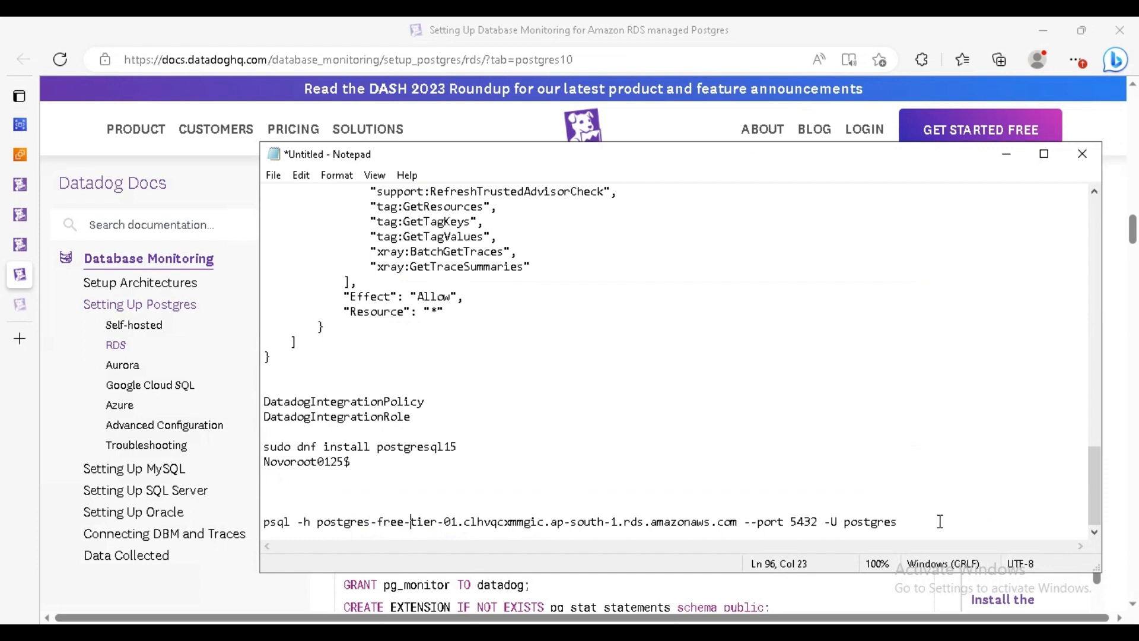
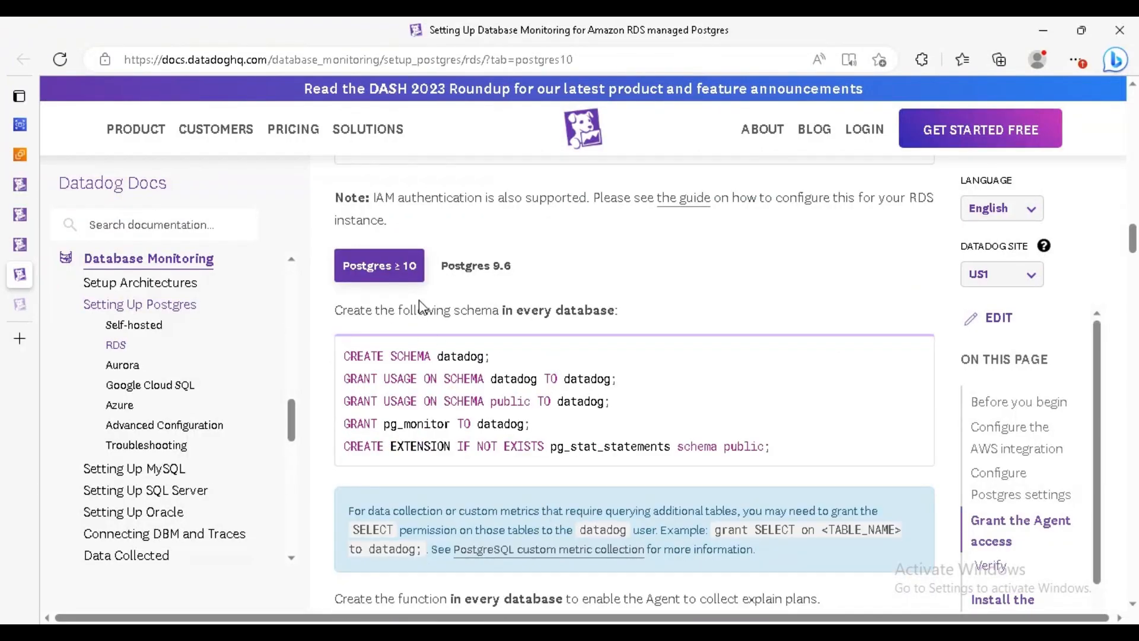
# Copy the schema, grant and extension commands from the docs into the psql session
pyautogui.scroll(-3)
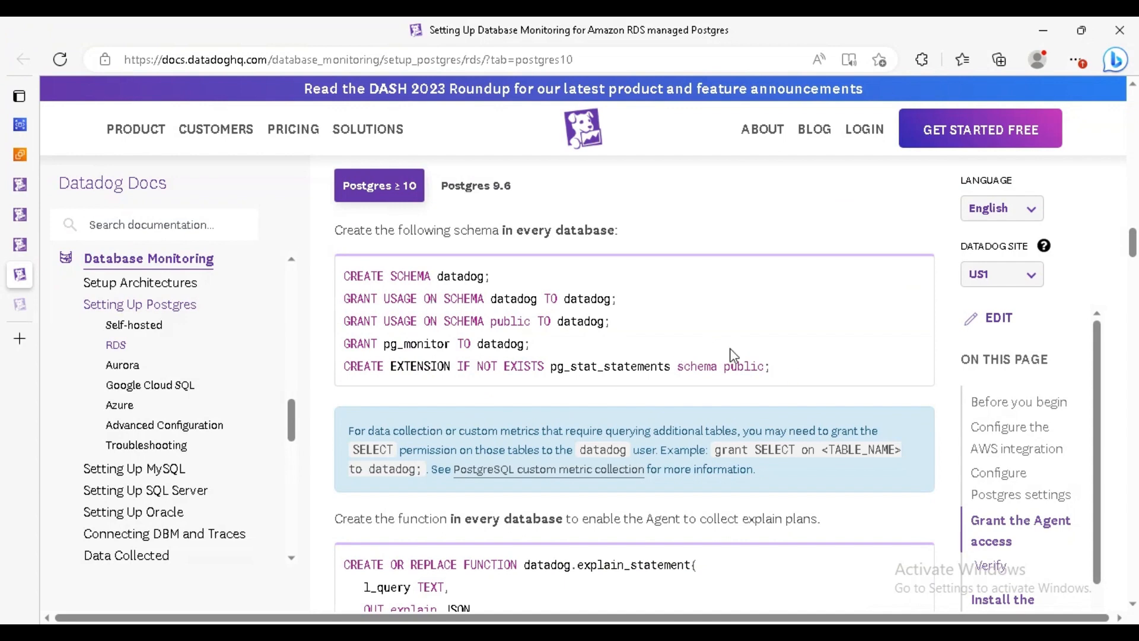
pyautogui.rightClick(552, 320)
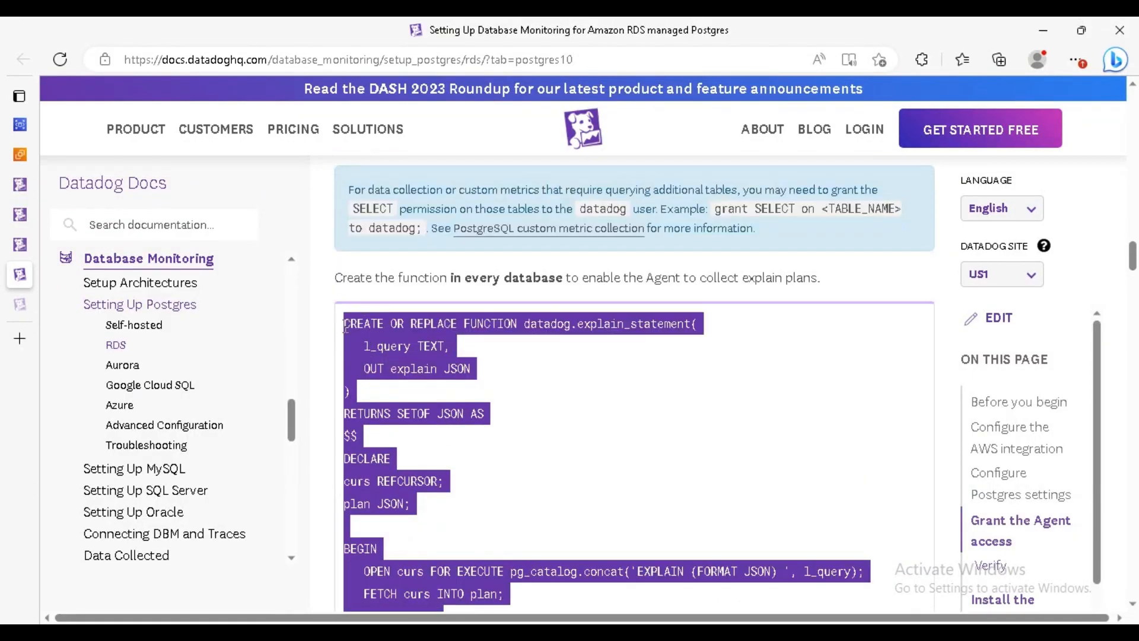
pyautogui.scroll(-3)
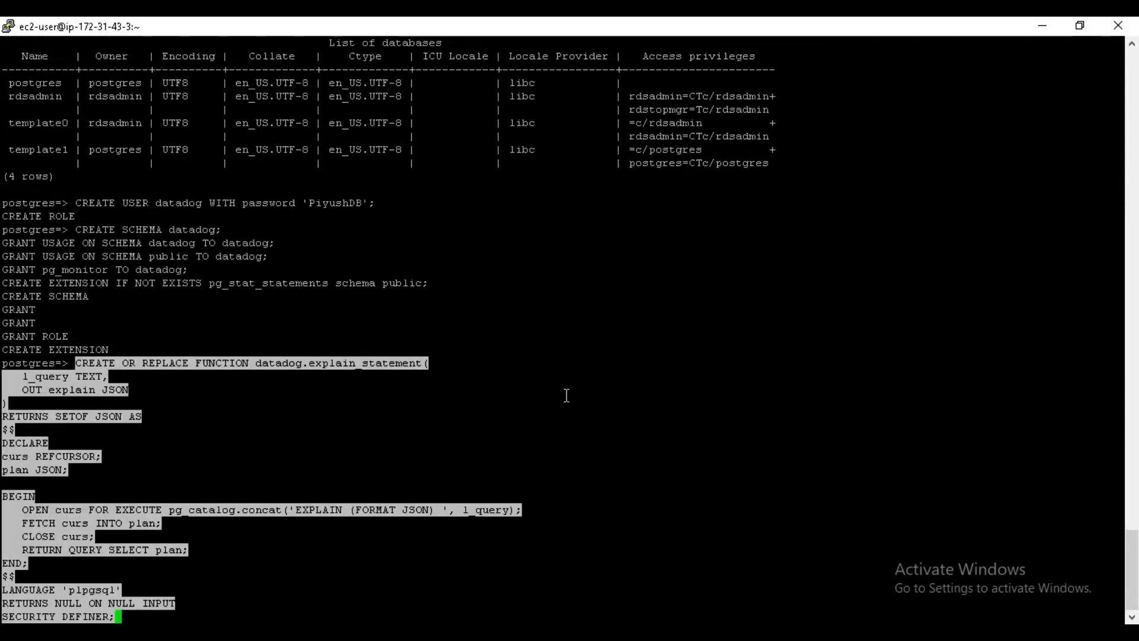
# Create the datadog.explain_statement function and copy the docs' verification commands
pyautogui.press('Return')
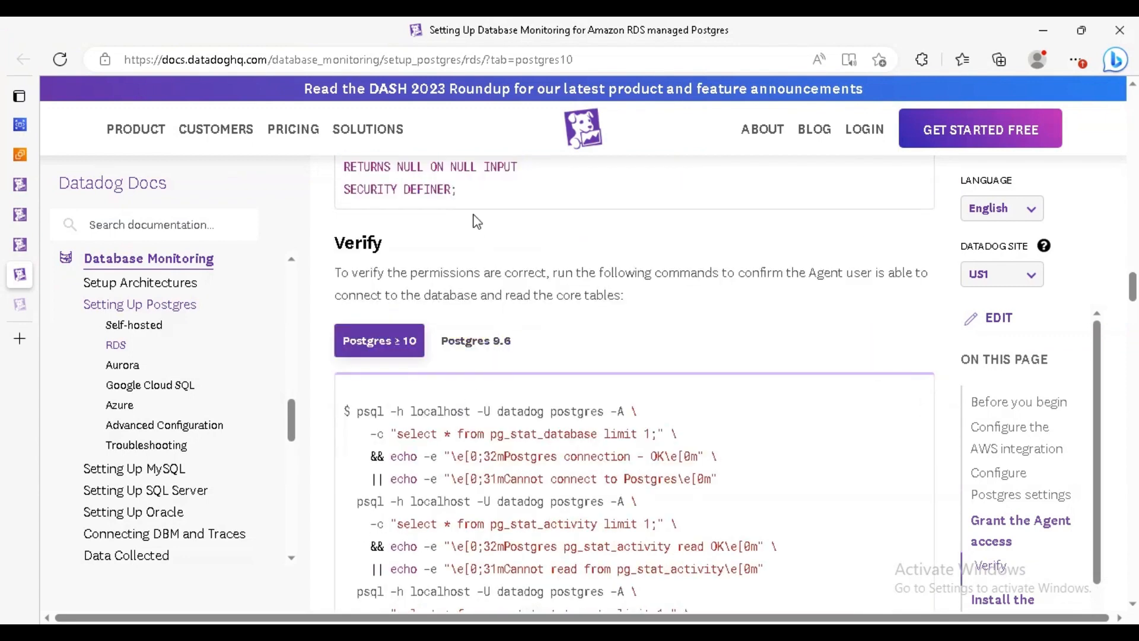
pyautogui.scroll(-3)
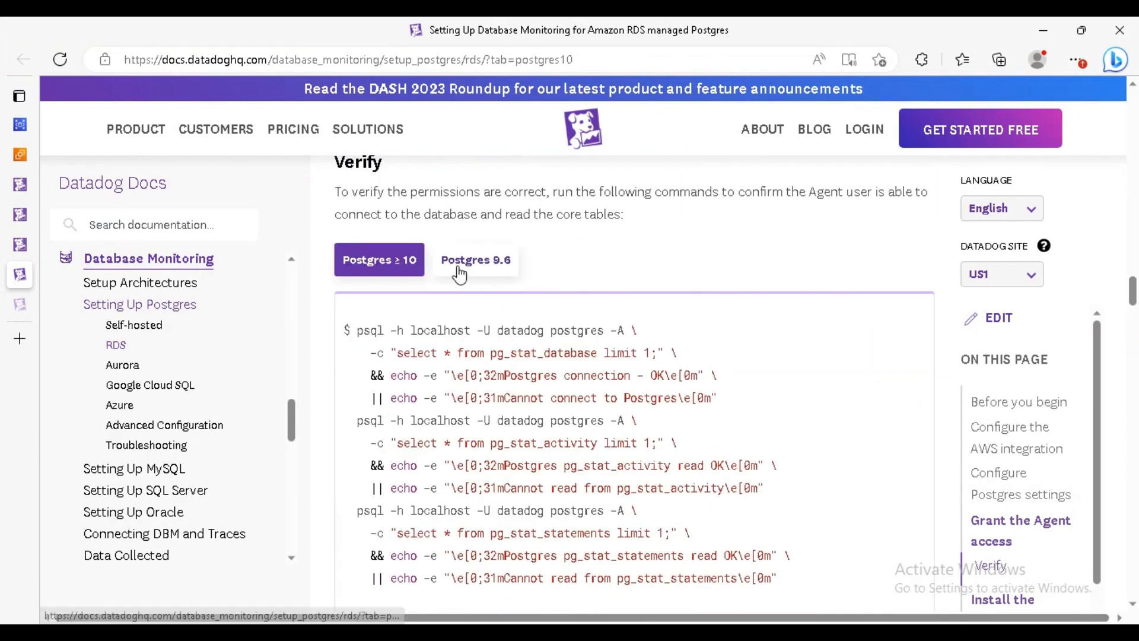
pyautogui.scroll(-3)
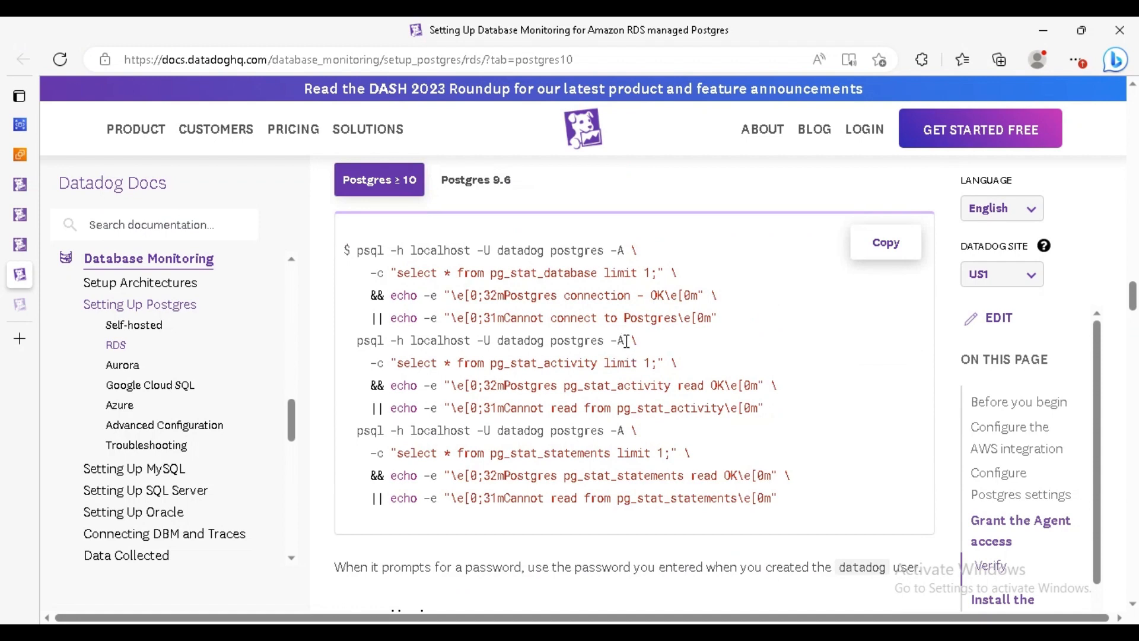
pyautogui.click(884, 242)
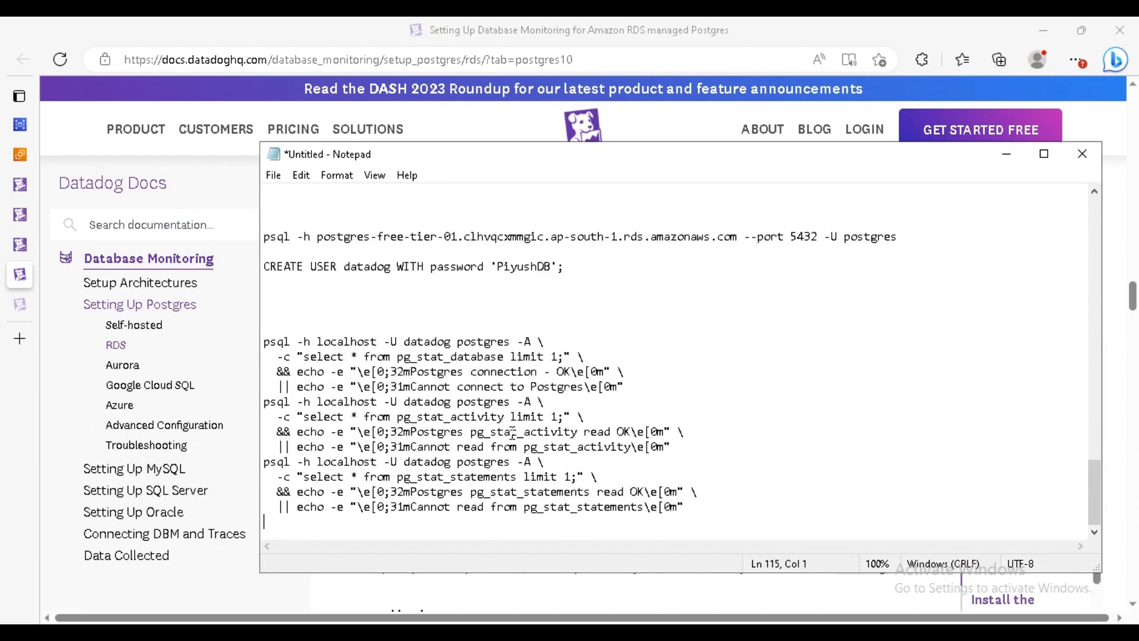
# Replace localhost in the verification commands in Notepad and quit psql with \q
pyautogui.doubleClick(343, 342)
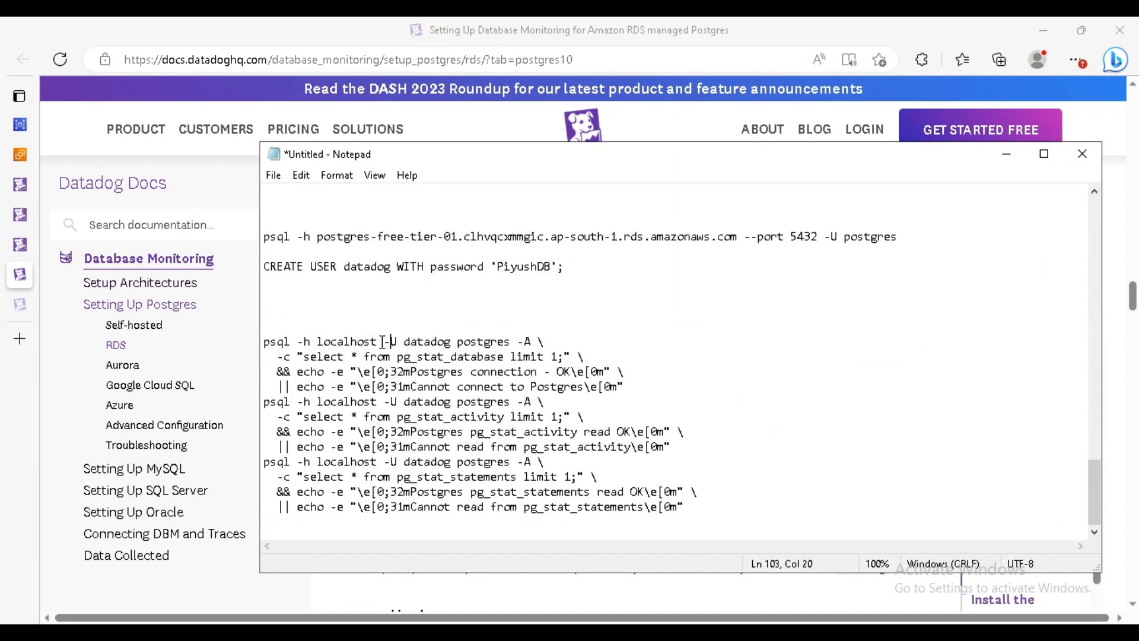
pyautogui.doubleClick(342, 342)
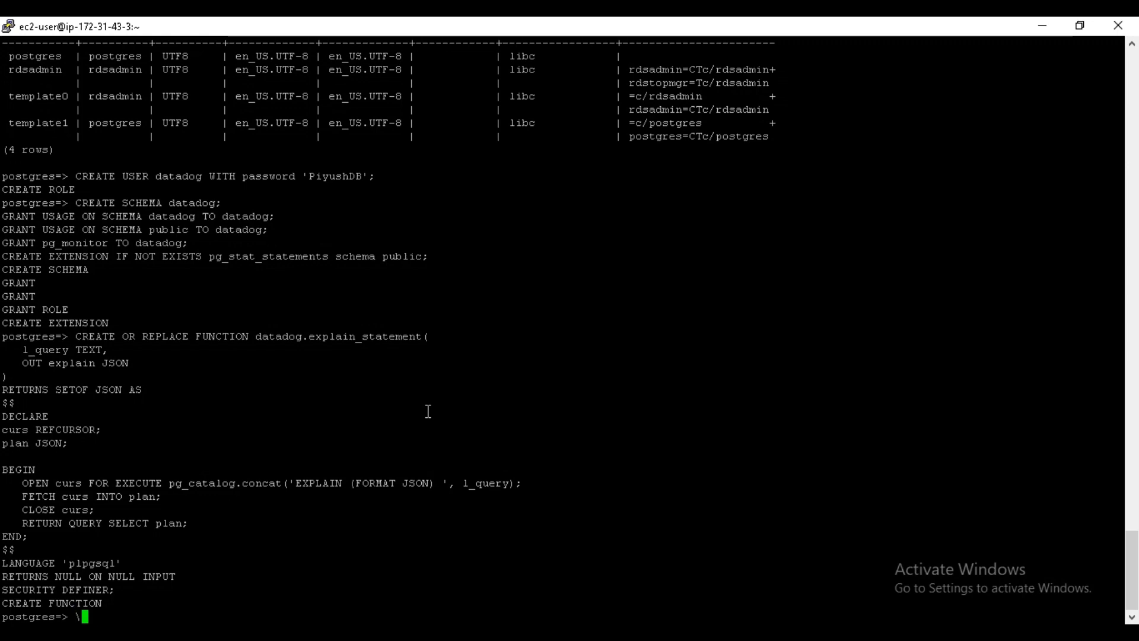
pyautogui.write('q')
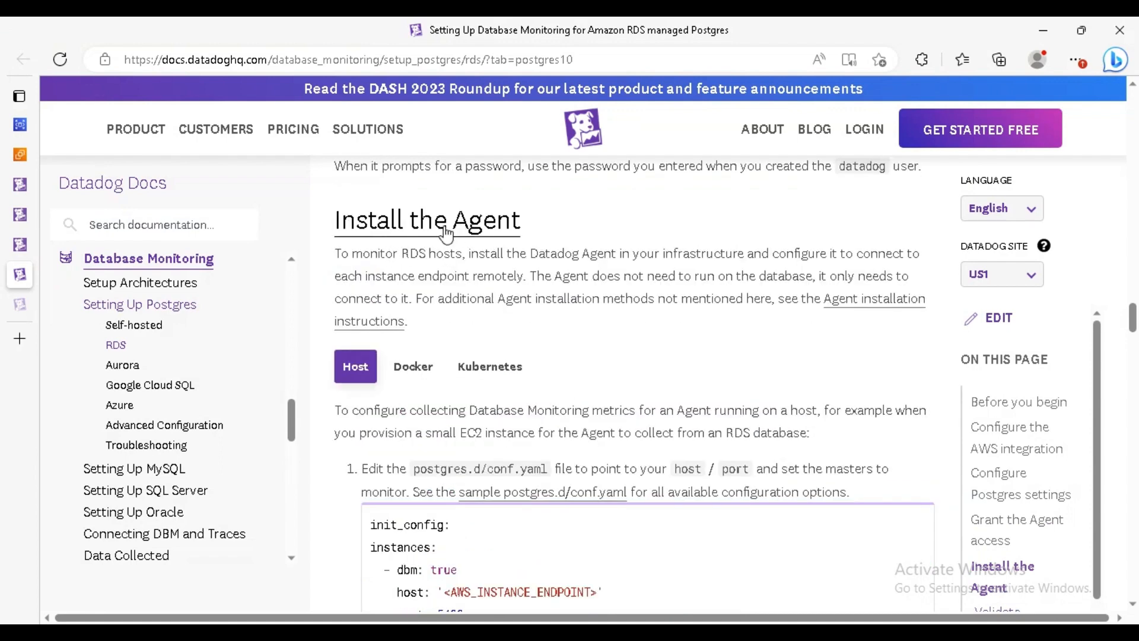
pyautogui.moveTo(518, 271)
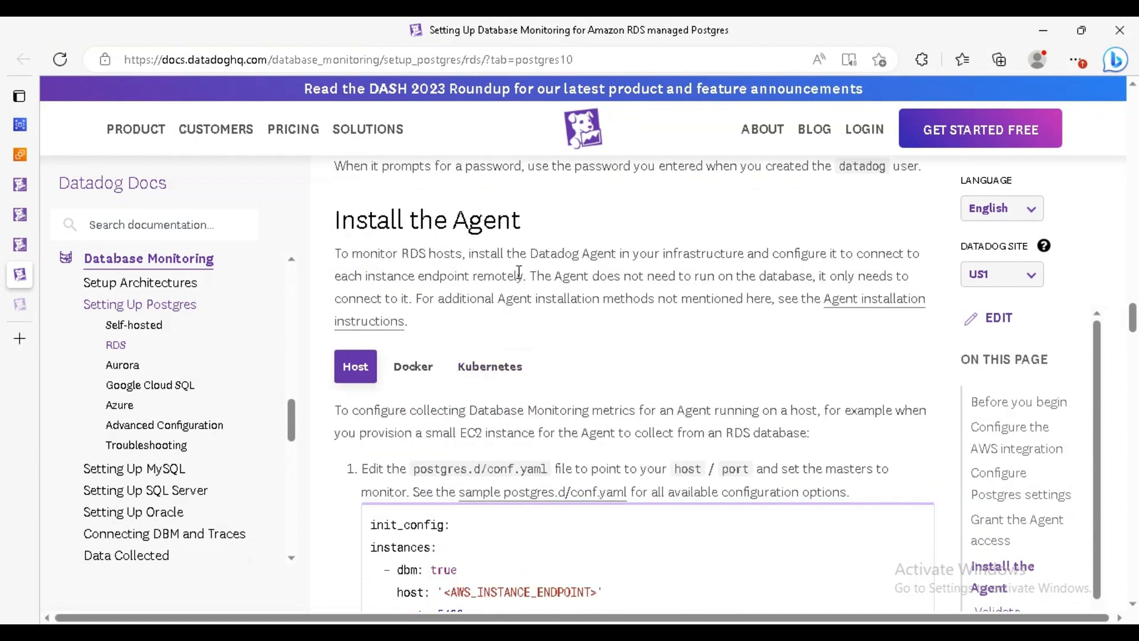
# Go to /etc/datadog-agent/conf.d/postgres.d and start a new conf.yaml with sudo vim
pyautogui.scroll(-3)
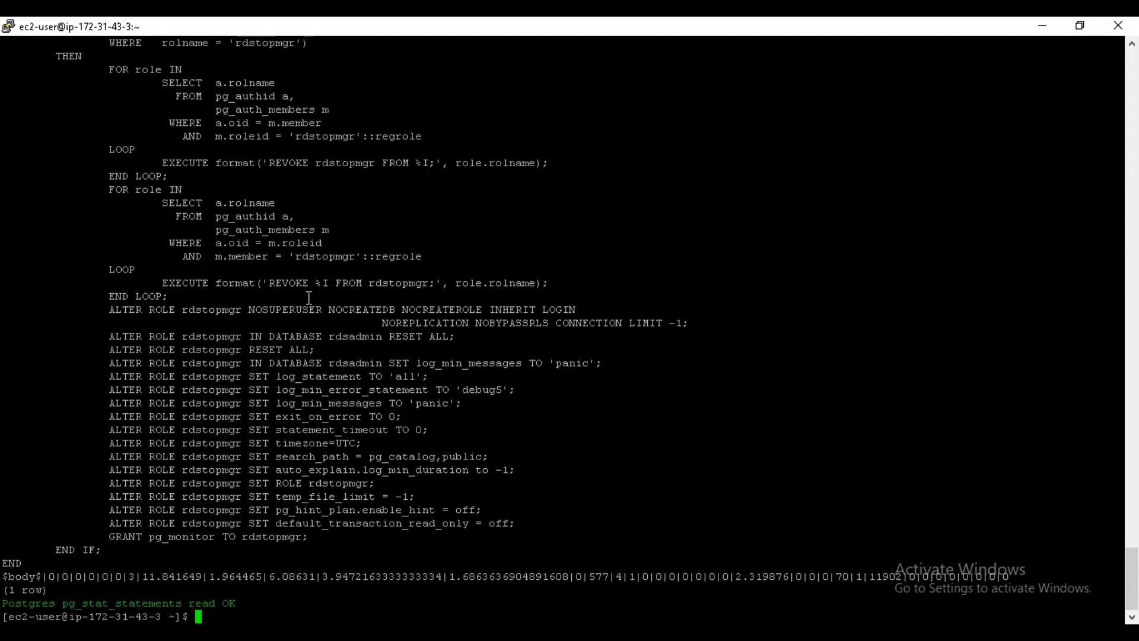
pyautogui.write('cd /ets/')
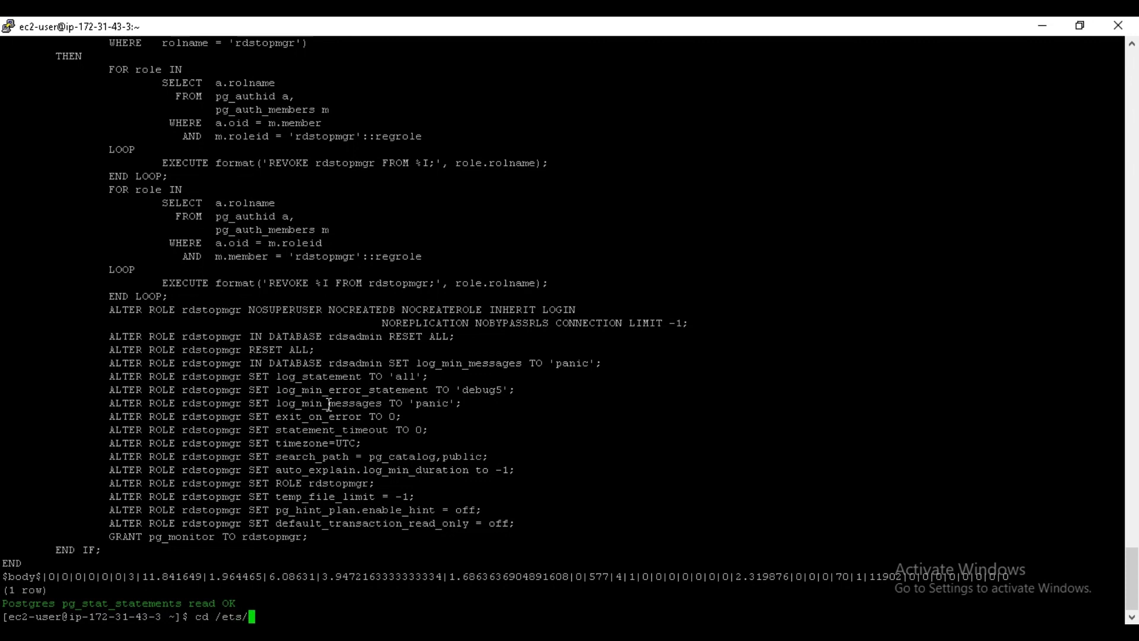
pyautogui.write('data')
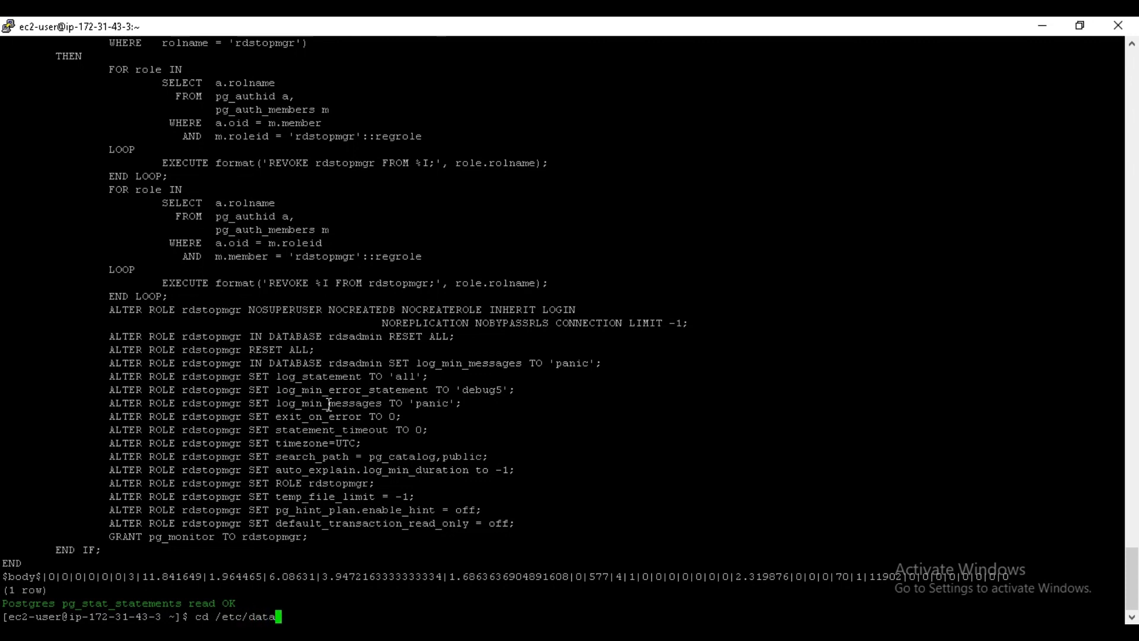
pyautogui.write('cd conf.d/')
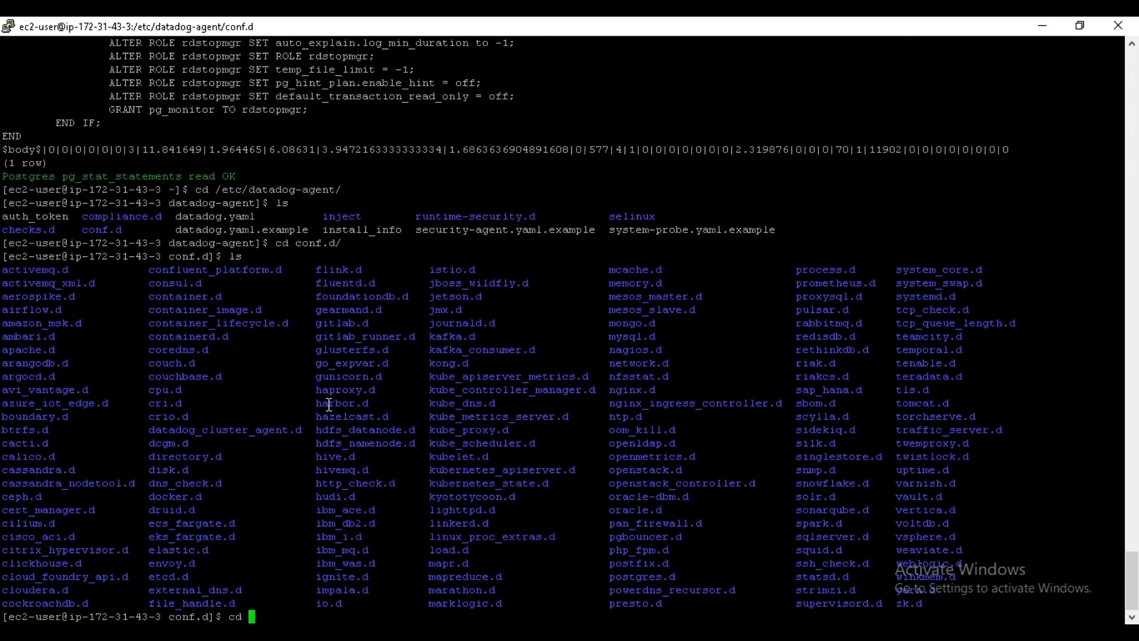
pyautogui.doubleClick(642, 576)
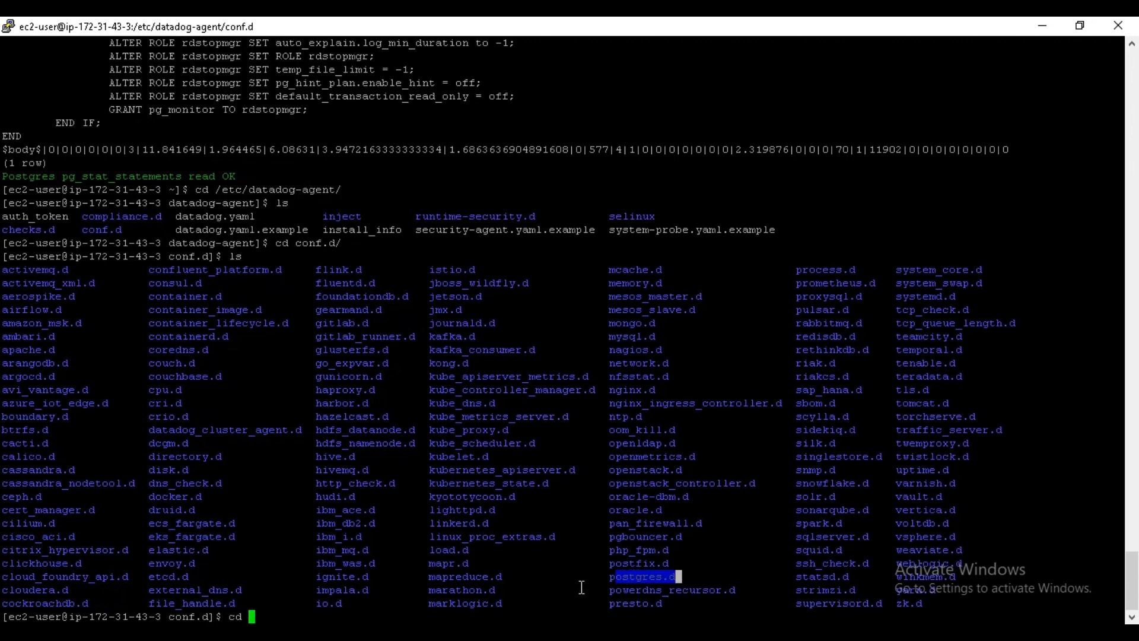
pyautogui.write('postgres.d/')
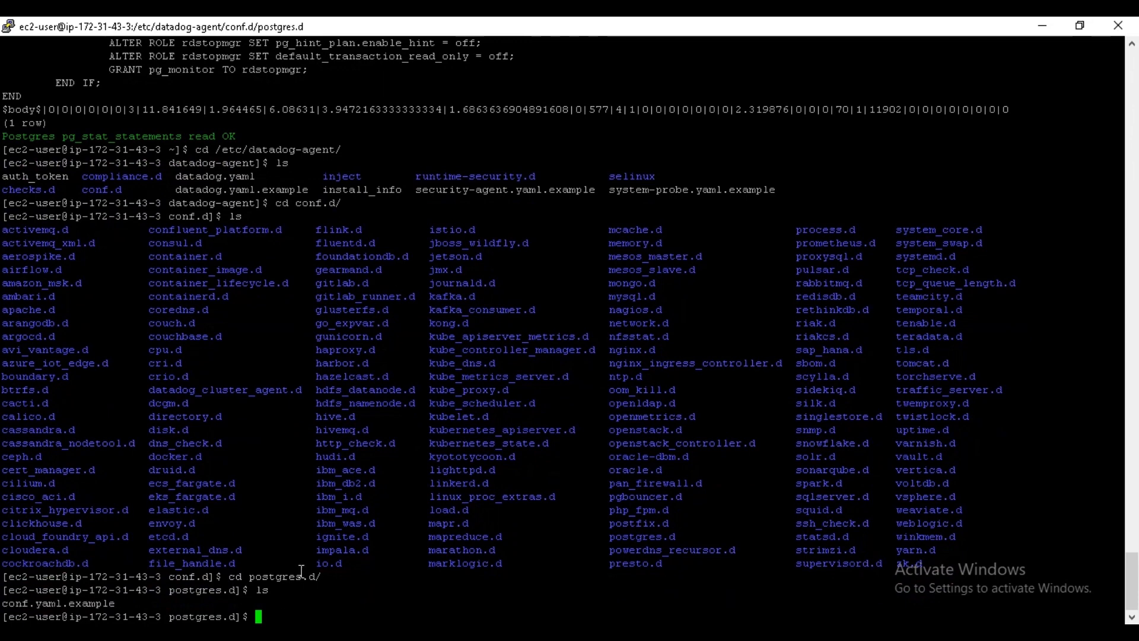
pyautogui.write('sudo vim conf.')
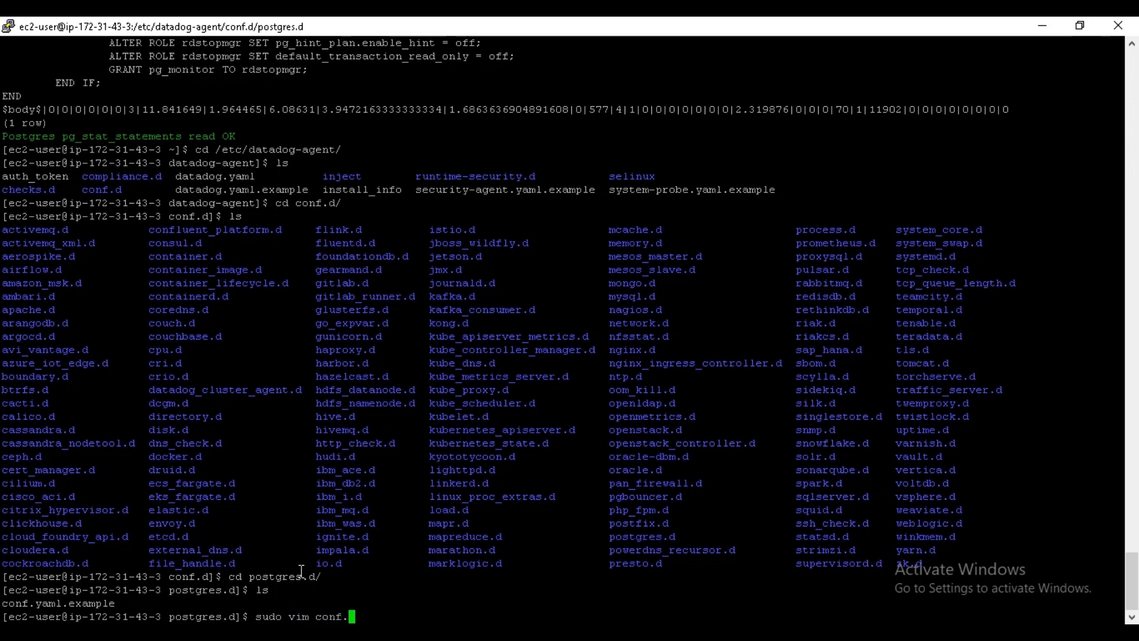
pyautogui.write('yaml')
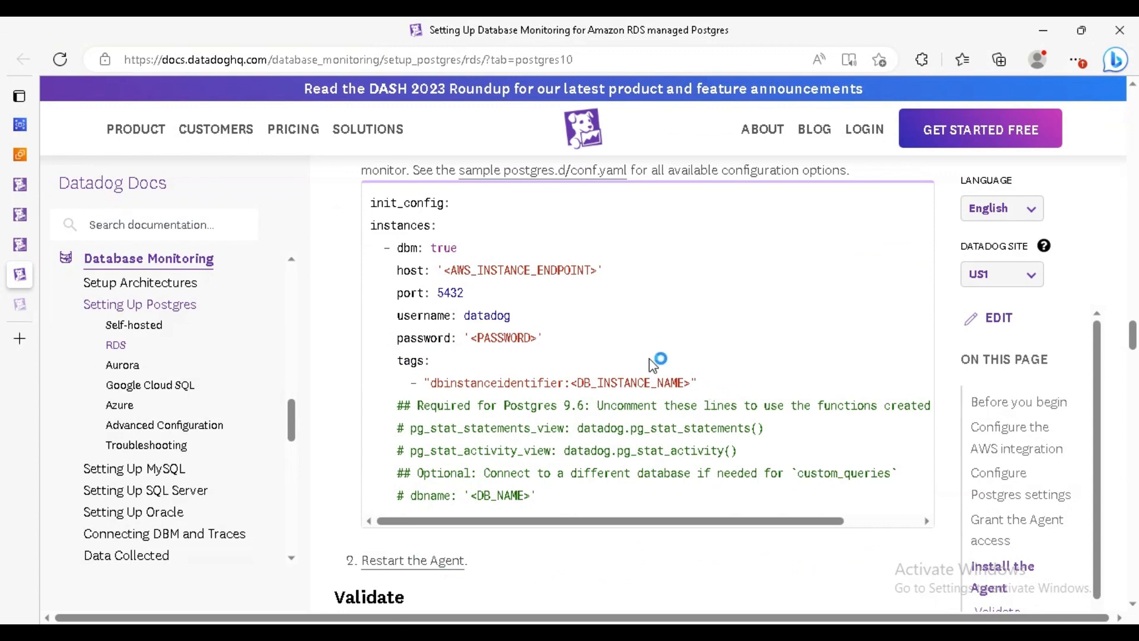
# Copy the sample conf.yaml instances block (dbm true, port 5432, username datadog) into Notepad
pyautogui.rightClick(647, 361)
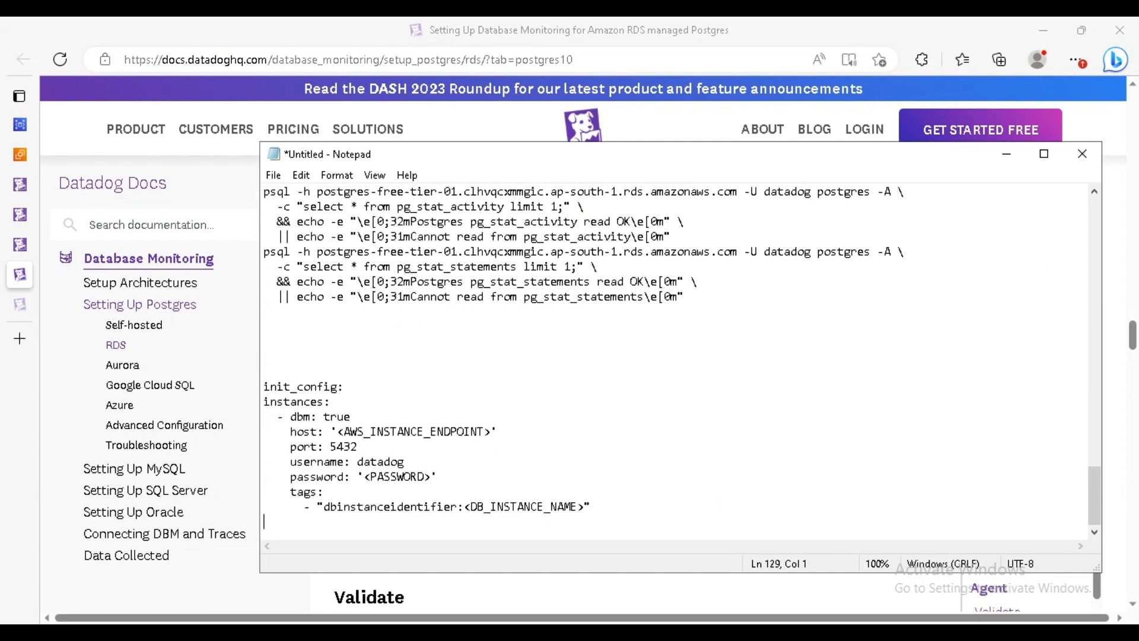
pyautogui.scroll(-3)
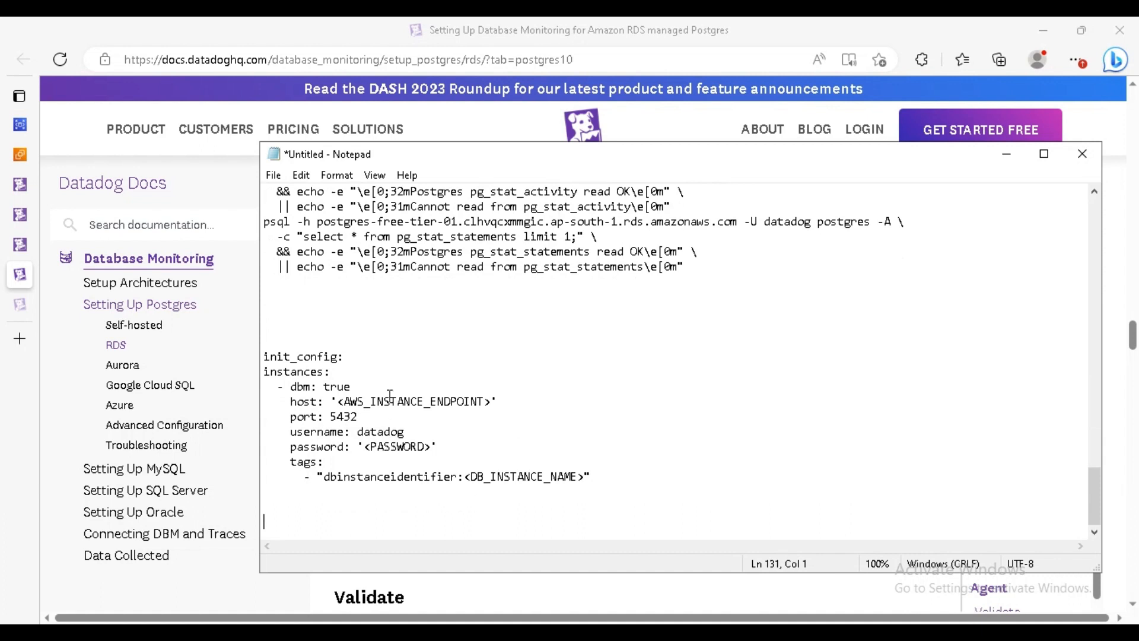
pyautogui.click(345, 356)
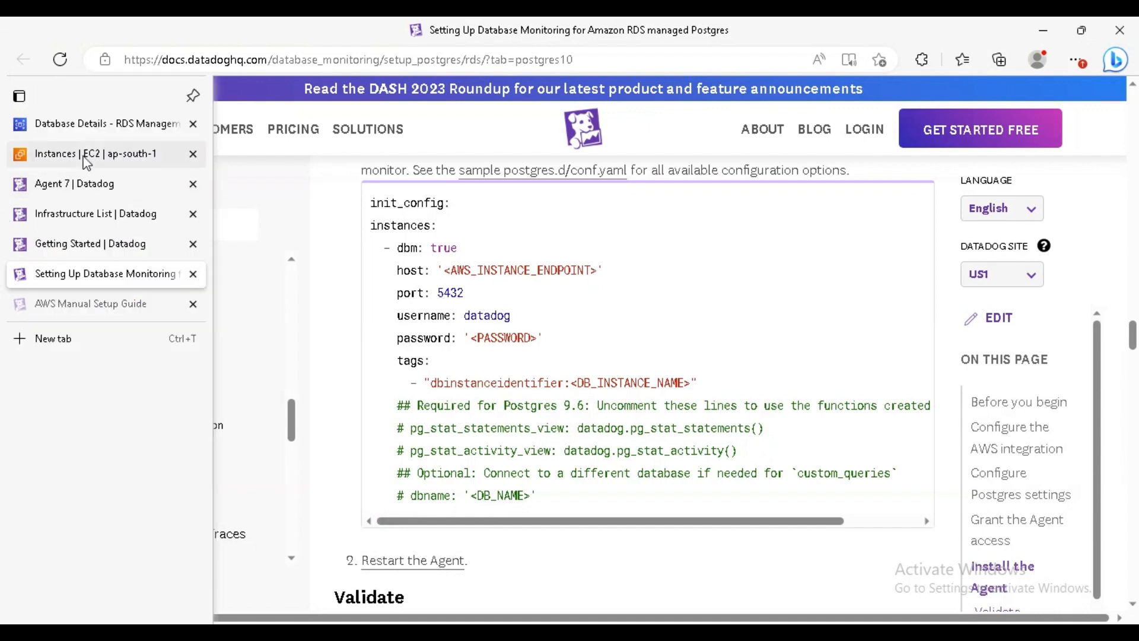
pyautogui.moveTo(105, 123)
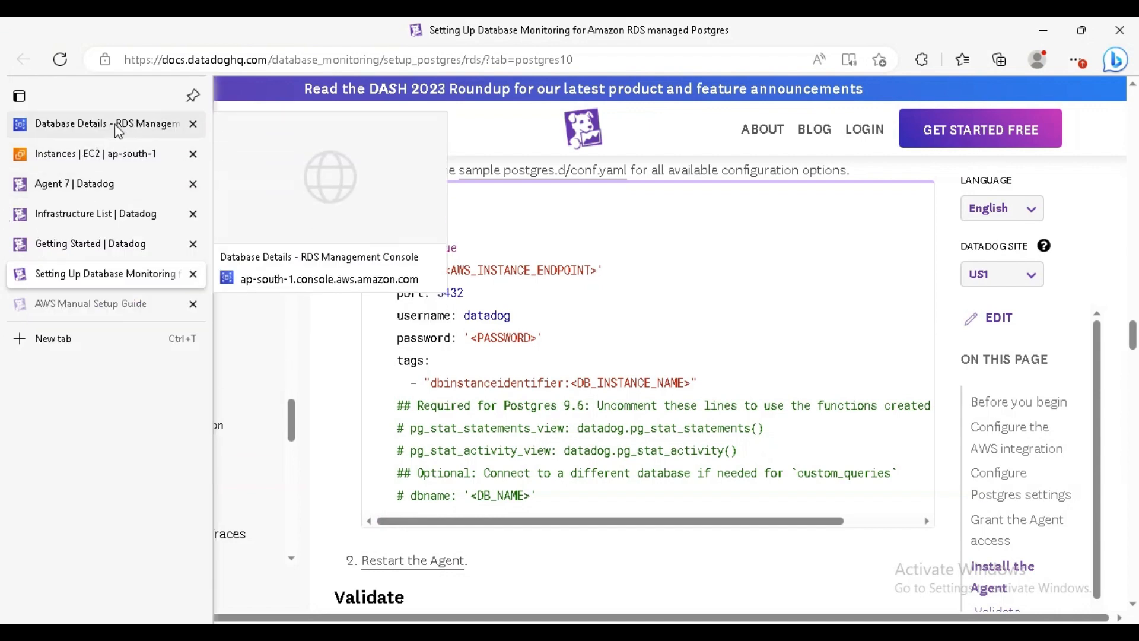
# Search for the AWS RDS SSL/TLS certificate docs in a new browser tab
pyautogui.click(101, 123)
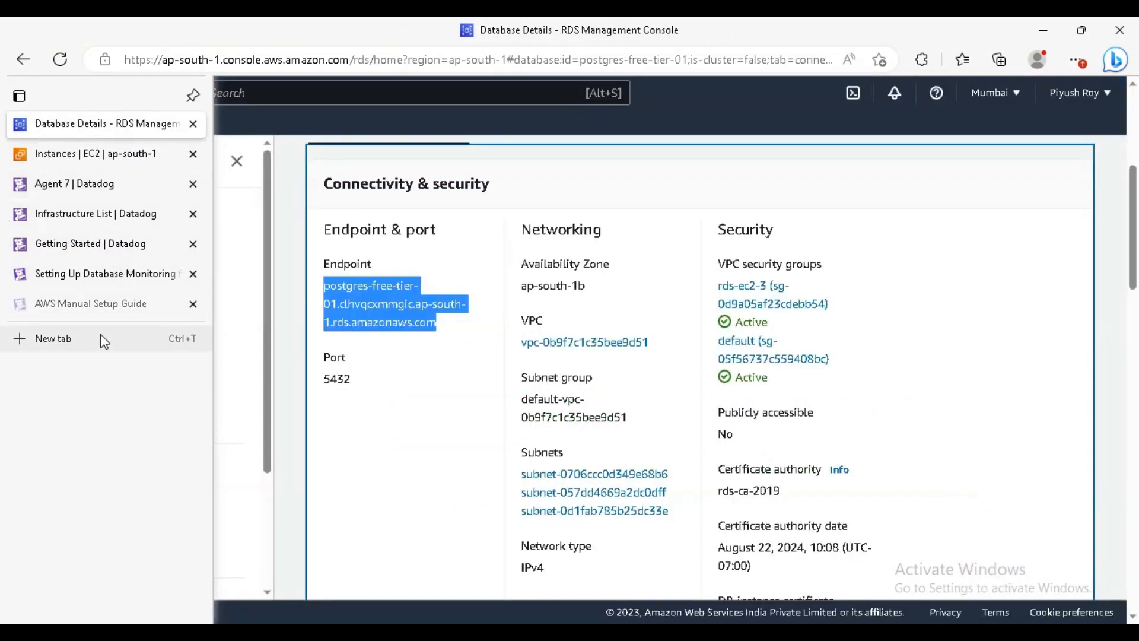
pyautogui.click(52, 338)
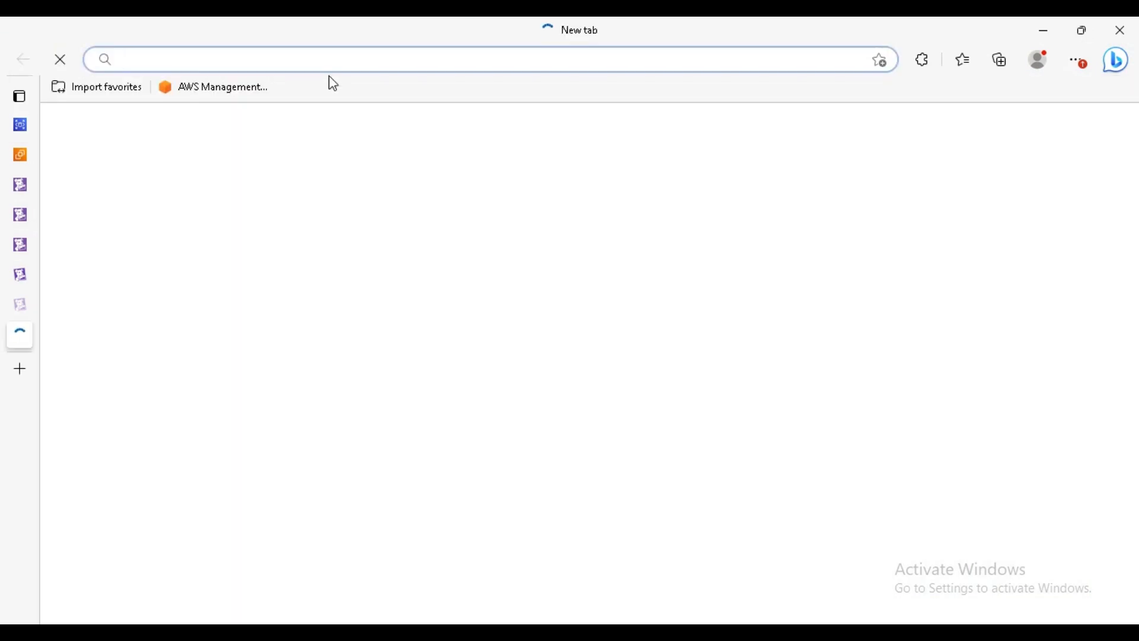
pyautogui.write('rd')
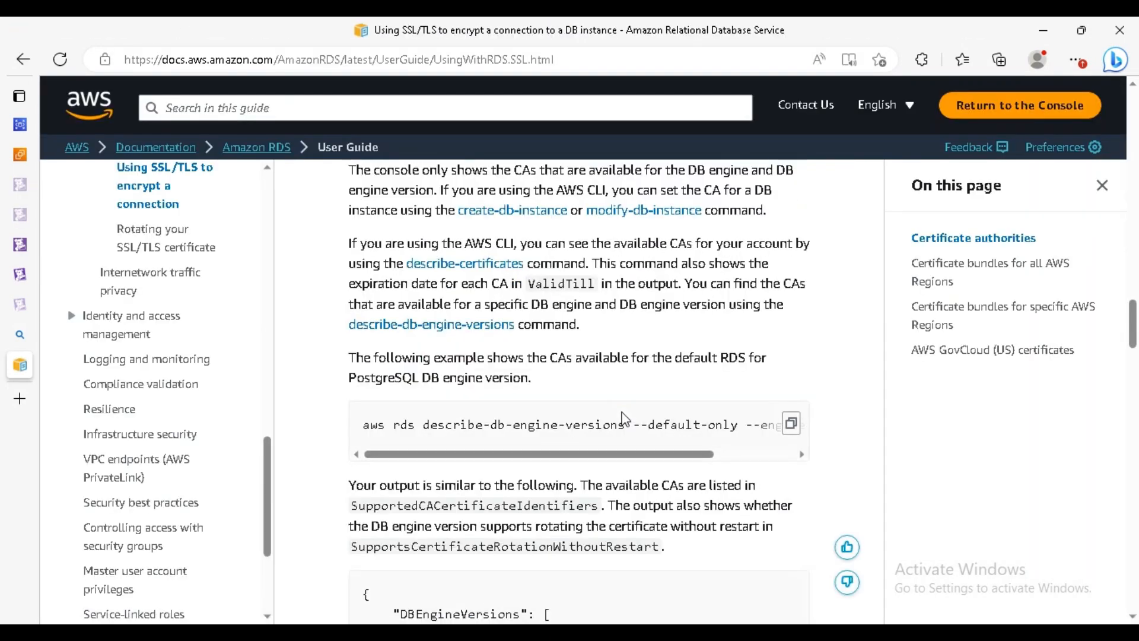
pyautogui.scroll(-3)
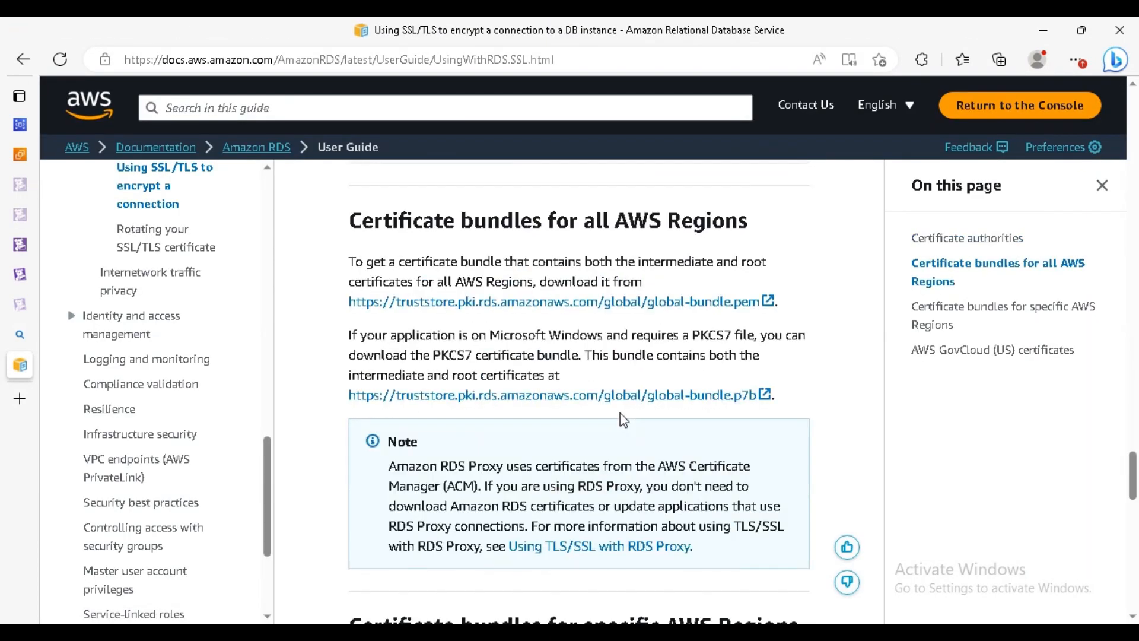
pyautogui.scroll(-3)
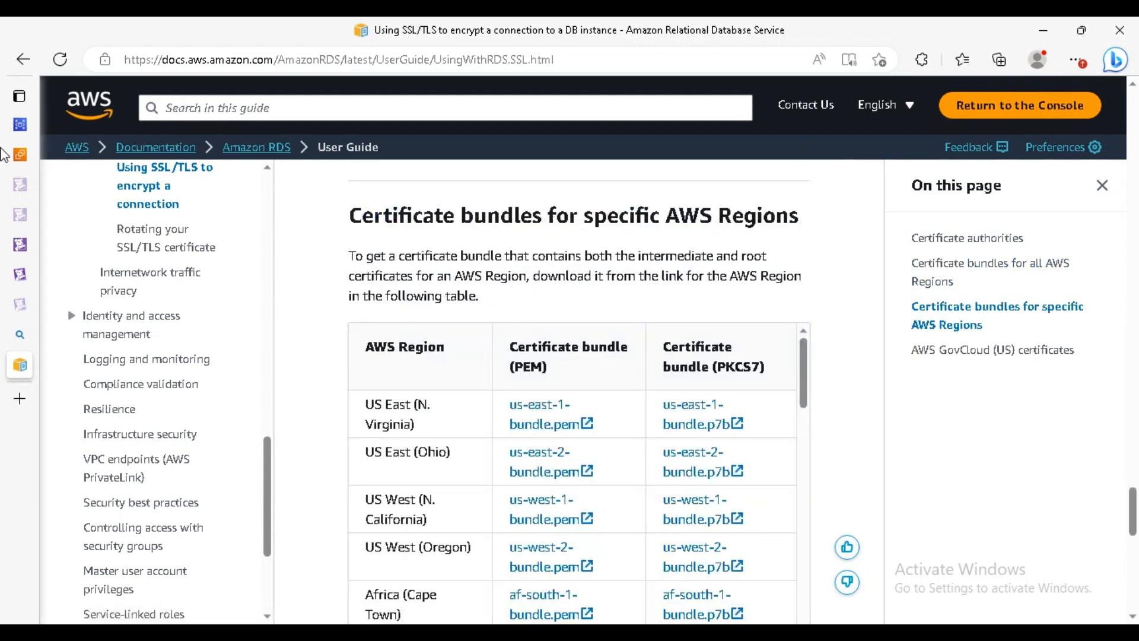
pyautogui.click(19, 95)
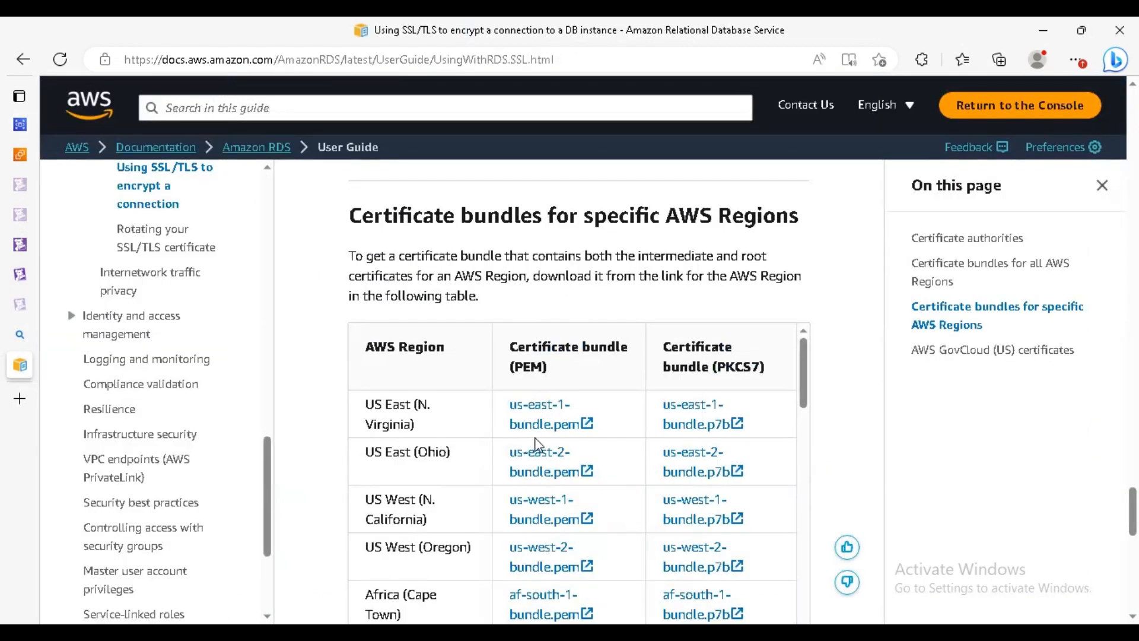
# Copy the Asia Pacific (Mumbai) ap-south-1 PEM bundle link from the region table
pyautogui.scroll(-3)
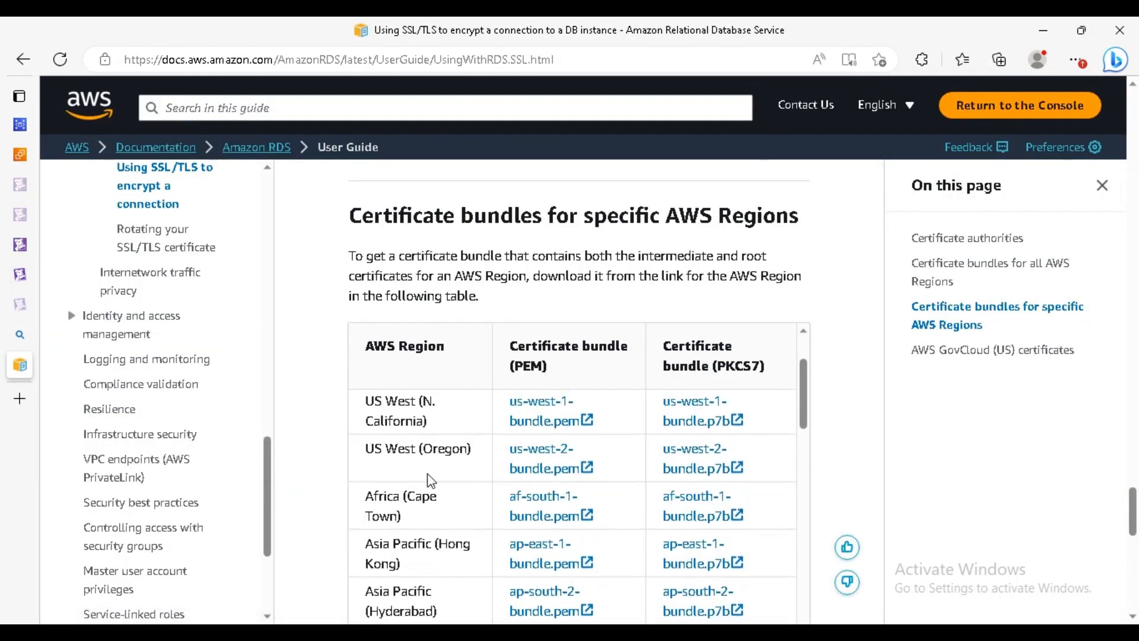
pyautogui.scroll(-3)
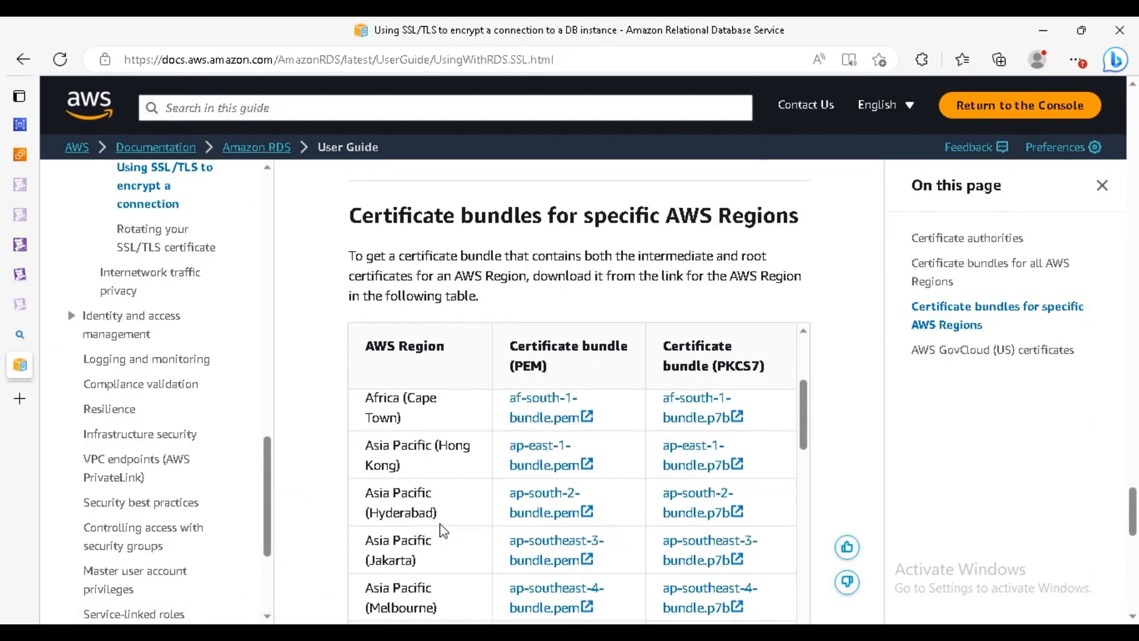
pyautogui.scroll(-3)
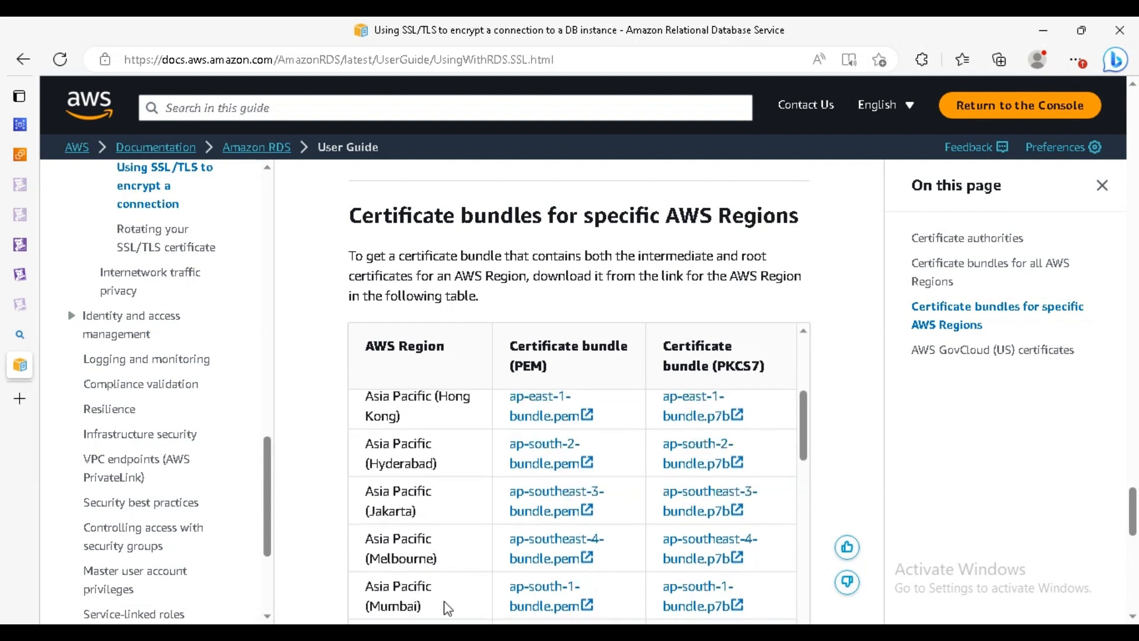
pyautogui.scroll(-3)
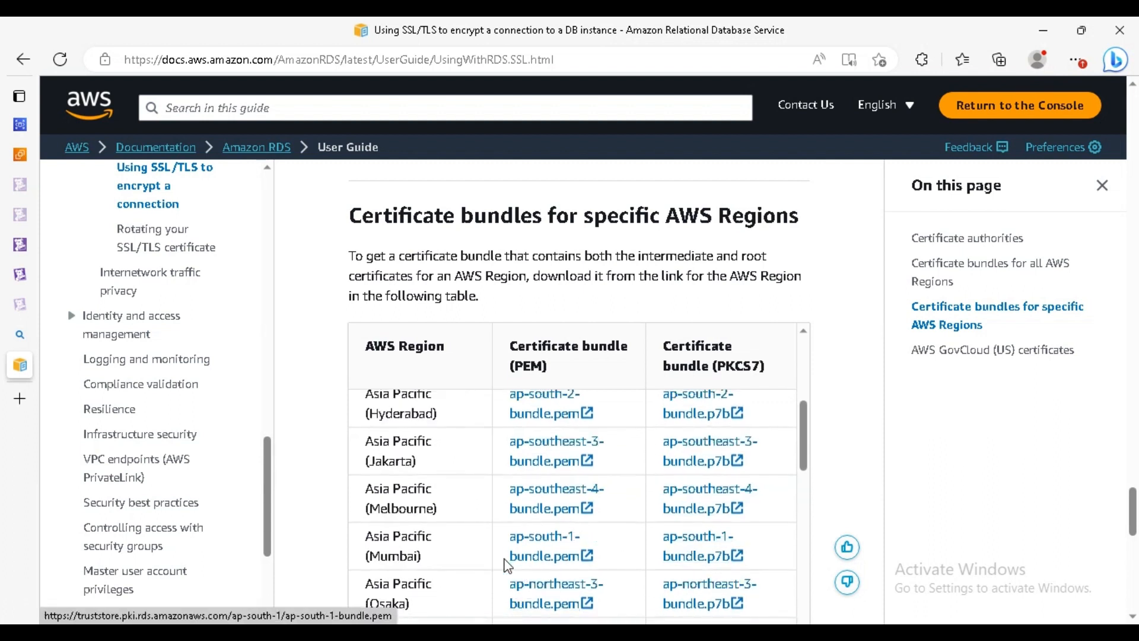
pyautogui.moveTo(550, 546)
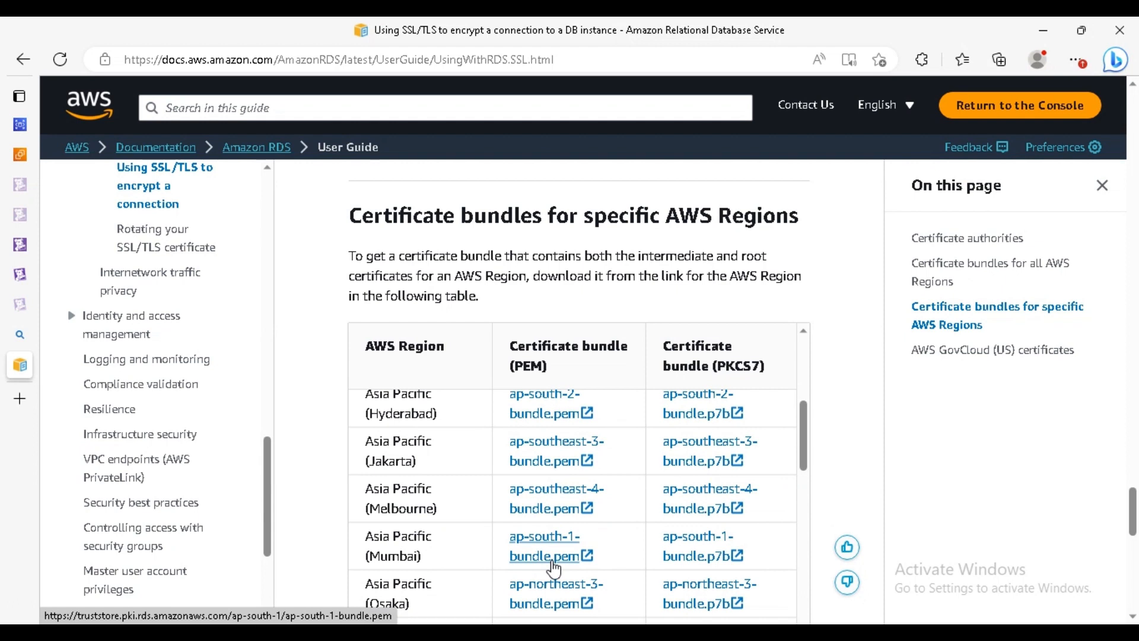
pyautogui.rightClick(550, 556)
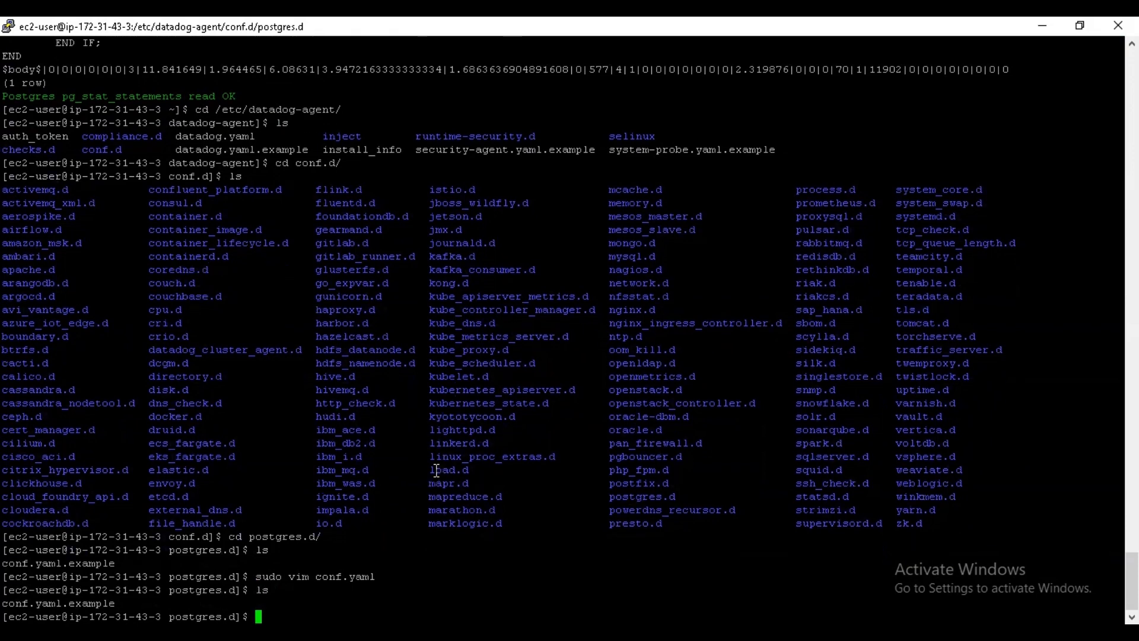
# Download ap-south-1-bundle.pem with sudo wget into postgres.d, then open conf.yaml in vim
pyautogui.write('sudo wget')
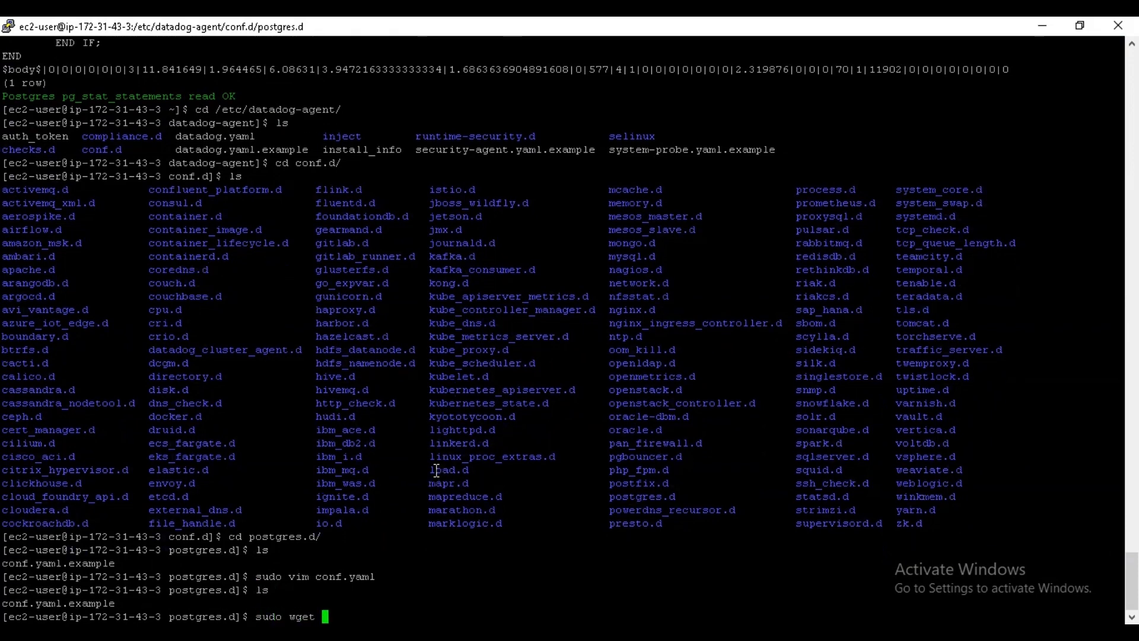
pyautogui.write('https://truststore.pki.rds.amazonaws.com/ap-south-1/ap-south-1-bundle.pem')
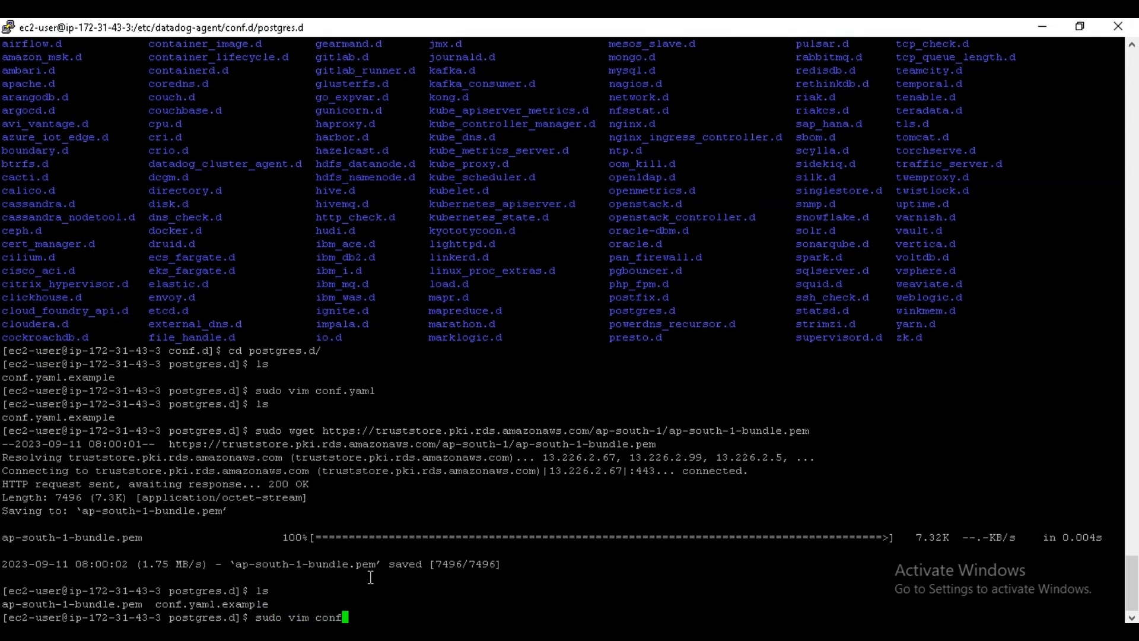
pyautogui.write('.yam')
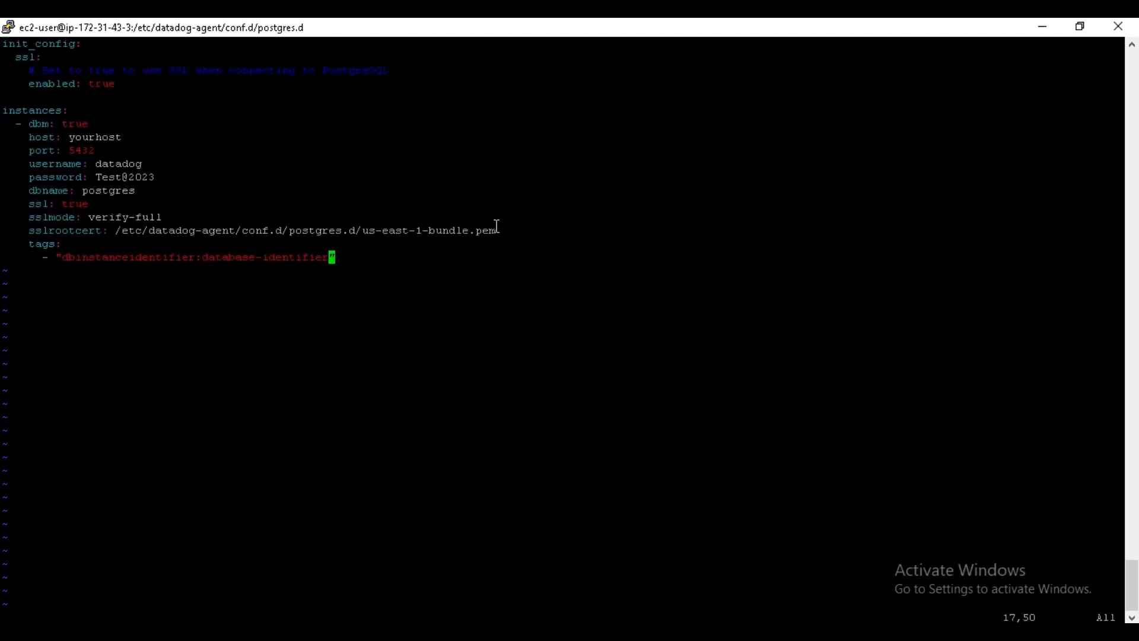
pyautogui.press('i')
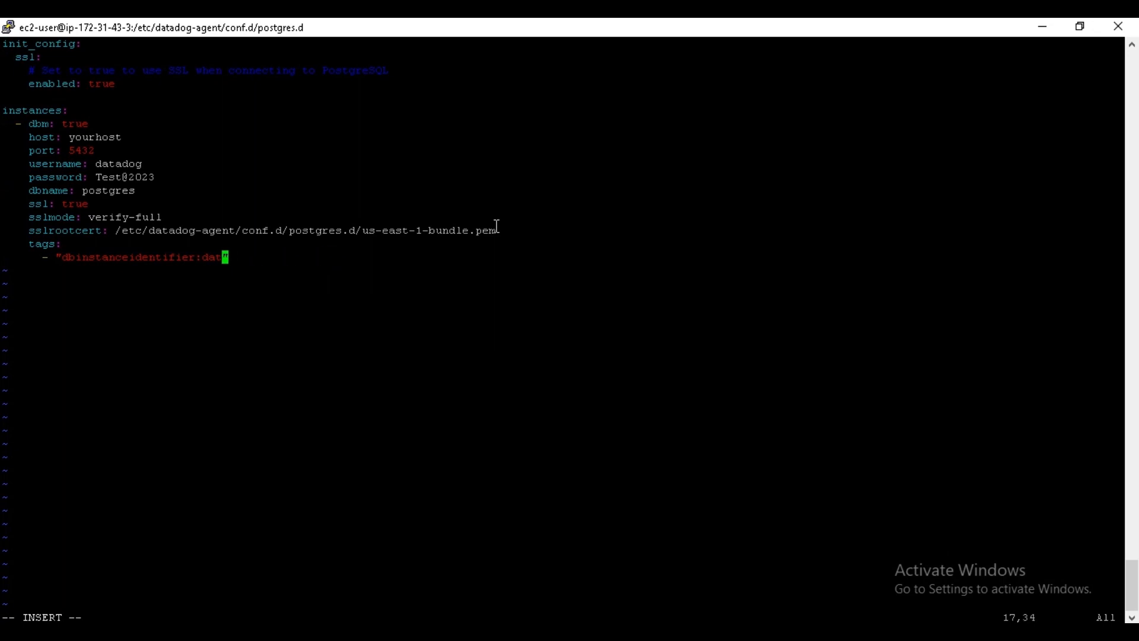
pyautogui.press('BackSpace')
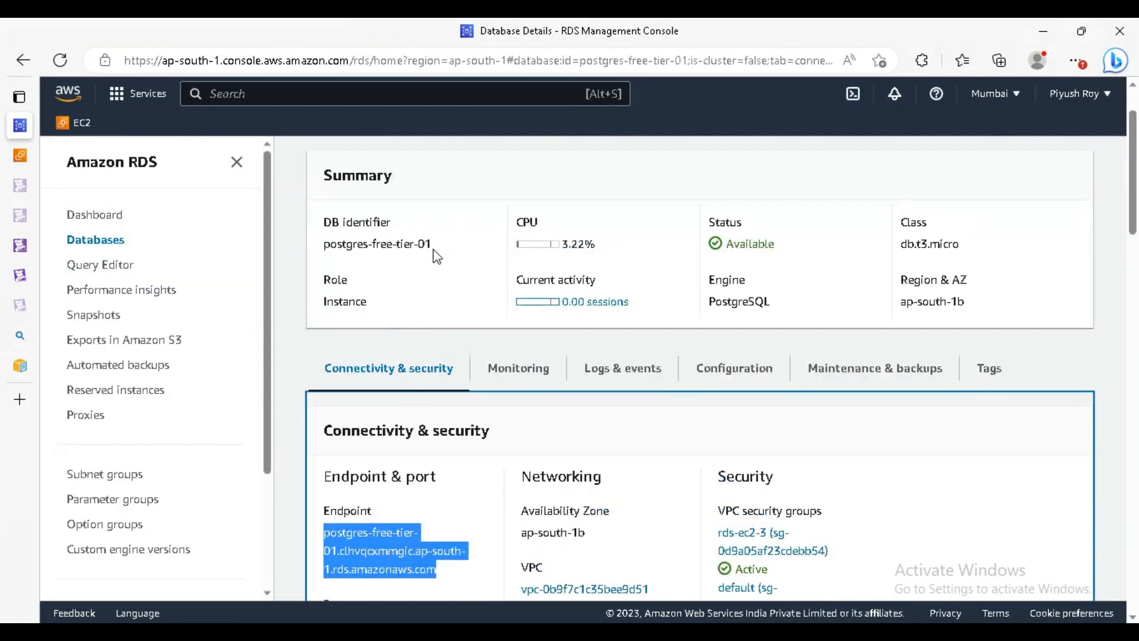
pyautogui.doubleClick(376, 243)
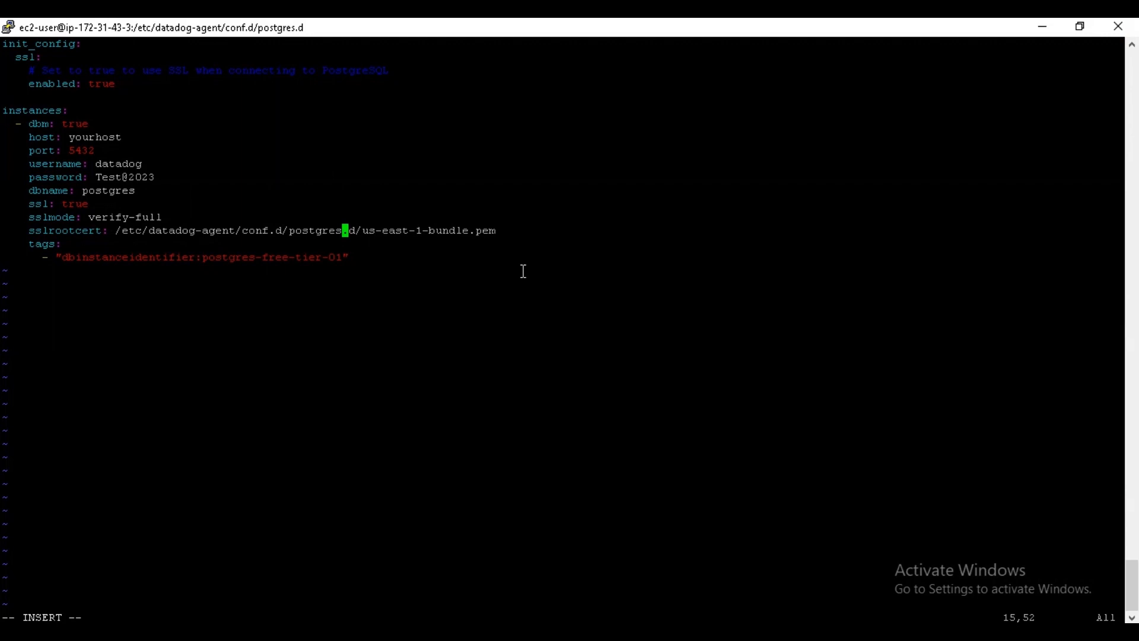
pyautogui.moveTo(297, 247)
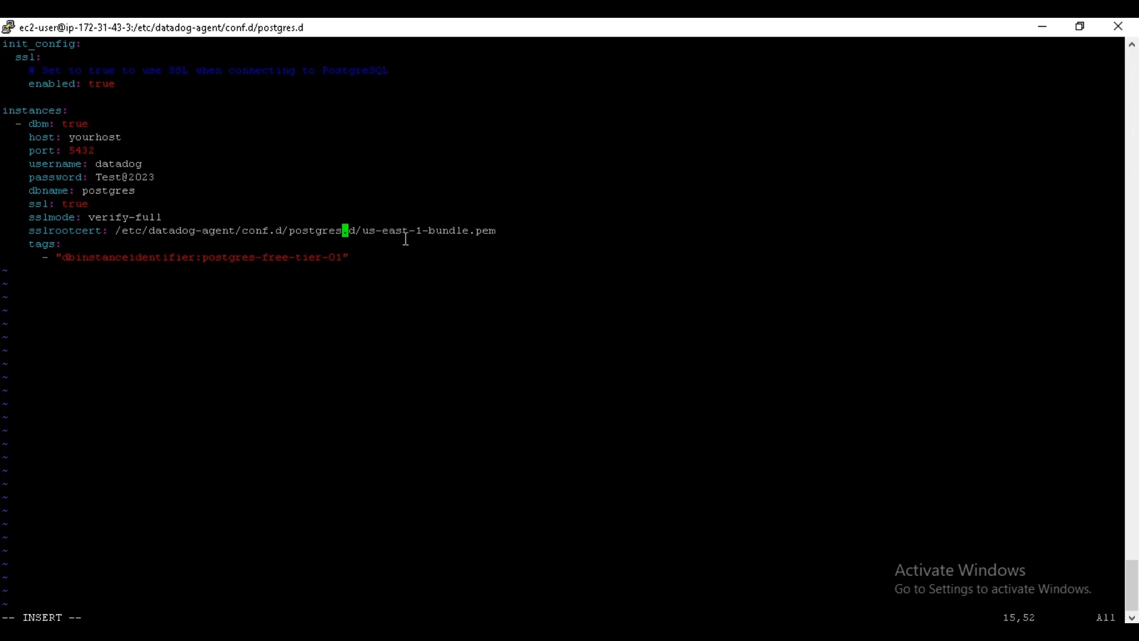
pyautogui.moveTo(305, 198)
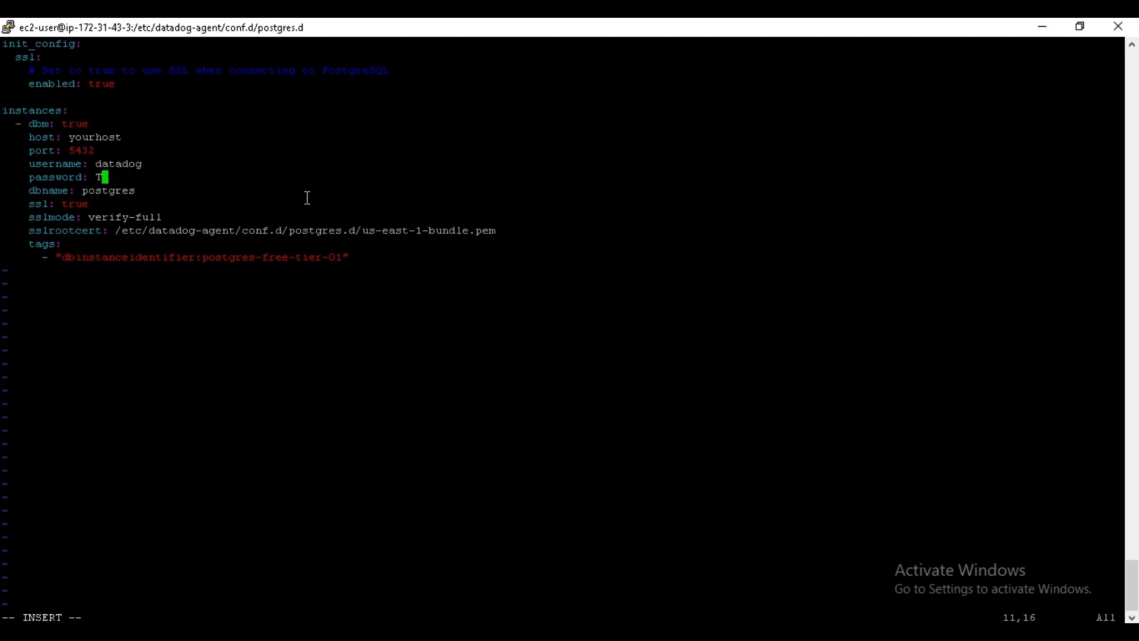
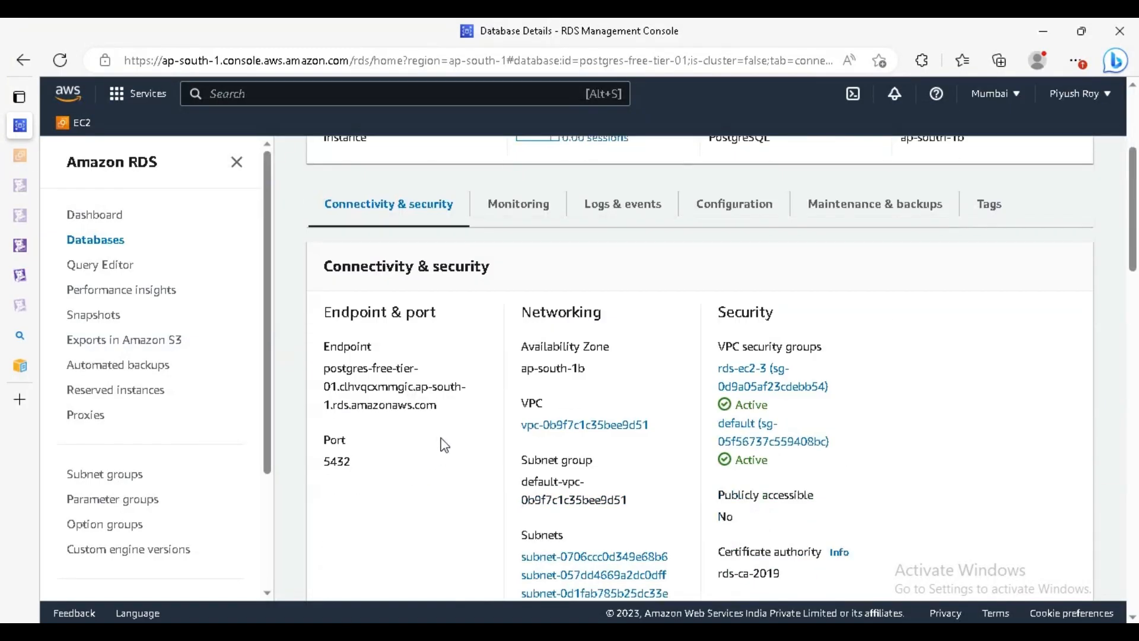
pyautogui.rightClick(371, 385)
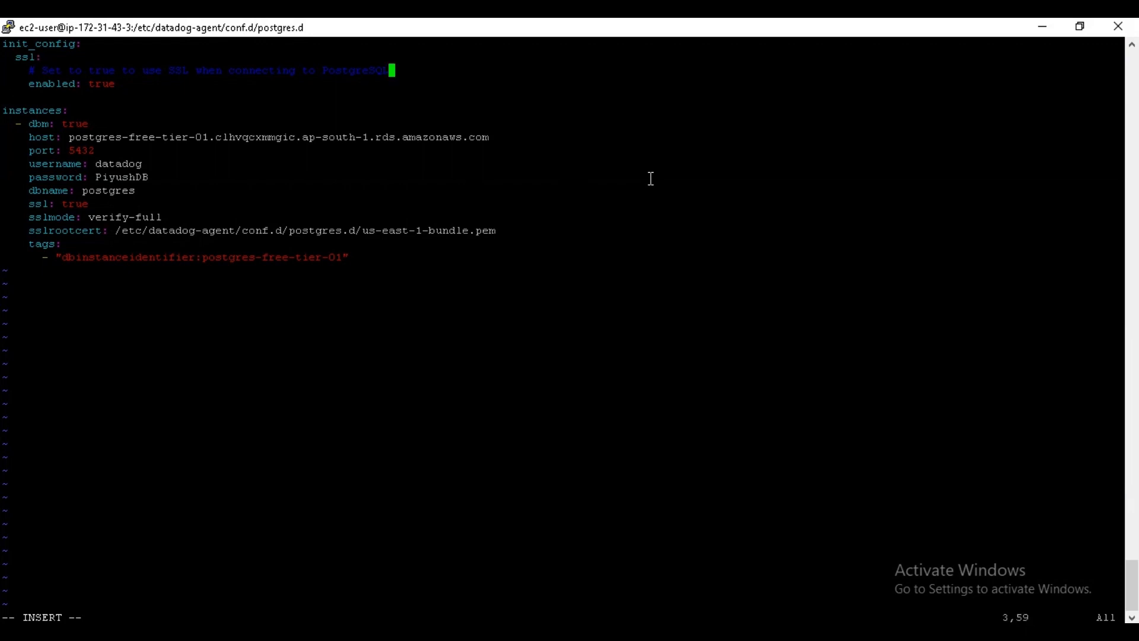
pyautogui.moveTo(82, 242)
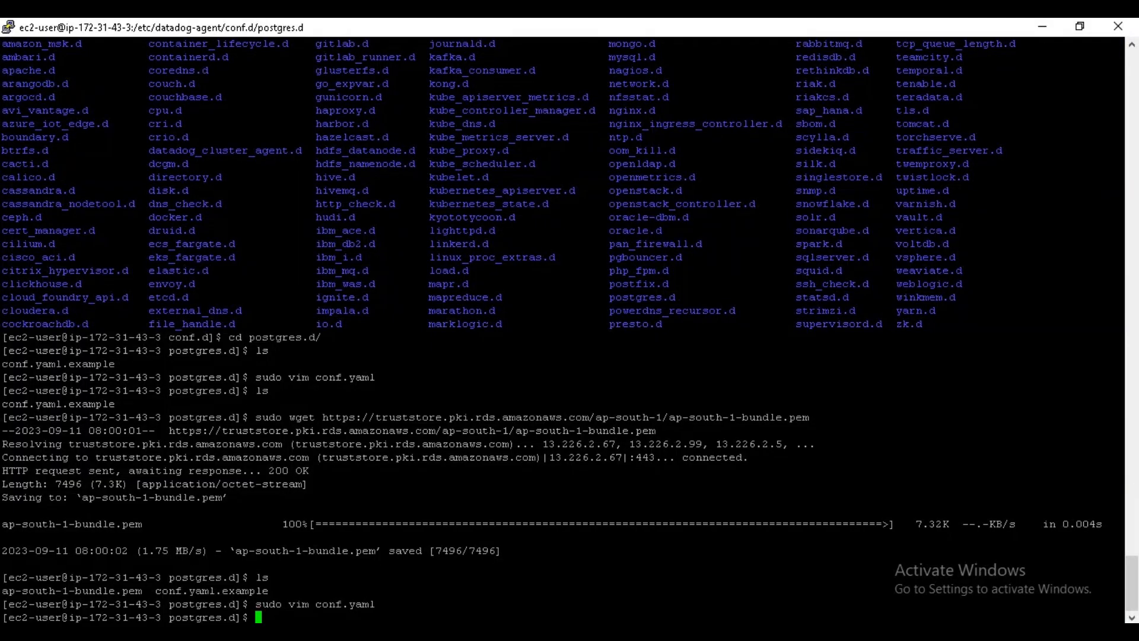
# Run 'sudo systemctl restart datadog-agent' and confirm the service reports active (running)
pyautogui.write('sudo')
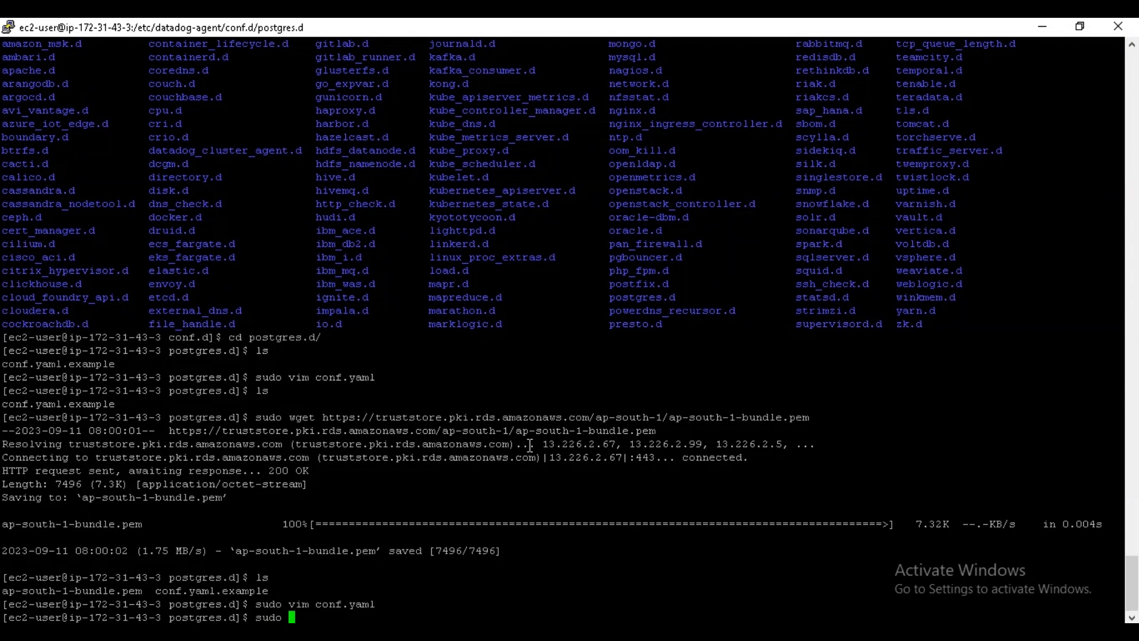
pyautogui.write('systemctl resa')
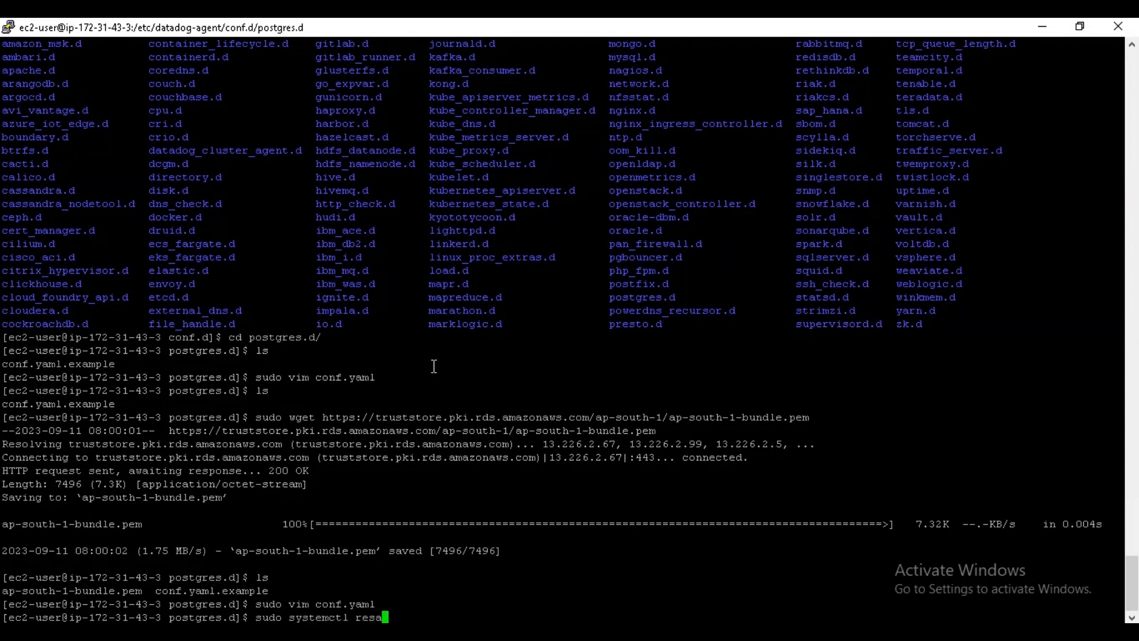
pyautogui.write('ytar')
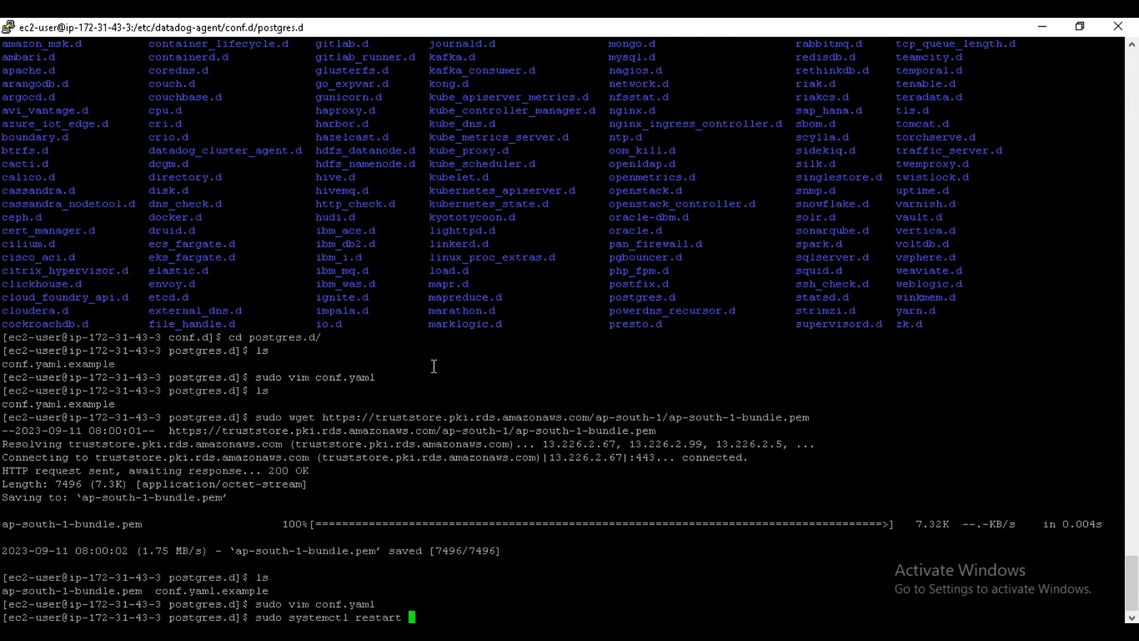
pyautogui.write('datadog-agent')
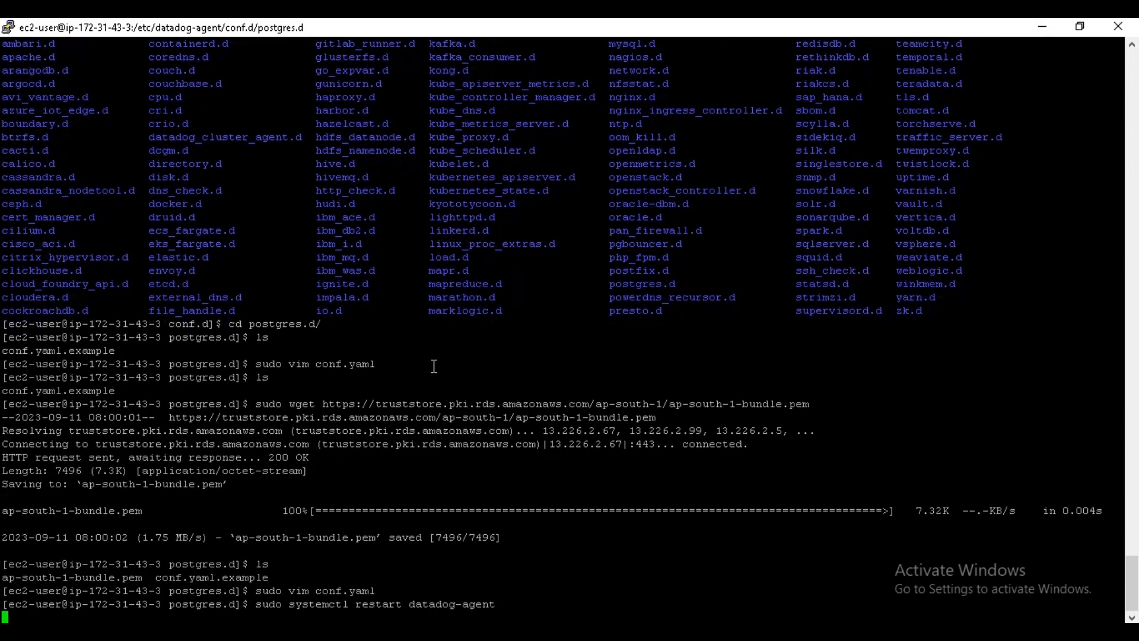
pyautogui.write('sudo systemctl restart datadog-agen')
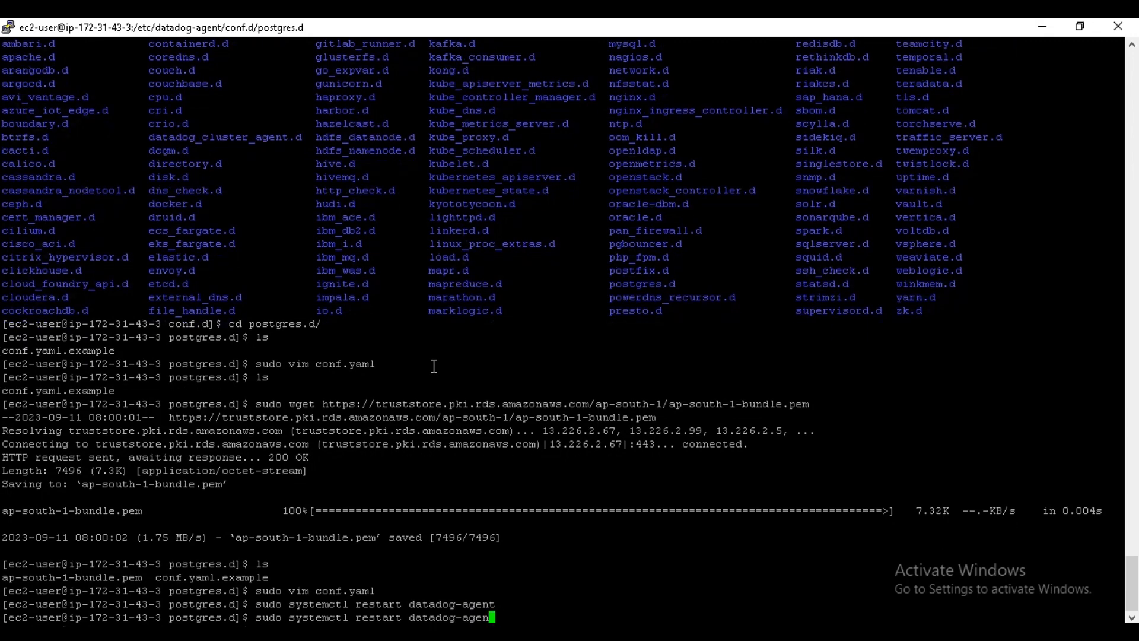
pyautogui.press('BackSpace')
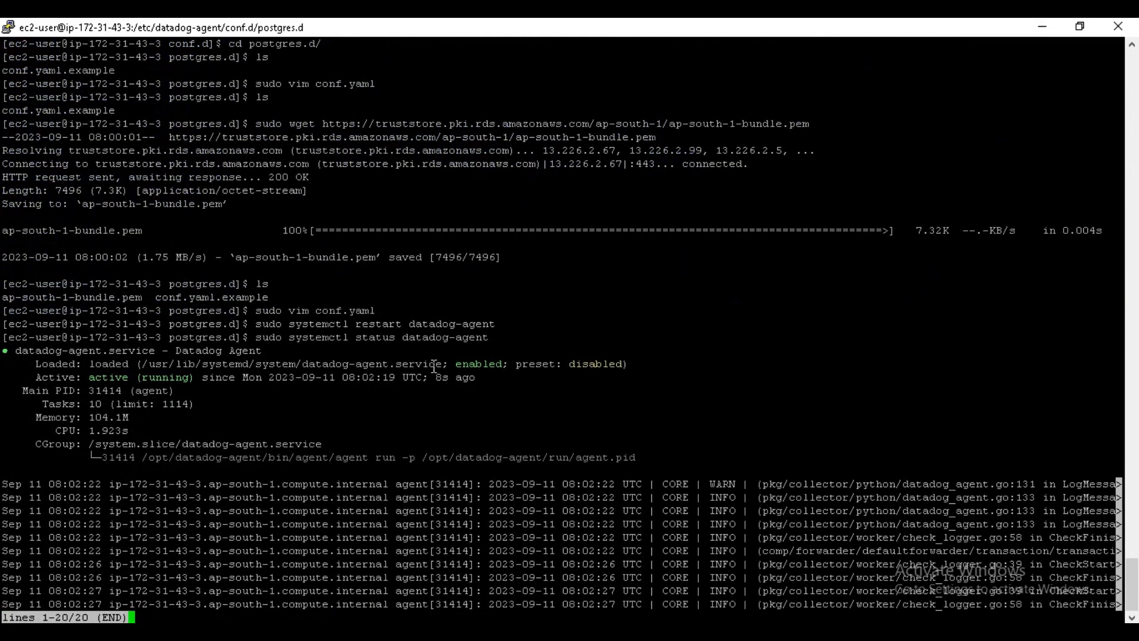
pyautogui.moveTo(728, 388)
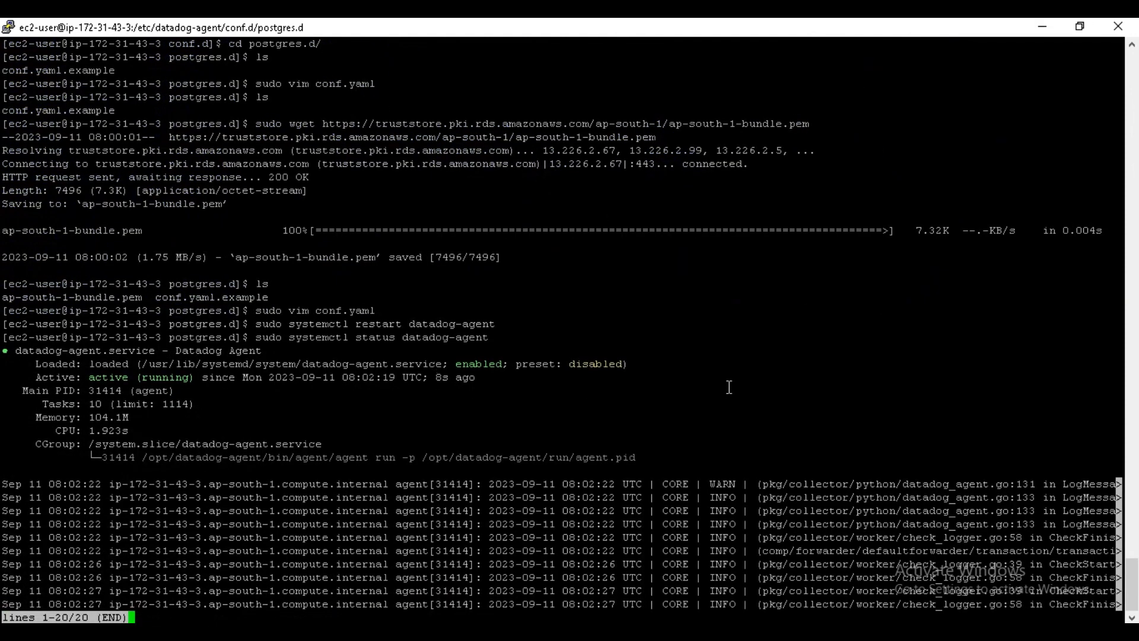
pyautogui.write('sudo systemctl restart datadog-agent^C')
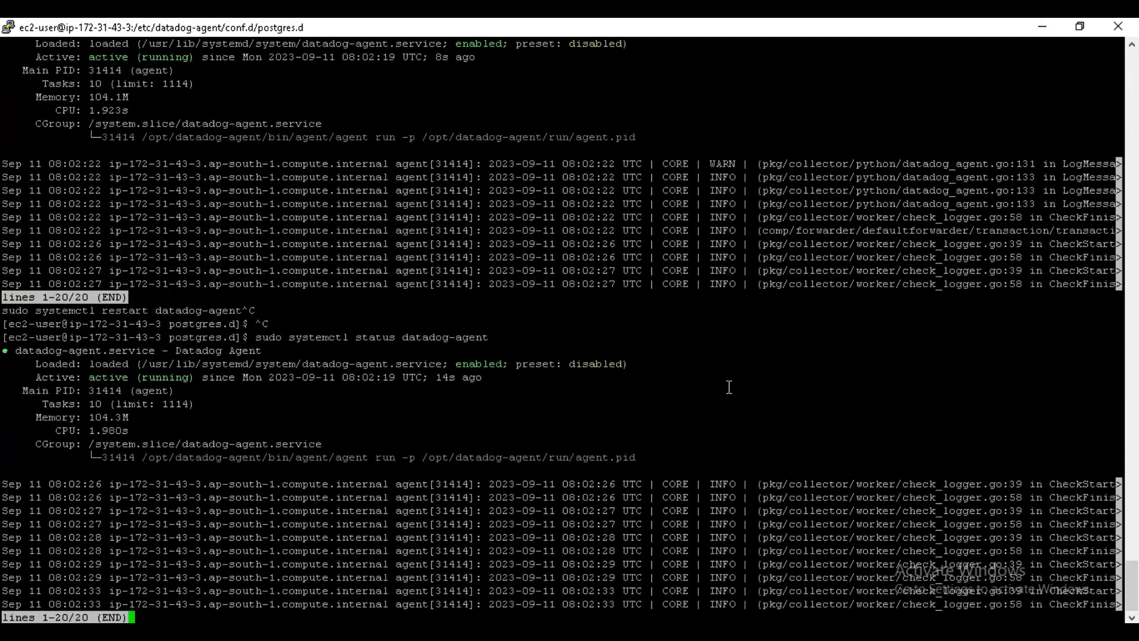
pyautogui.moveTo(646, 512)
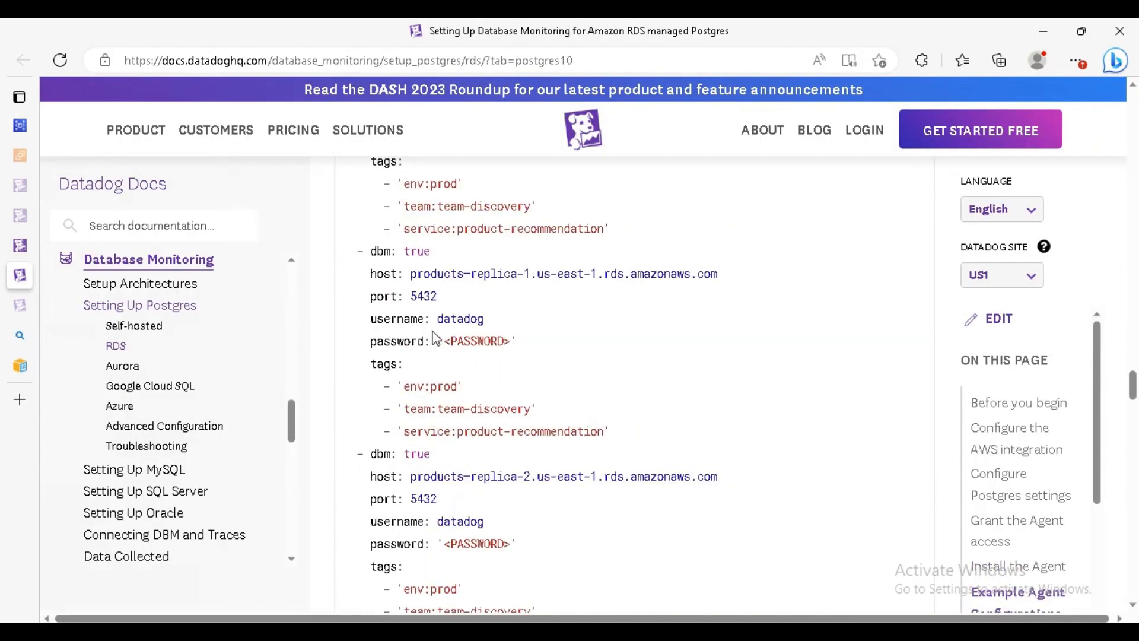
# Scroll the RDS example agent configurations, then switch to the 'Infrastructure List | Datadog' tab
pyautogui.scroll(-3)
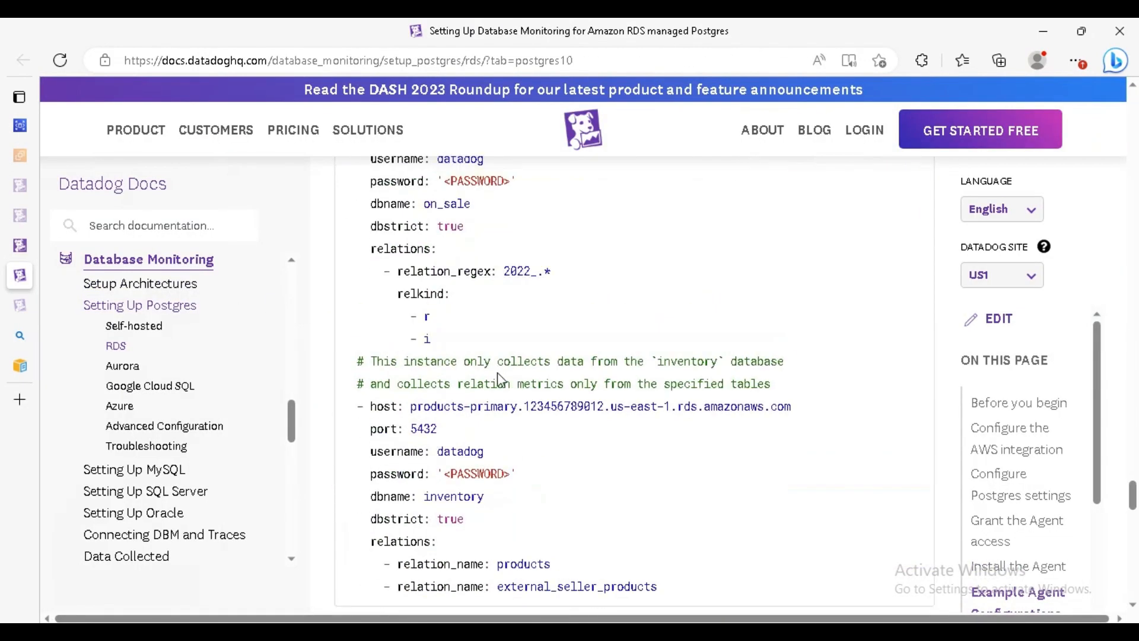
pyautogui.scroll(-3)
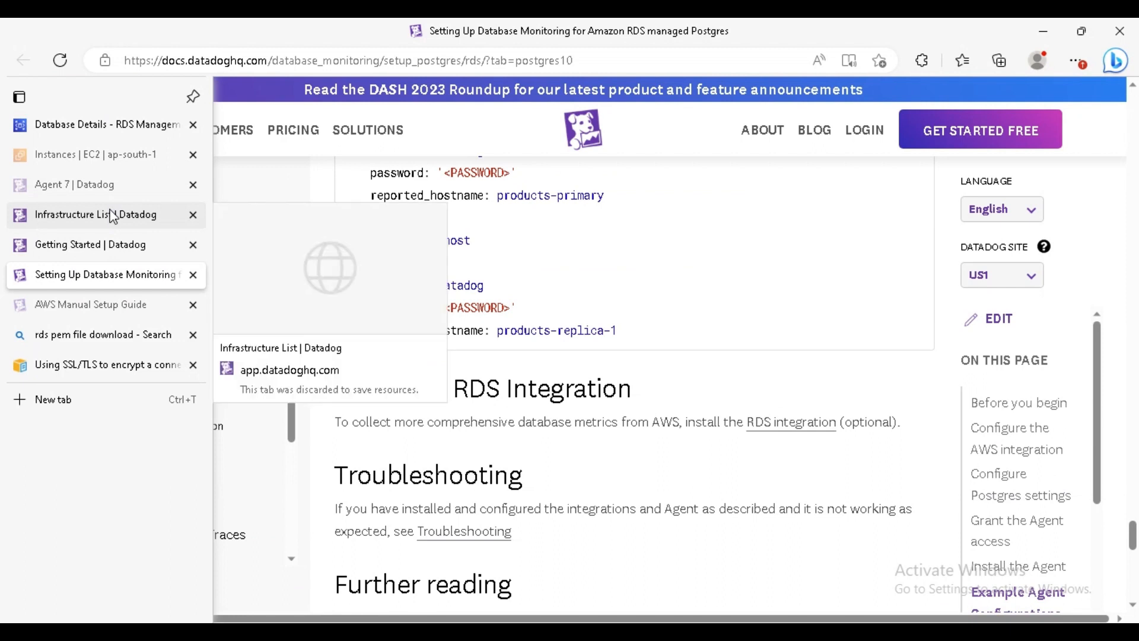
pyautogui.click(95, 214)
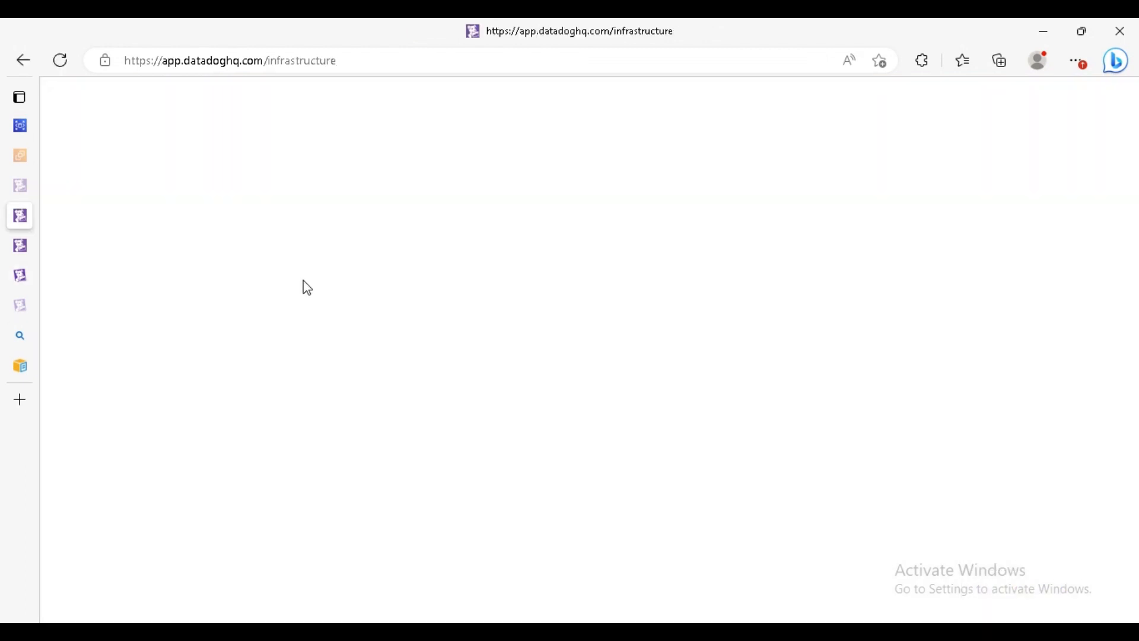
# Go to APM > Database Monitoring in Datadog
pyautogui.click(19, 215)
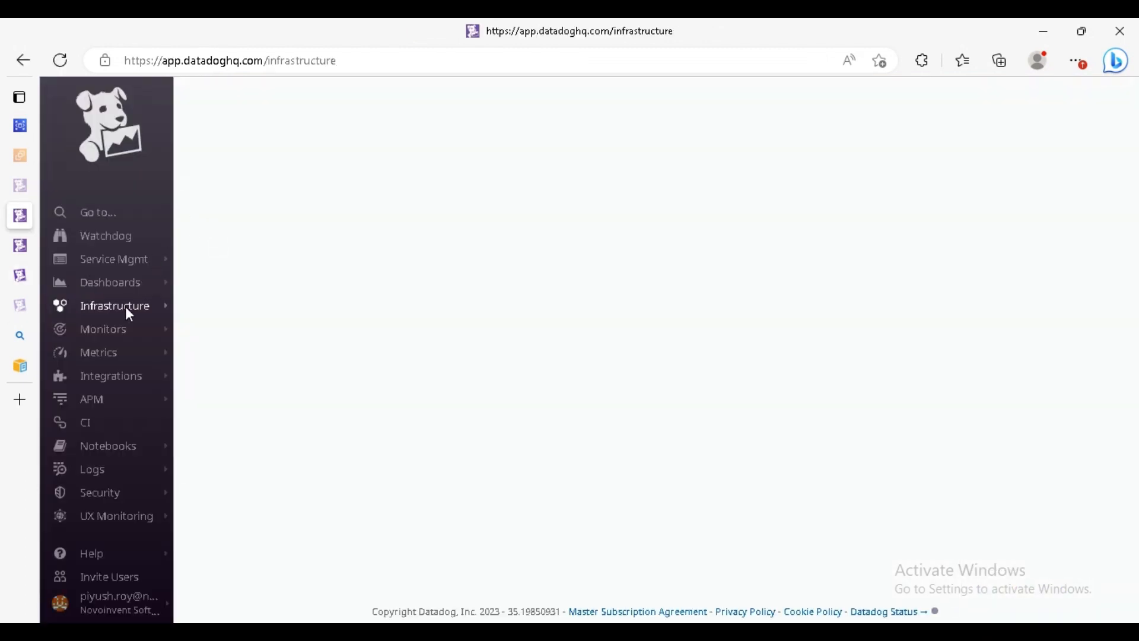
pyautogui.click(91, 399)
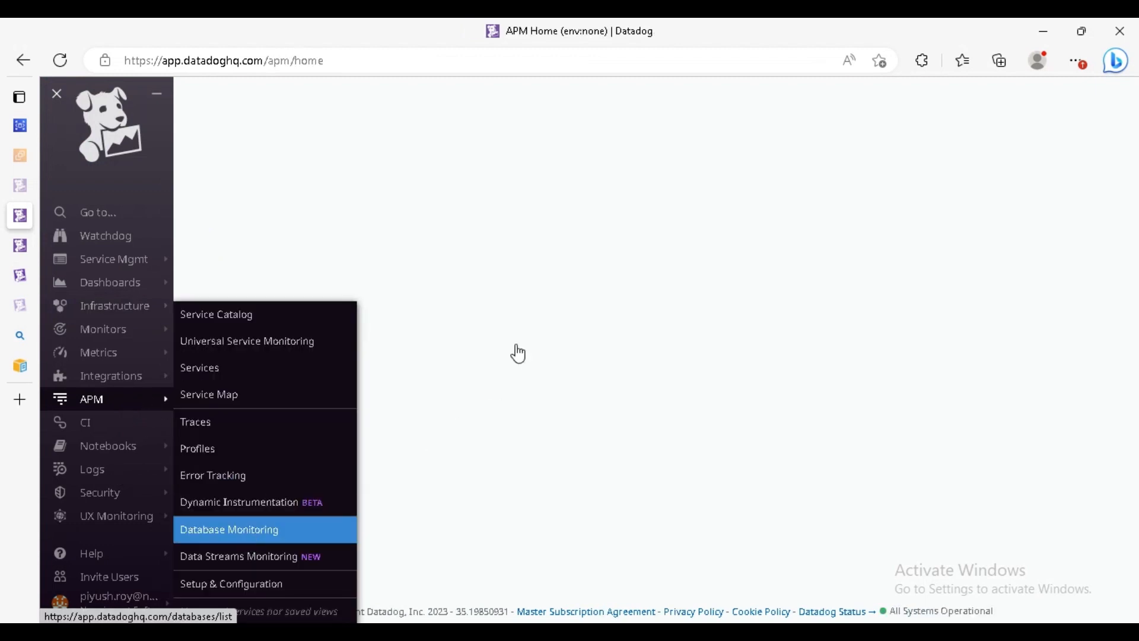
pyautogui.click(229, 528)
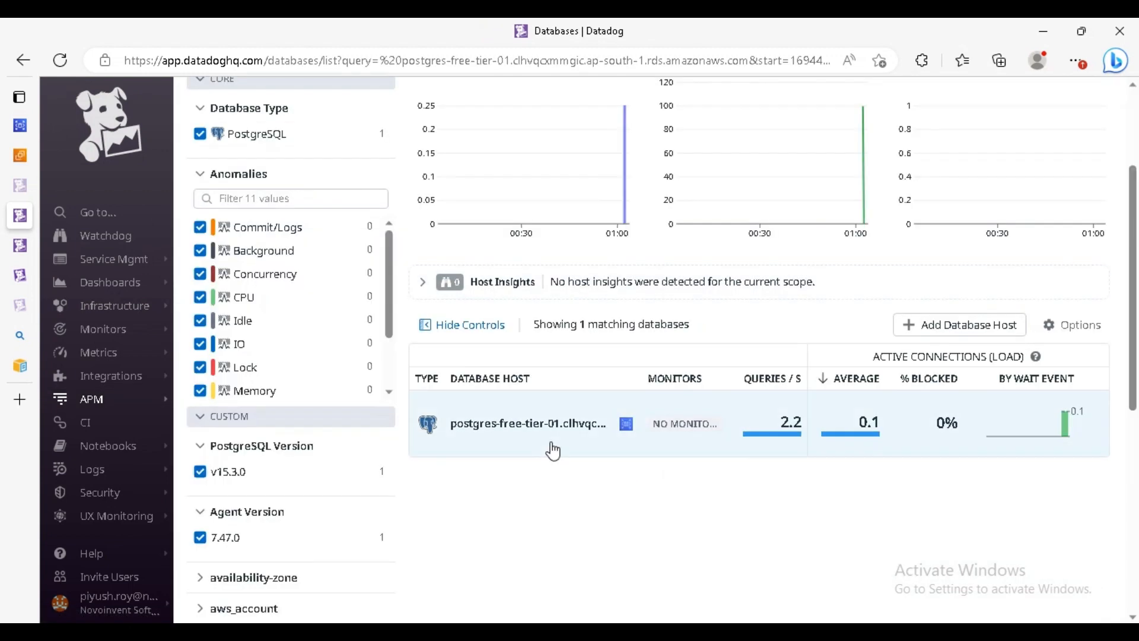
pyautogui.moveTo(470, 496)
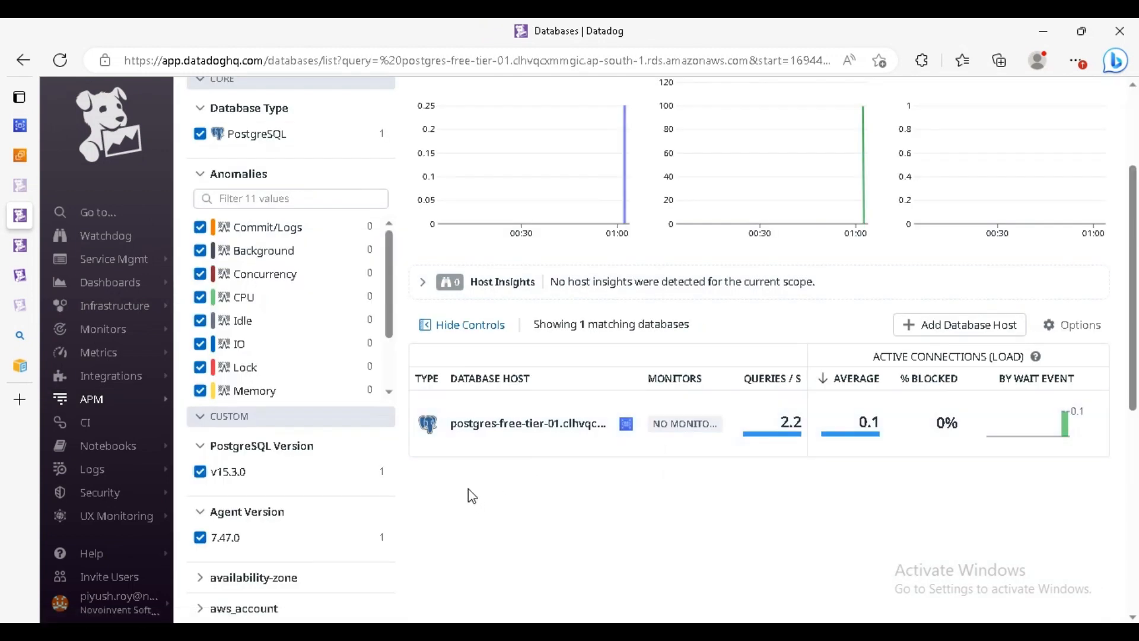
pyautogui.moveTo(405, 458)
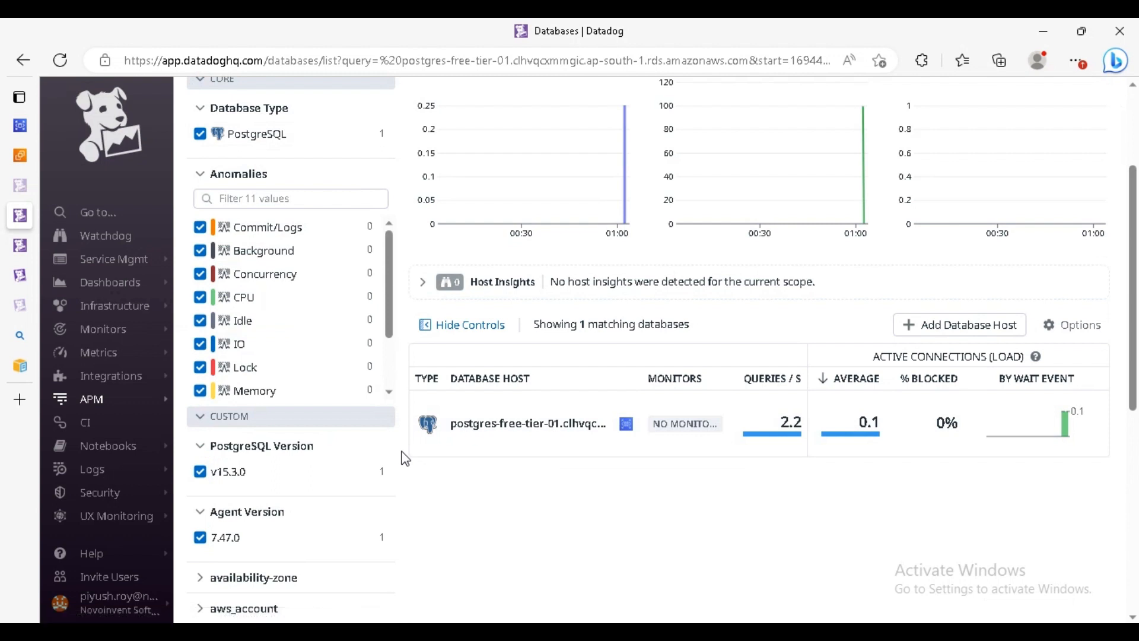
pyautogui.moveTo(516, 436)
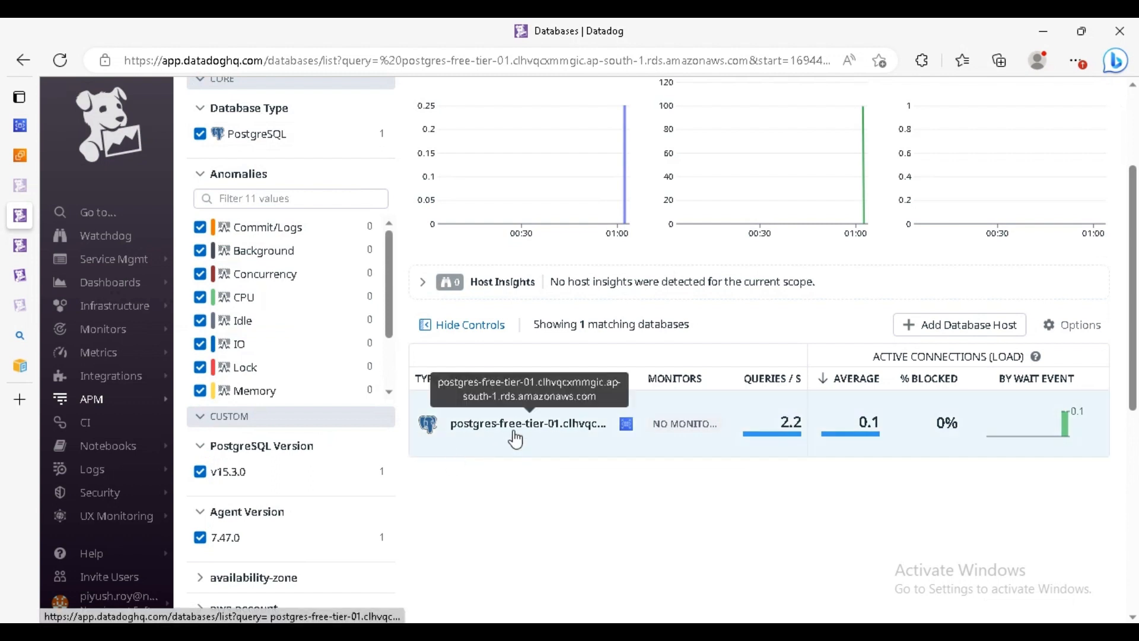
# Review postgres-free-tier-01's top queries, then expand the availability-zone facet
pyautogui.click(528, 423)
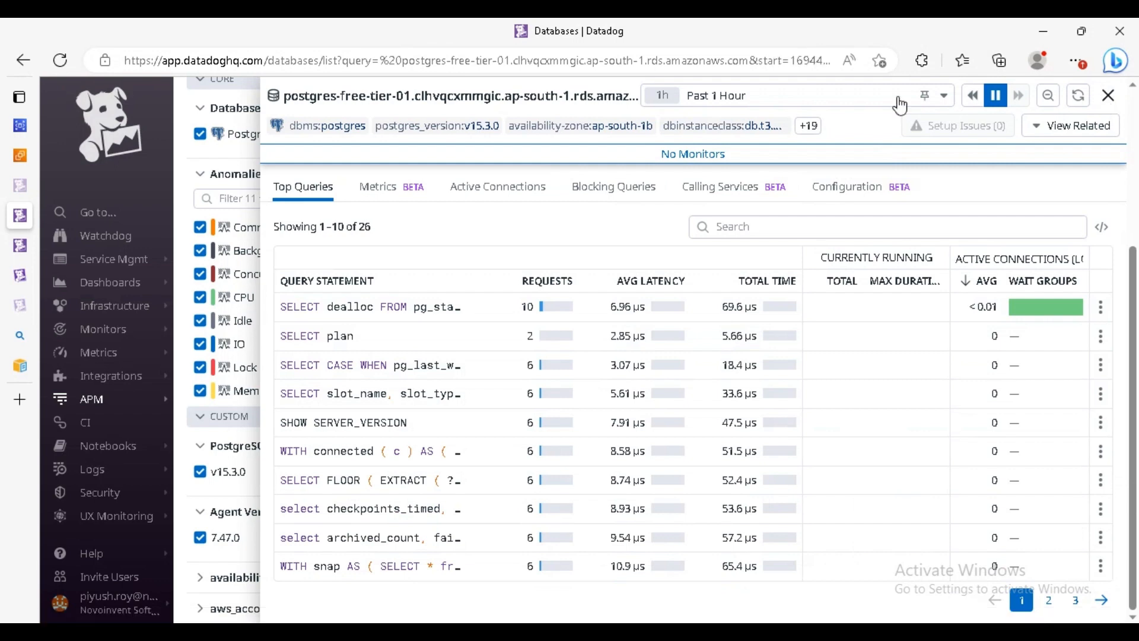
pyautogui.click(1107, 95)
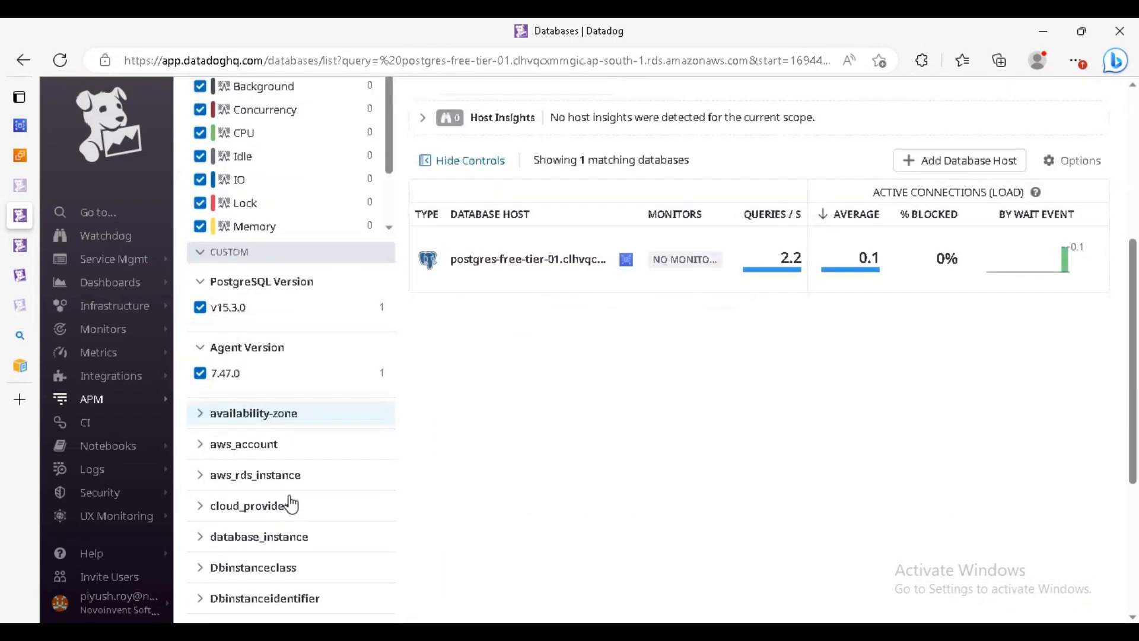
pyautogui.click(254, 413)
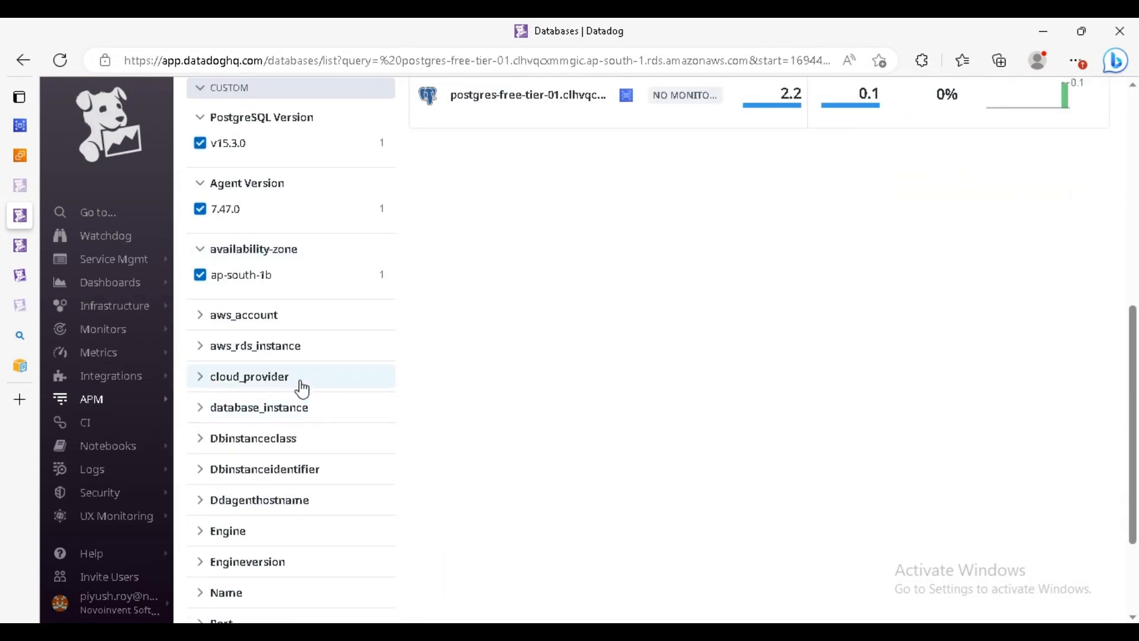